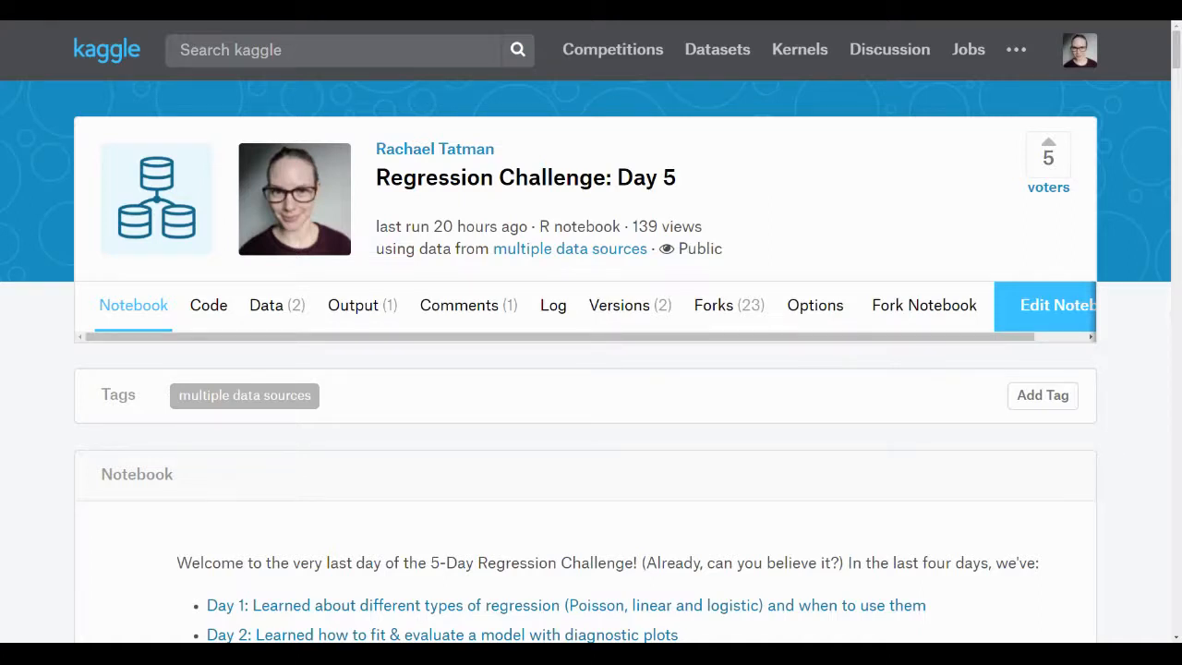
{"action": "mouse_move", "coordinate": [265, 305]}
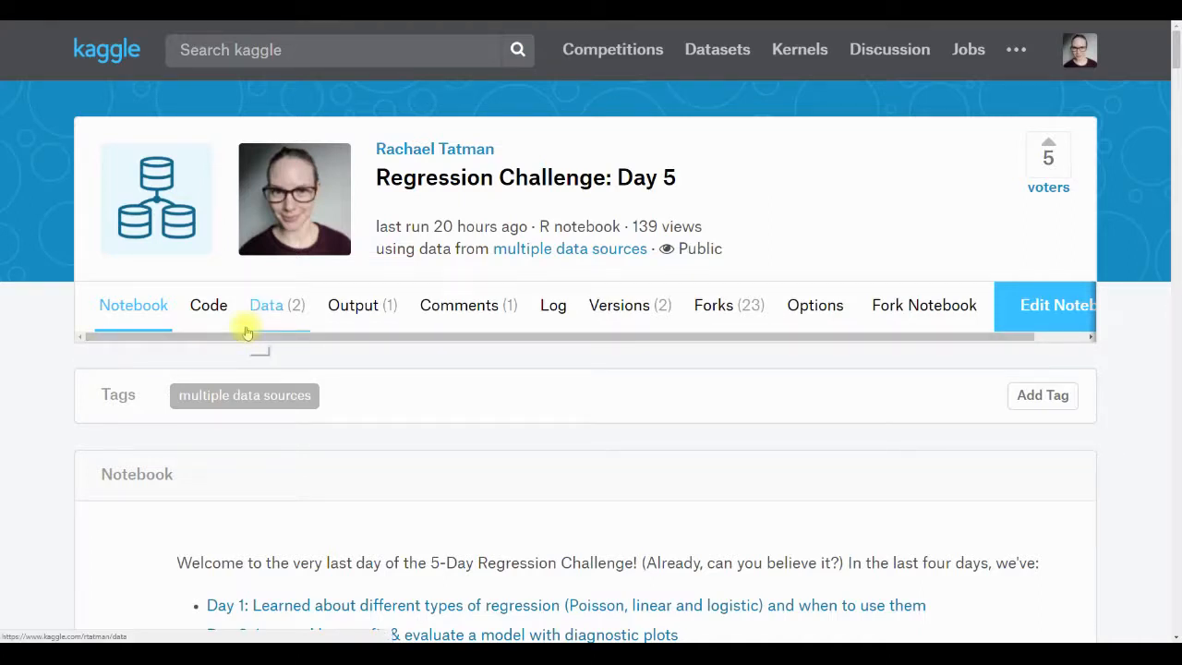
{"action": "mouse_move", "coordinate": [133, 304]}
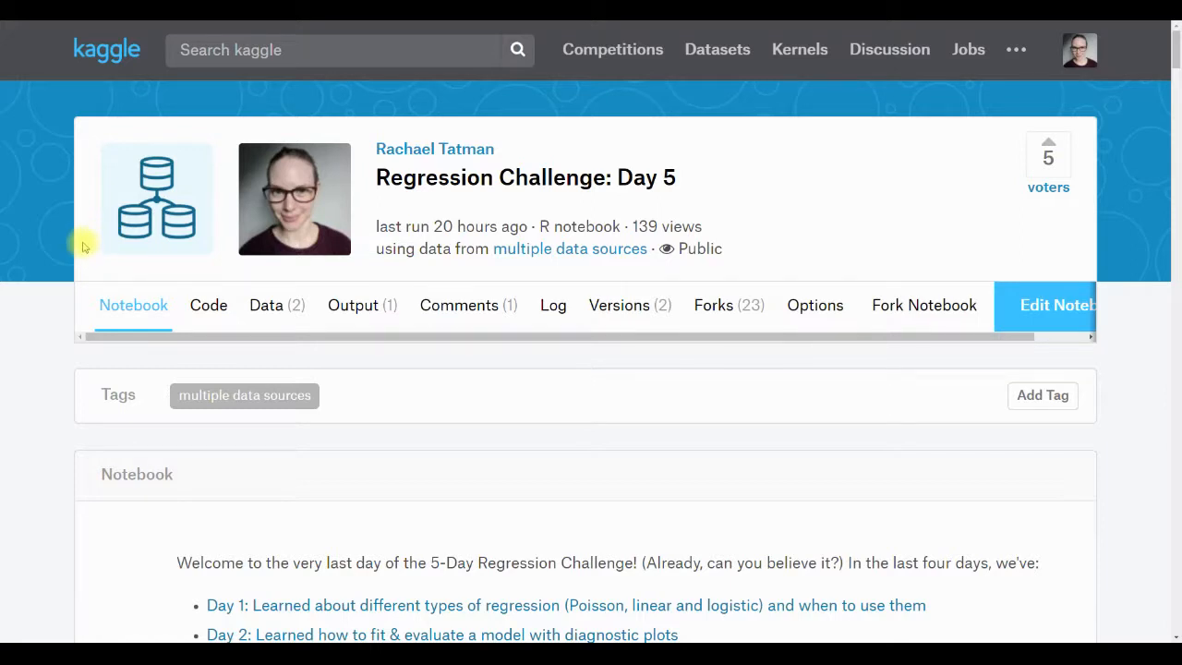
- Scroll past the introduction to the Over-fitting and Multicollinearity paragraphs
{"action": "scroll", "scroll_direction": "down", "scroll_amount": 3}
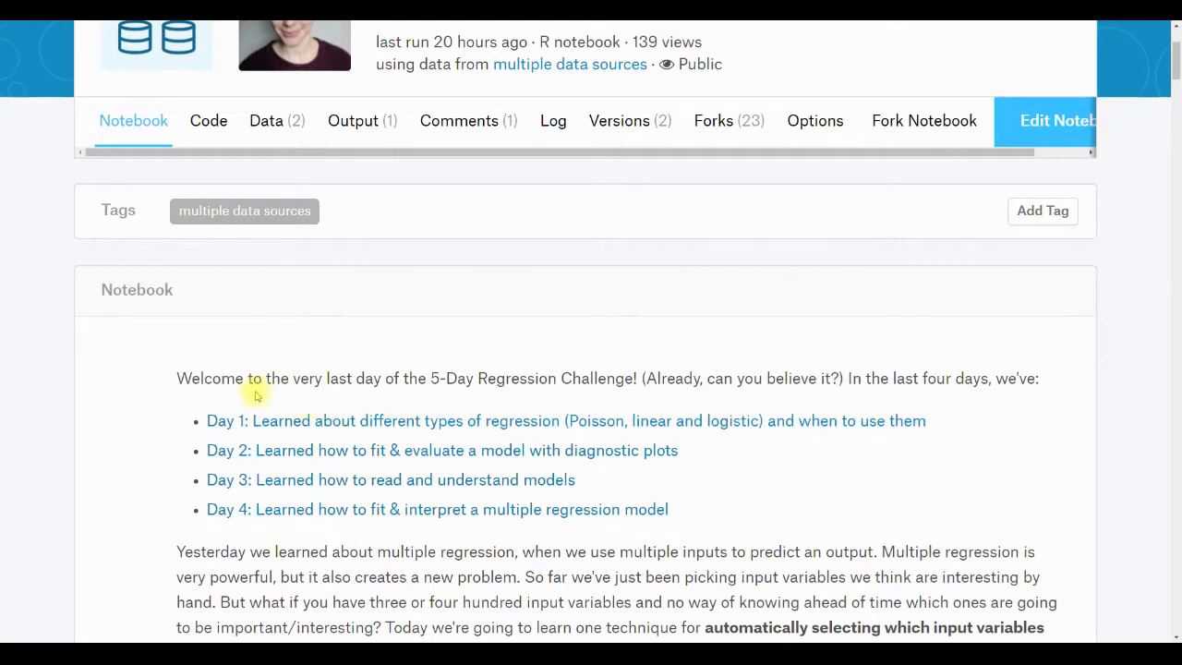
{"action": "mouse_move", "coordinate": [250, 510]}
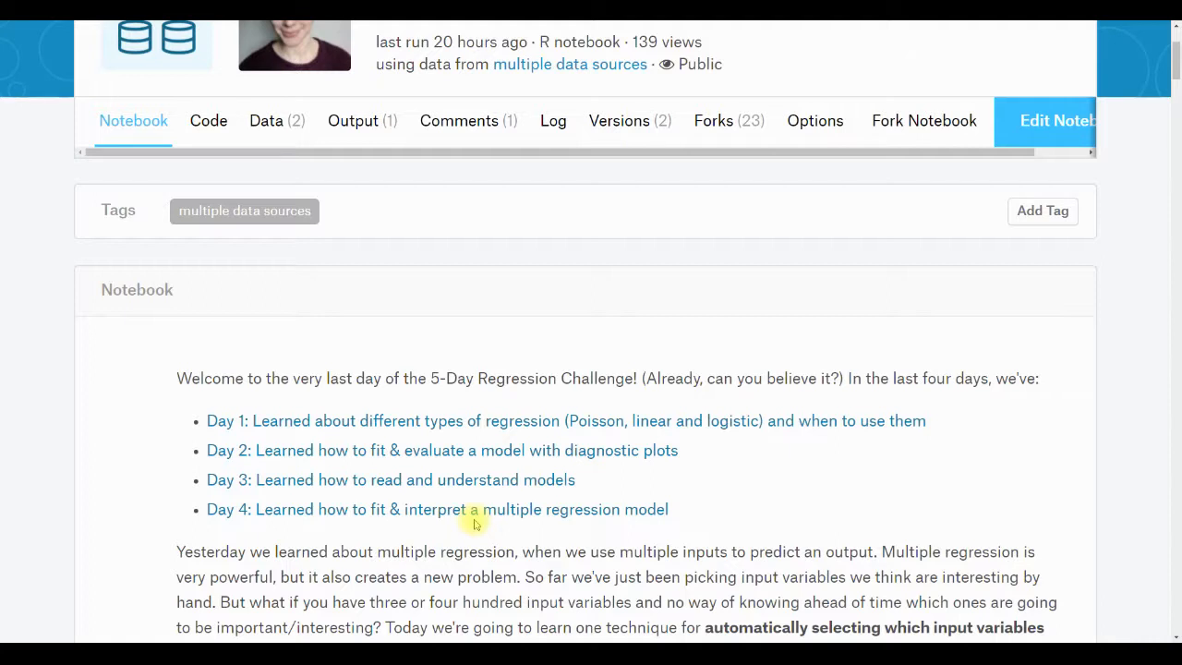
{"action": "mouse_move", "coordinate": [196, 336]}
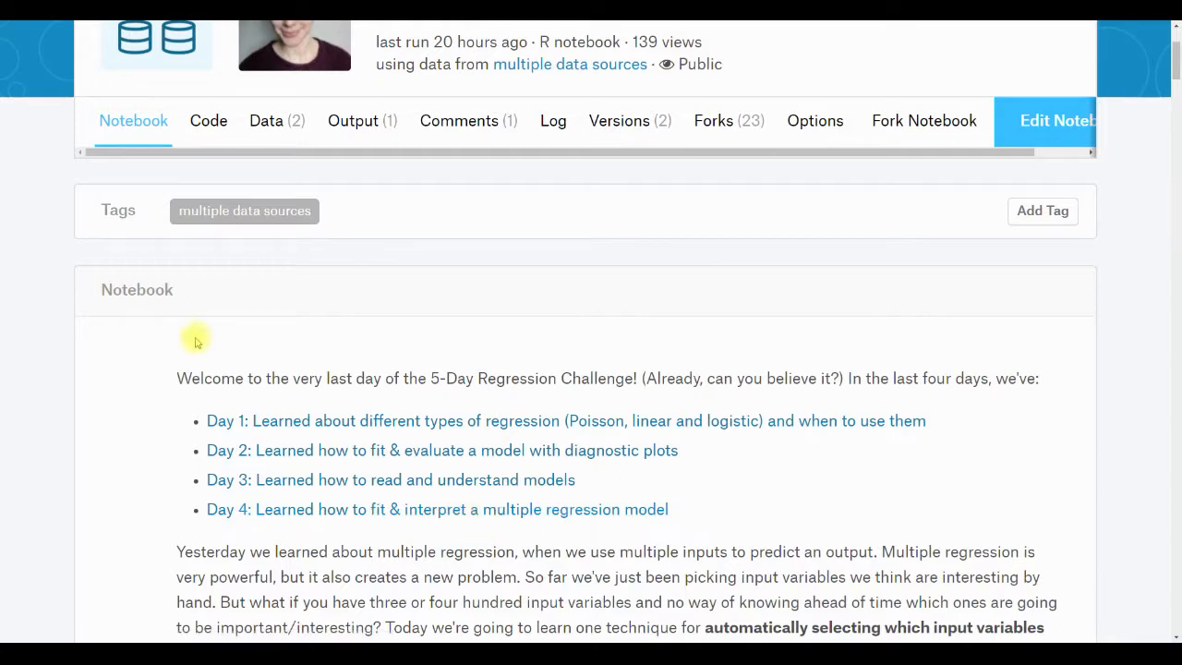
{"action": "mouse_move", "coordinate": [170, 329]}
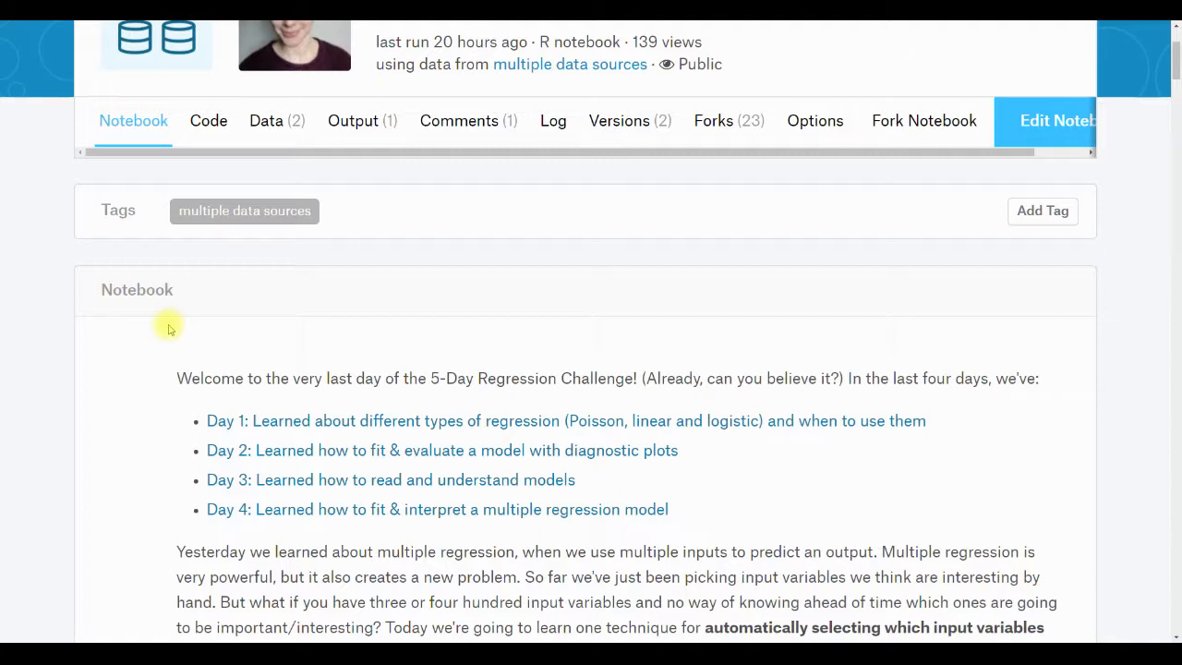
{"action": "mouse_move", "coordinate": [142, 419]}
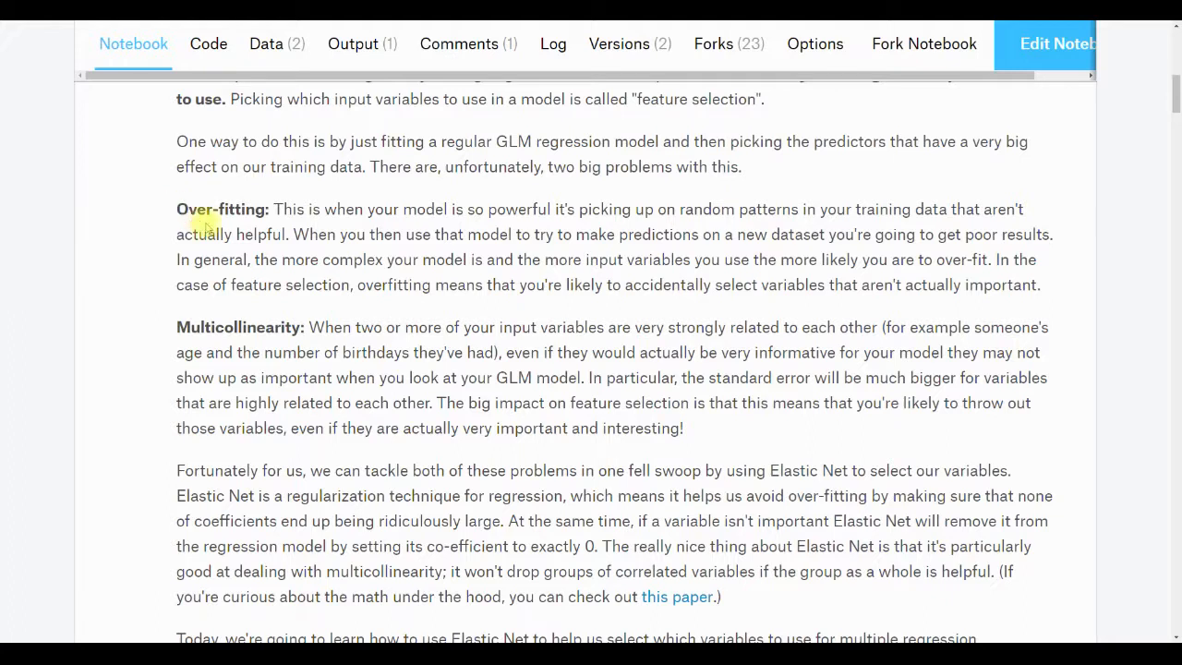
{"action": "double_click", "coordinate": [221, 209]}
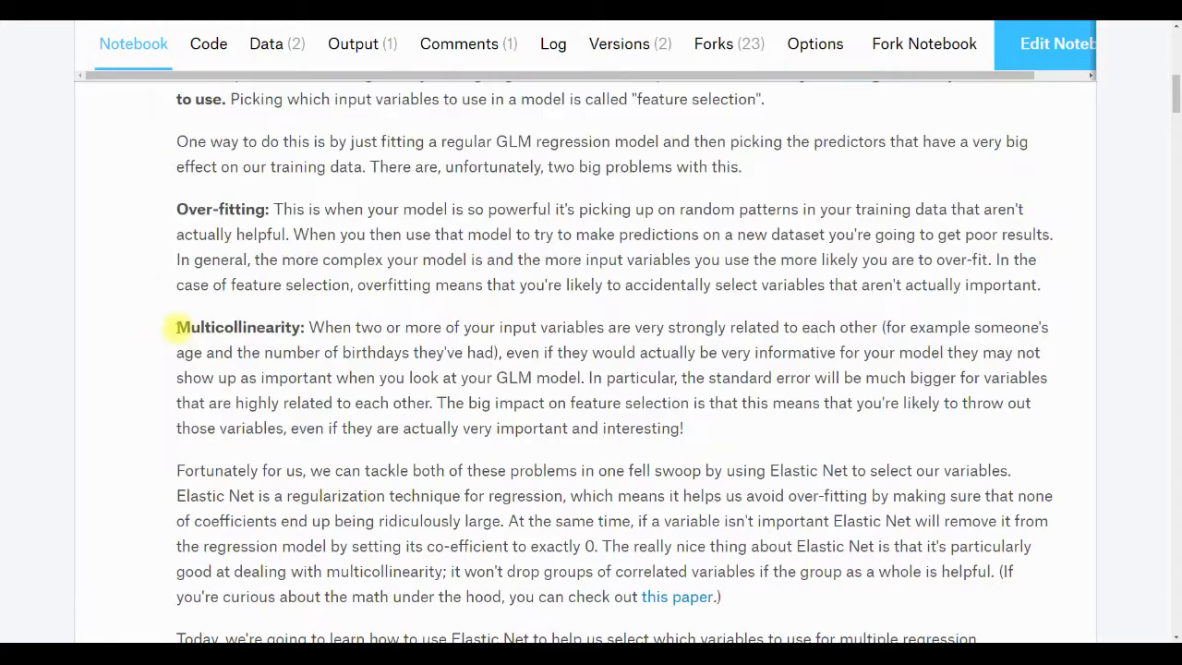
- Highlight the word Multicollinearity in the explanation text
{"action": "double_click", "coordinate": [240, 326]}
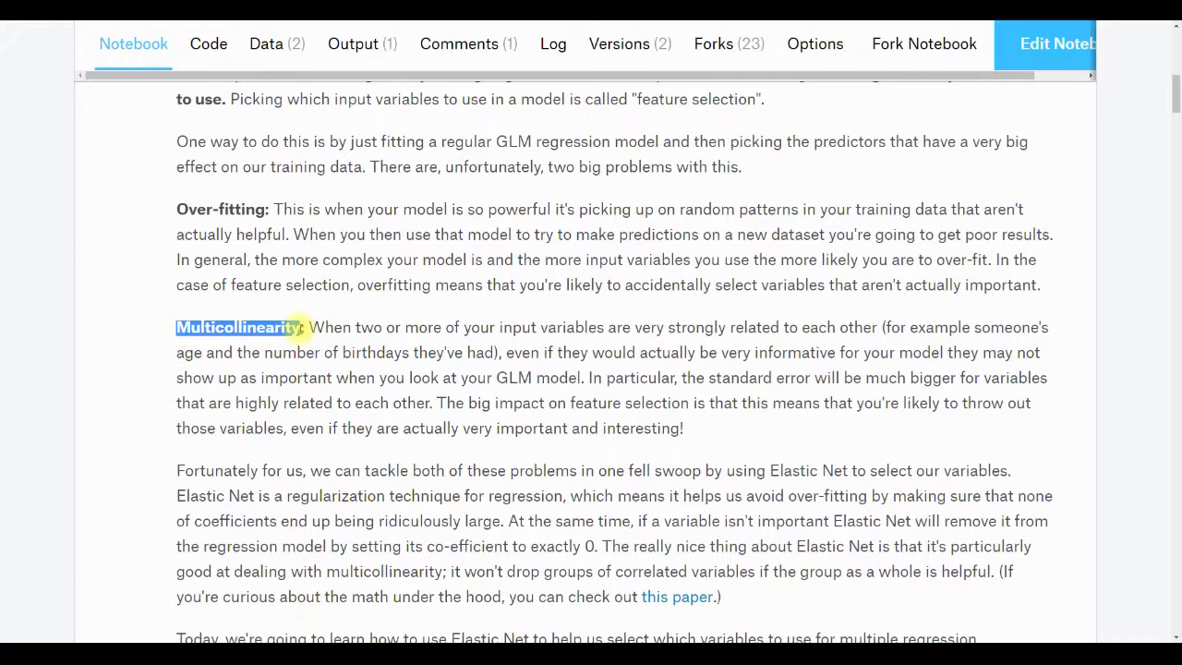
{"action": "mouse_move", "coordinate": [890, 360]}
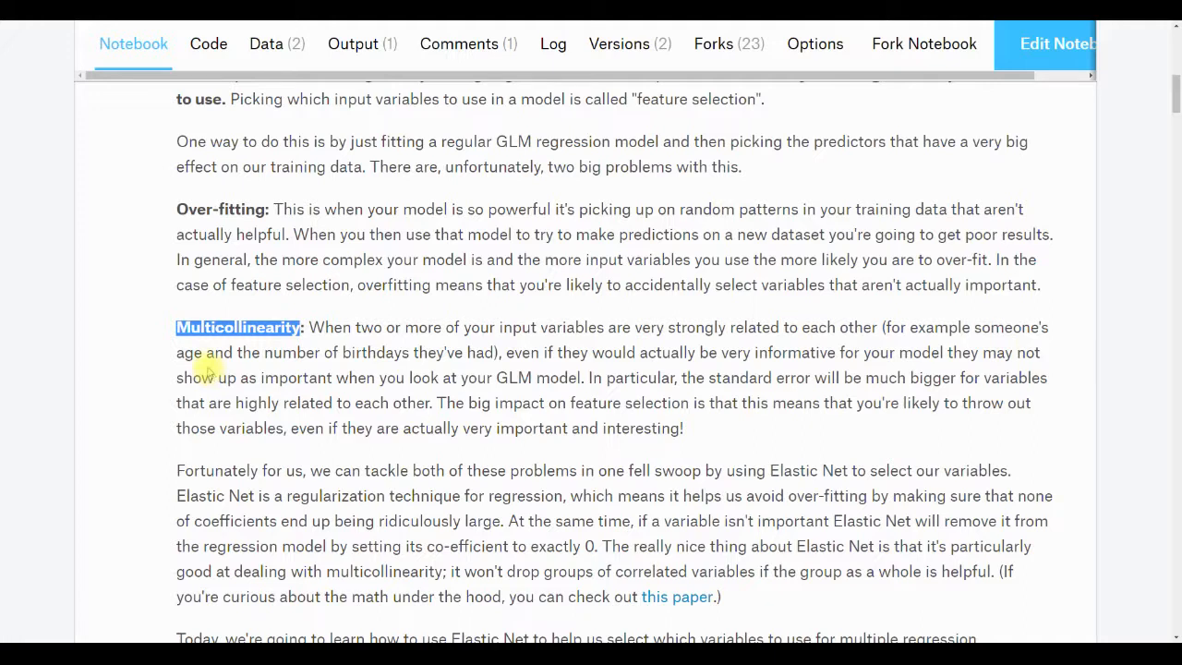
{"action": "mouse_move", "coordinate": [141, 340]}
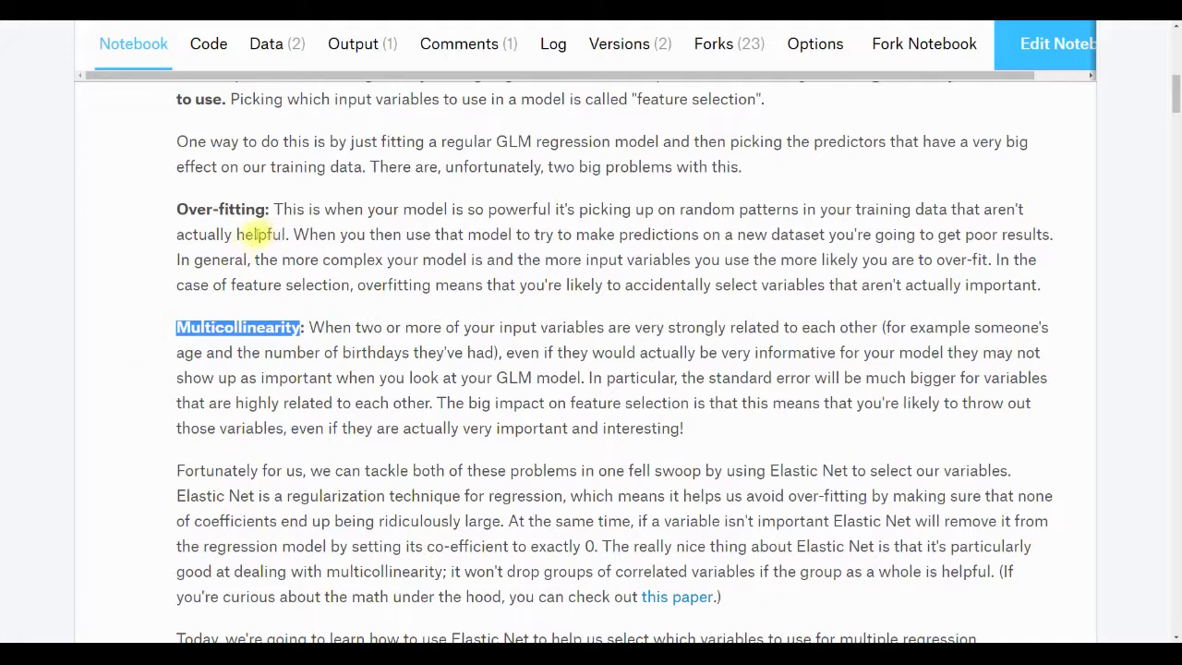
{"action": "mouse_move", "coordinate": [155, 286]}
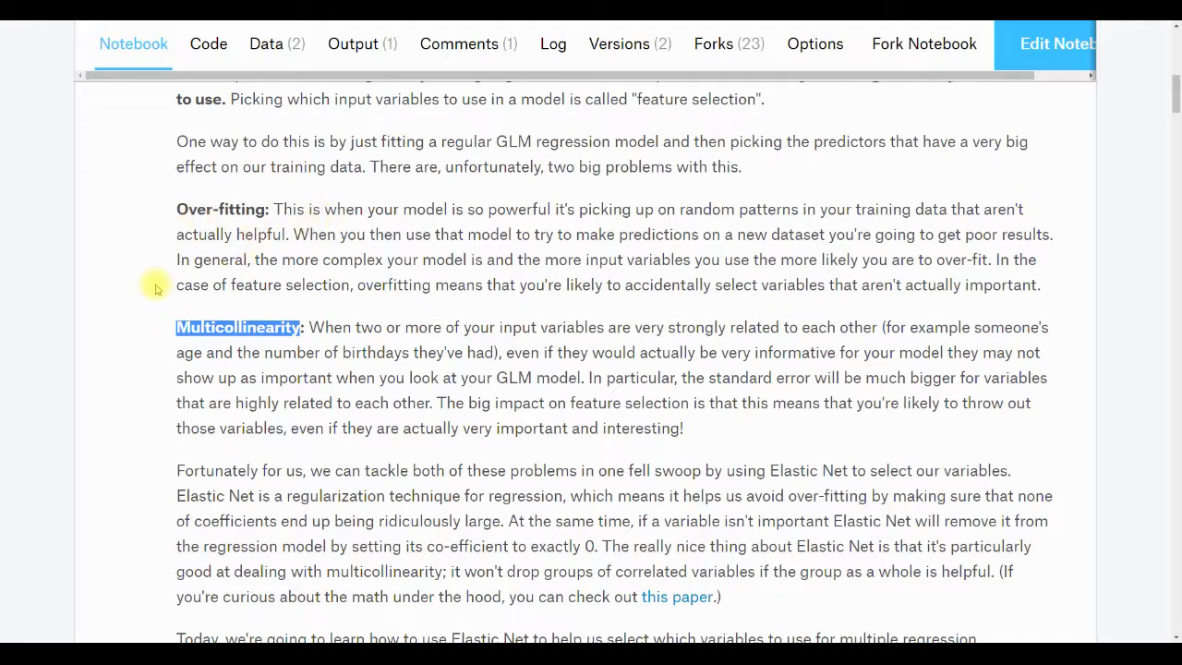
- Scroll to the Elastic Net paragraph above the New Coders' Income example heading
{"action": "scroll", "scroll_direction": "down", "scroll_amount": 3}
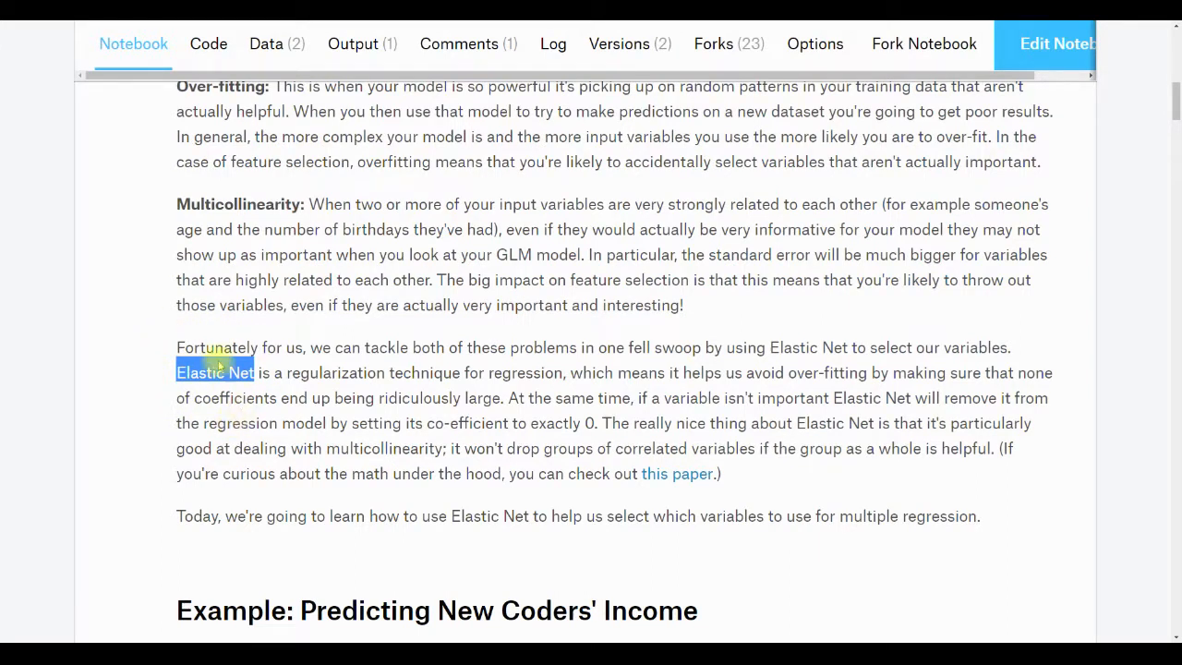
{"action": "mouse_move", "coordinate": [221, 398]}
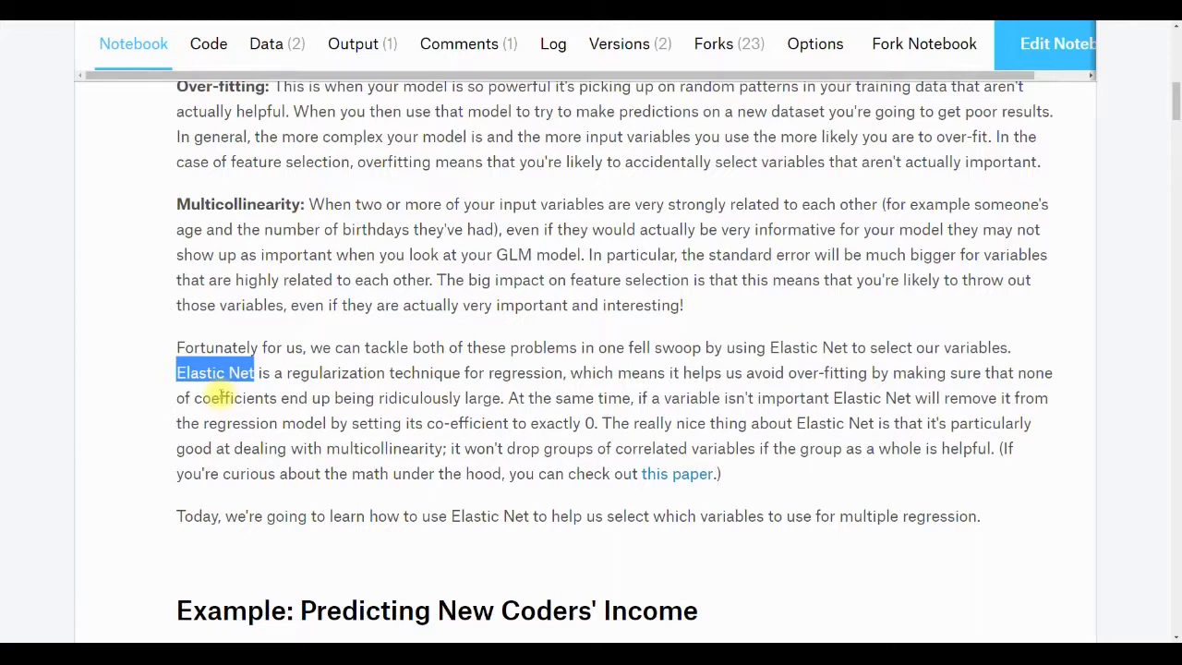
{"action": "mouse_move", "coordinate": [246, 255]}
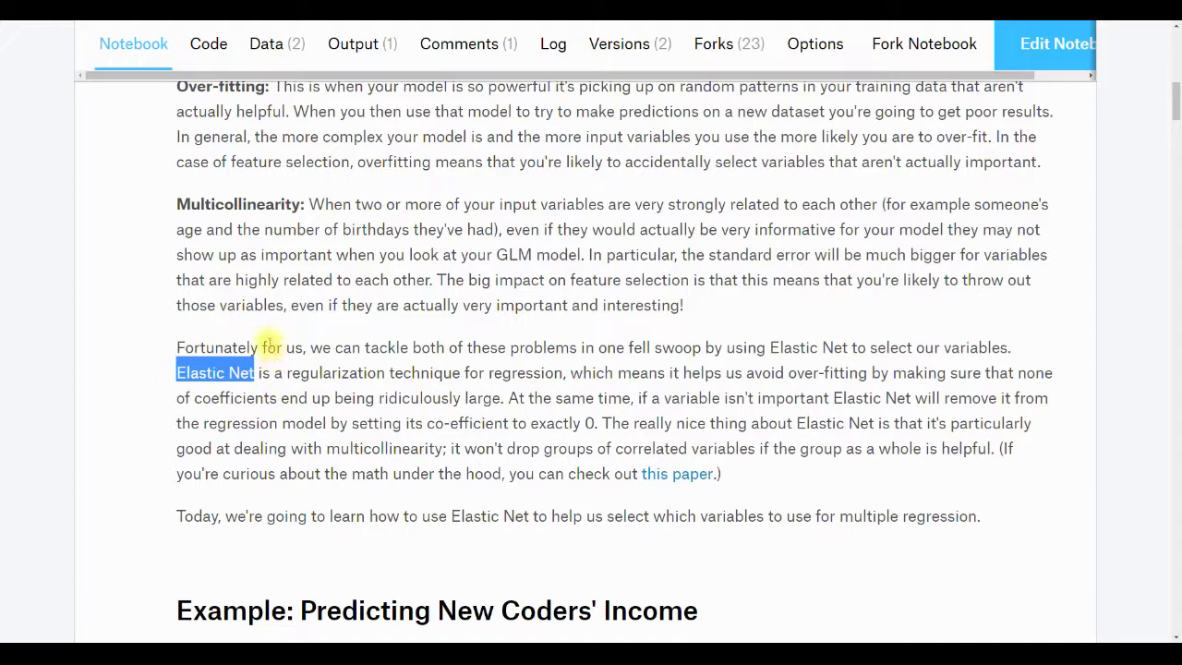
- Reach the example's first code cell and highlight the library(glmnet) line
{"action": "scroll", "scroll_direction": "down", "scroll_amount": 3}
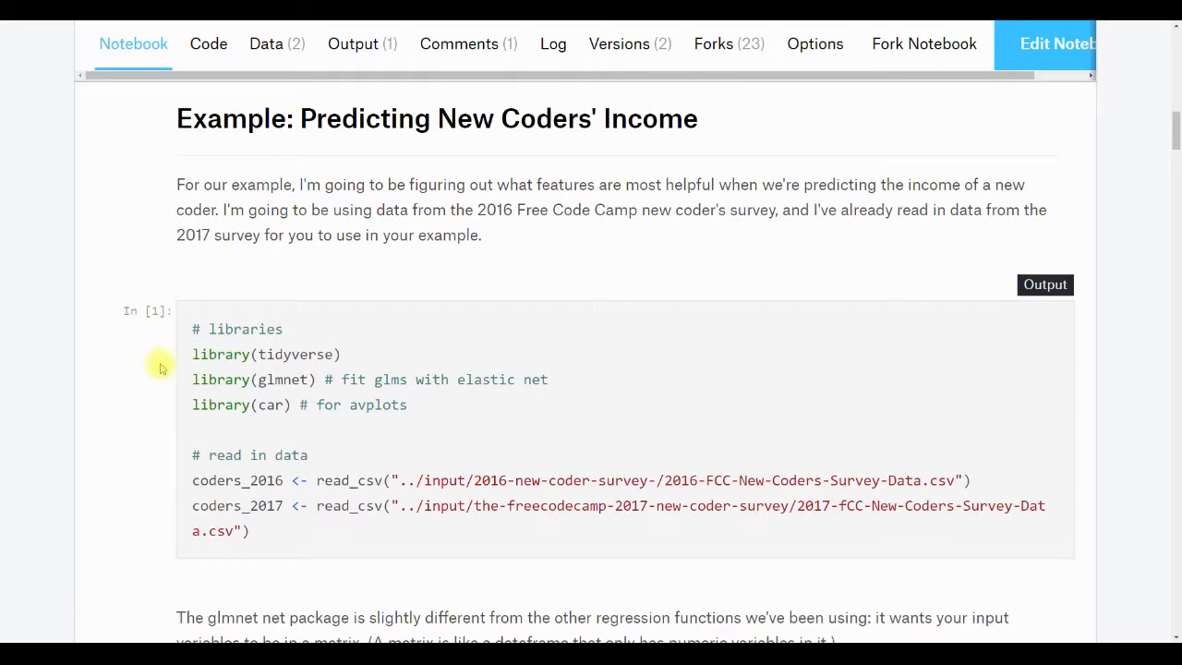
{"action": "mouse_move", "coordinate": [646, 473]}
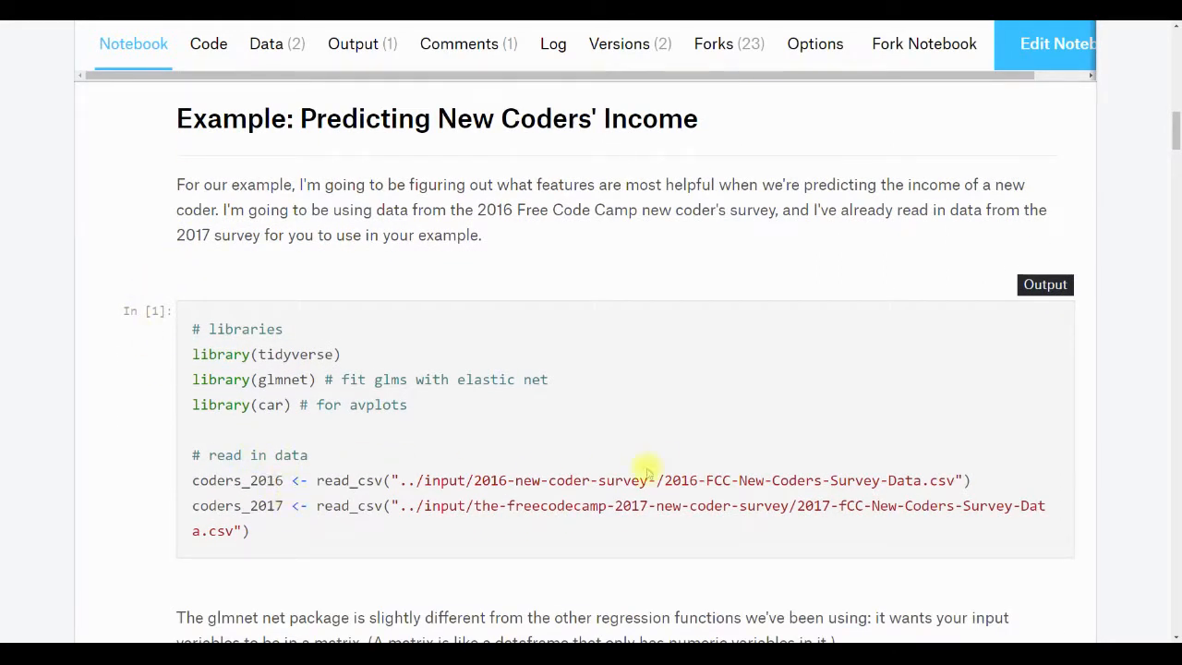
{"action": "double_click", "coordinate": [488, 506]}
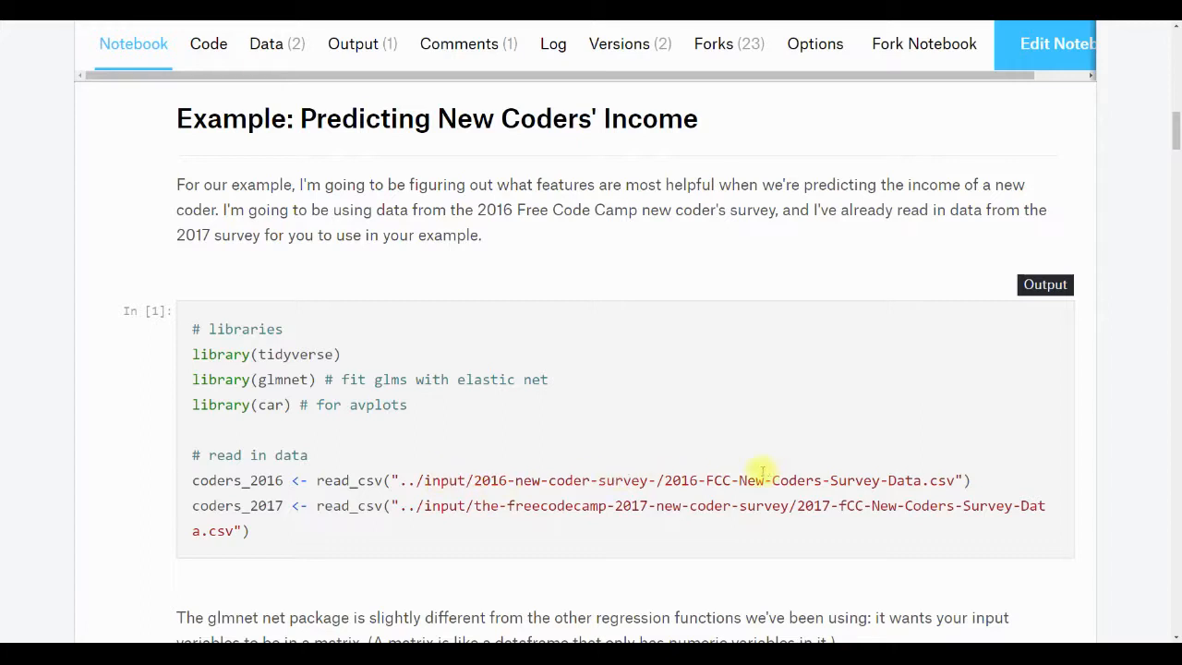
{"action": "mouse_move", "coordinate": [842, 525]}
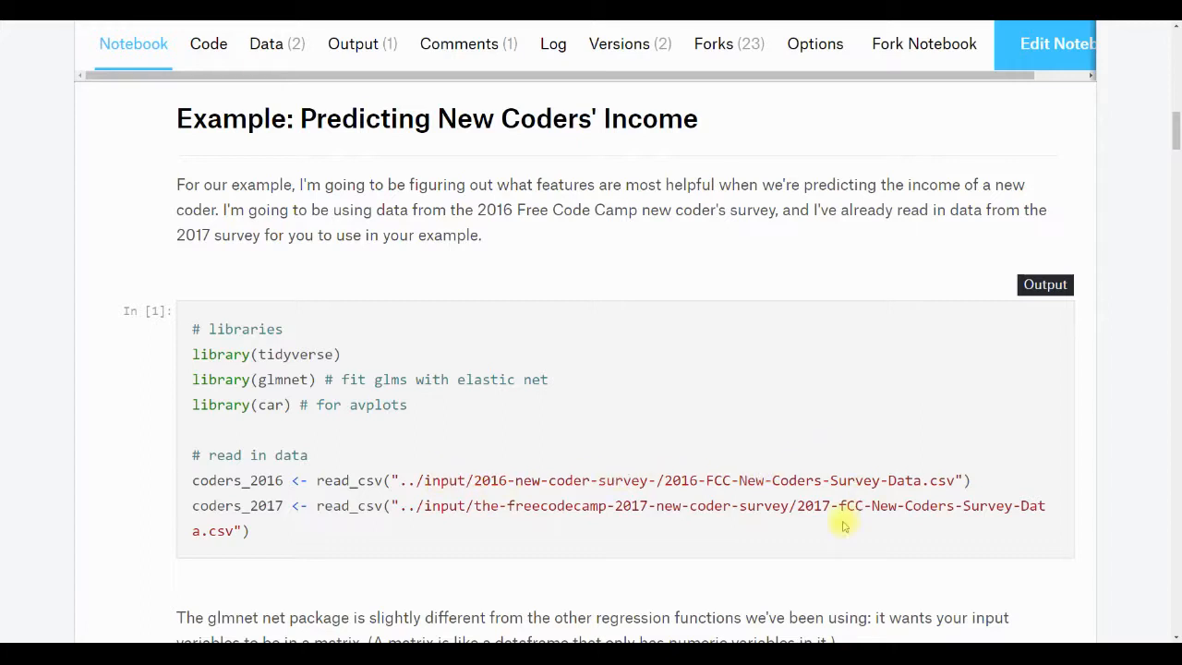
{"action": "mouse_move", "coordinate": [827, 527]}
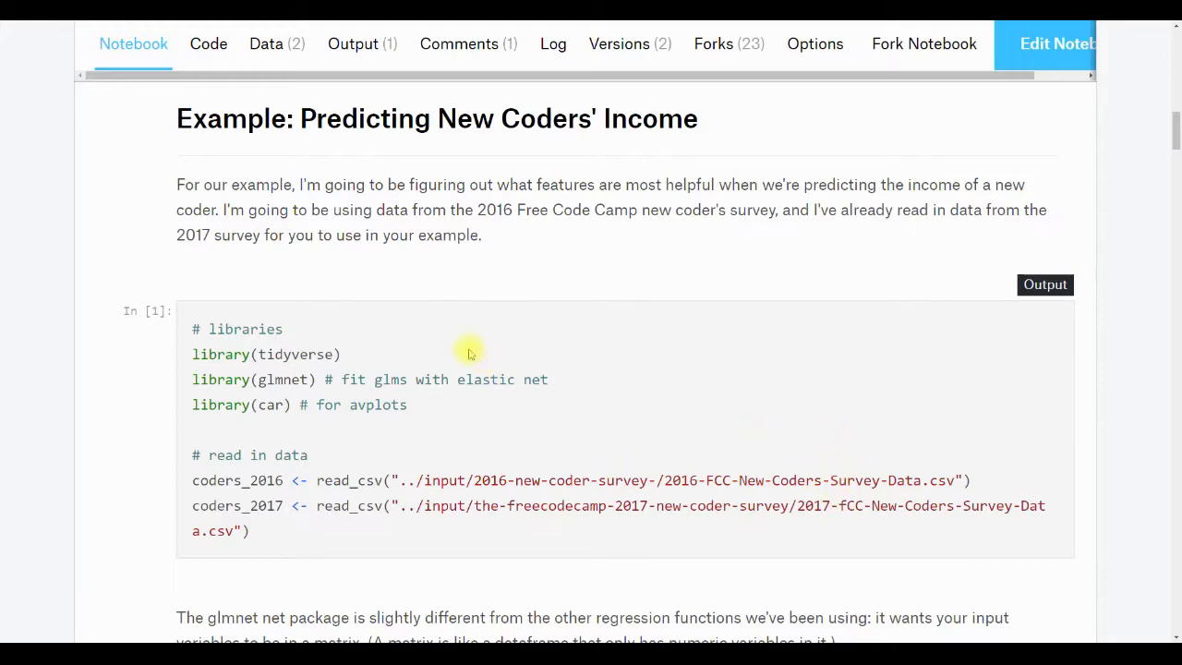
{"action": "scroll", "scroll_direction": "down", "scroll_amount": 3}
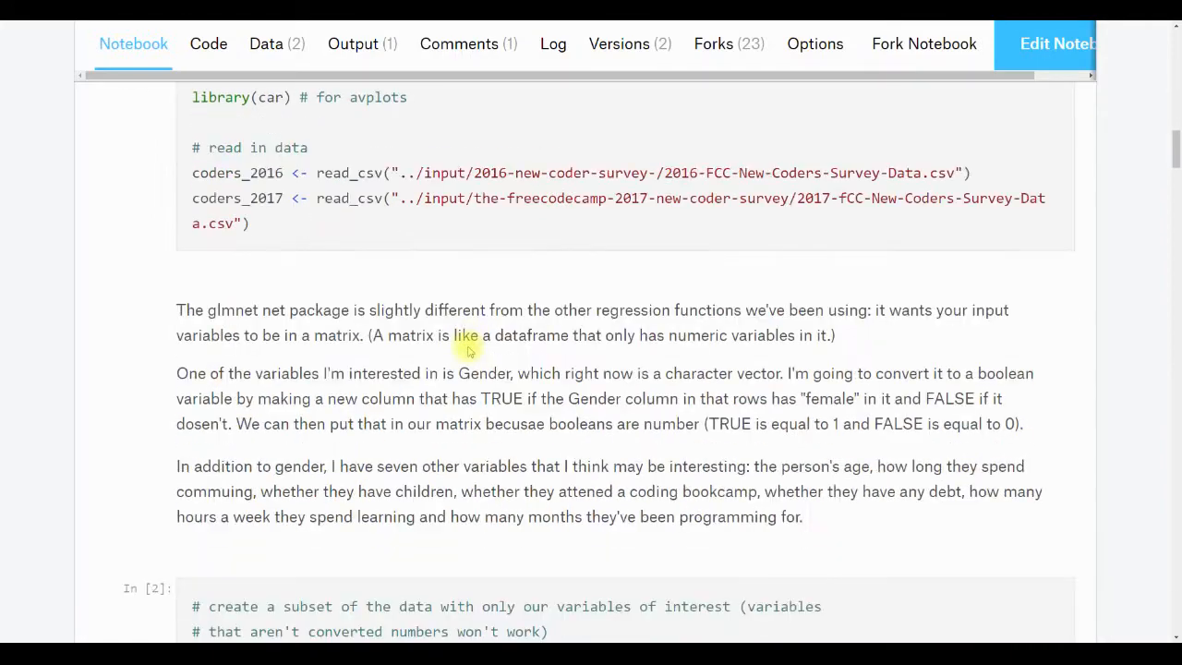
{"action": "scroll", "scroll_direction": "down", "scroll_amount": 3}
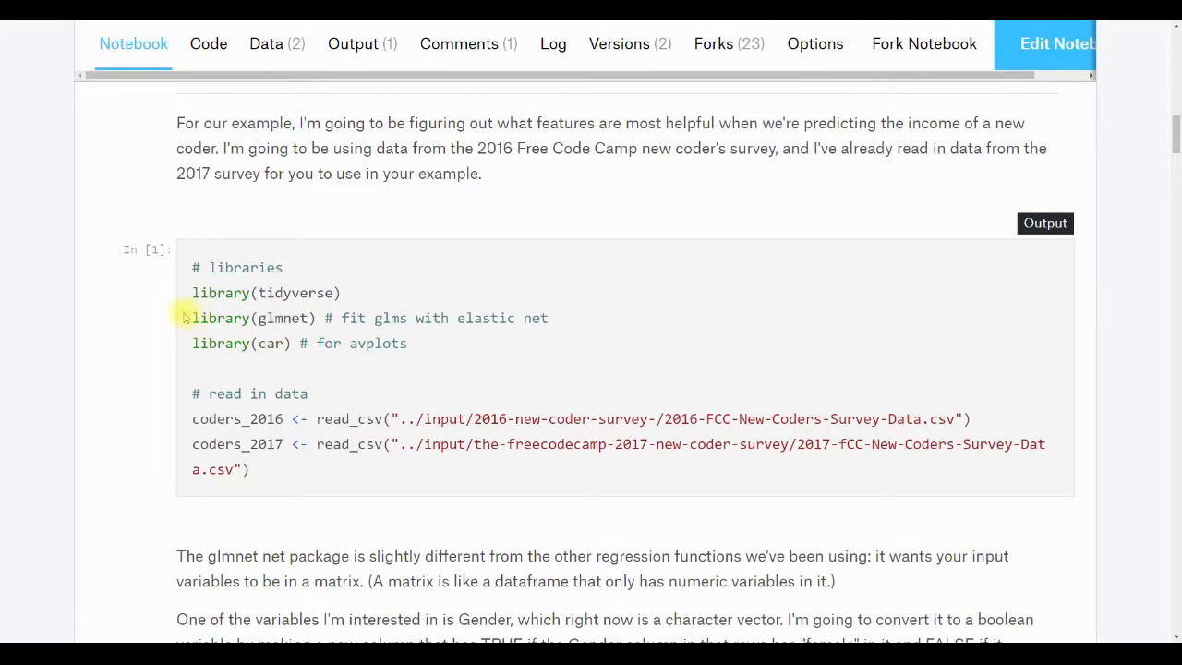
{"action": "double_click", "coordinate": [253, 318]}
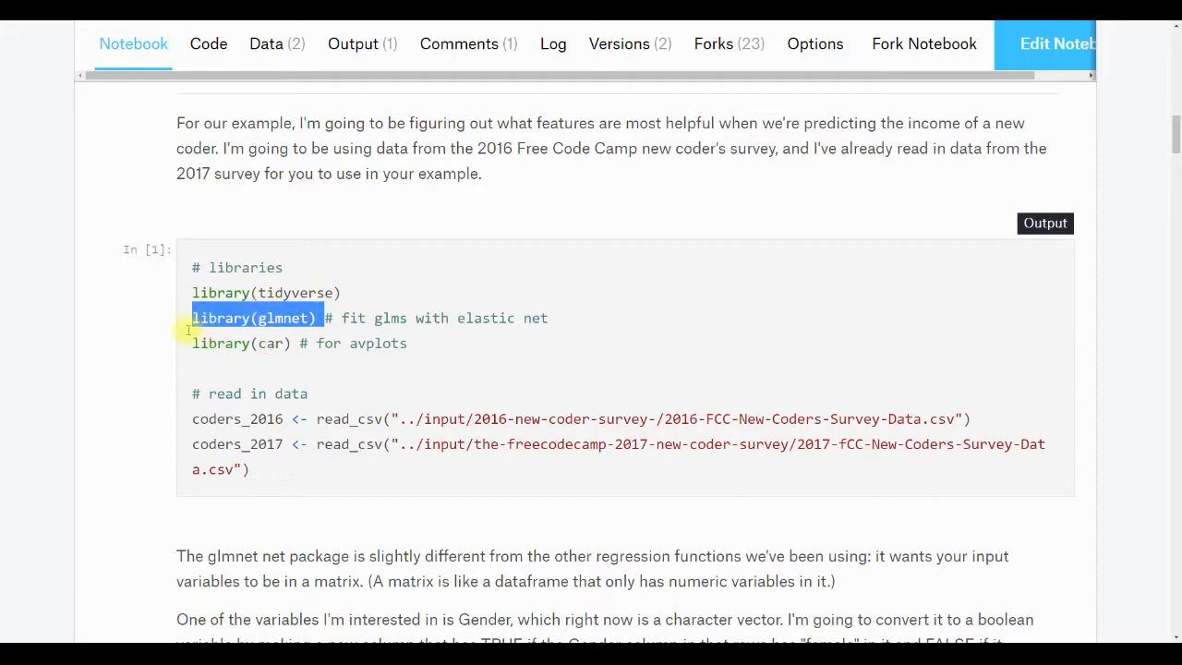
{"action": "scroll", "scroll_direction": "down", "scroll_amount": 3}
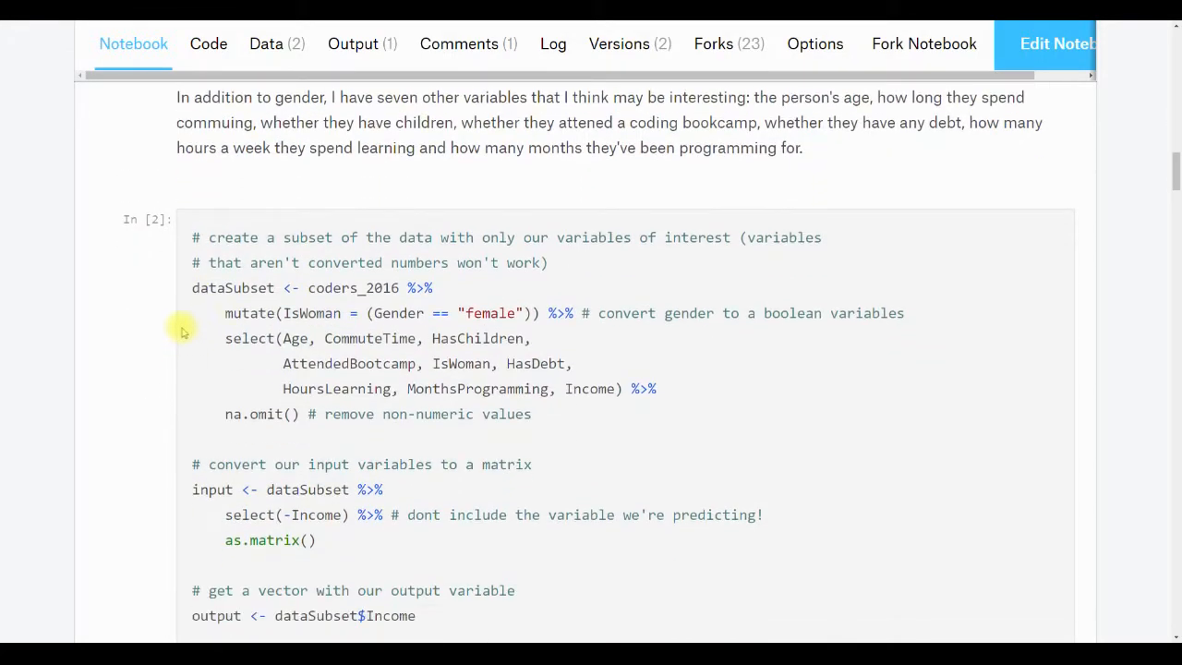
{"action": "double_click", "coordinate": [397, 314]}
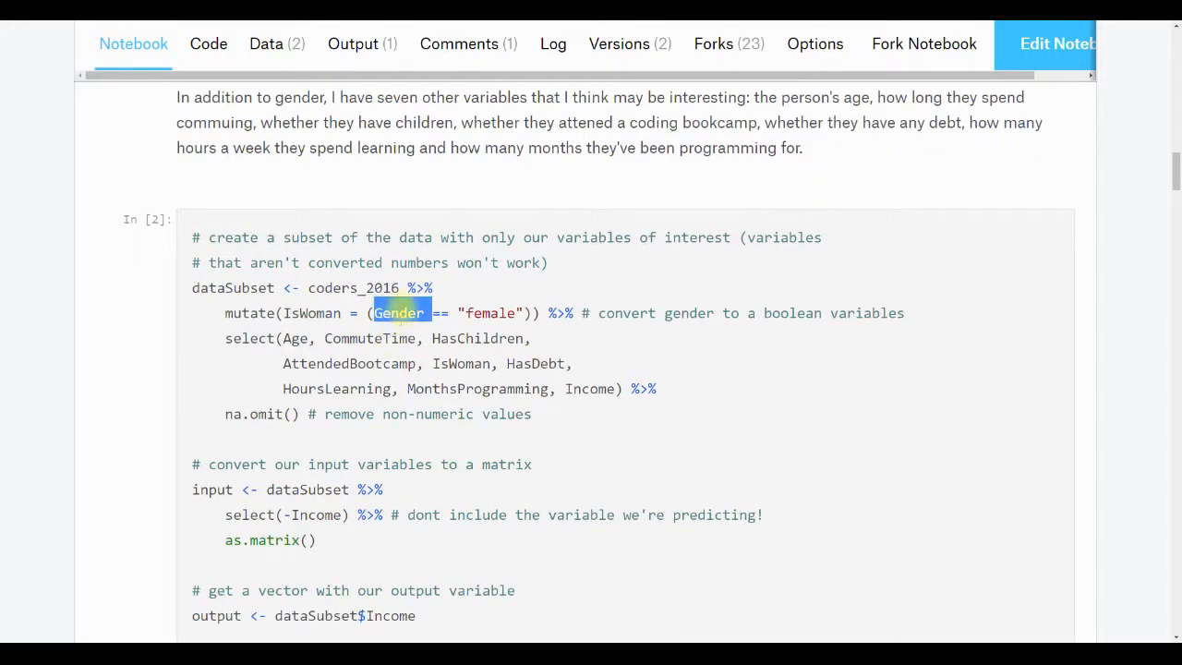
{"action": "mouse_move", "coordinate": [513, 305]}
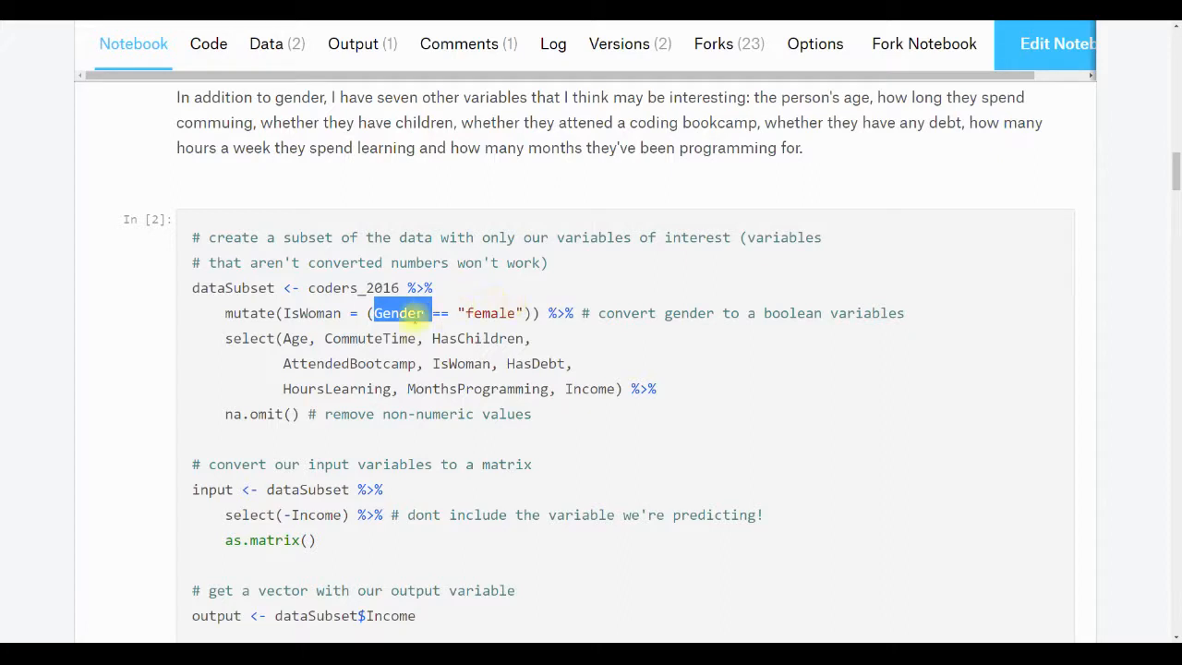
{"action": "double_click", "coordinate": [313, 312]}
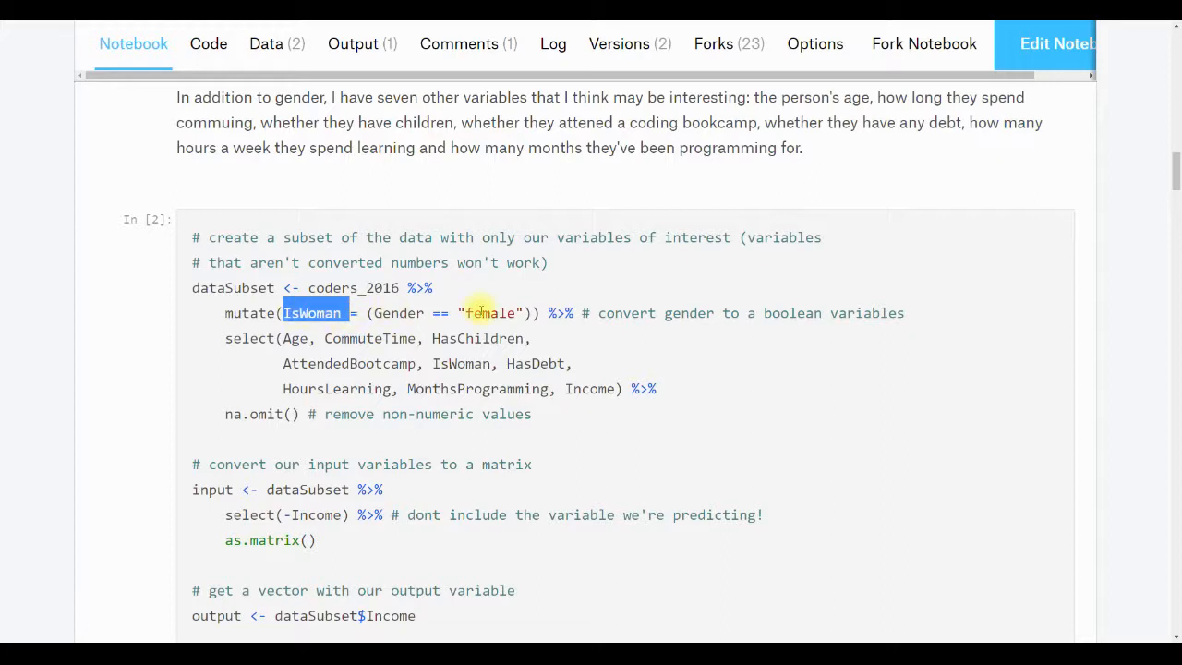
{"action": "double_click", "coordinate": [397, 313]}
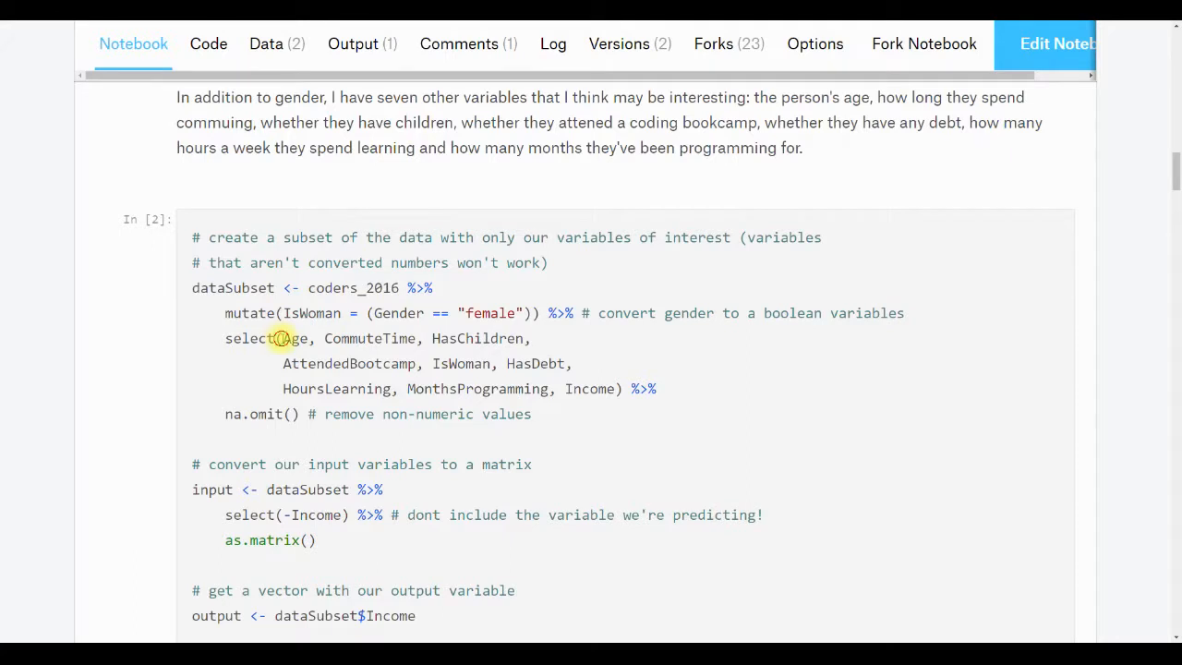
{"action": "left_click_drag", "start_coordinate": [284, 338], "coordinate": [613, 388]}
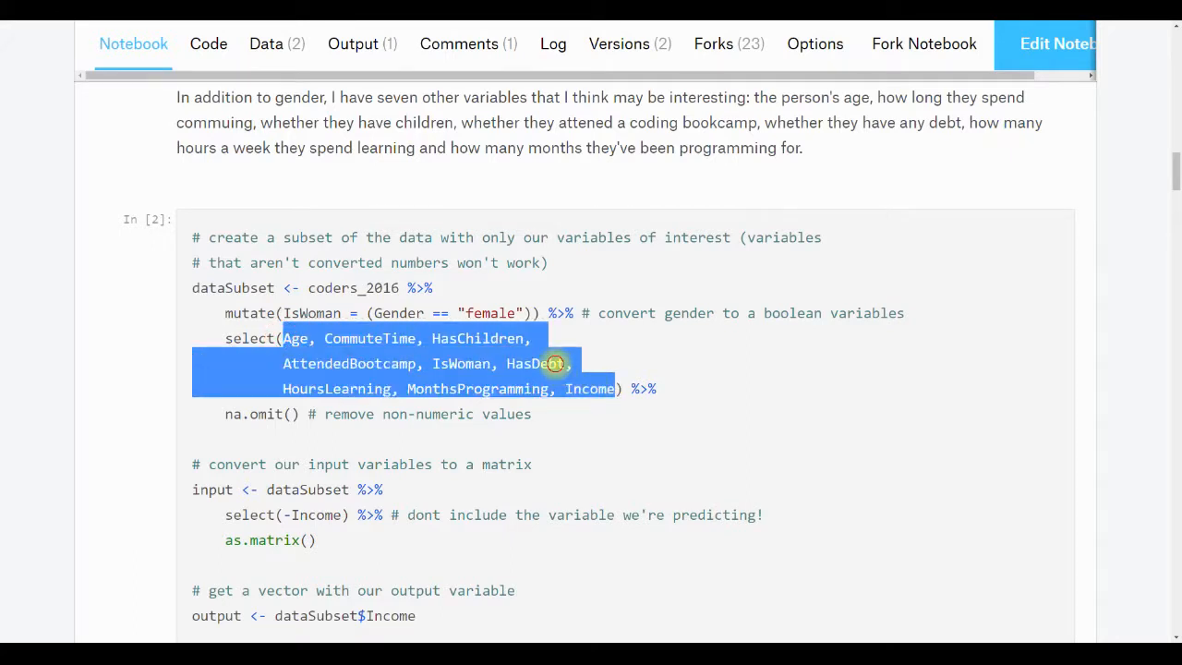
{"action": "left_click", "coordinate": [361, 354]}
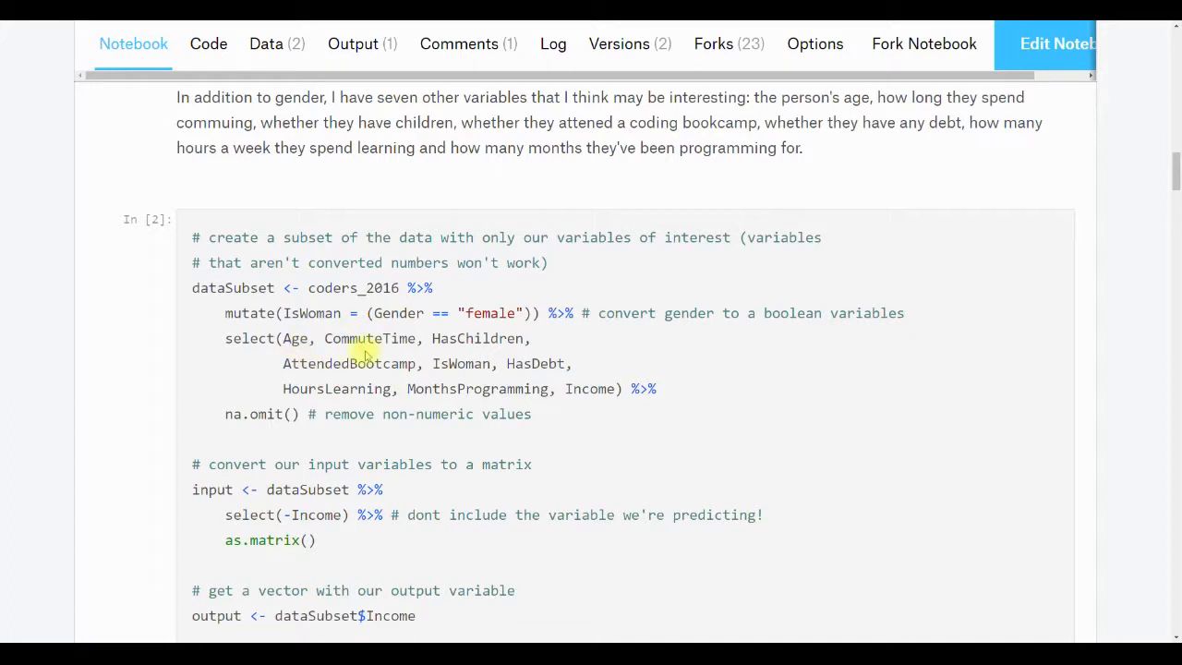
{"action": "mouse_move", "coordinate": [428, 358]}
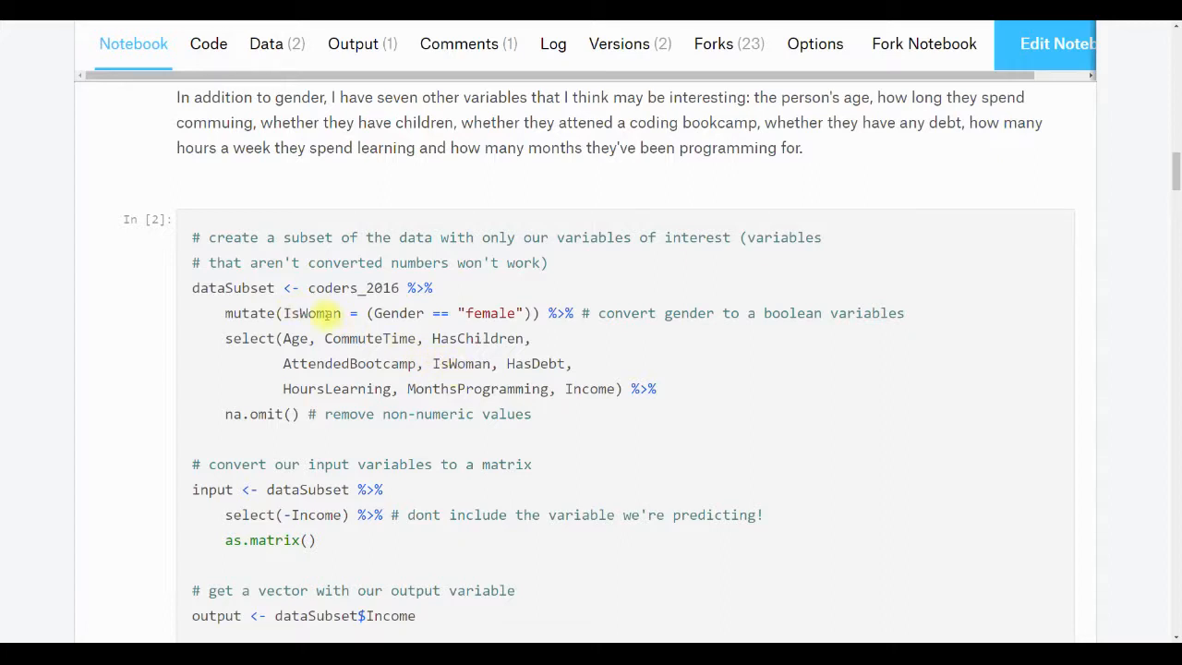
{"action": "mouse_move", "coordinate": [312, 387]}
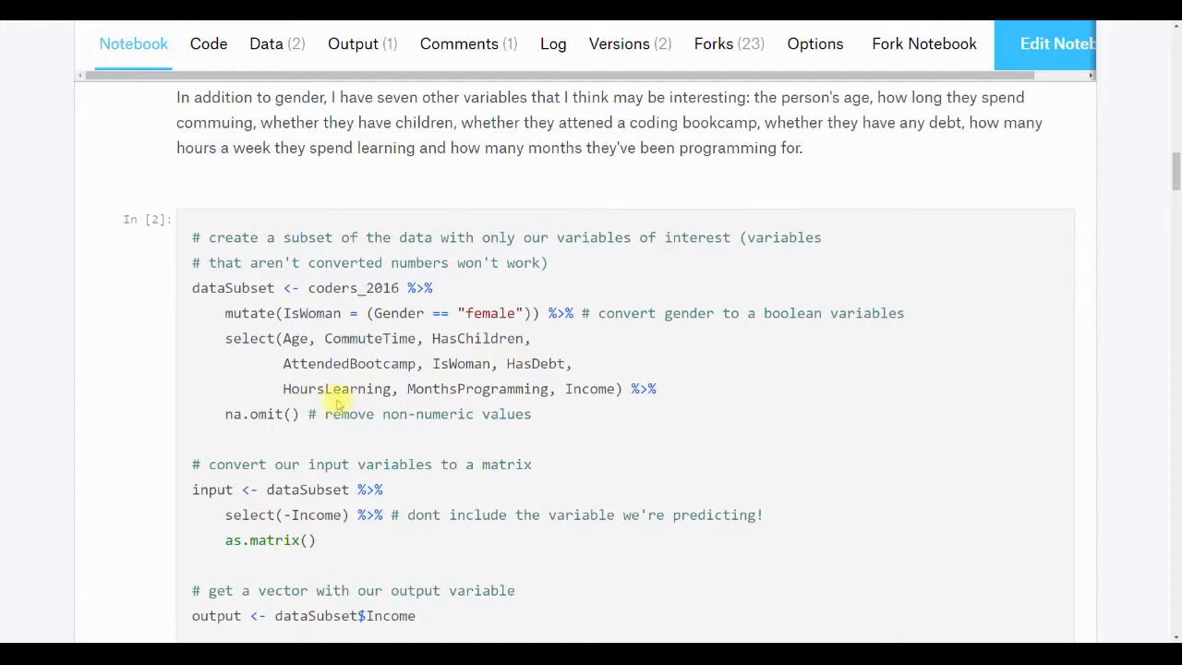
{"action": "mouse_move", "coordinate": [594, 388]}
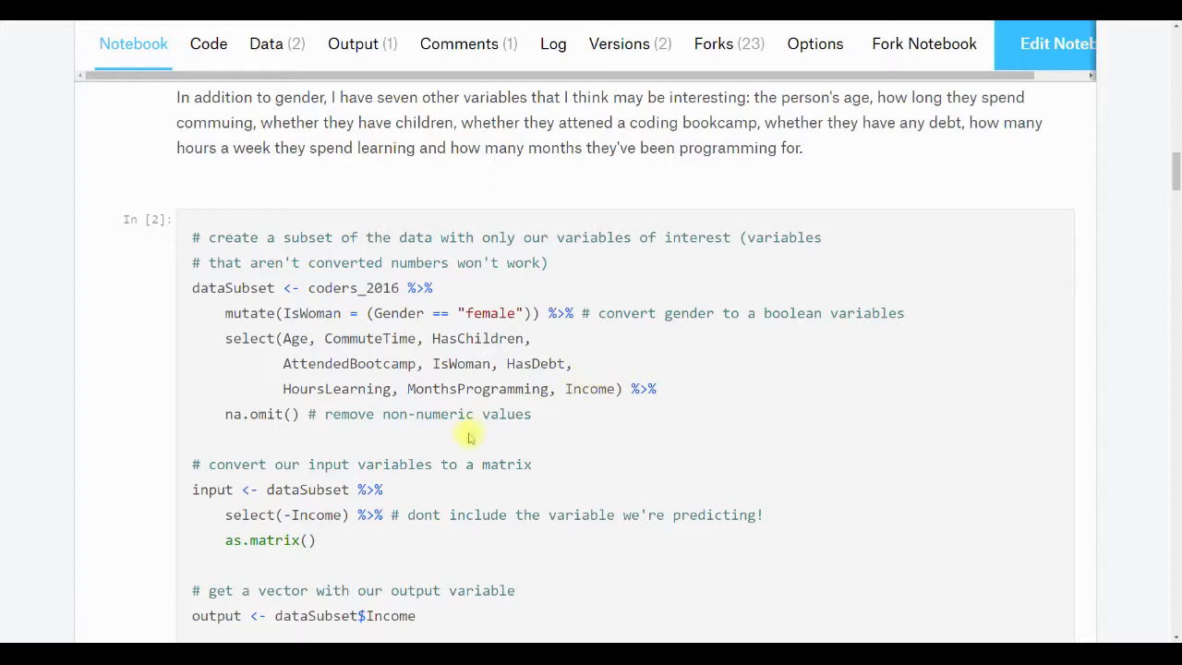
{"action": "mouse_move", "coordinate": [288, 434]}
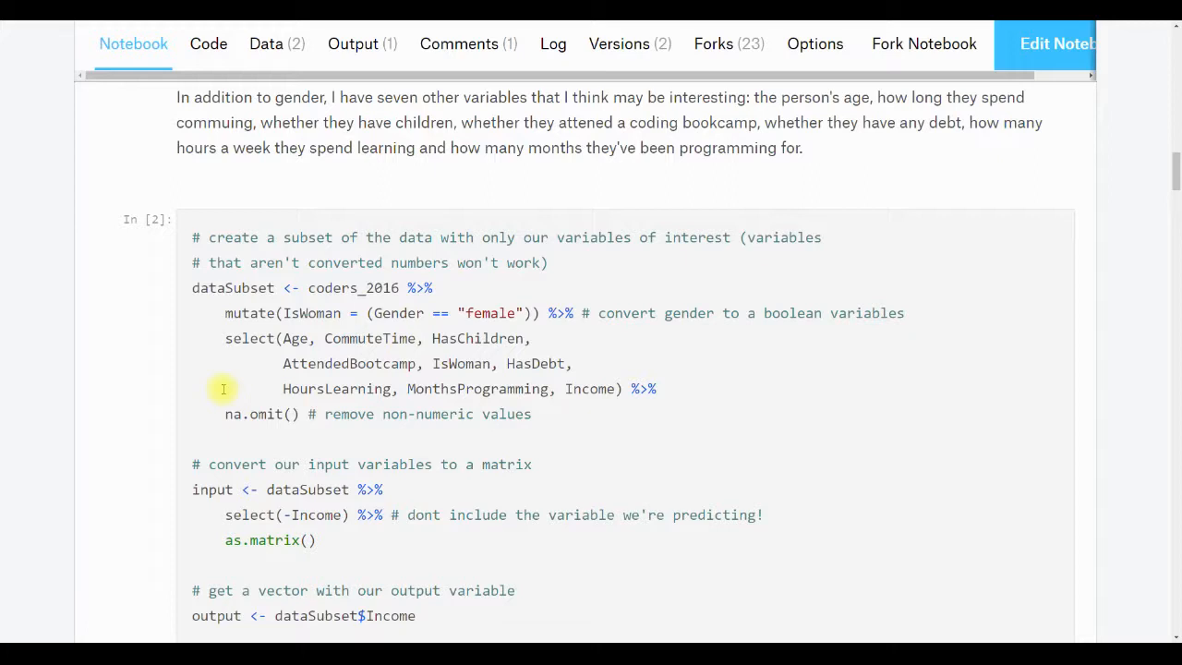
{"action": "scroll", "scroll_direction": "down", "scroll_amount": 3}
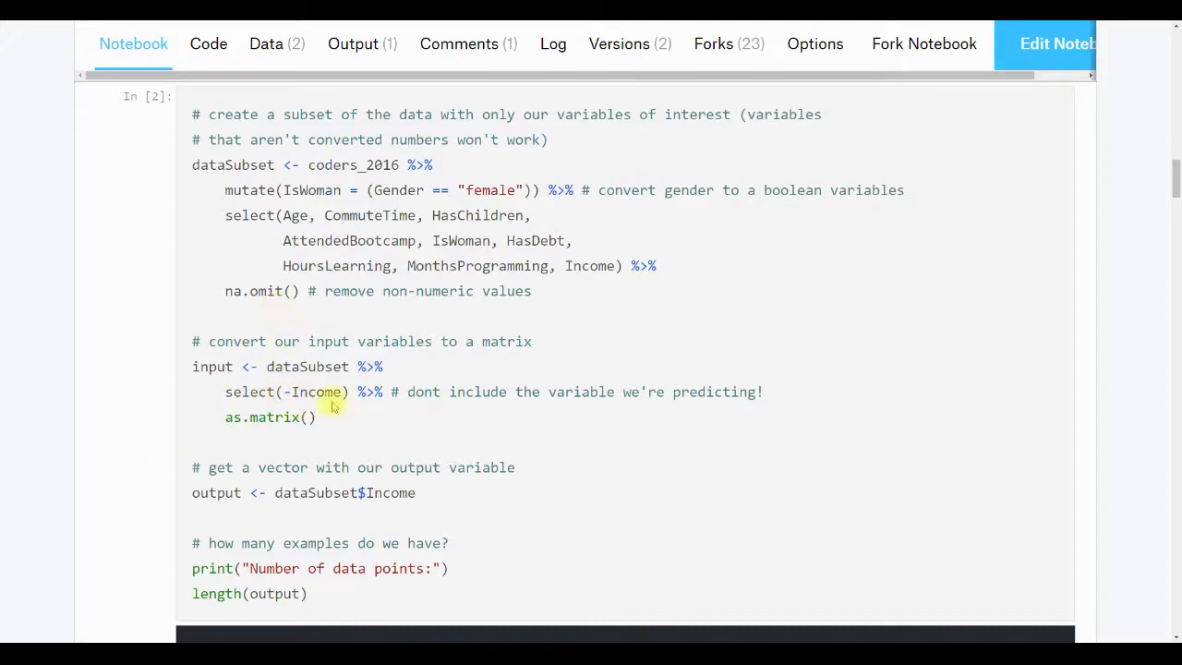
{"action": "scroll", "scroll_direction": "down", "scroll_amount": 3}
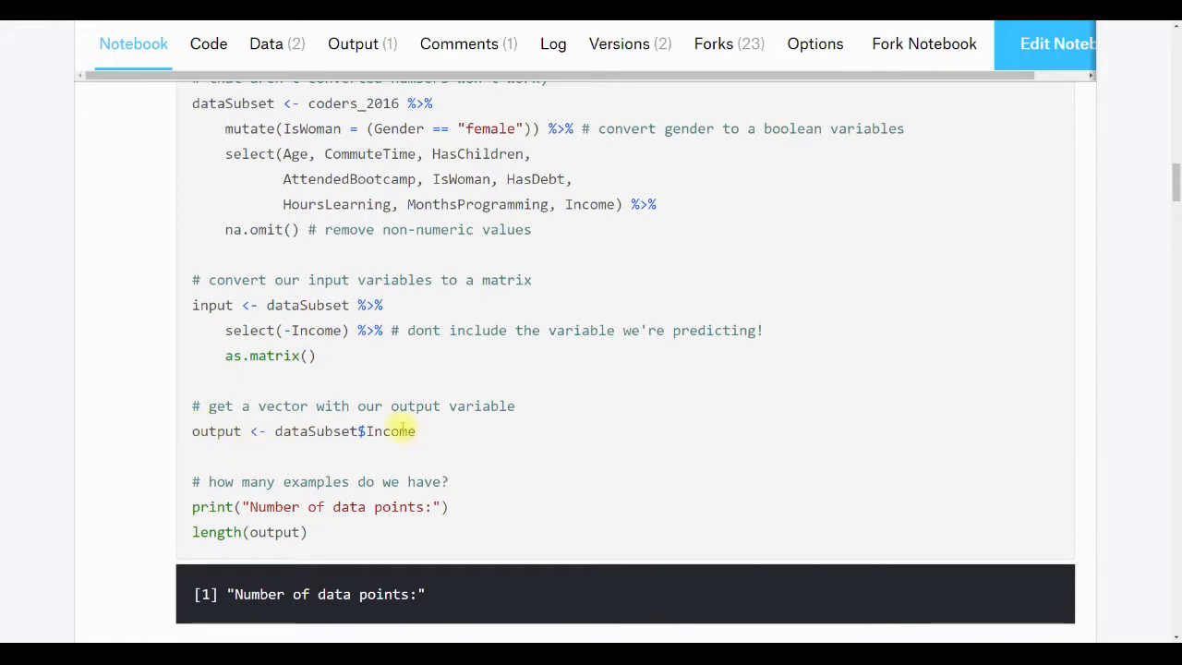
{"action": "scroll", "scroll_direction": "down", "scroll_amount": 3}
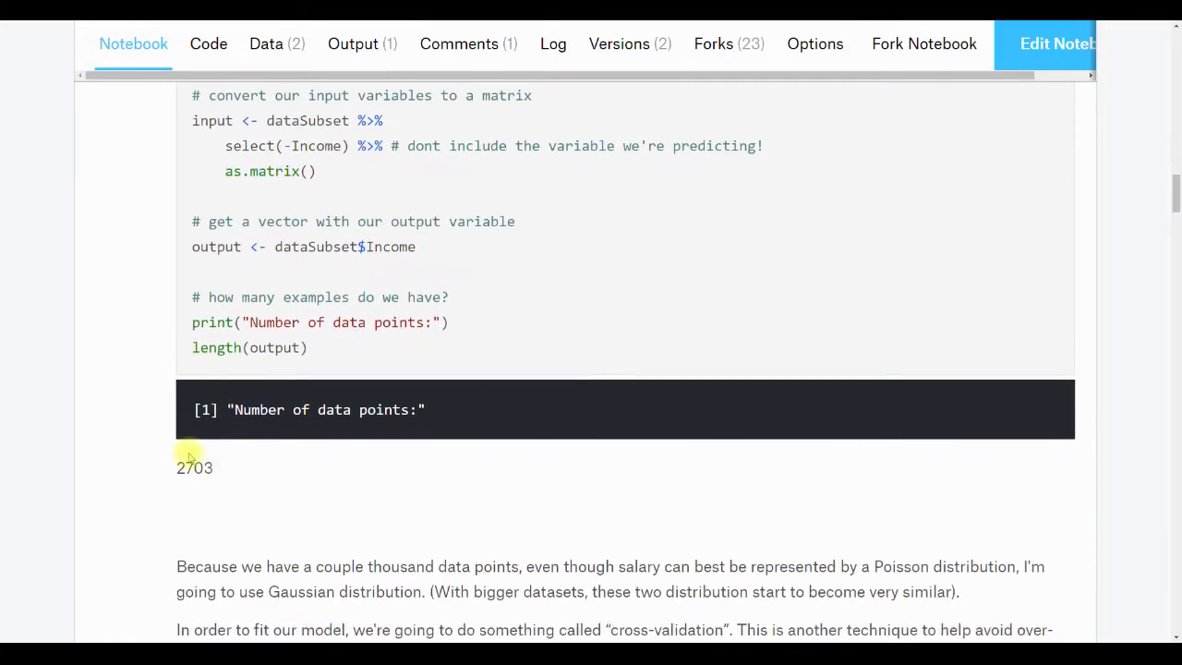
{"action": "mouse_move", "coordinate": [244, 436]}
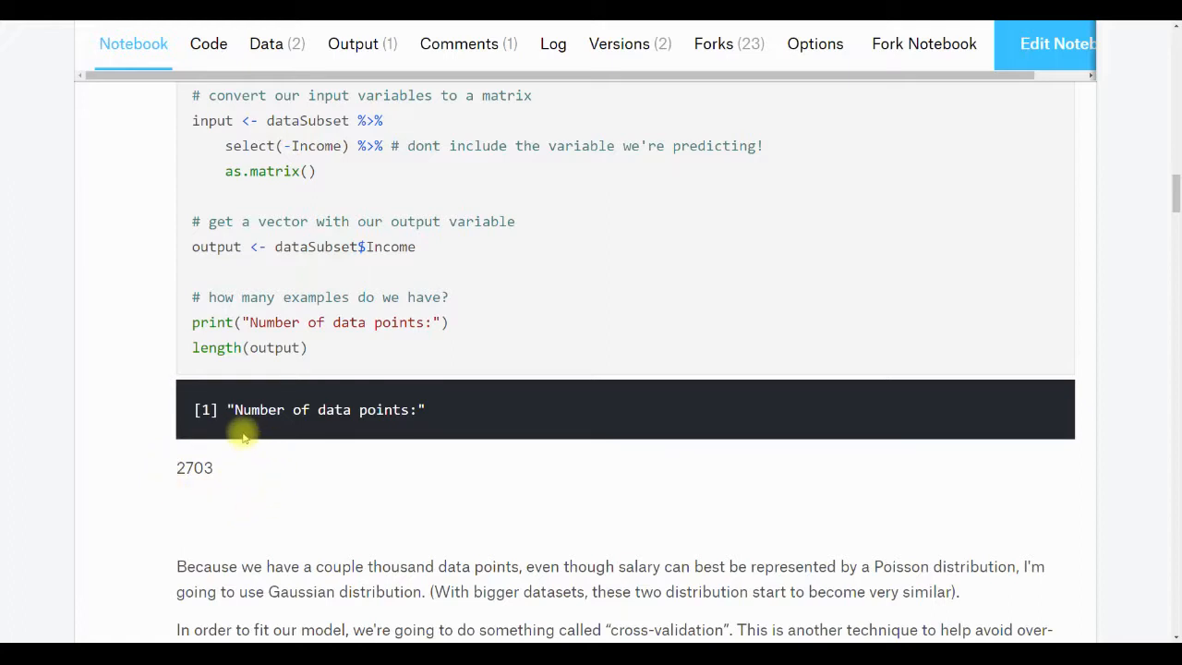
{"action": "mouse_move", "coordinate": [152, 410]}
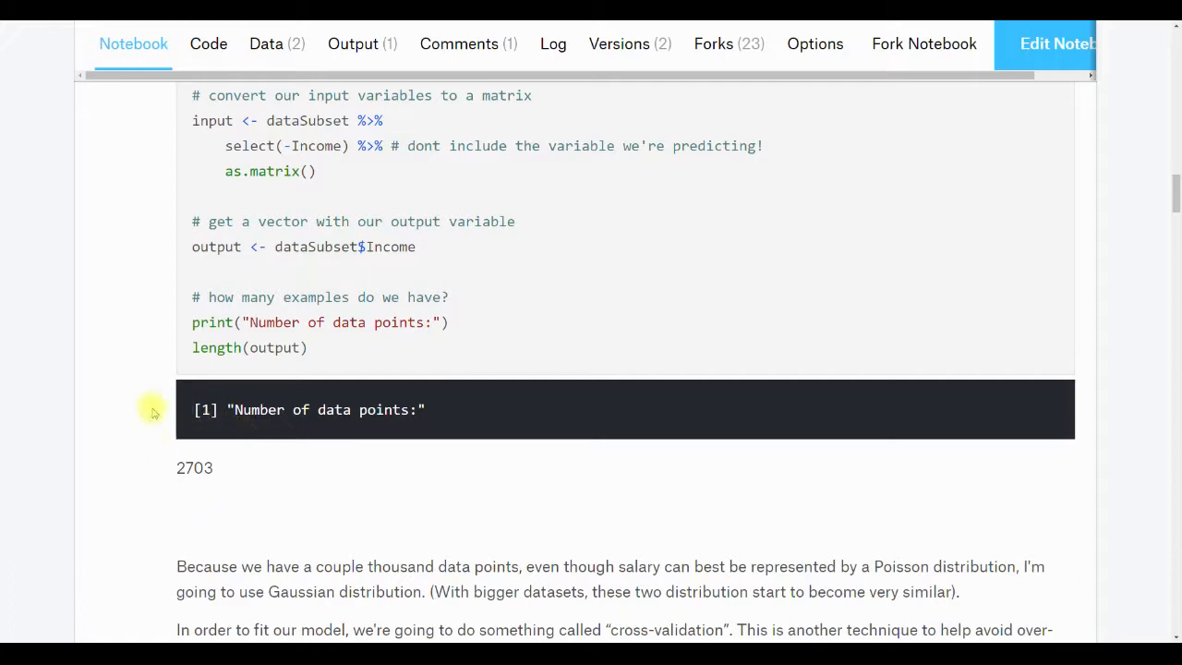
{"action": "mouse_move", "coordinate": [153, 418]}
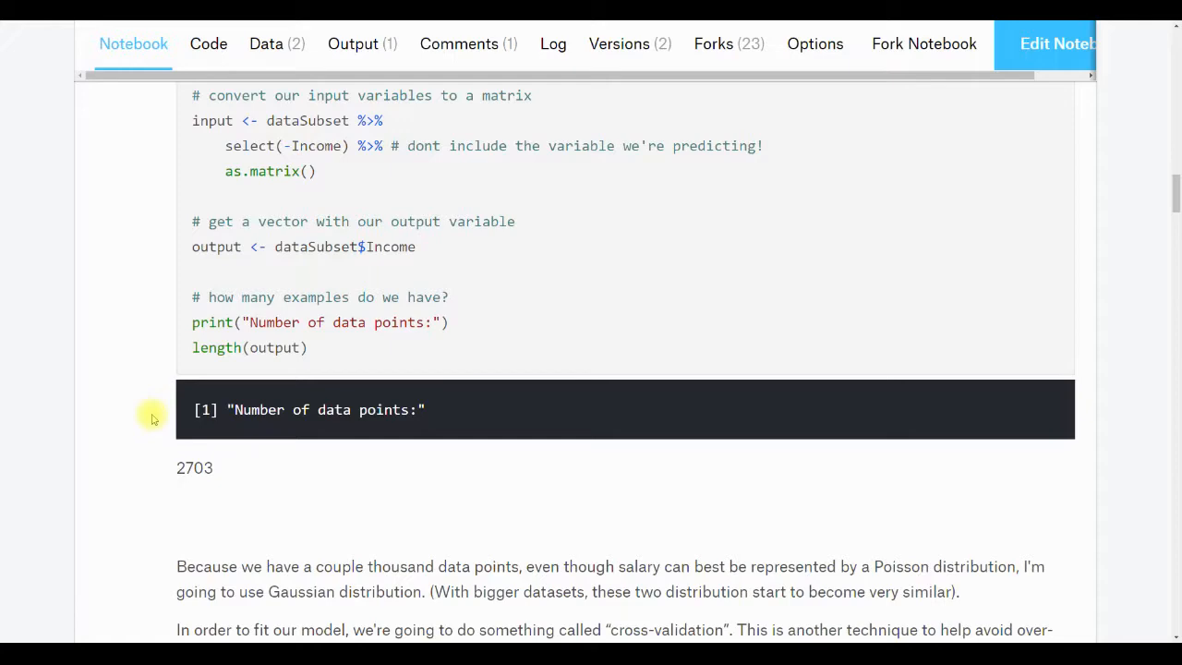
{"action": "scroll", "scroll_direction": "down", "scroll_amount": 3}
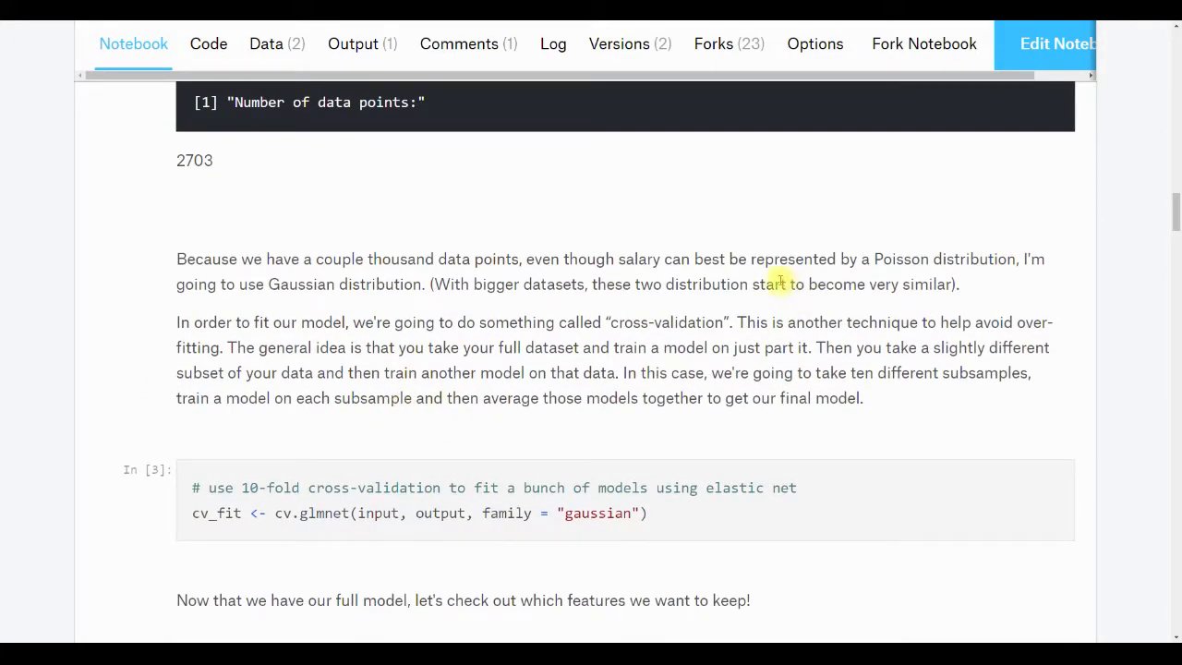
{"action": "mouse_move", "coordinate": [893, 236]}
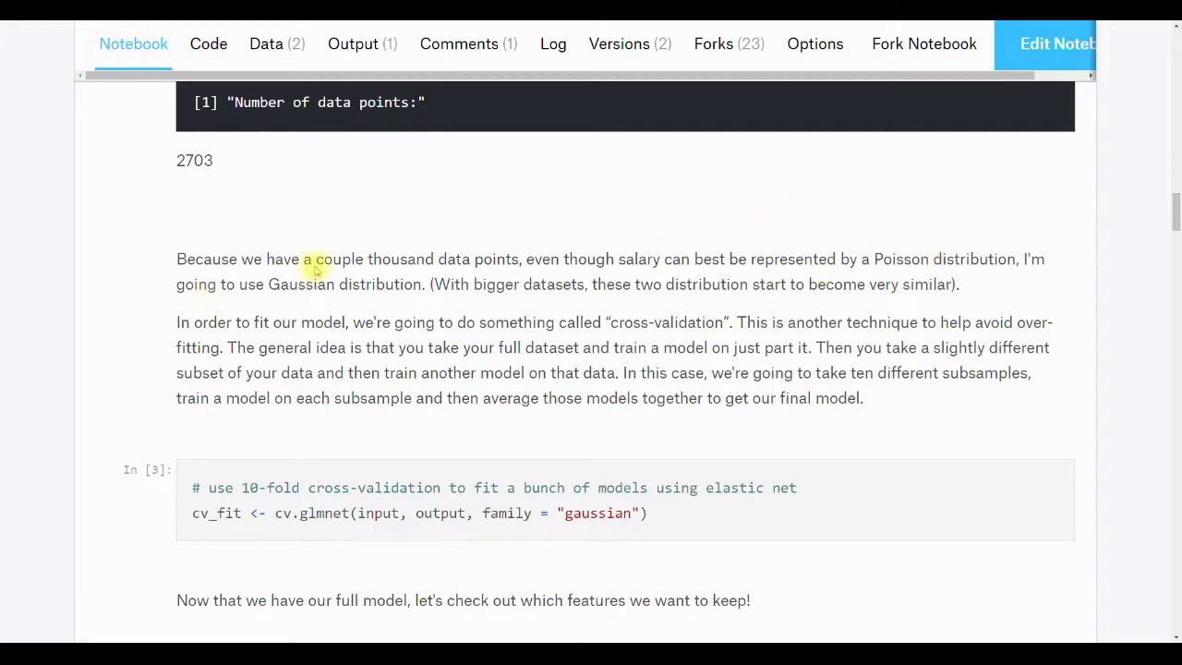
{"action": "mouse_move", "coordinate": [262, 321]}
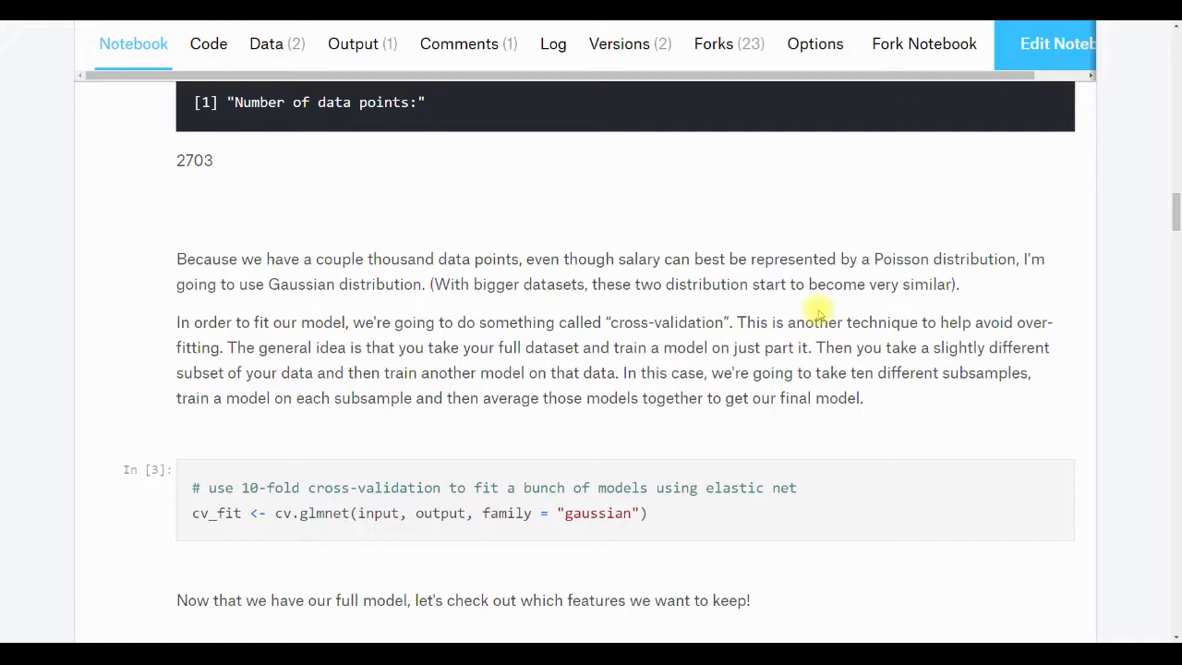
{"action": "scroll", "scroll_direction": "up", "scroll_amount": 3}
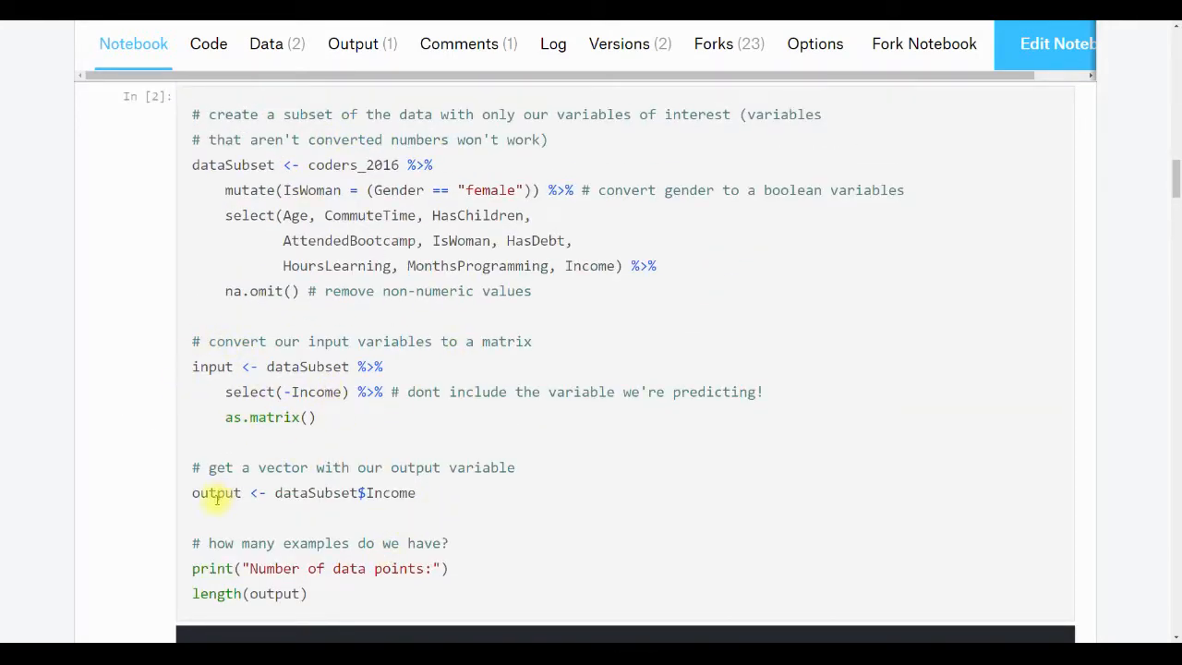
{"action": "scroll", "scroll_direction": "down", "scroll_amount": 3}
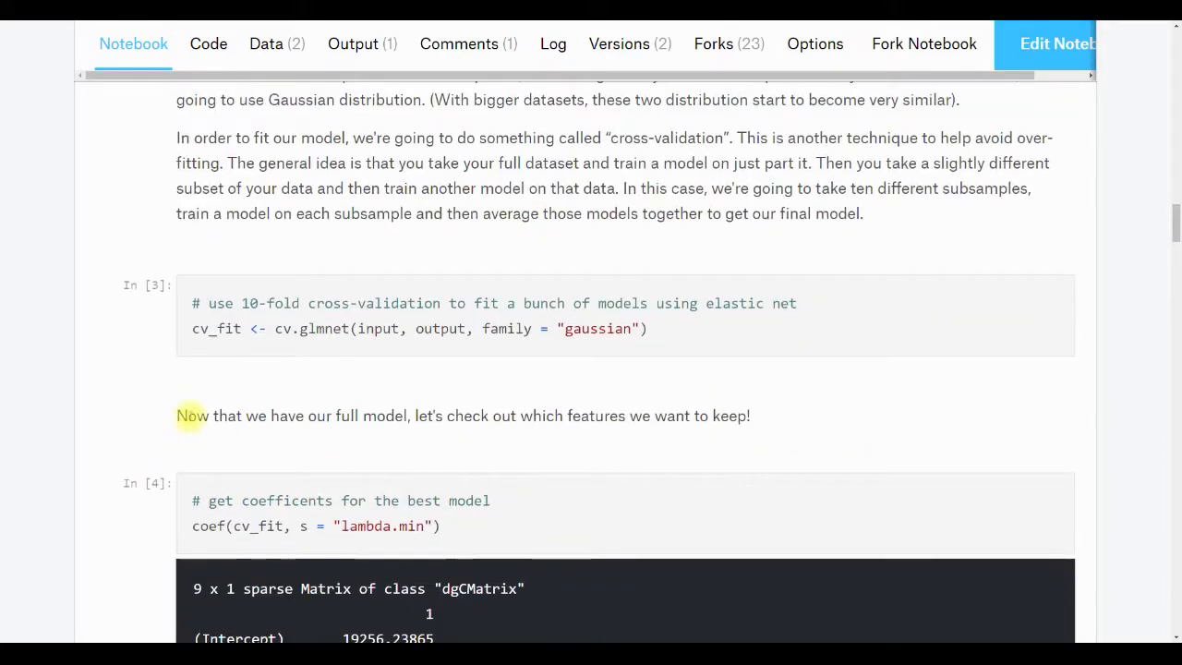
{"action": "mouse_move", "coordinate": [310, 329]}
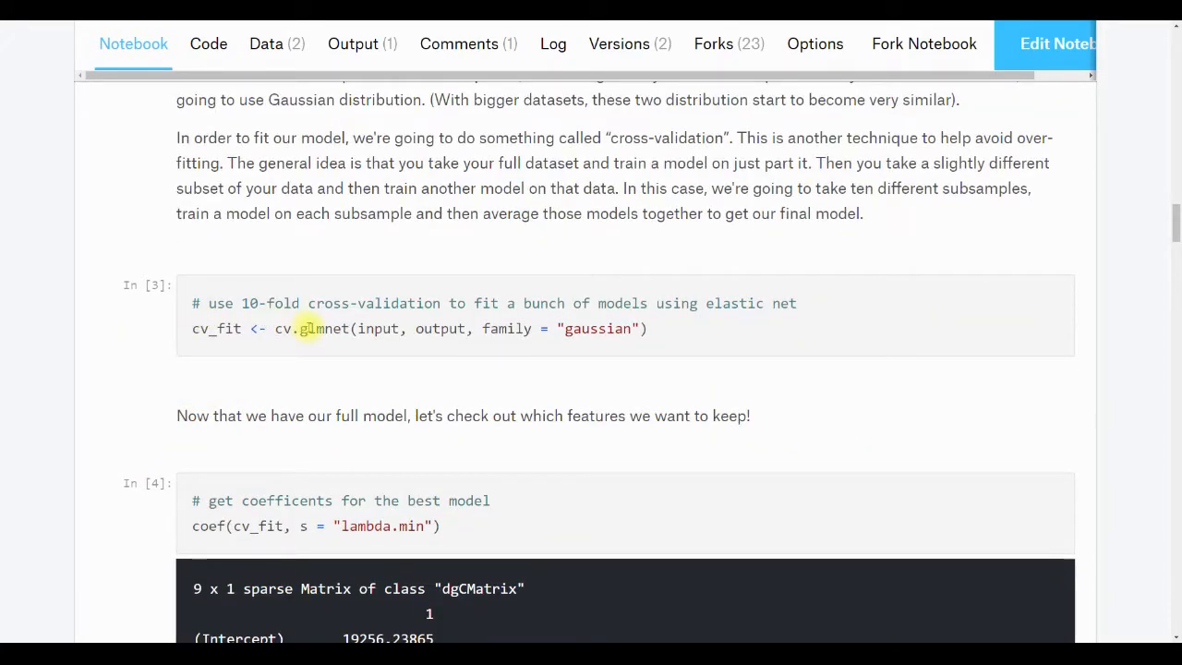
{"action": "double_click", "coordinate": [314, 329]}
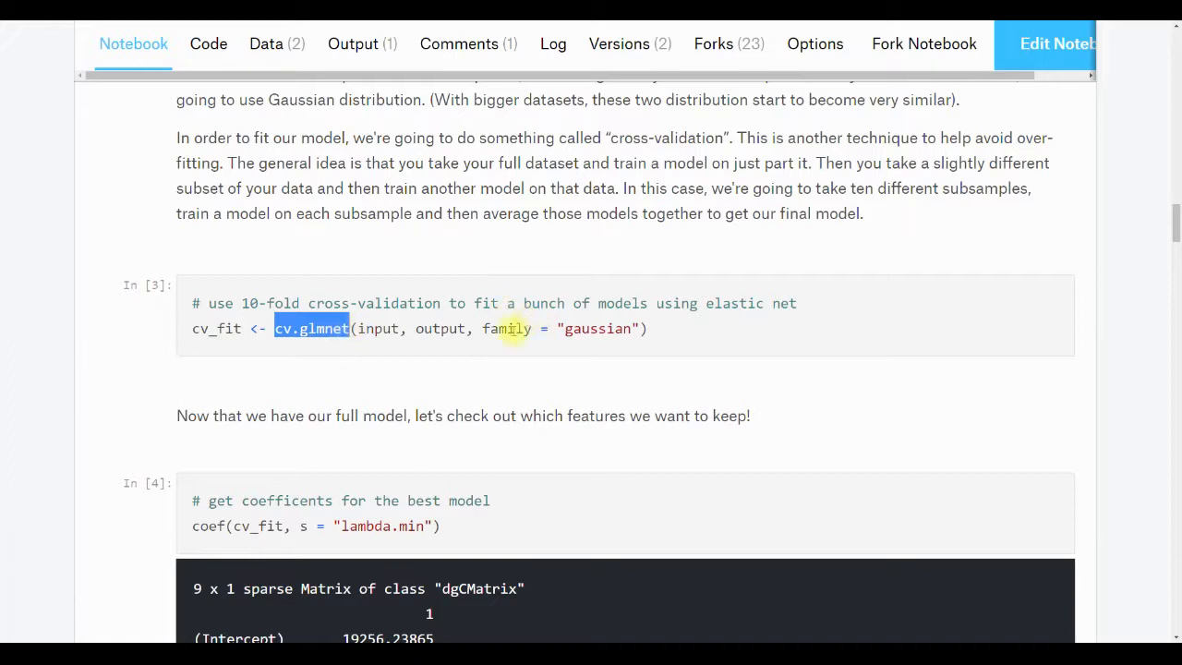
{"action": "mouse_move", "coordinate": [595, 365]}
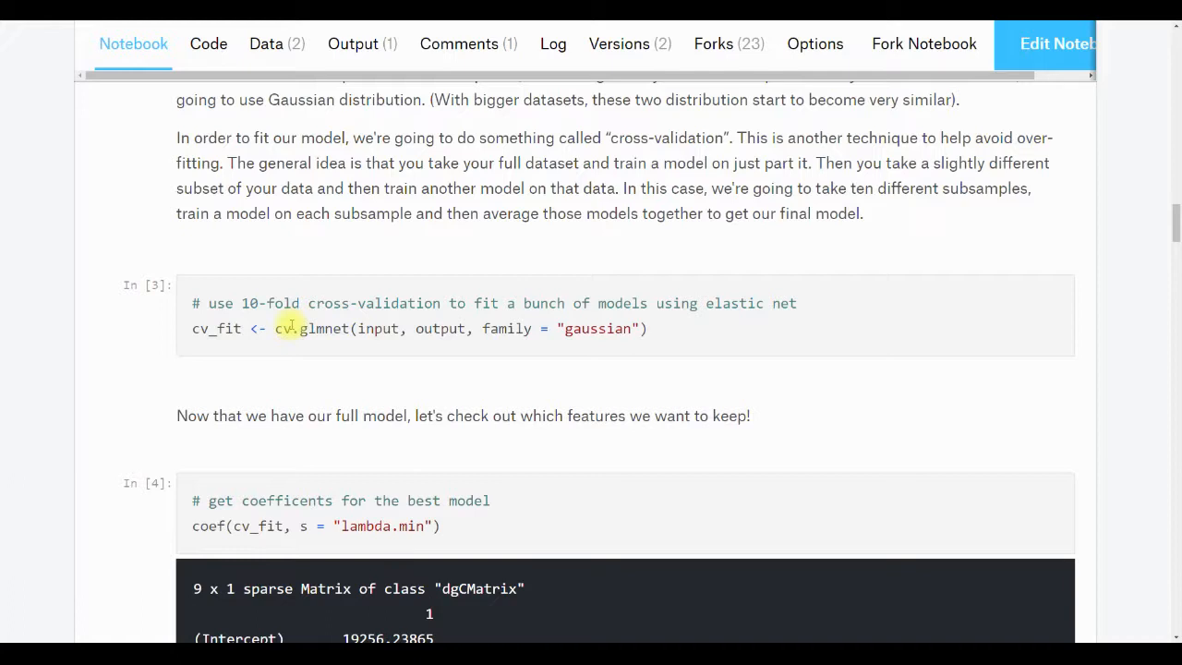
- Bring the coef(cv_fit, s = "lambda.min") sparse-matrix output into view, with HasDebt shown as a dot
{"action": "scroll", "scroll_direction": "down", "scroll_amount": 3}
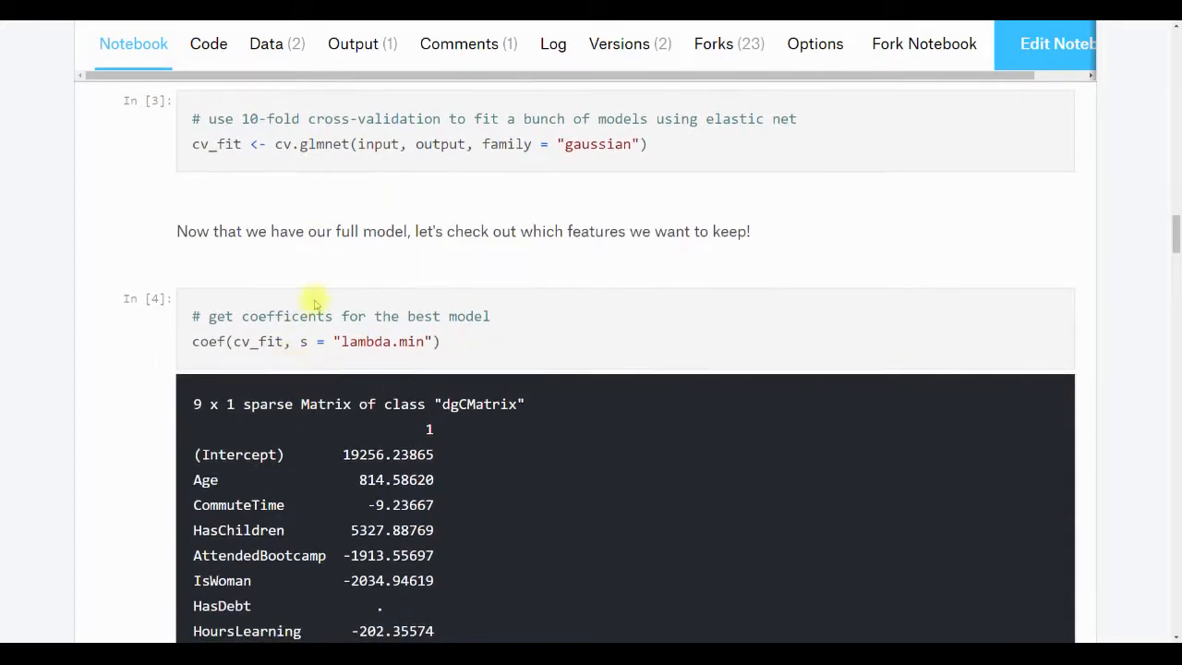
{"action": "mouse_move", "coordinate": [329, 336]}
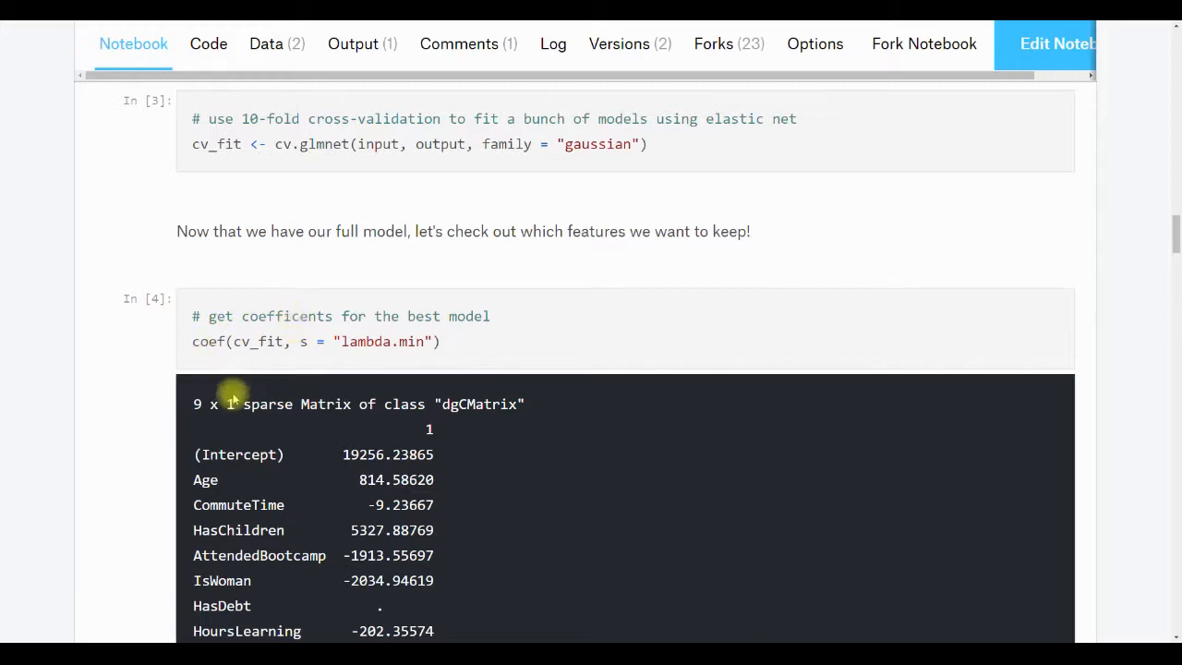
{"action": "scroll", "scroll_direction": "down", "scroll_amount": 3}
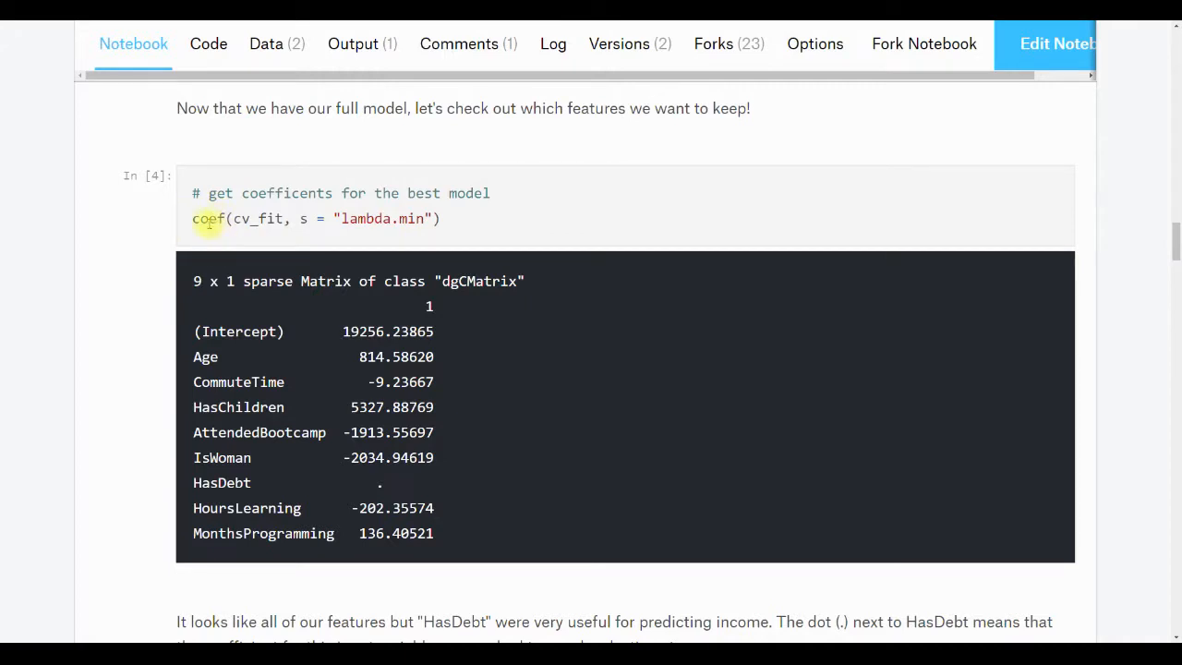
{"action": "mouse_move", "coordinate": [199, 331]}
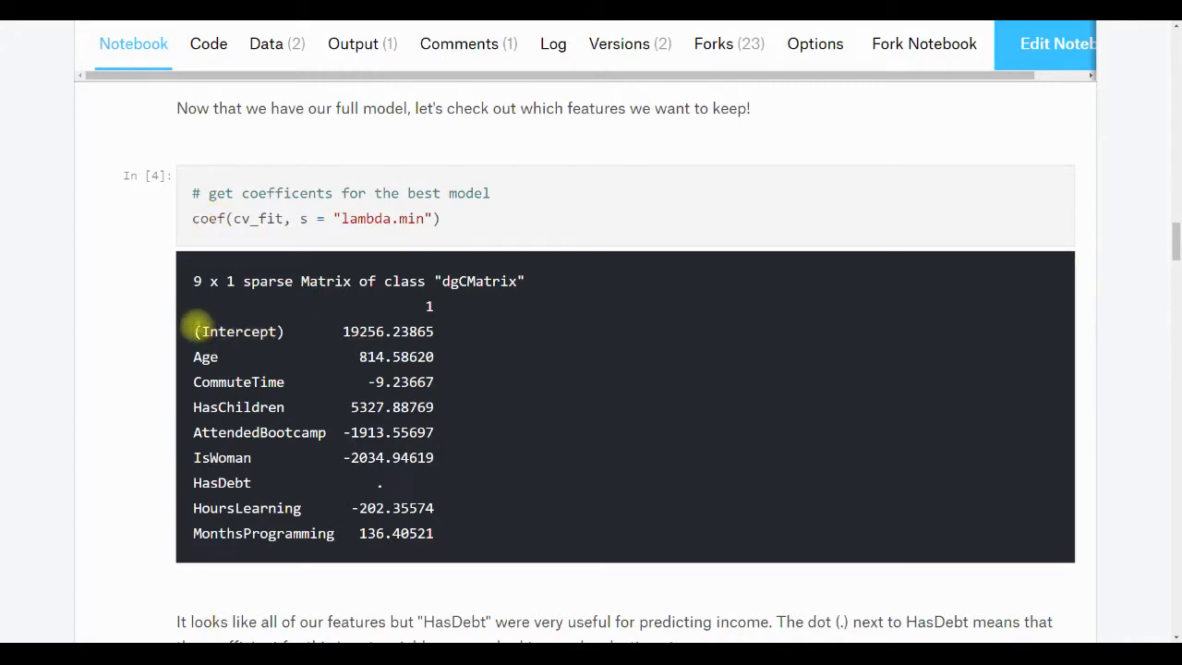
{"action": "mouse_move", "coordinate": [269, 358]}
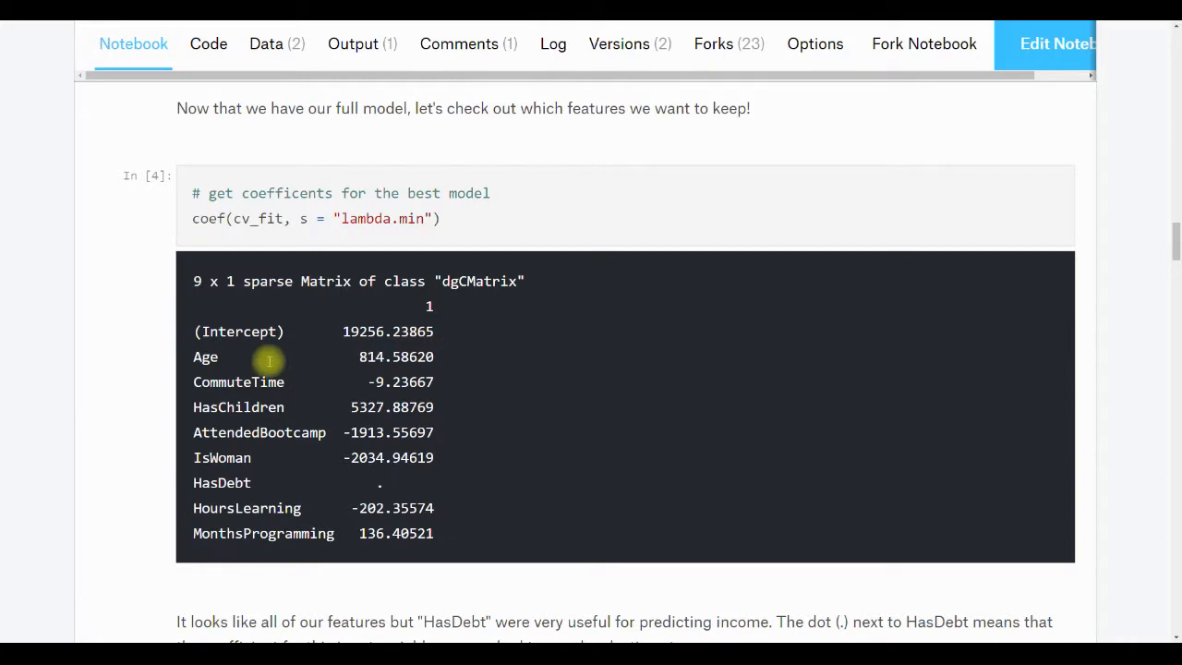
{"action": "mouse_move", "coordinate": [273, 408]}
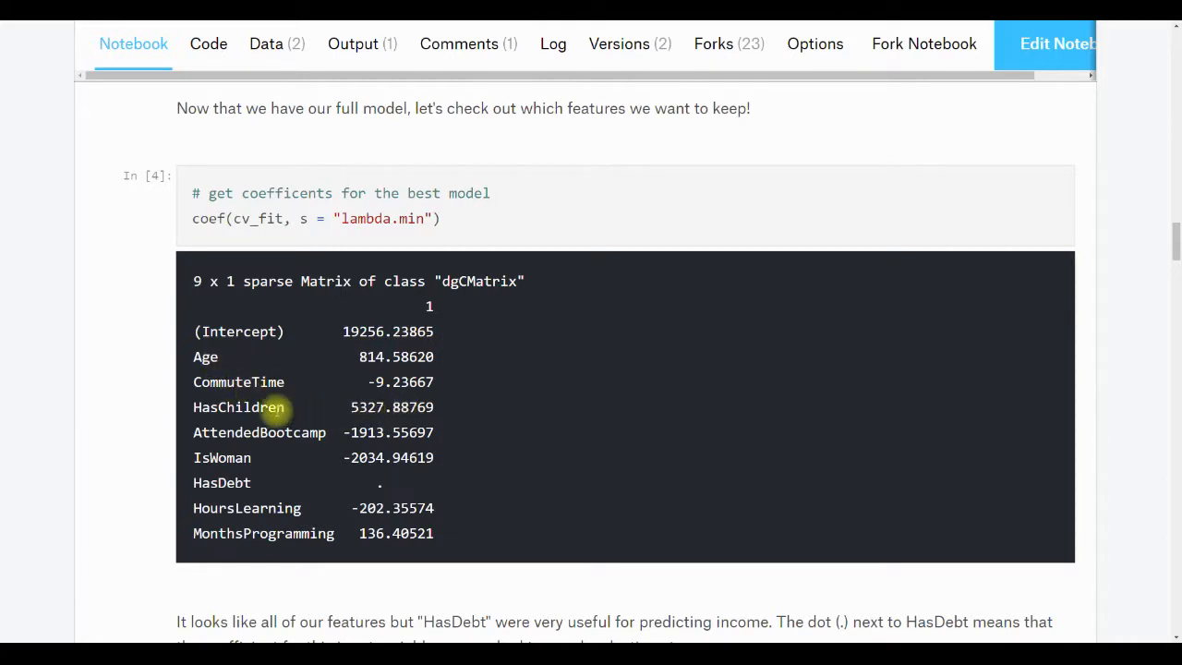
{"action": "mouse_move", "coordinate": [355, 458]}
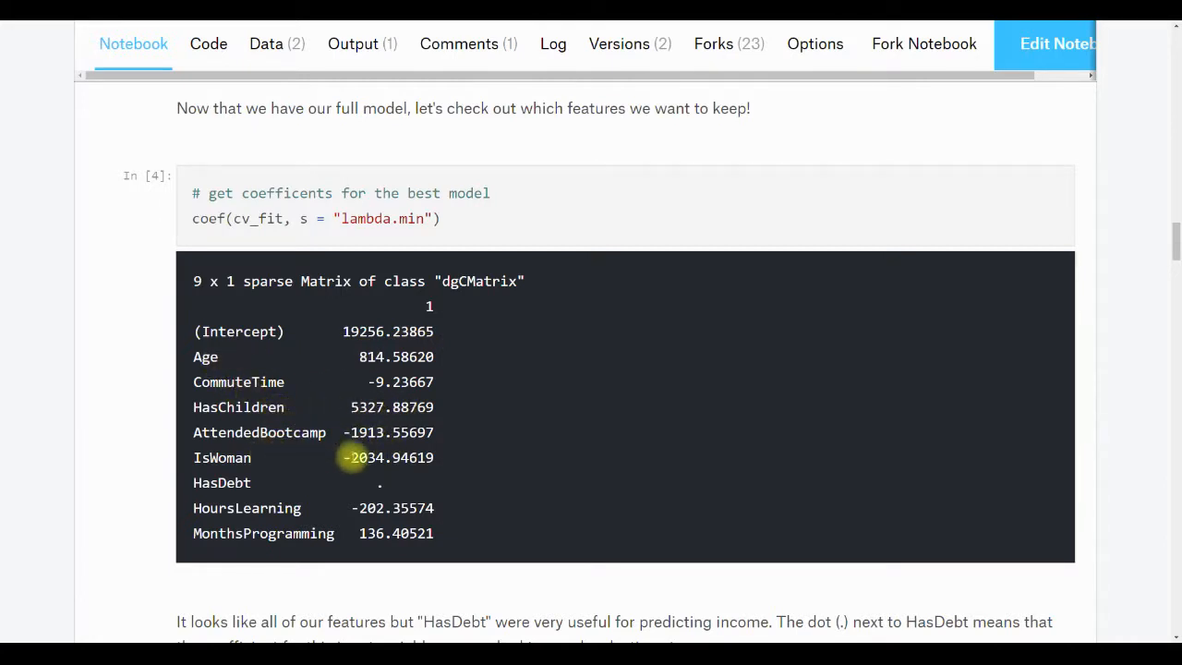
{"action": "mouse_move", "coordinate": [391, 491]}
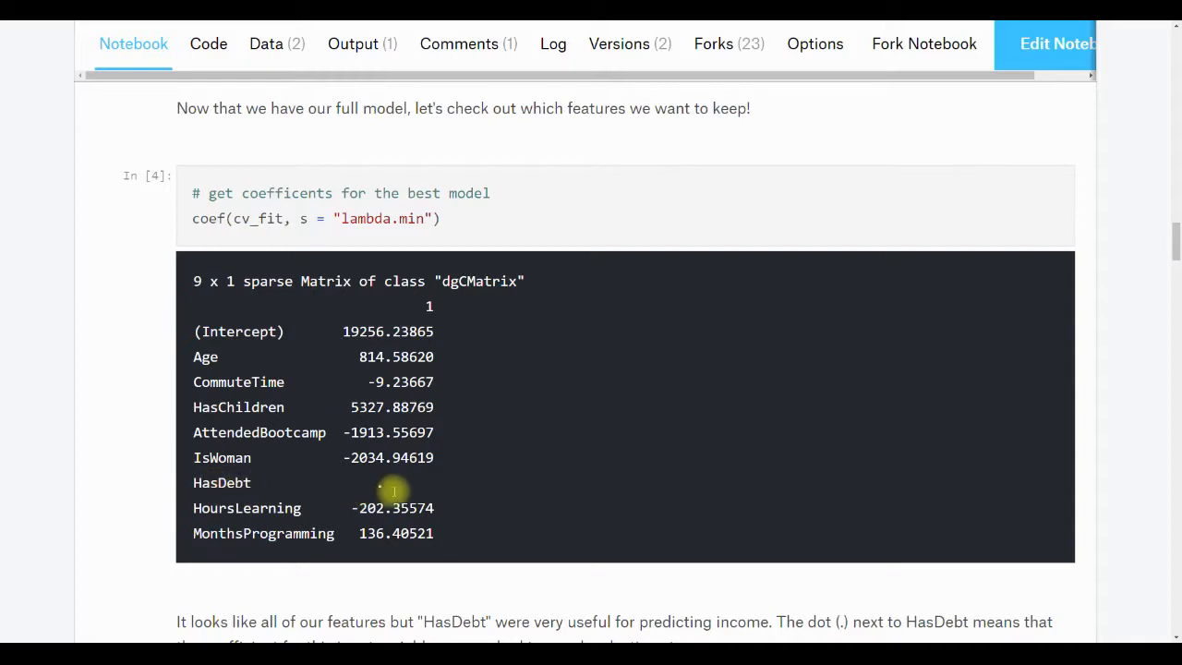
{"action": "mouse_move", "coordinate": [528, 402]}
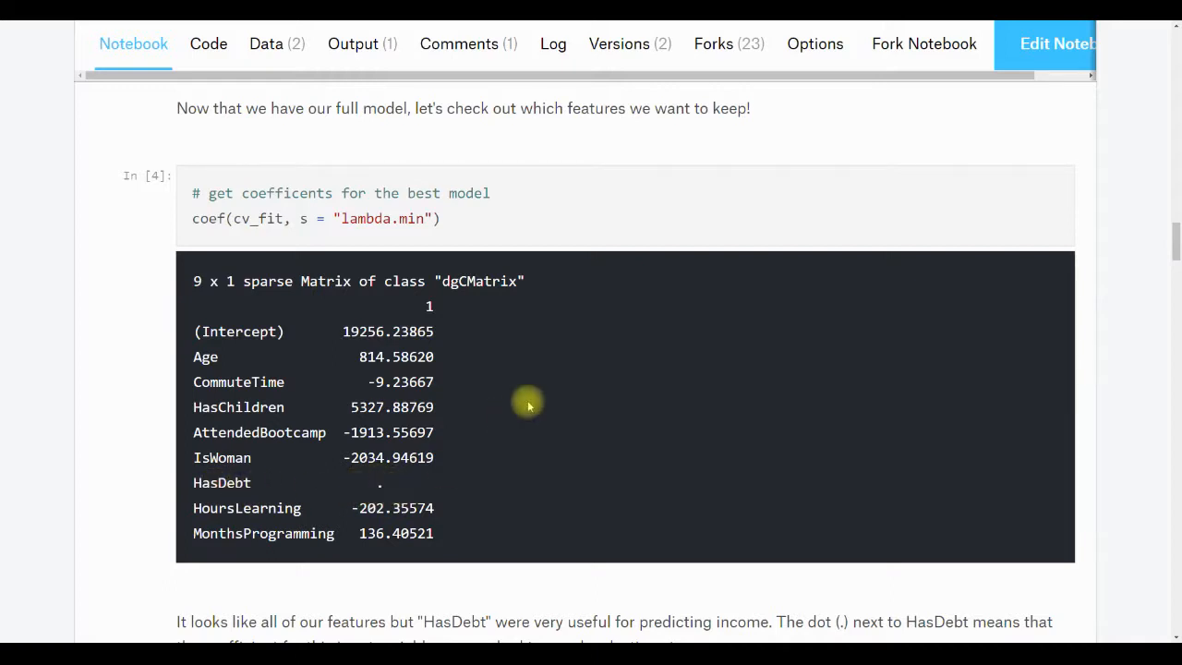
{"action": "mouse_move", "coordinate": [445, 354]}
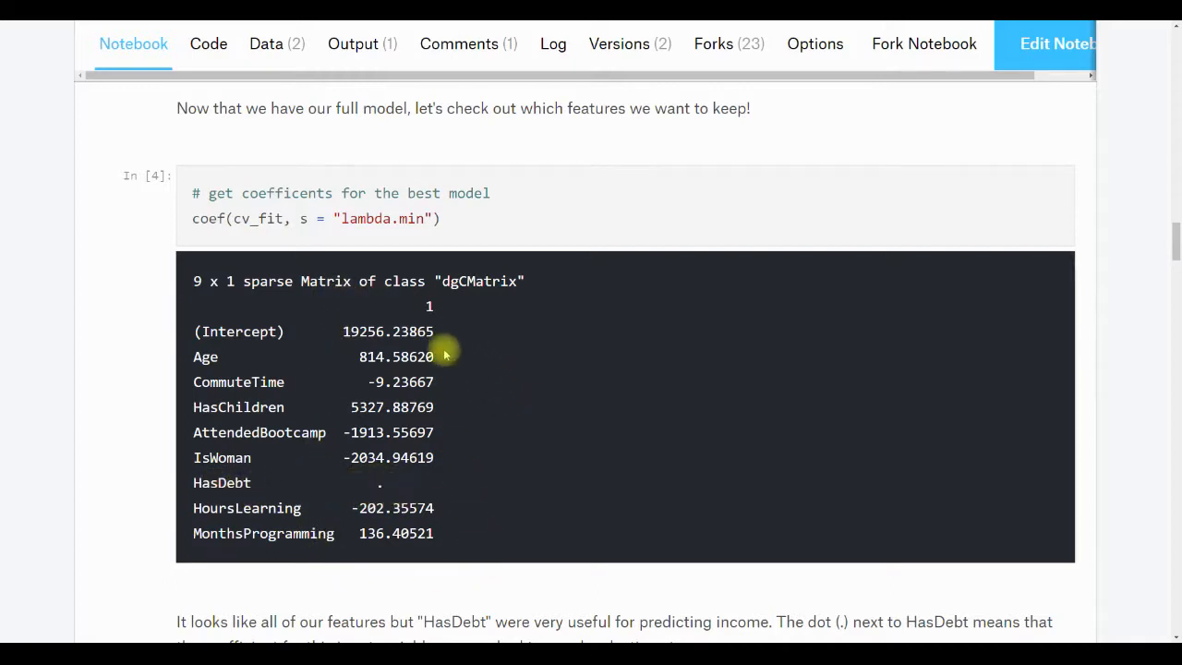
{"action": "mouse_move", "coordinate": [410, 341]}
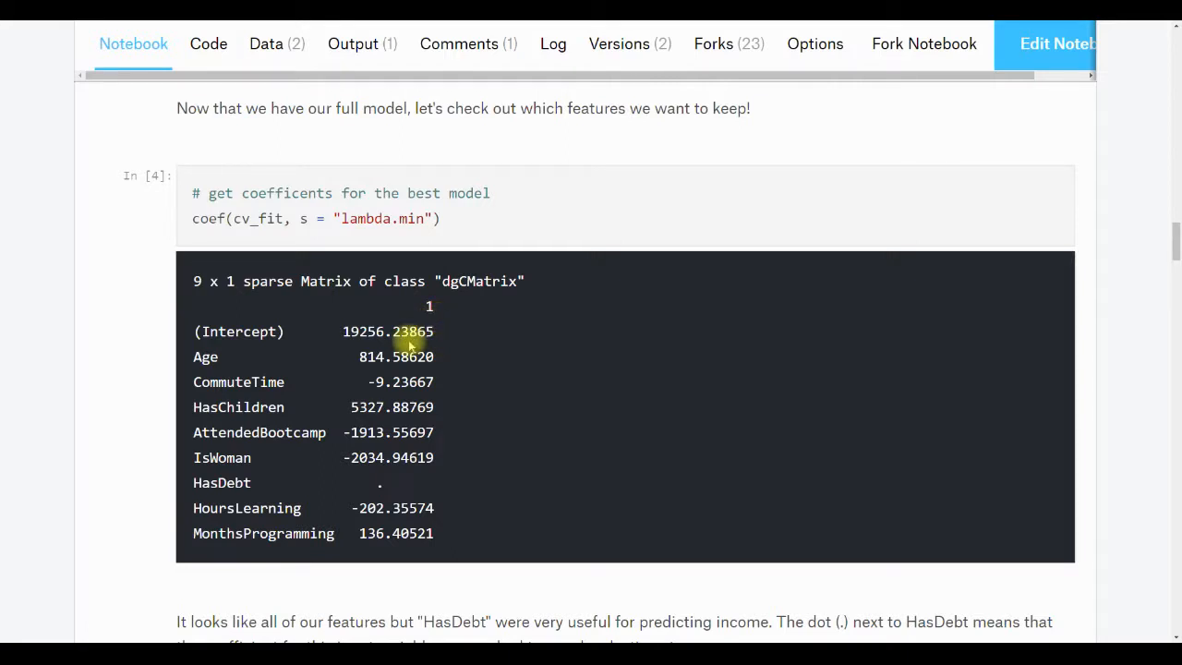
{"action": "mouse_move", "coordinate": [373, 487]}
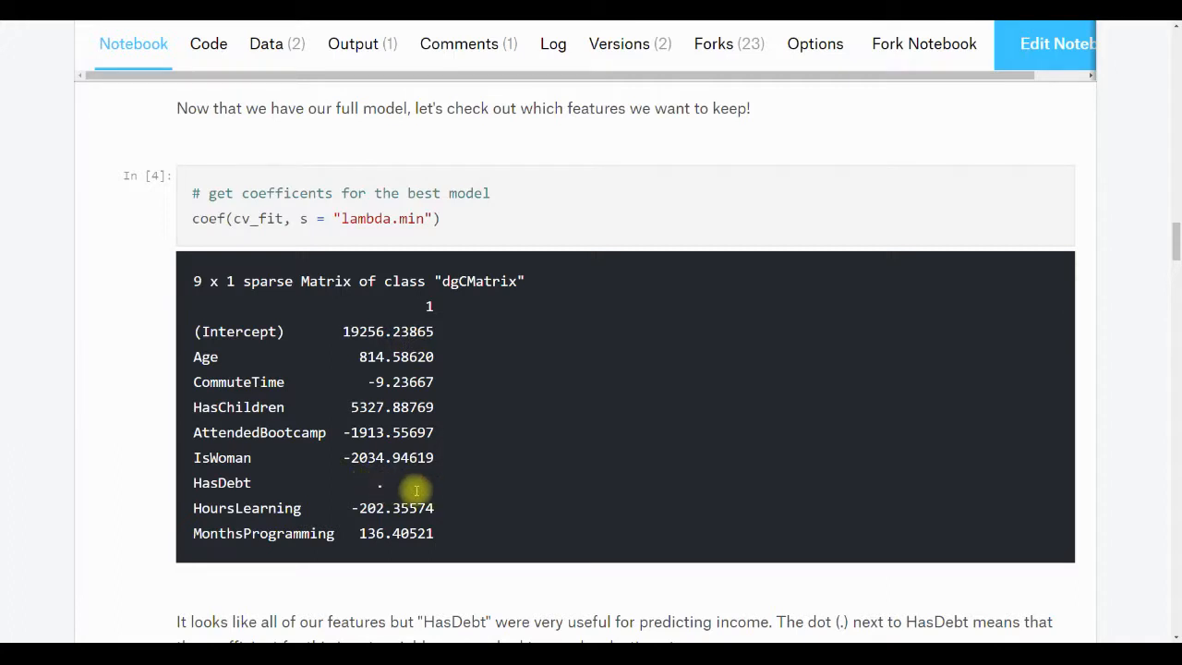
{"action": "mouse_move", "coordinate": [391, 487]}
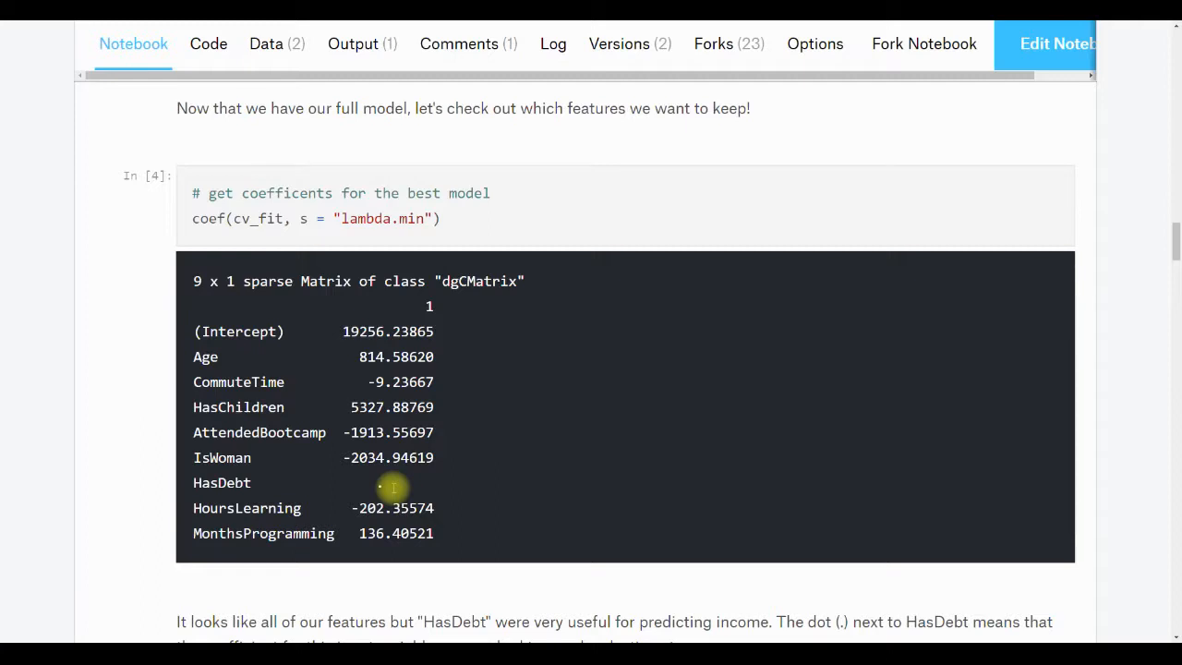
{"action": "mouse_move", "coordinate": [397, 351]}
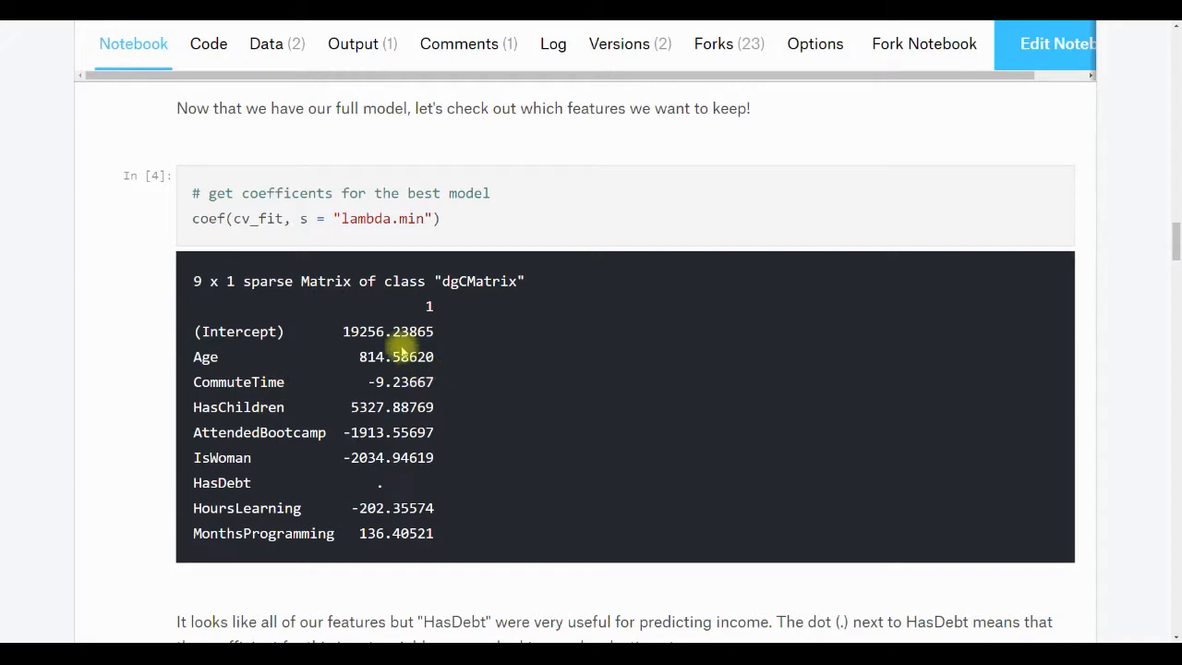
{"action": "mouse_move", "coordinate": [414, 357]}
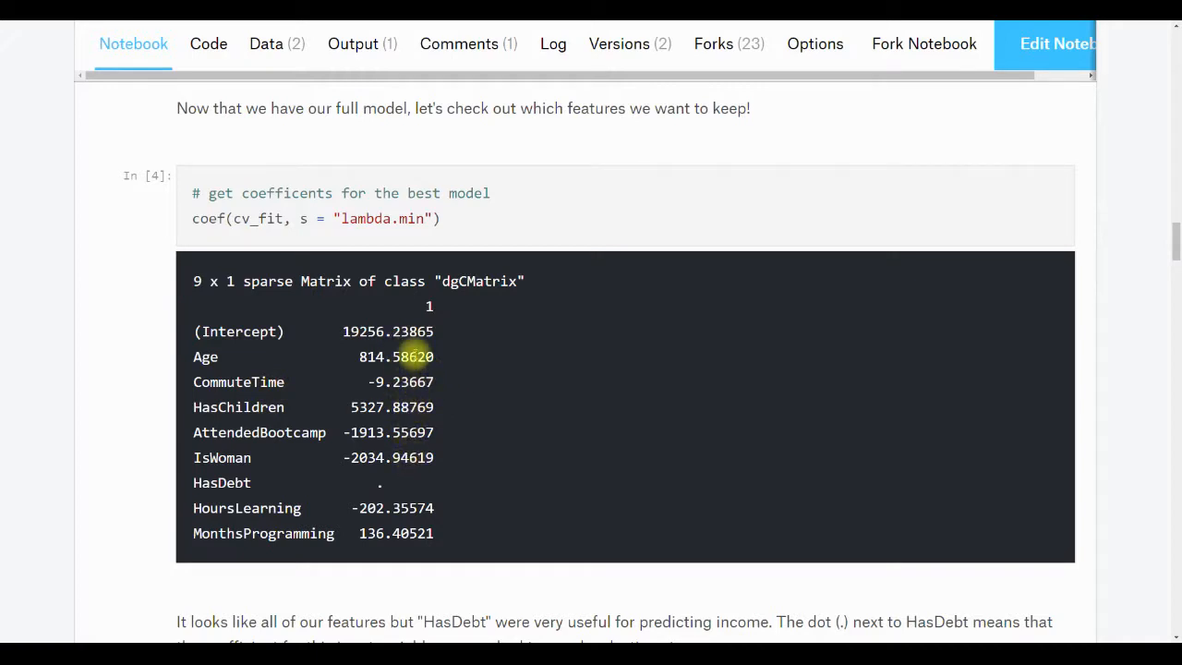
{"action": "mouse_move", "coordinate": [300, 346]}
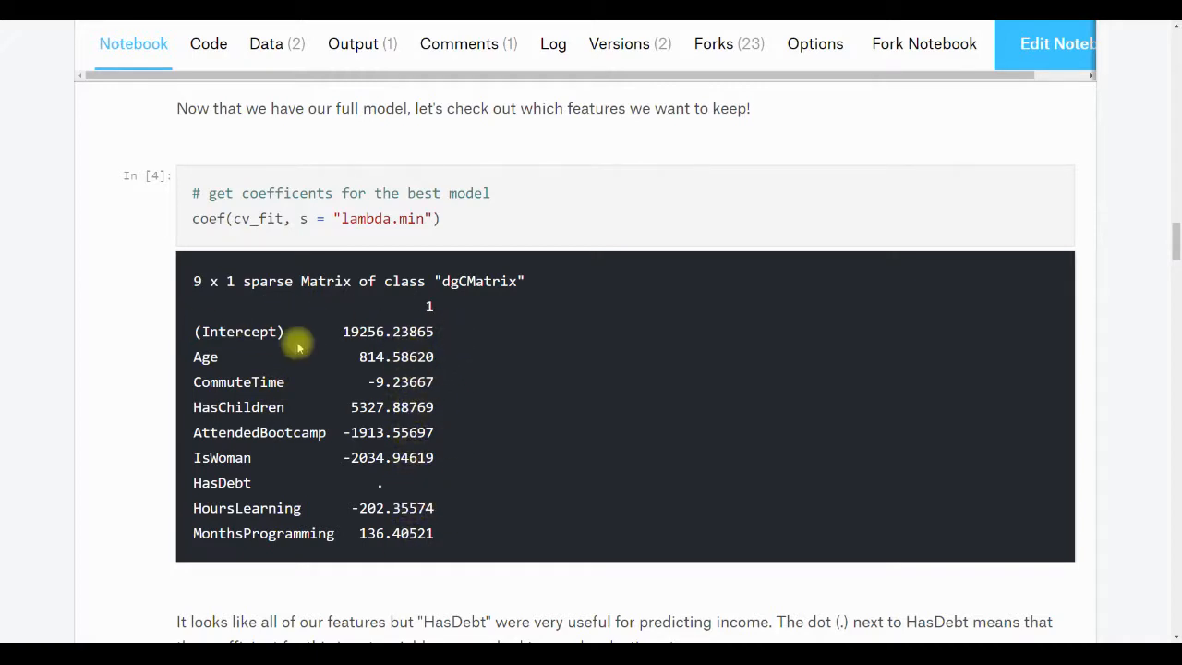
{"action": "mouse_move", "coordinate": [349, 477]}
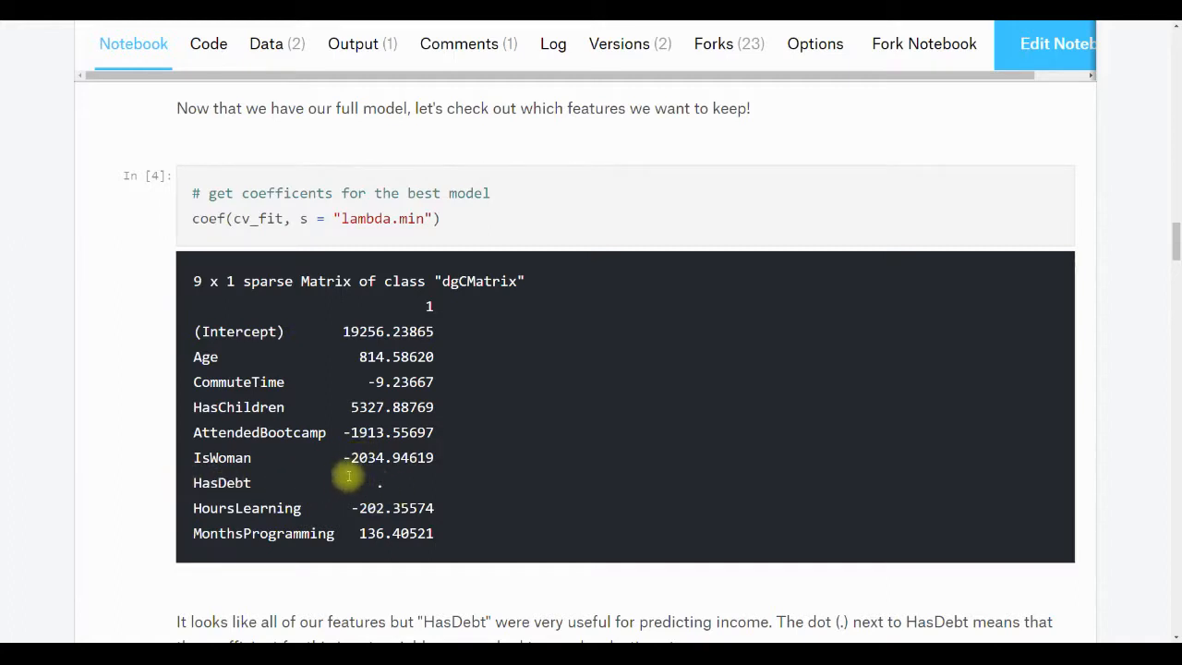
{"action": "mouse_move", "coordinate": [194, 483]}
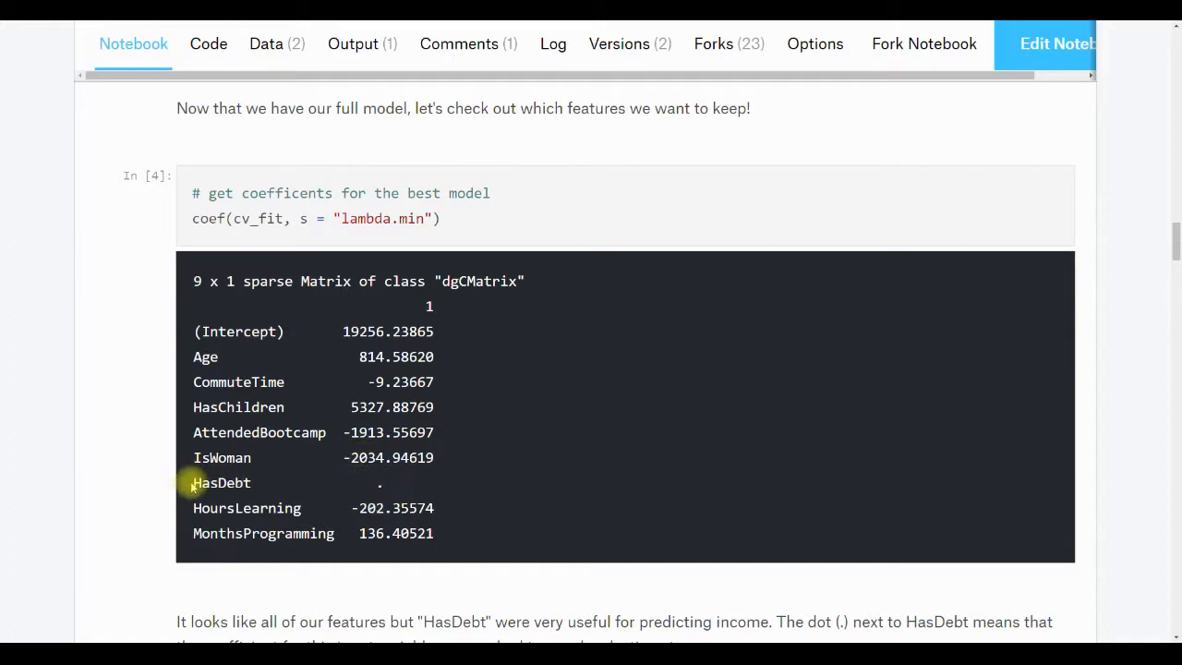
{"action": "mouse_move", "coordinate": [256, 499]}
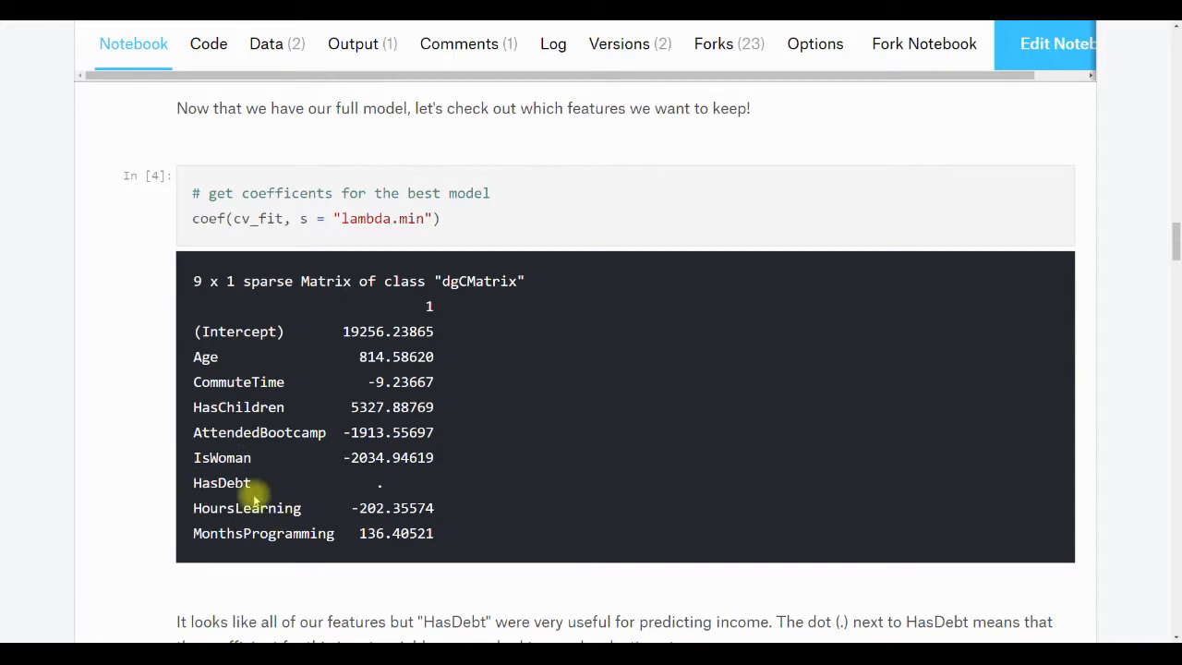
{"action": "mouse_move", "coordinate": [399, 506]}
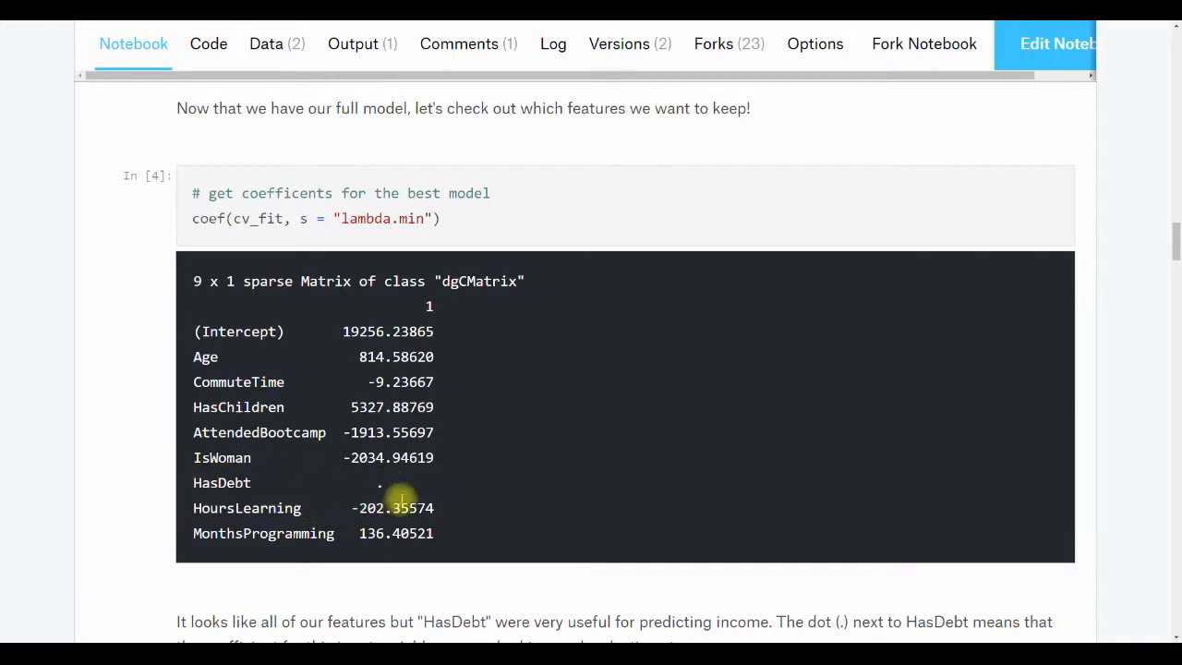
{"action": "mouse_move", "coordinate": [377, 488]}
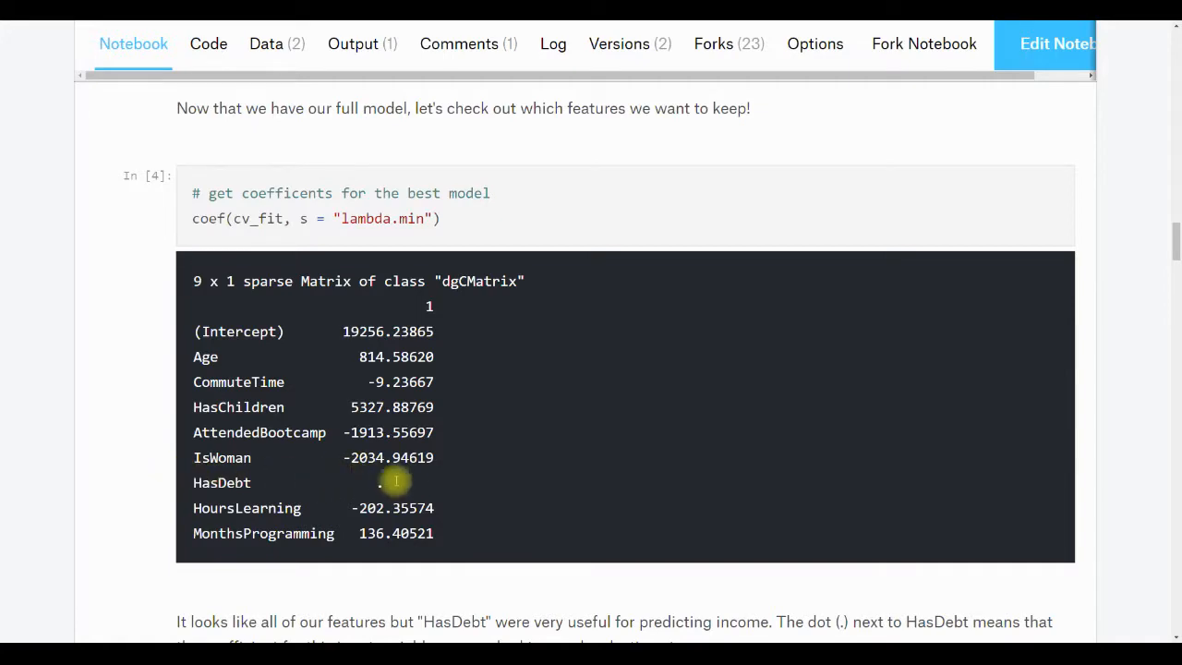
- Scroll below the coefficient matrix to the paragraph explaining HasDebt was pushed to zero
{"action": "scroll", "scroll_direction": "down", "scroll_amount": 3}
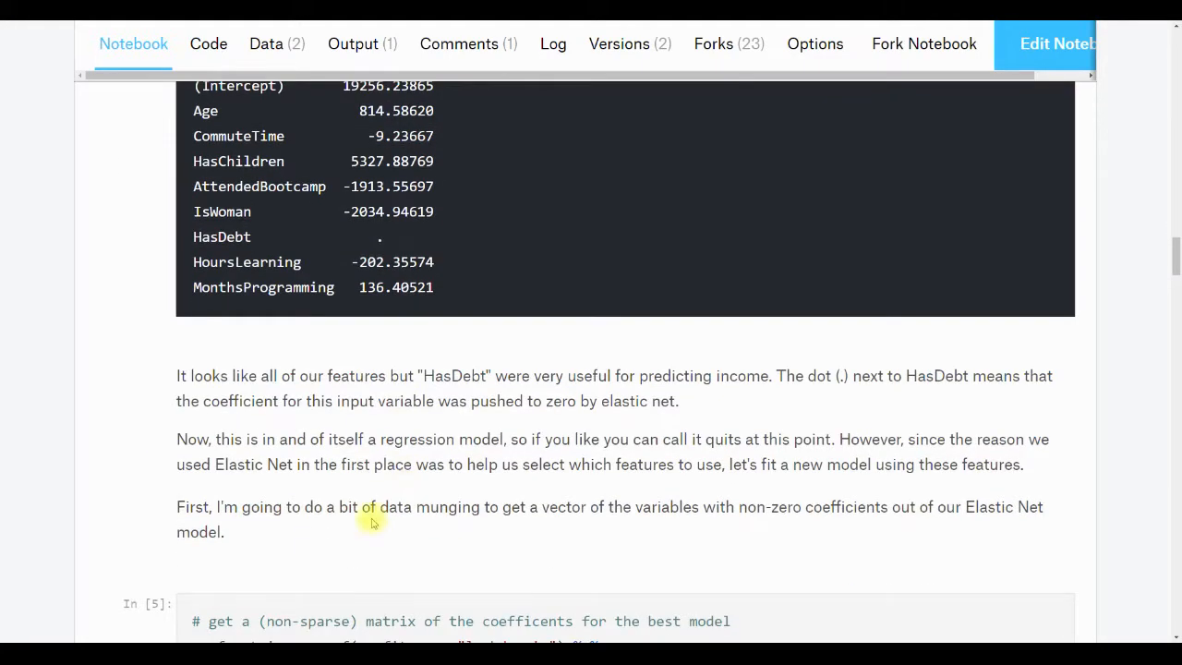
{"action": "scroll", "scroll_direction": "down", "scroll_amount": 3}
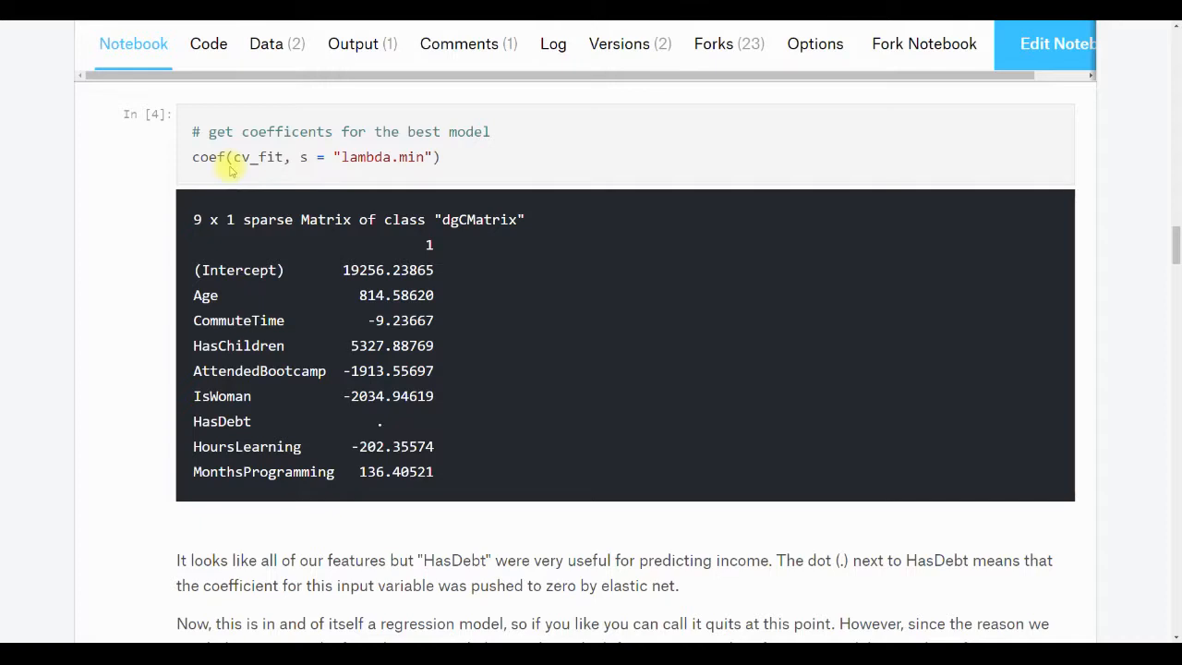
{"action": "mouse_move", "coordinate": [441, 351]}
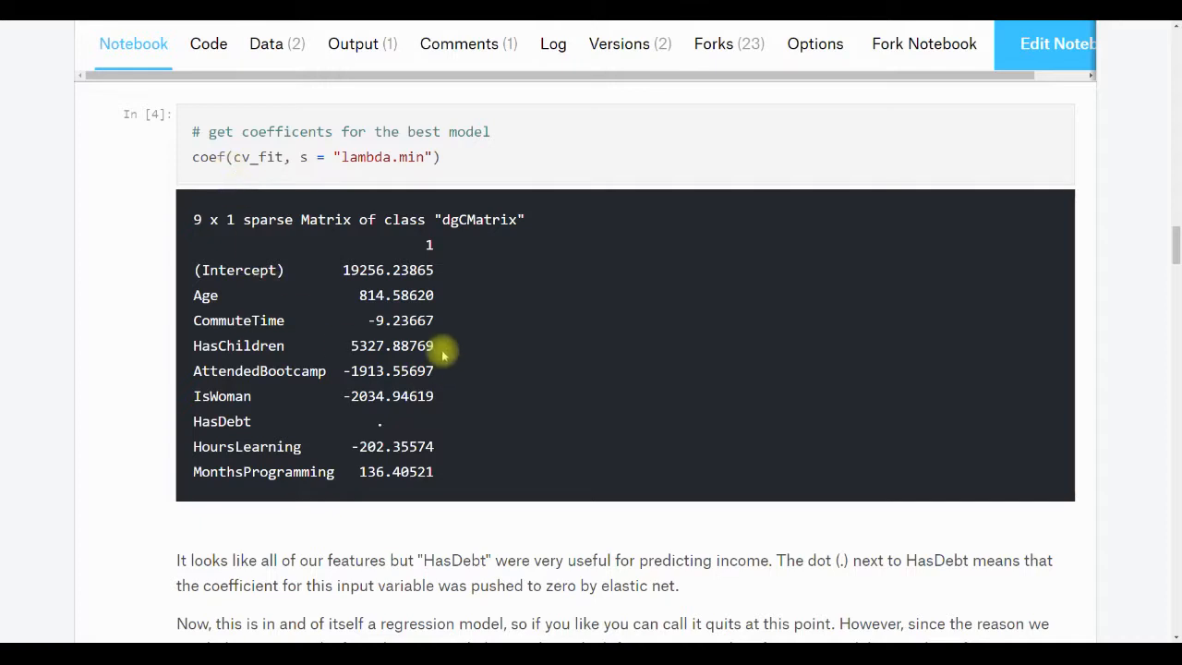
{"action": "mouse_move", "coordinate": [194, 286]}
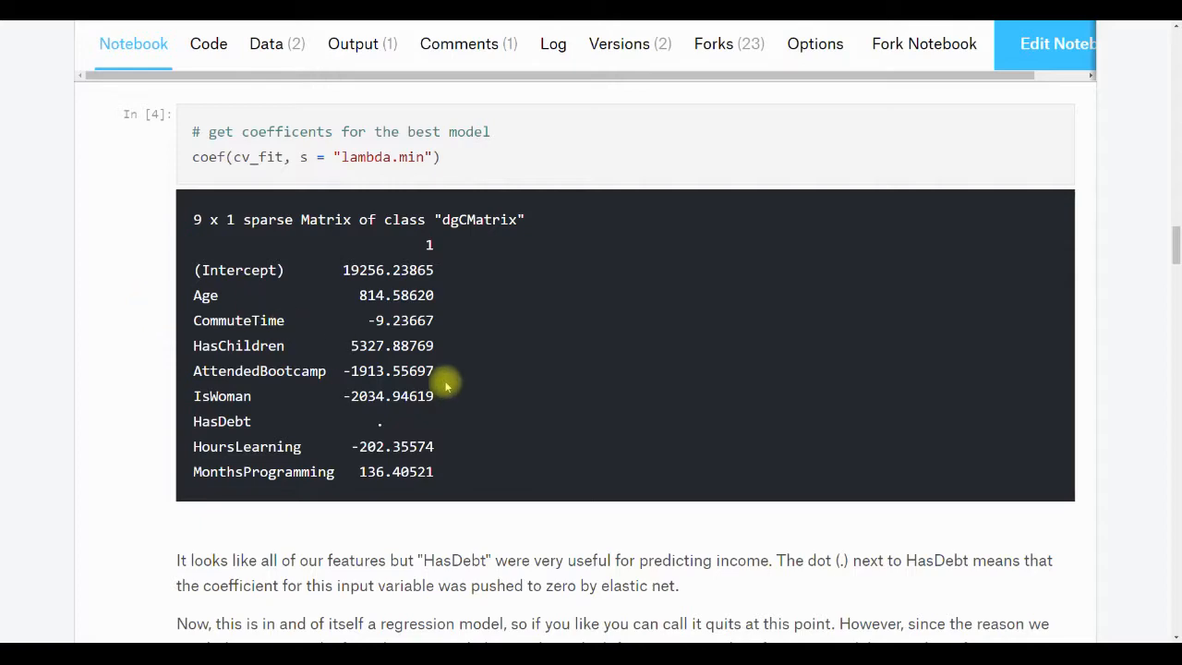
{"action": "scroll", "scroll_direction": "down", "scroll_amount": 3}
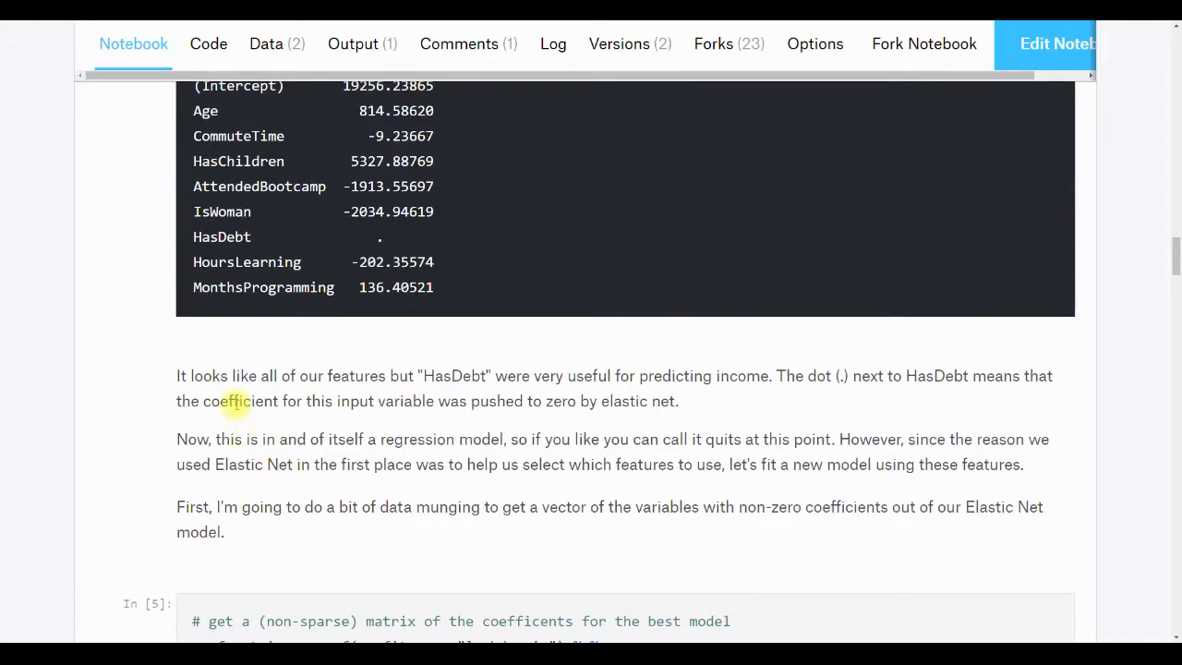
{"action": "scroll", "scroll_direction": "down", "scroll_amount": 3}
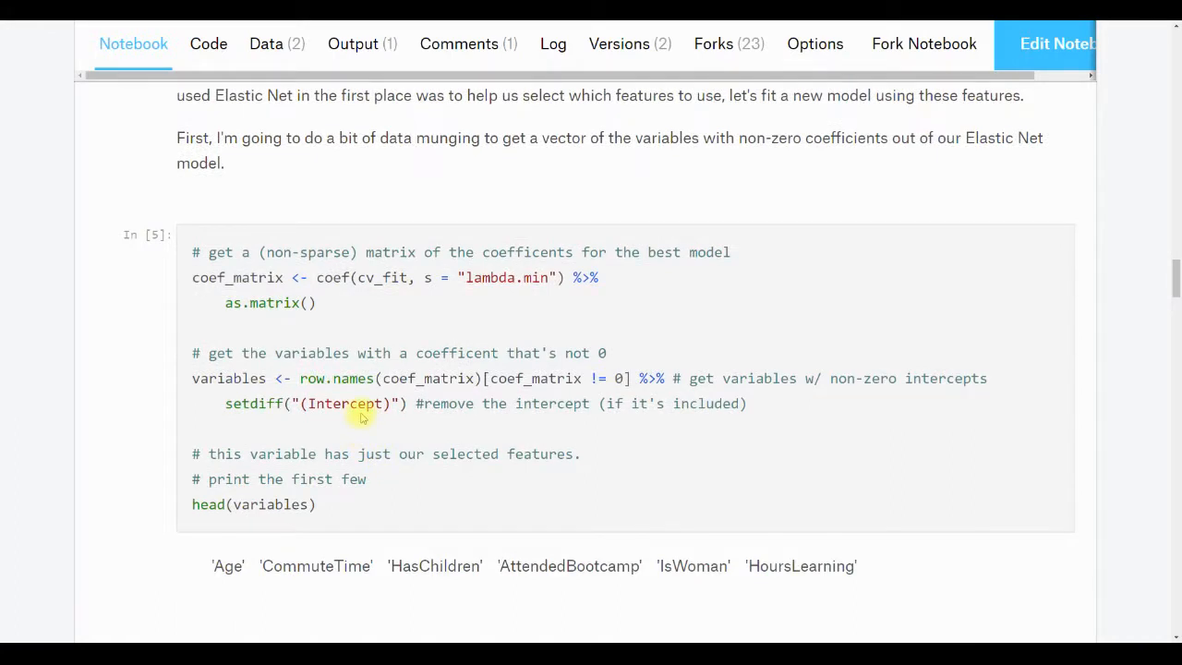
{"action": "mouse_move", "coordinate": [347, 432]}
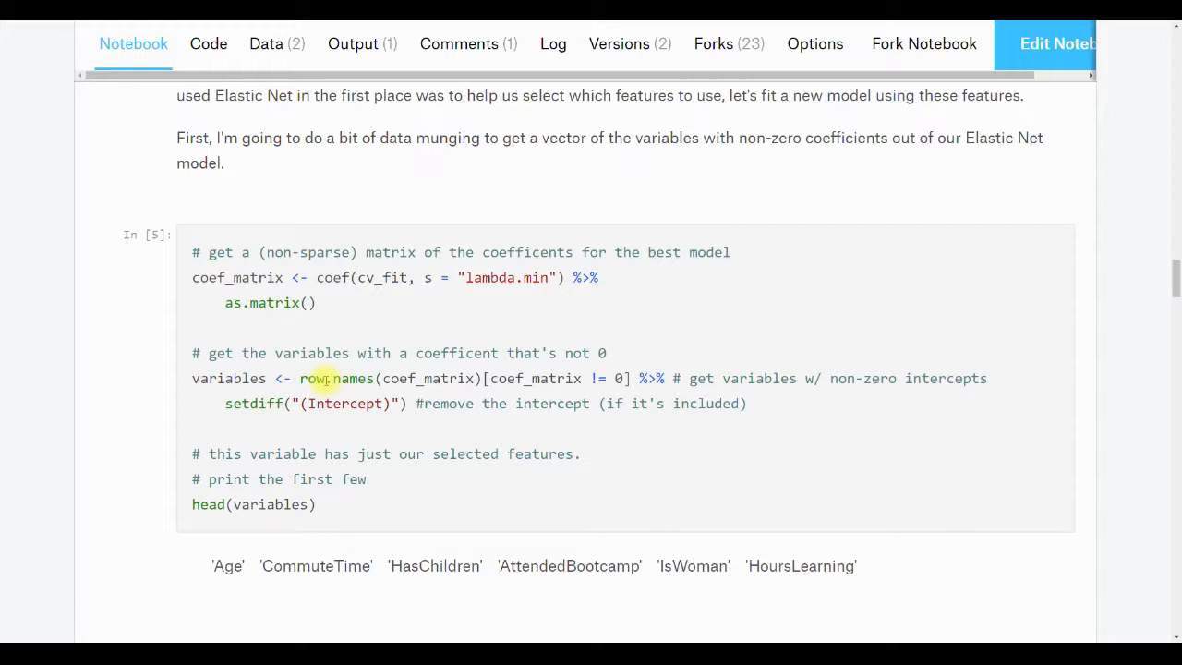
{"action": "mouse_move", "coordinate": [598, 325]}
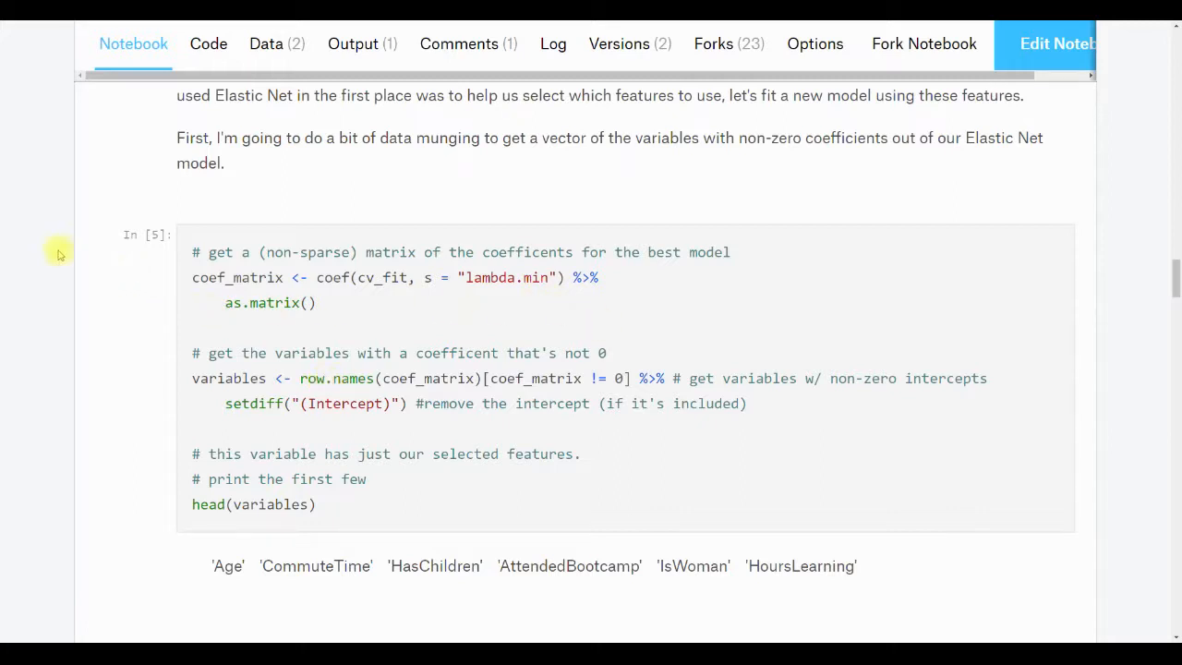
{"action": "scroll", "scroll_direction": "down", "scroll_amount": 3}
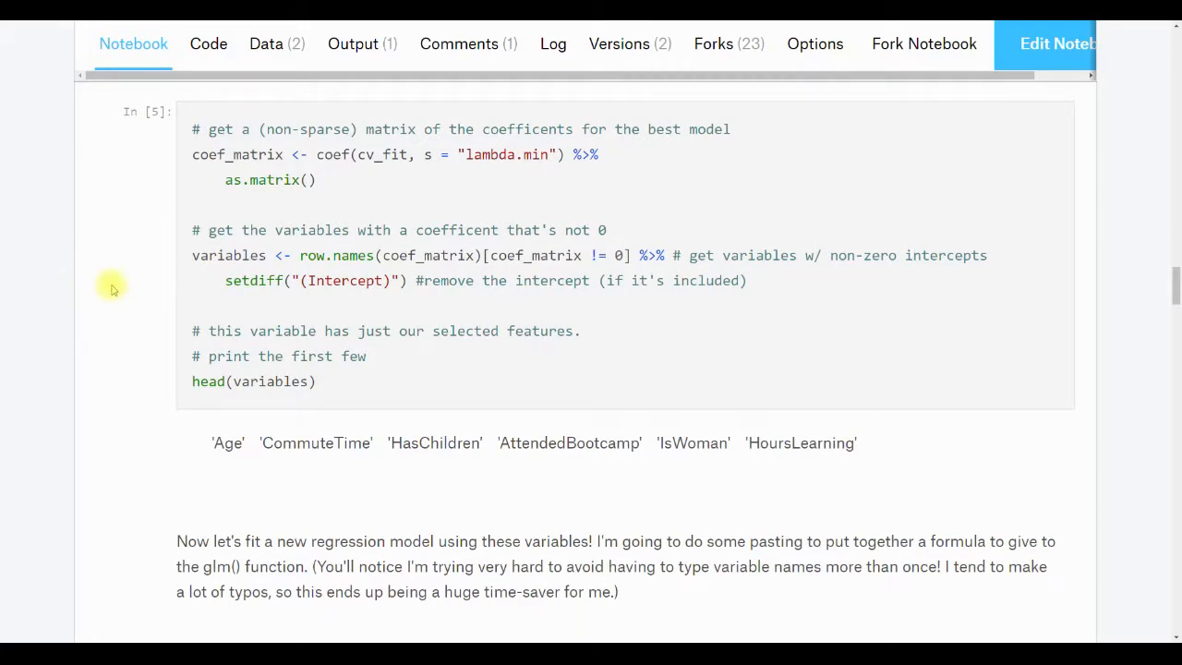
{"action": "mouse_move", "coordinate": [297, 162]}
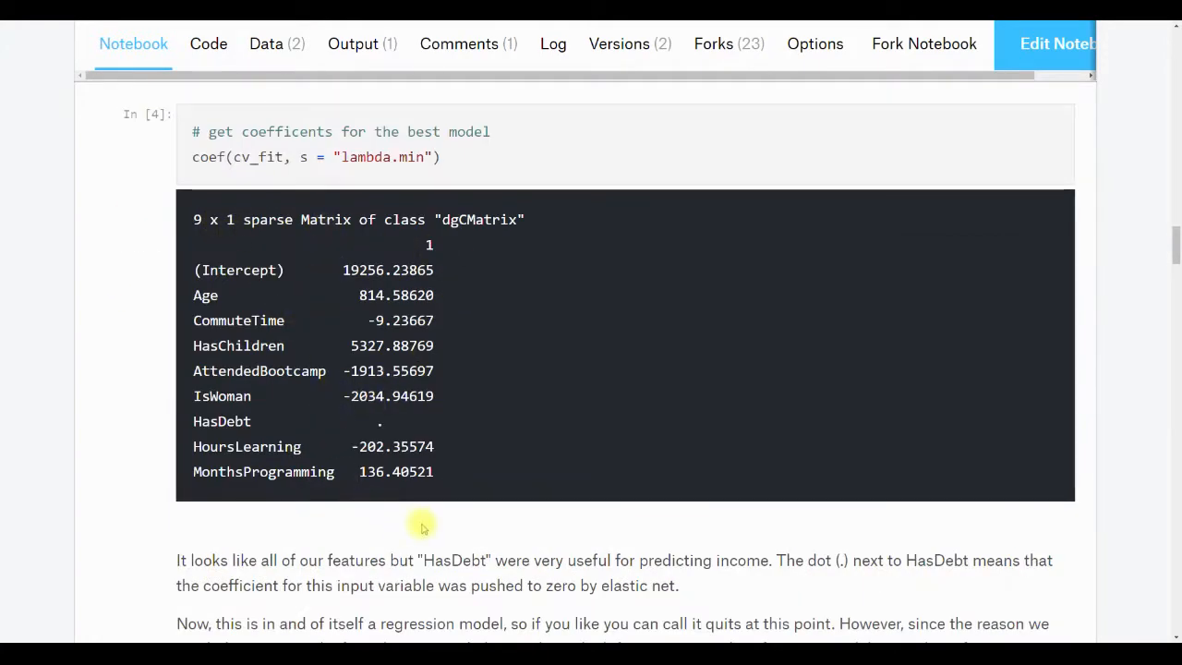
{"action": "scroll", "scroll_direction": "down", "scroll_amount": 3}
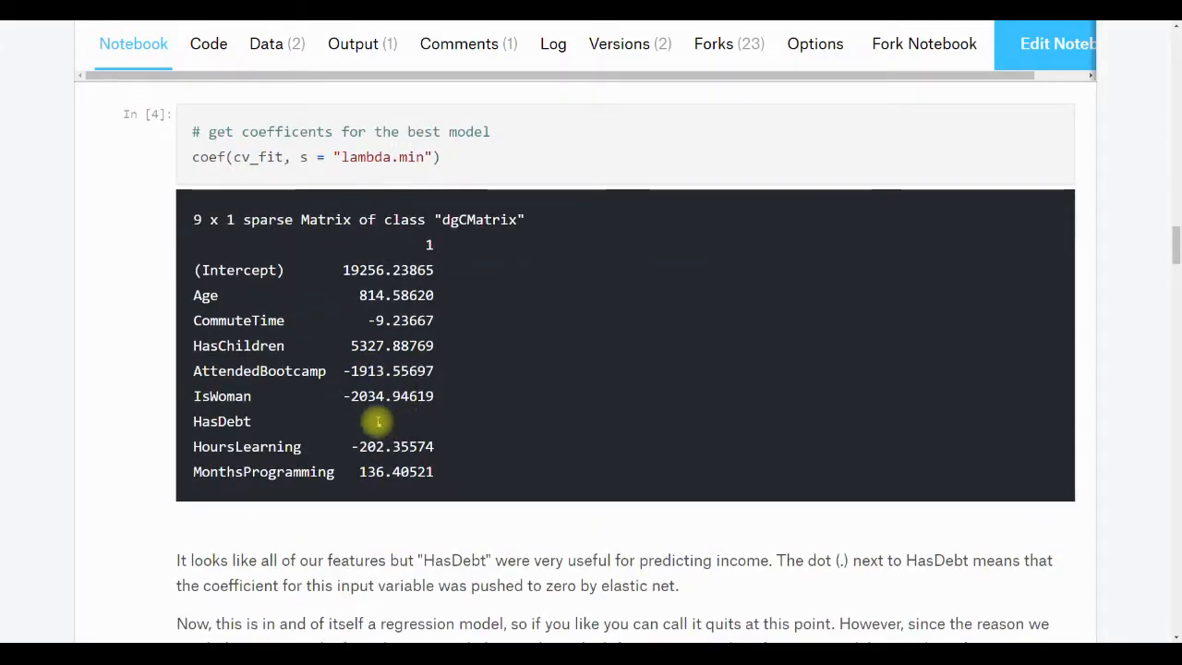
{"action": "scroll", "scroll_direction": "down", "scroll_amount": 3}
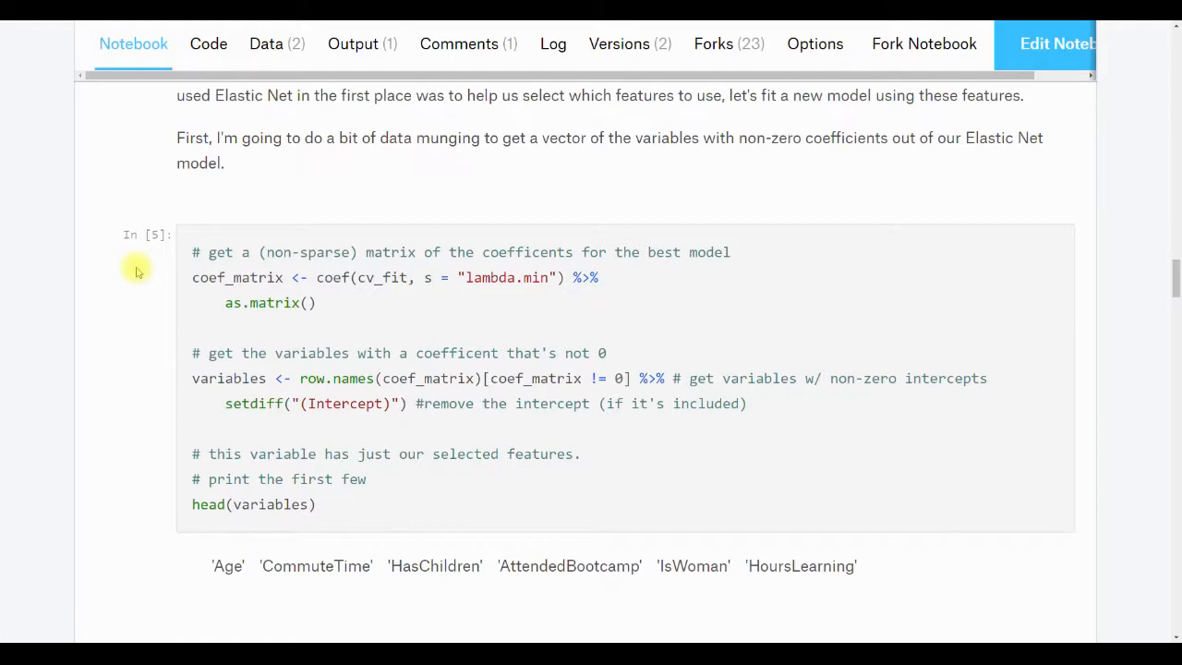
{"action": "scroll", "scroll_direction": "down", "scroll_amount": 3}
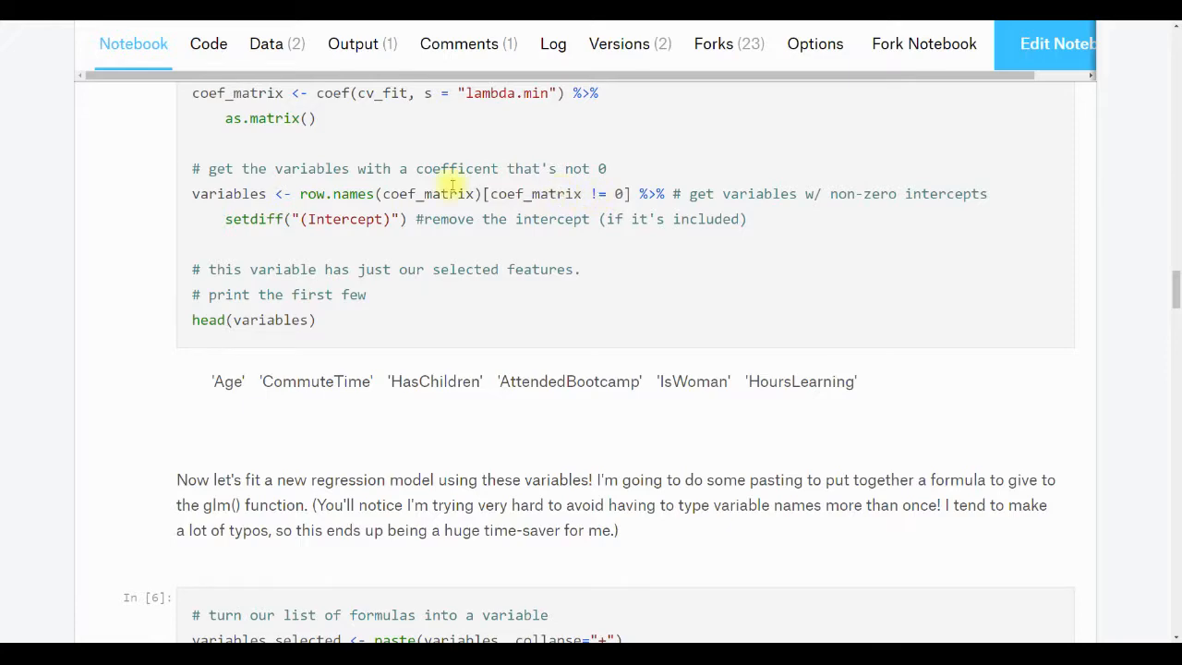
{"action": "scroll", "scroll_direction": "down", "scroll_amount": 3}
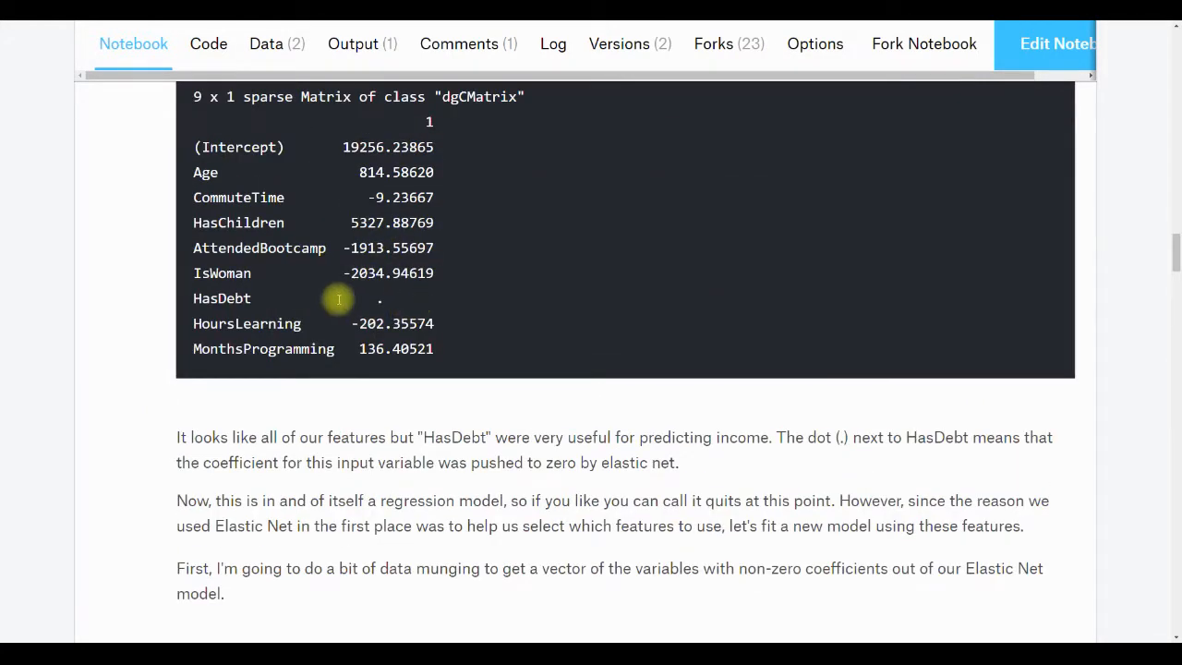
{"action": "mouse_move", "coordinate": [305, 305]}
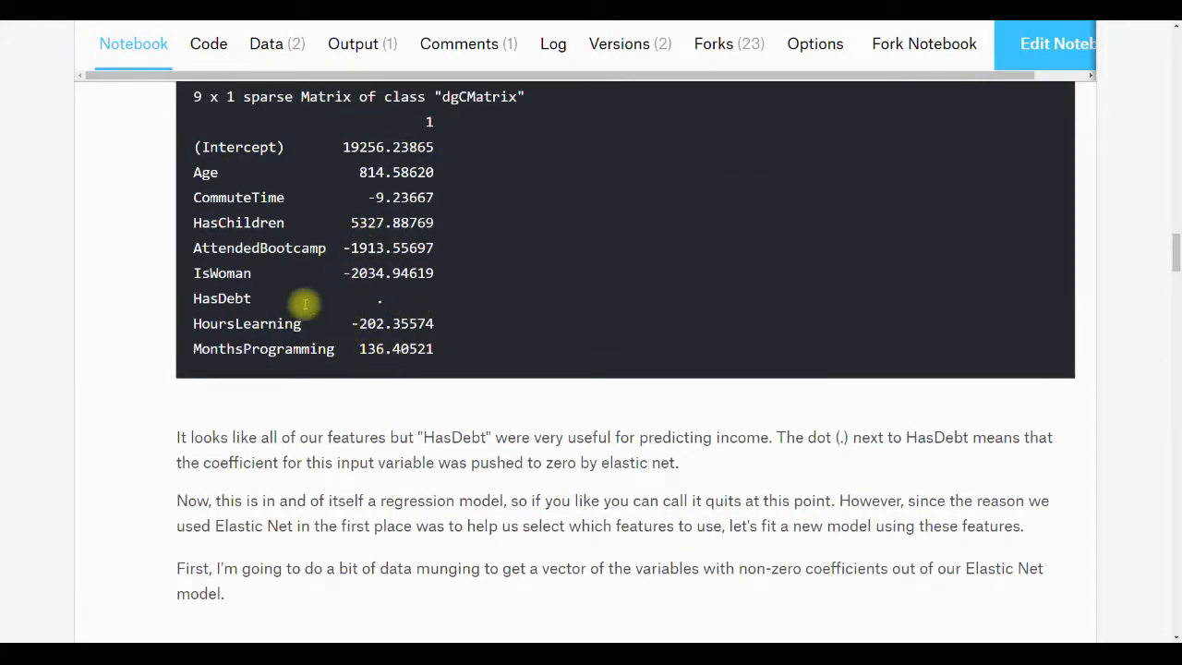
{"action": "mouse_move", "coordinate": [240, 286]}
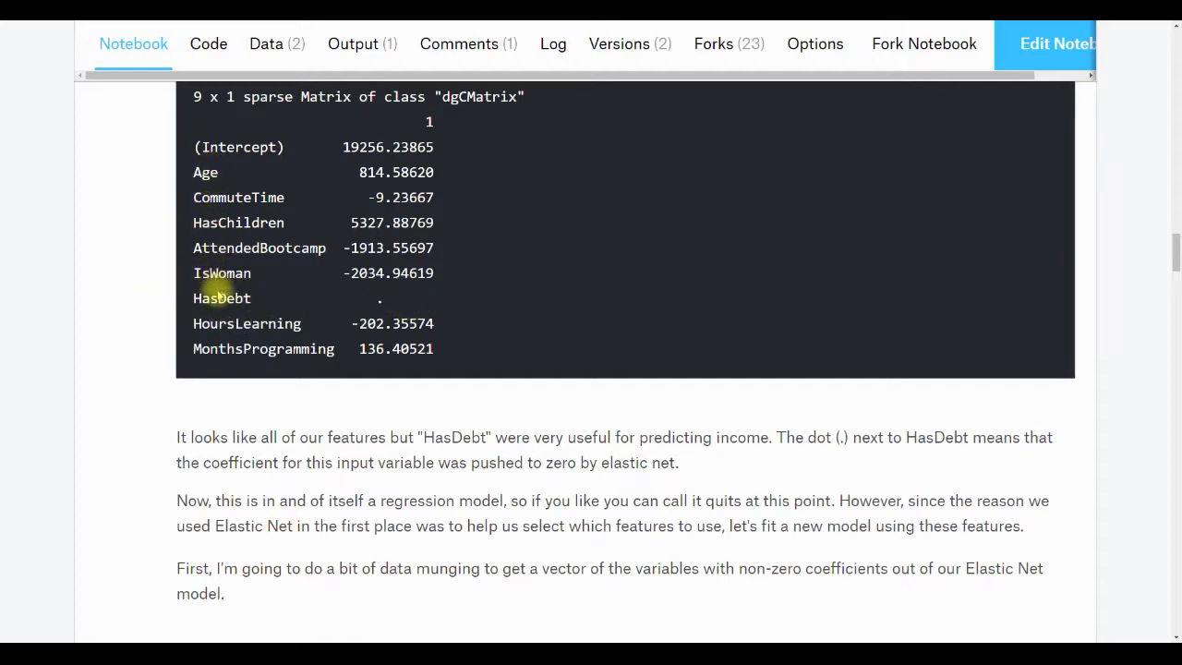
{"action": "mouse_move", "coordinate": [251, 166]}
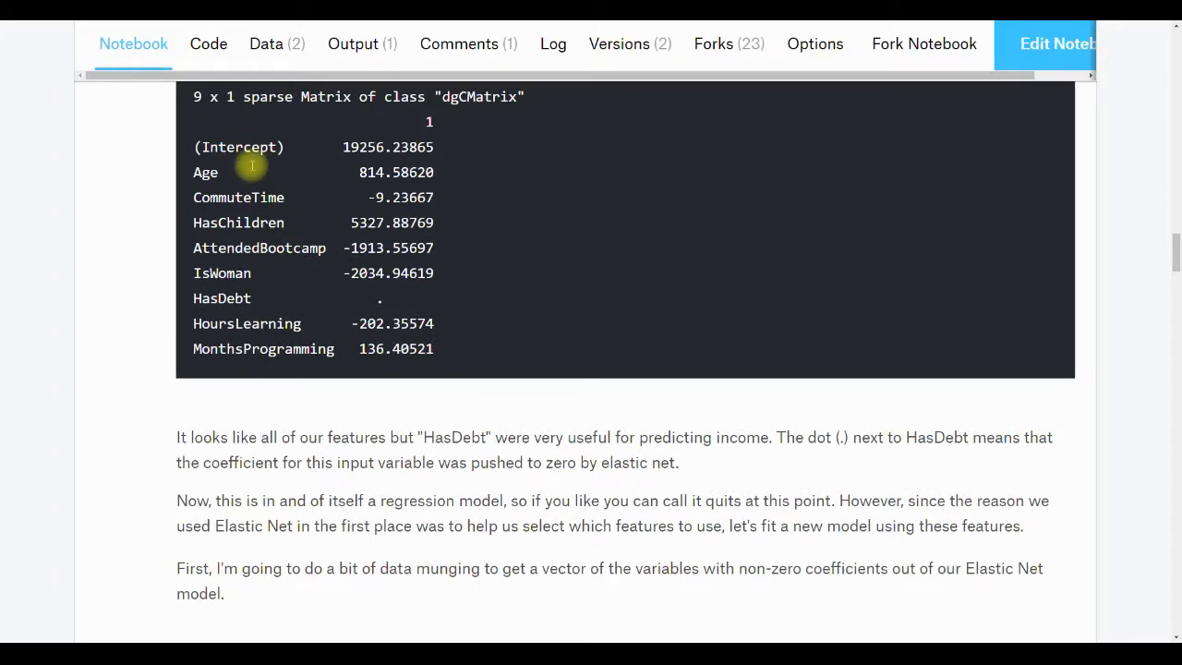
{"action": "scroll", "scroll_direction": "down", "scroll_amount": 3}
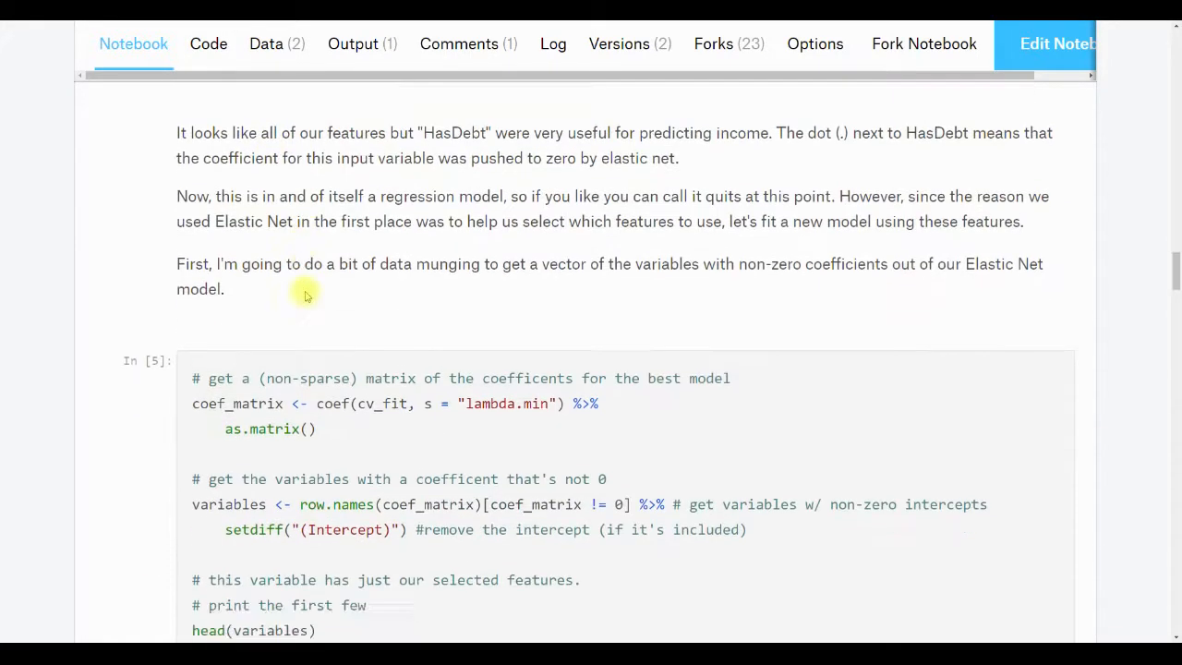
{"action": "scroll", "scroll_direction": "down", "scroll_amount": 3}
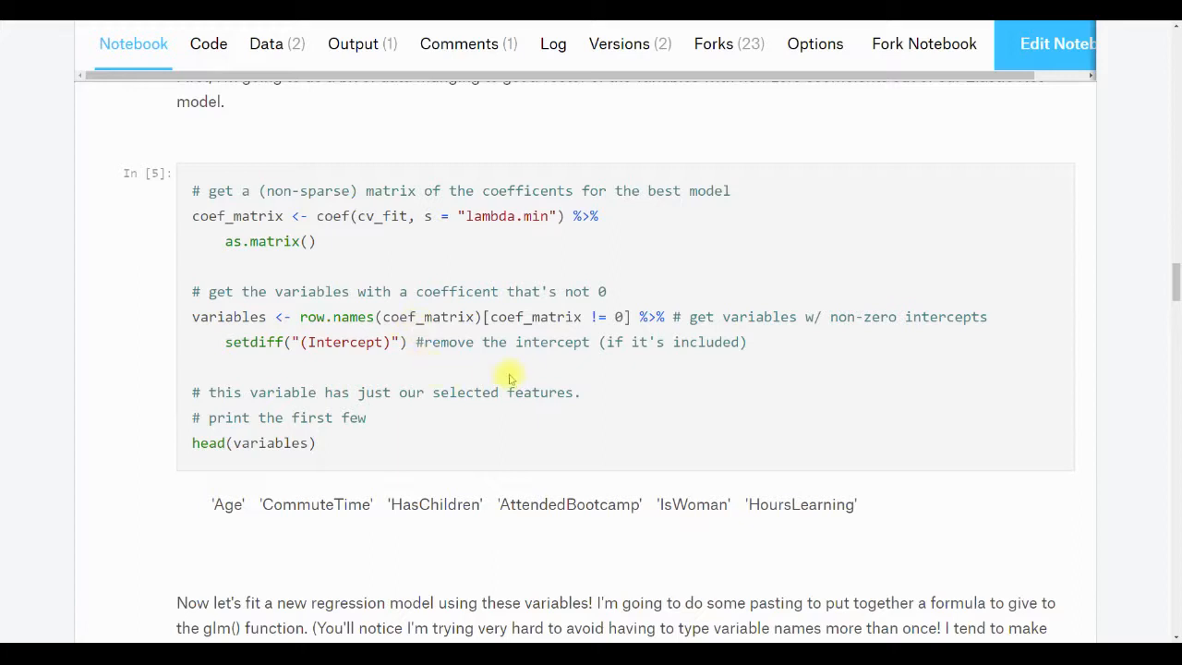
{"action": "scroll", "scroll_direction": "down", "scroll_amount": 3}
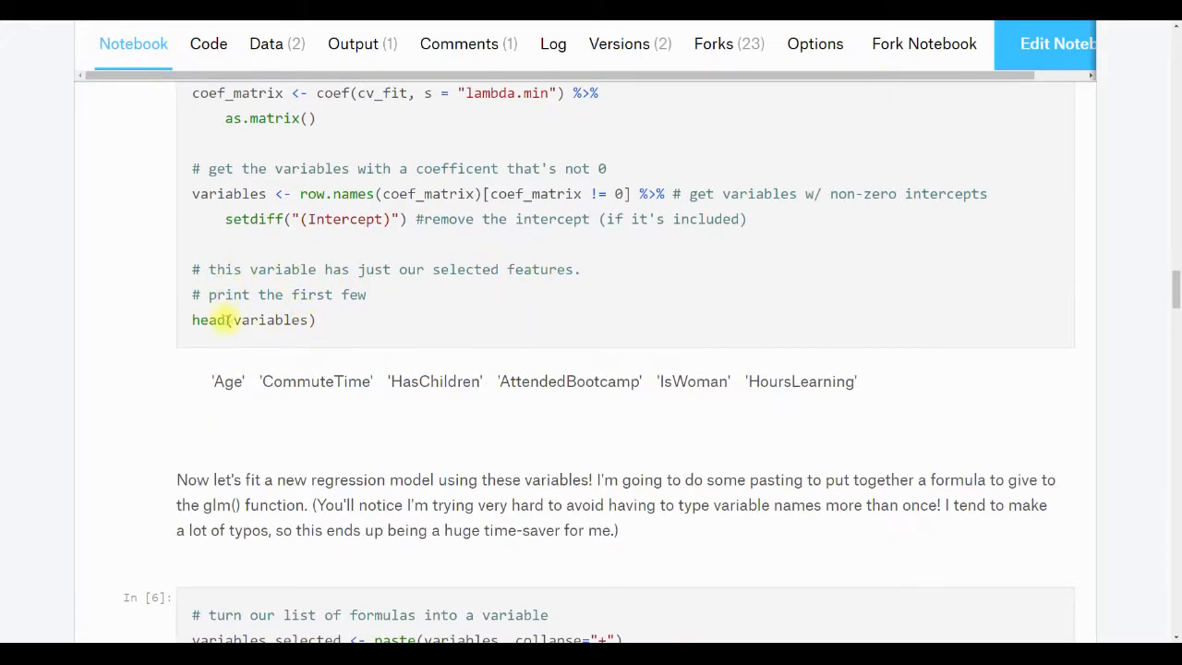
{"action": "scroll", "scroll_direction": "up", "scroll_amount": 3}
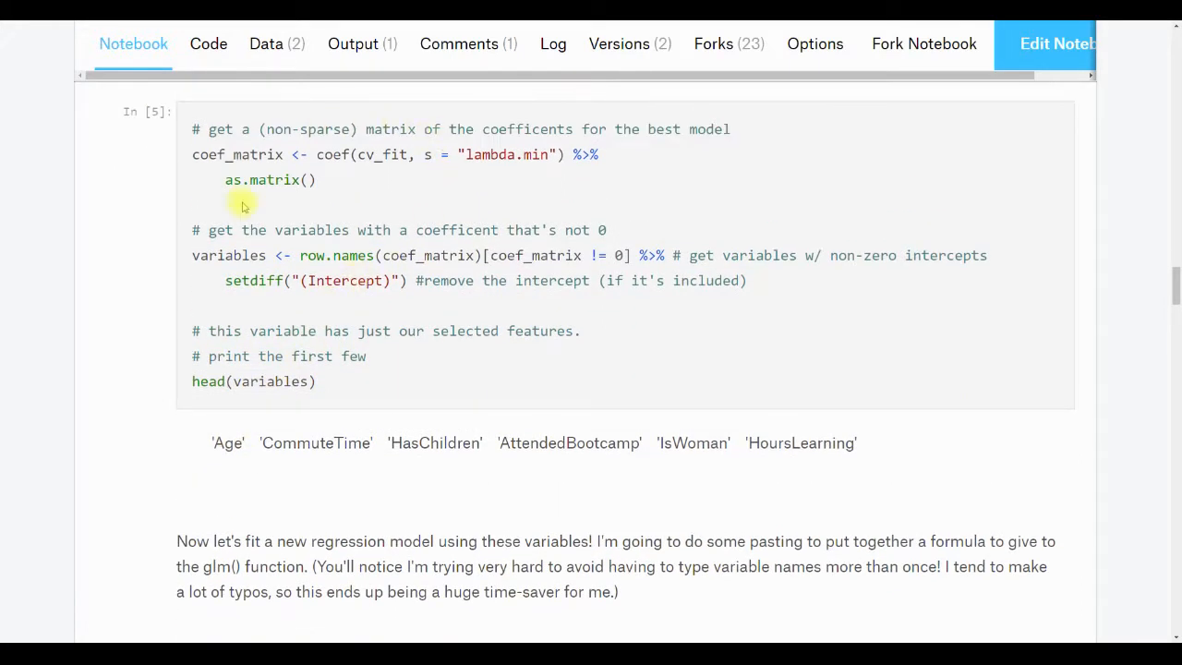
{"action": "mouse_move", "coordinate": [369, 96]}
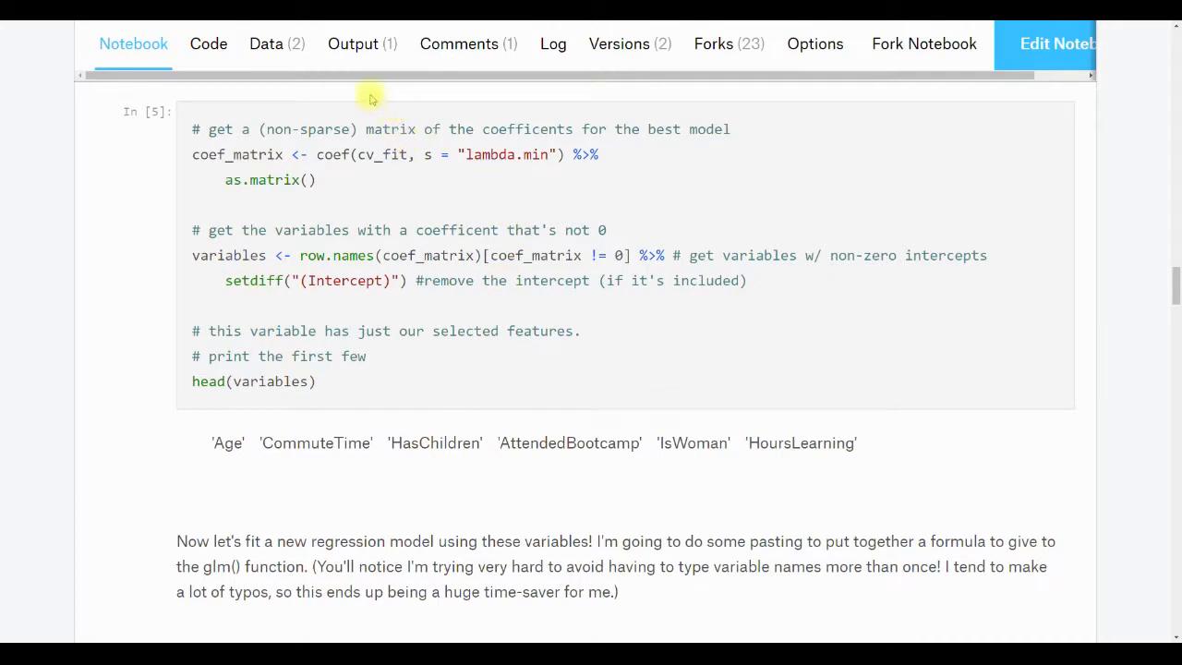
{"action": "mouse_move", "coordinate": [536, 268]}
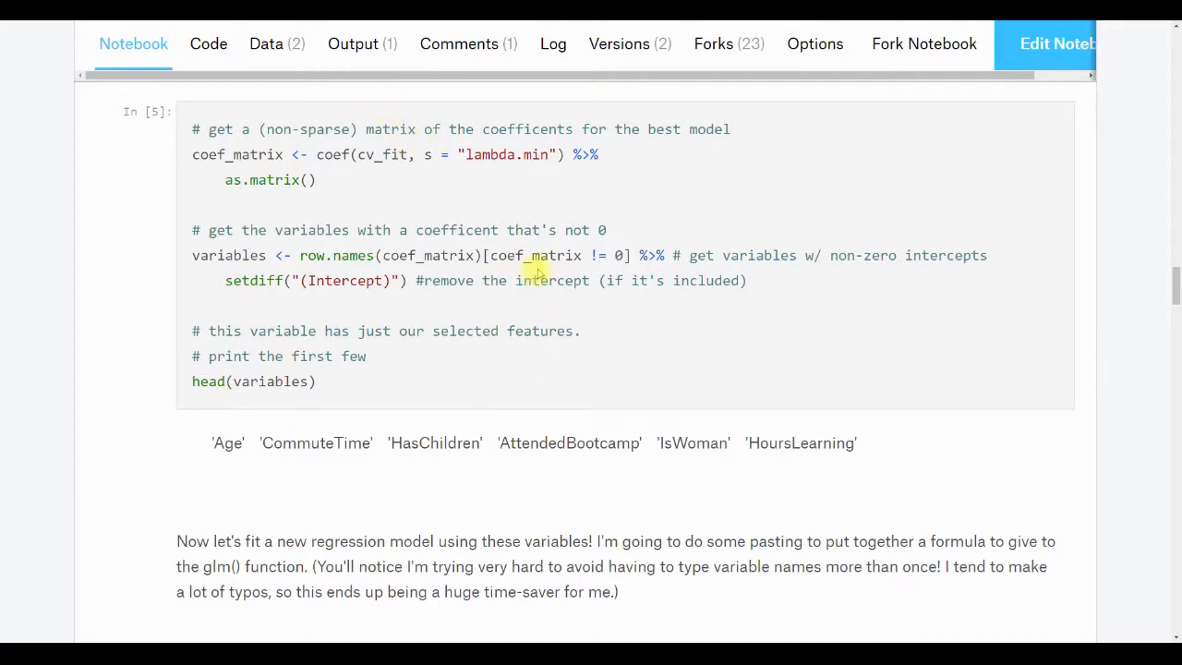
{"action": "mouse_move", "coordinate": [545, 587]}
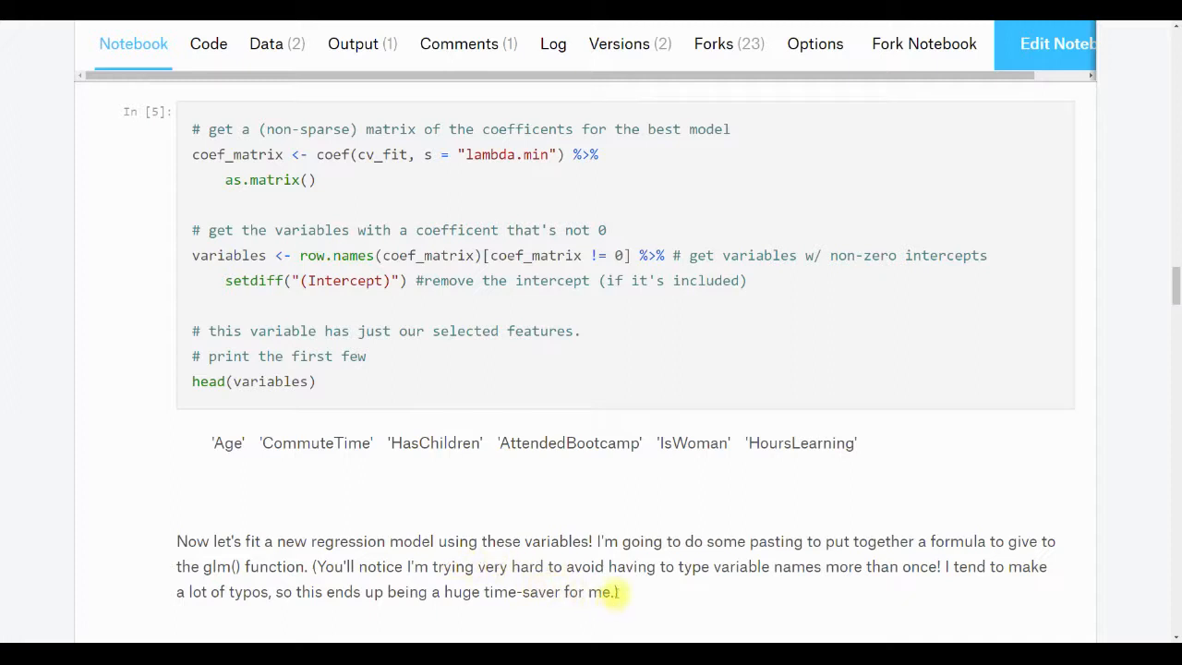
{"action": "mouse_move", "coordinate": [407, 337]}
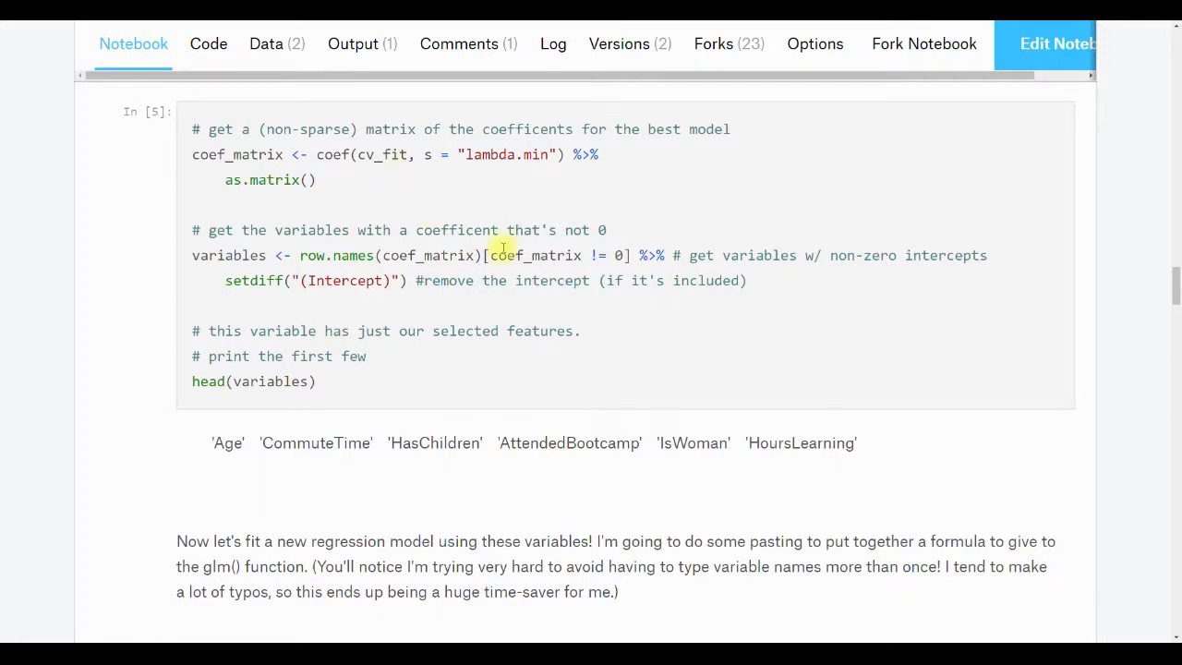
{"action": "scroll", "scroll_direction": "down", "scroll_amount": 3}
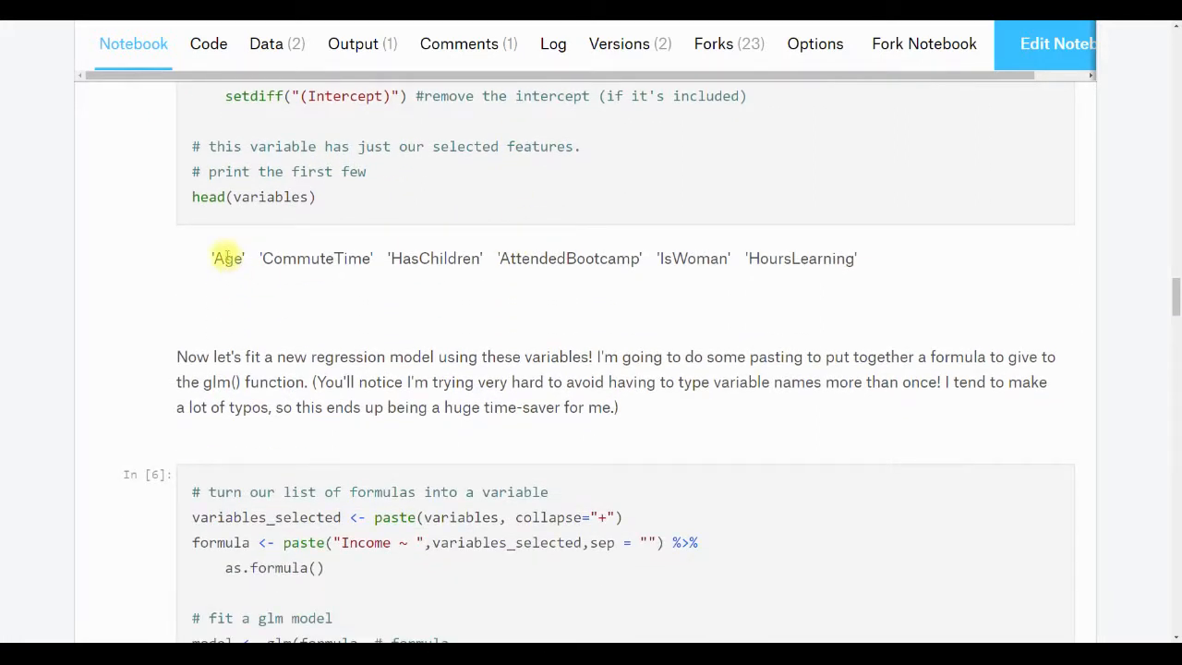
{"action": "mouse_move", "coordinate": [315, 249]}
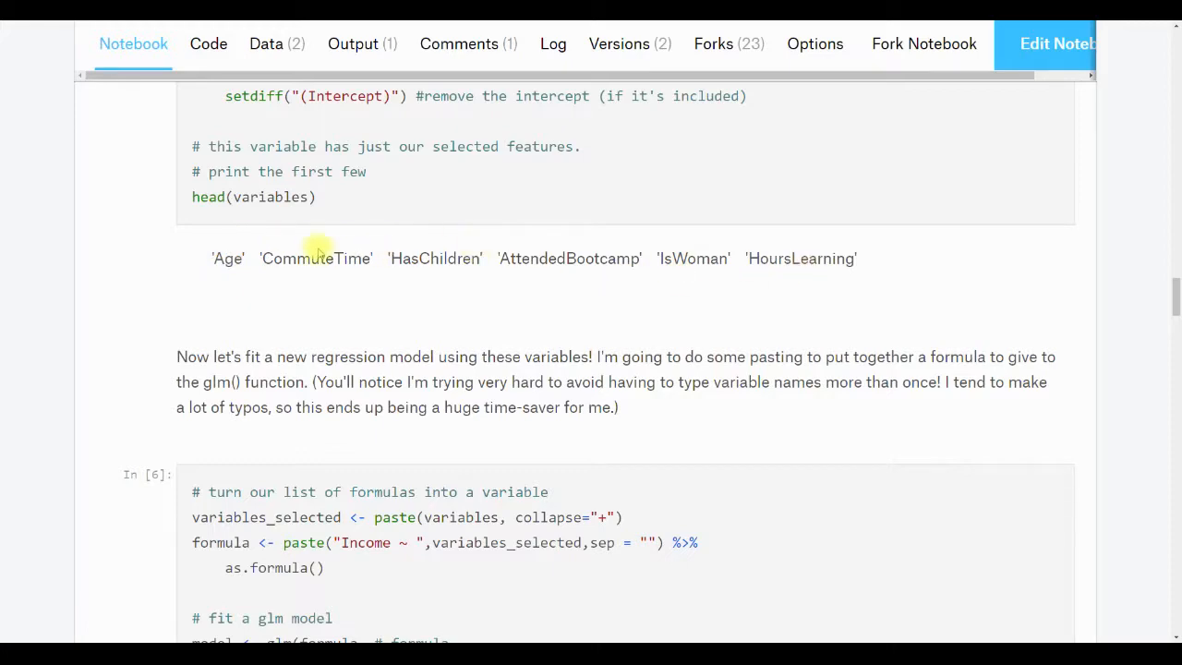
{"action": "mouse_move", "coordinate": [441, 258]}
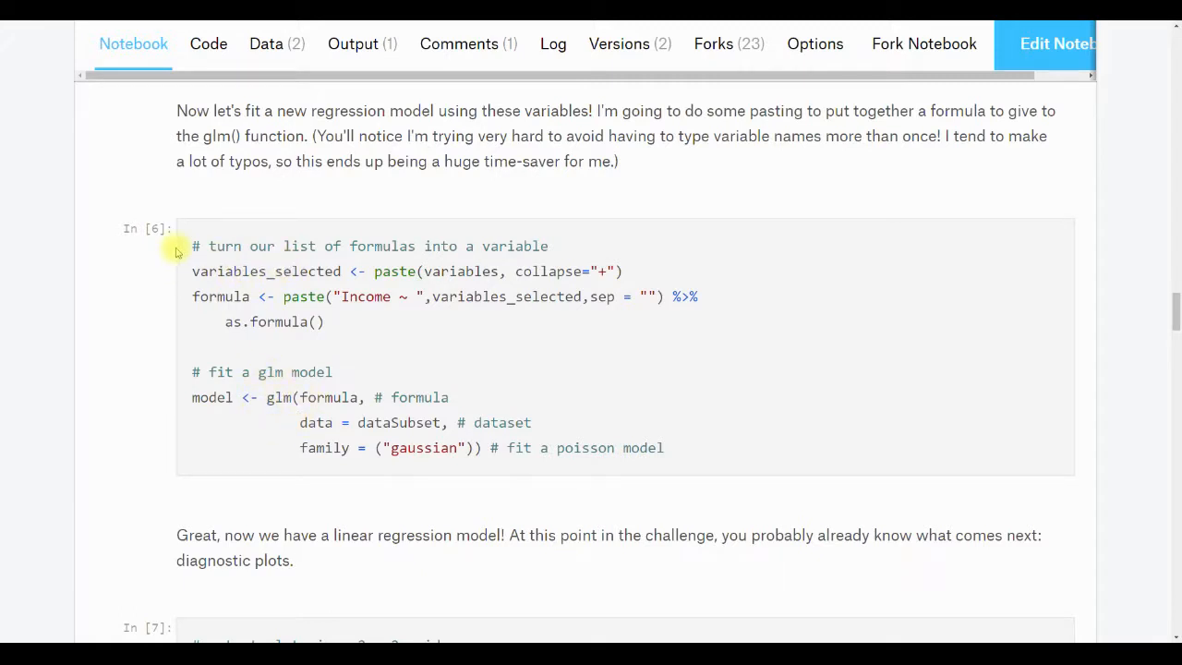
{"action": "mouse_move", "coordinate": [462, 268]}
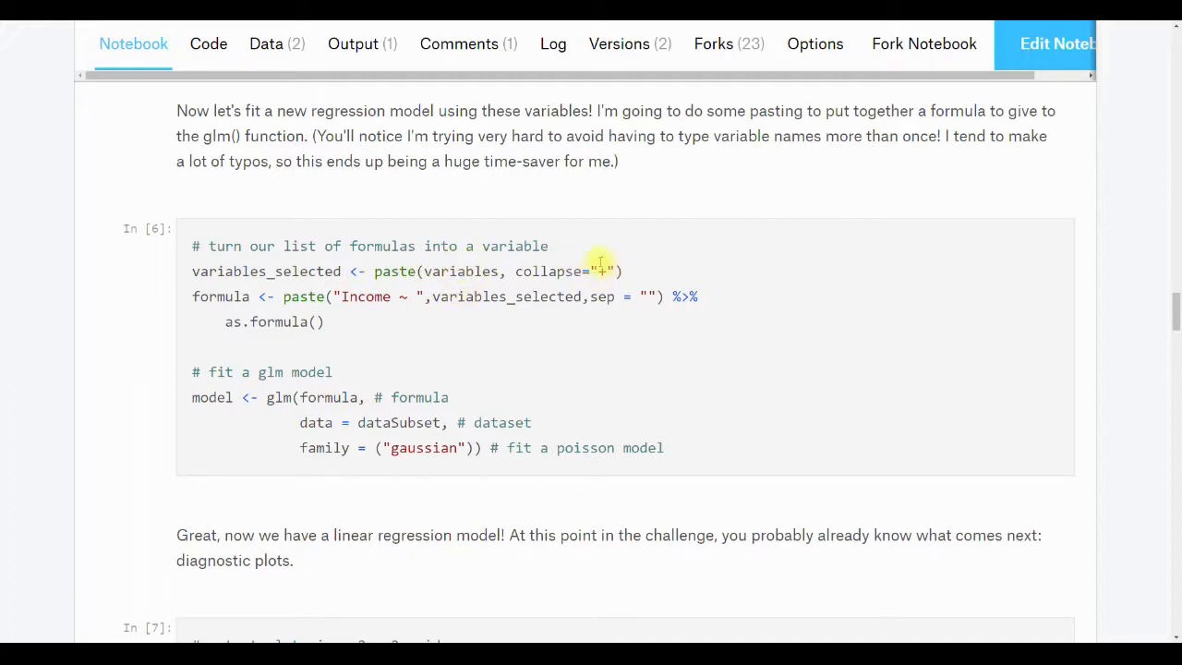
{"action": "mouse_move", "coordinate": [414, 288]}
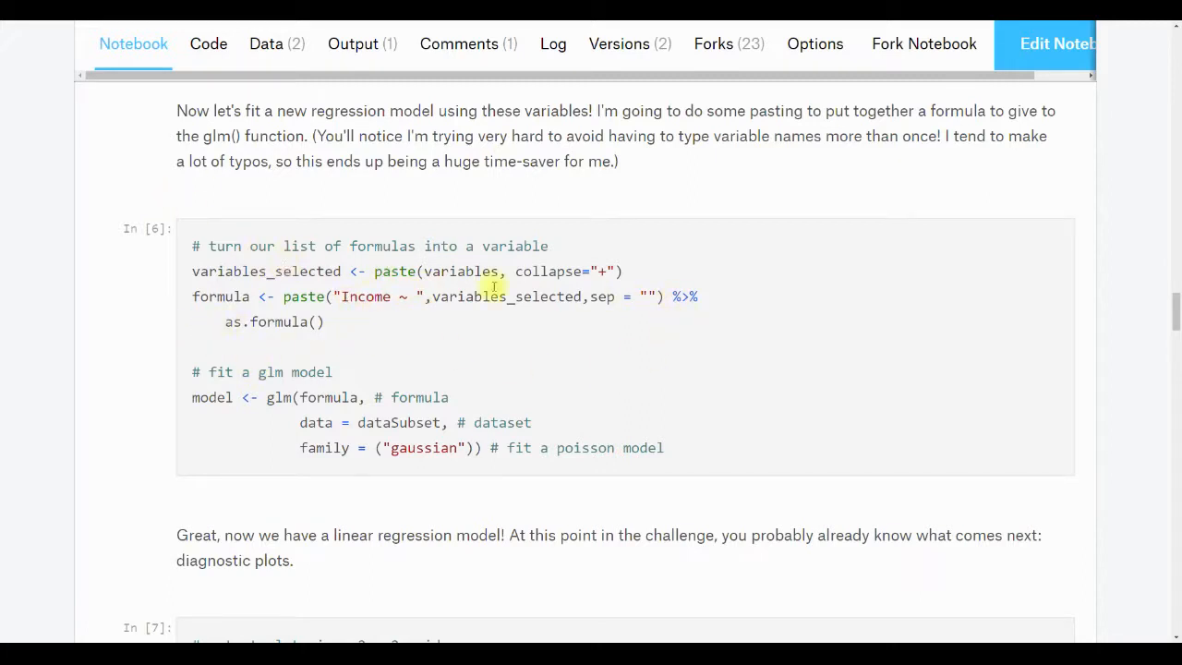
{"action": "scroll", "scroll_direction": "down", "scroll_amount": 3}
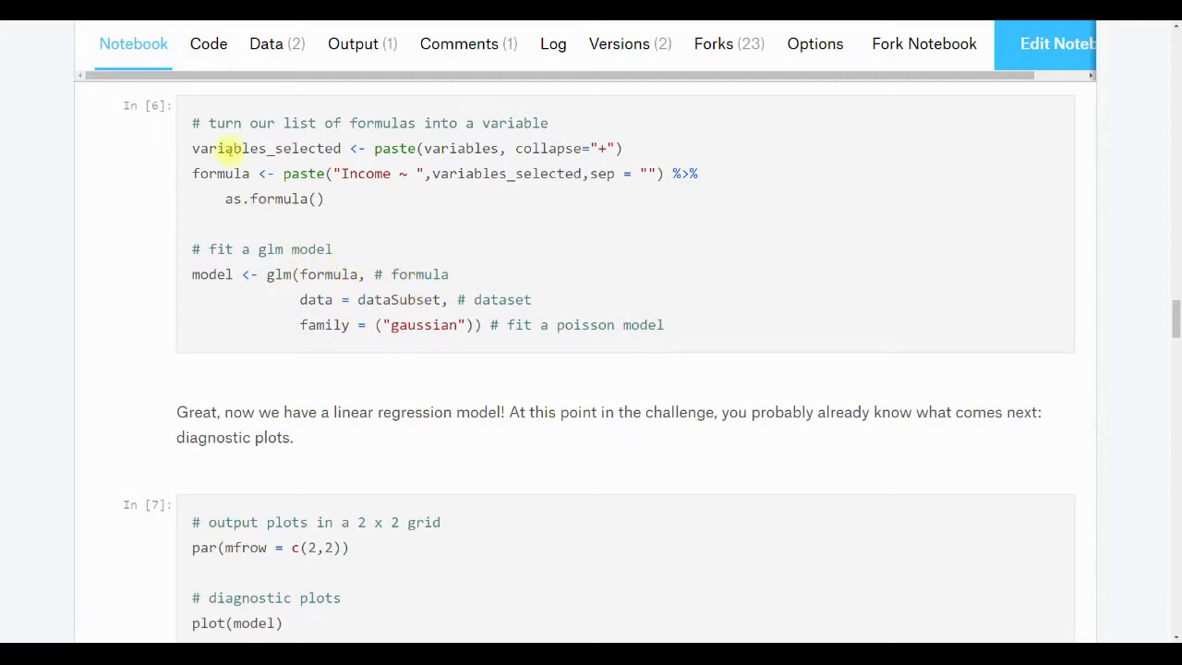
{"action": "mouse_move", "coordinate": [139, 243]}
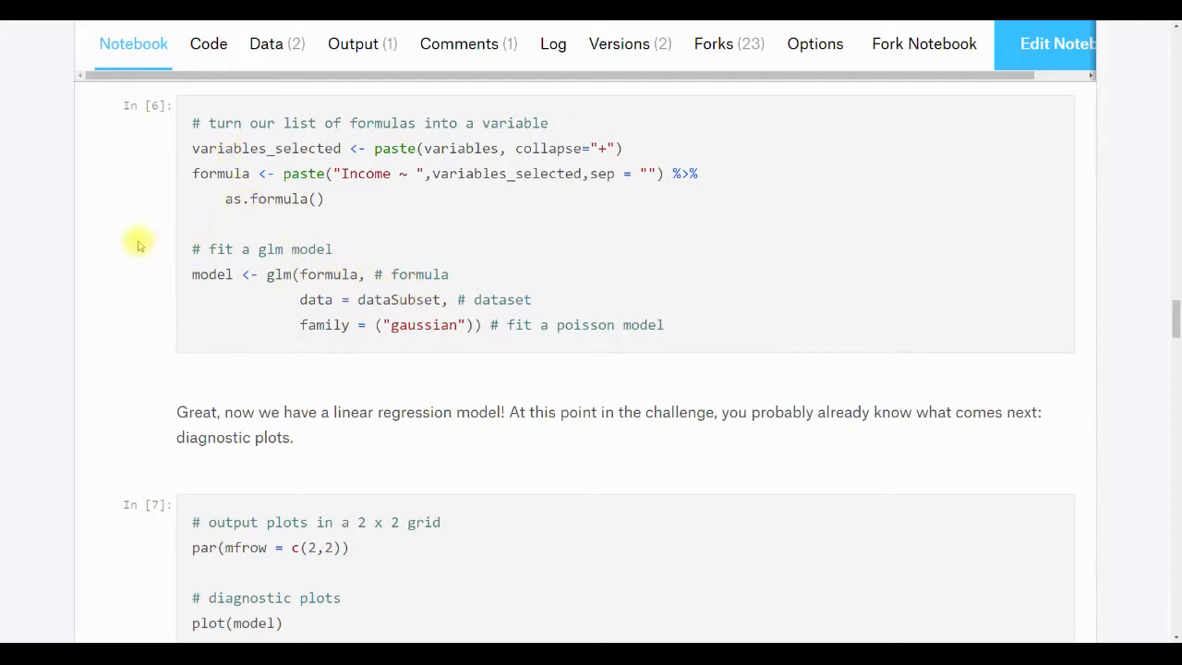
- Bring the four diagnostic plots into view: Residuals vs Fitted, Normal Q-Q, Scale-Location, Residuals vs Leverage
{"action": "scroll", "scroll_direction": "down", "scroll_amount": 3}
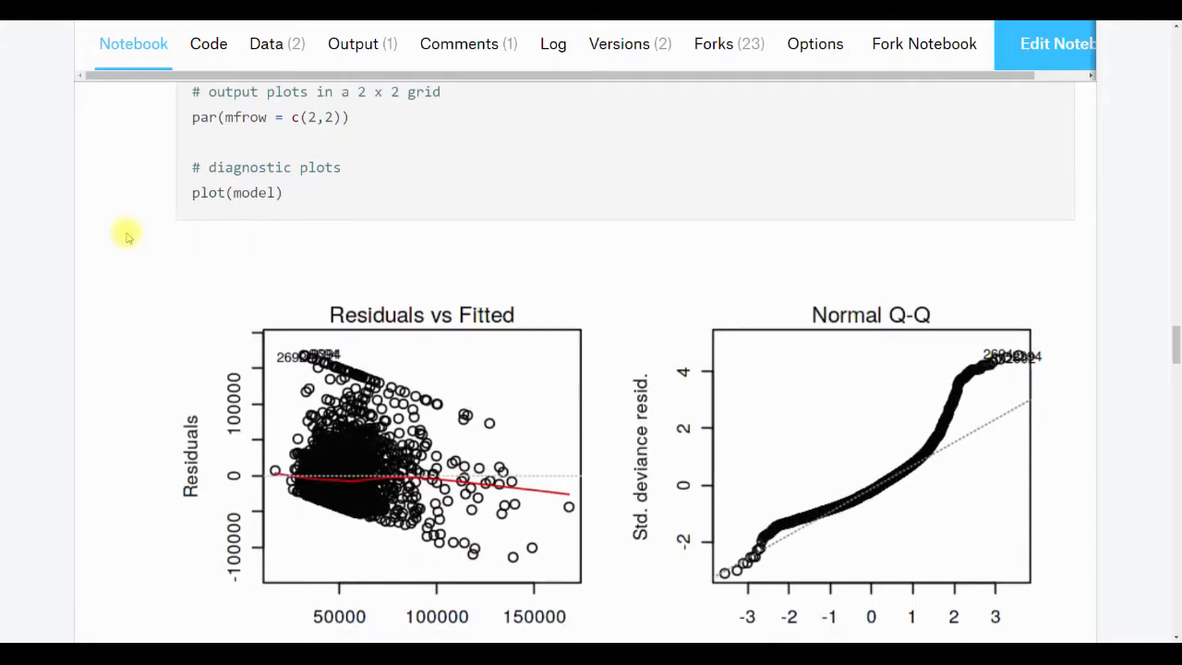
{"action": "scroll", "scroll_direction": "down", "scroll_amount": 3}
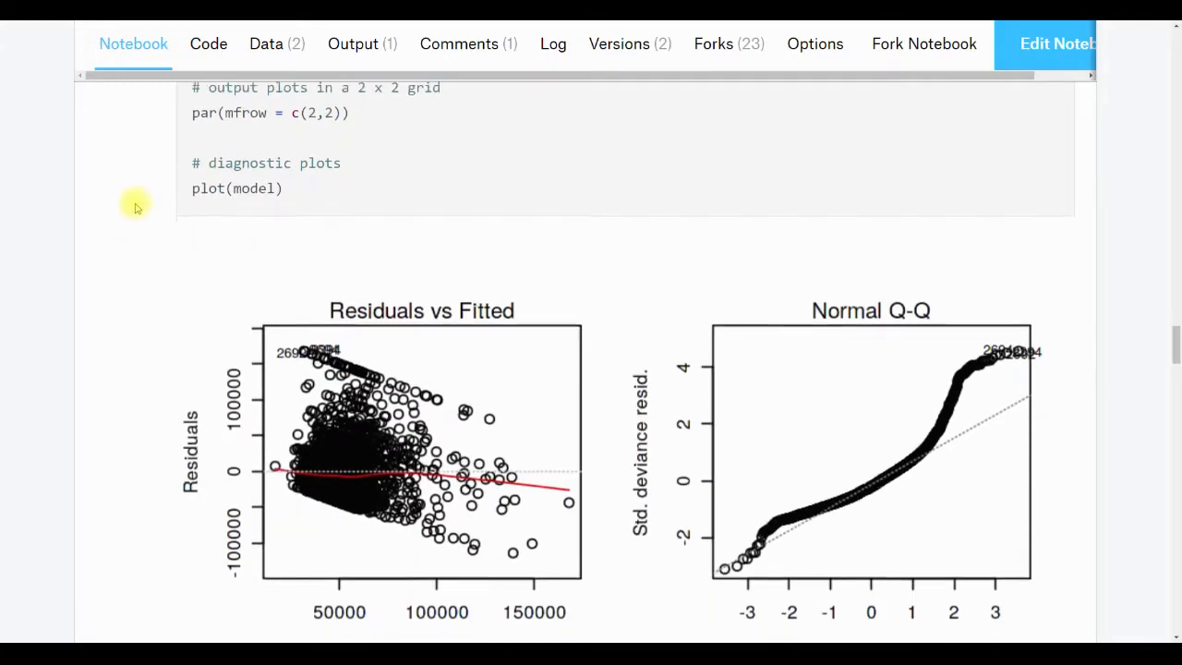
{"action": "scroll", "scroll_direction": "down", "scroll_amount": 3}
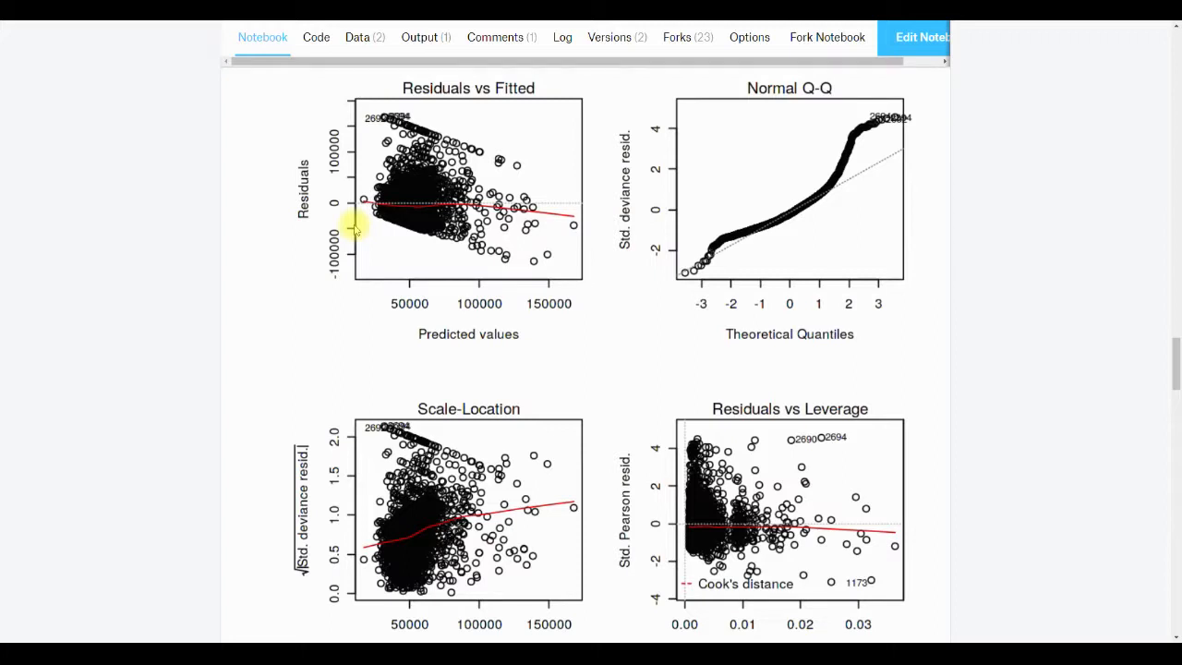
{"action": "mouse_move", "coordinate": [540, 221]}
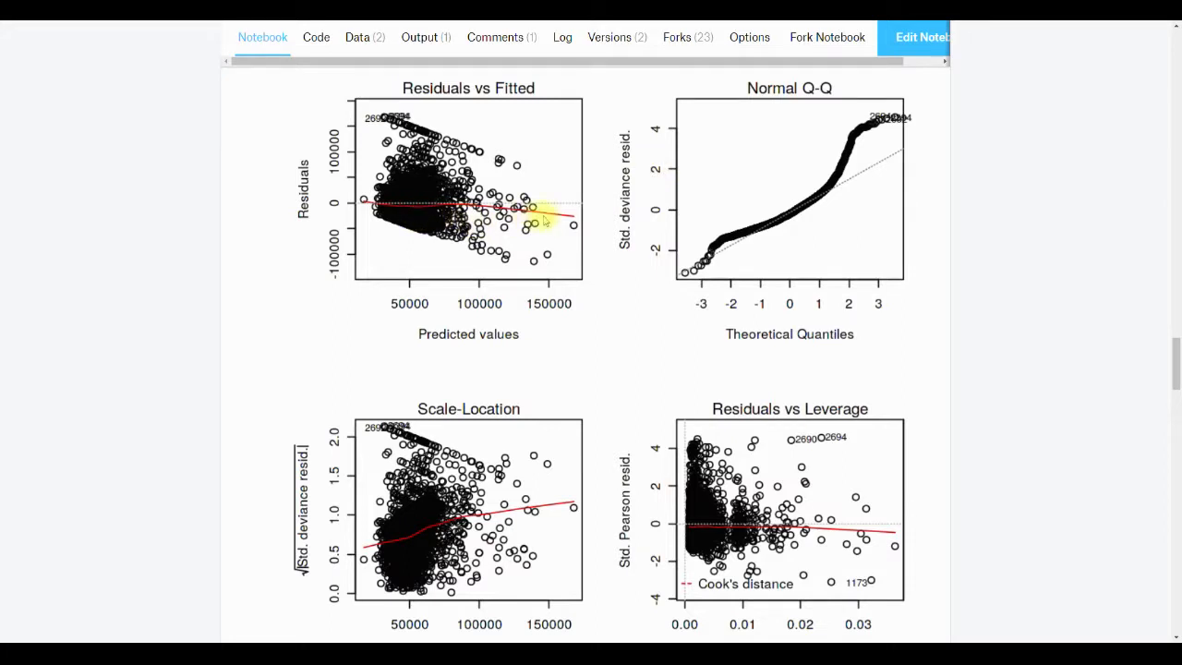
{"action": "mouse_move", "coordinate": [545, 250]}
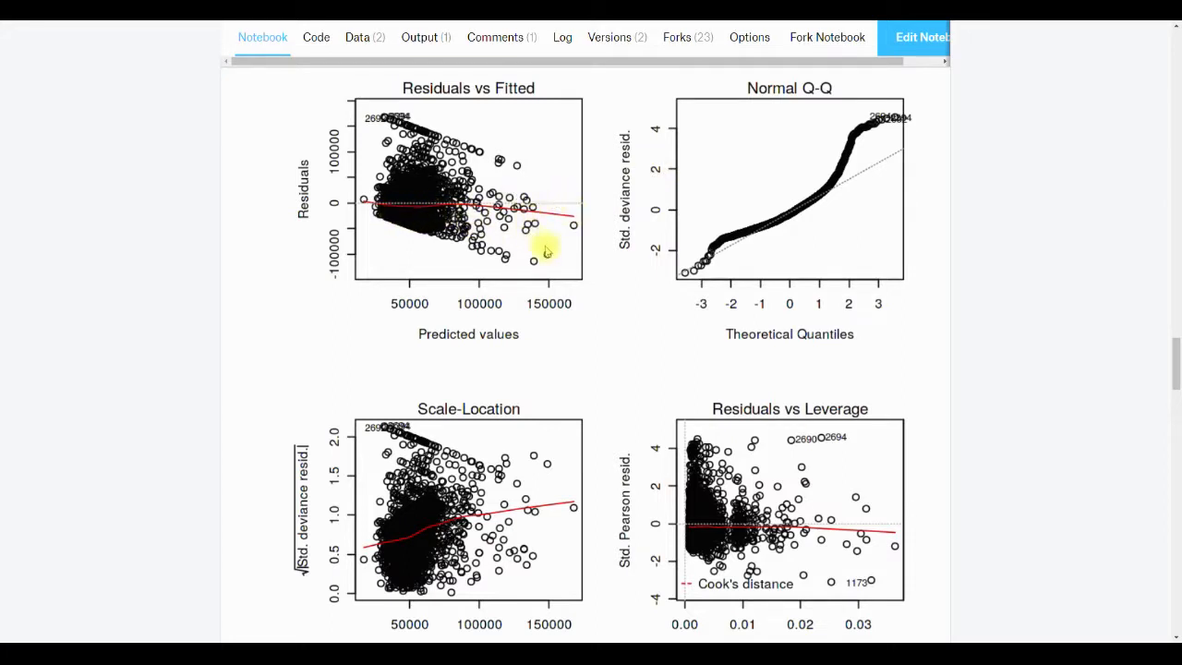
{"action": "mouse_move", "coordinate": [626, 229]}
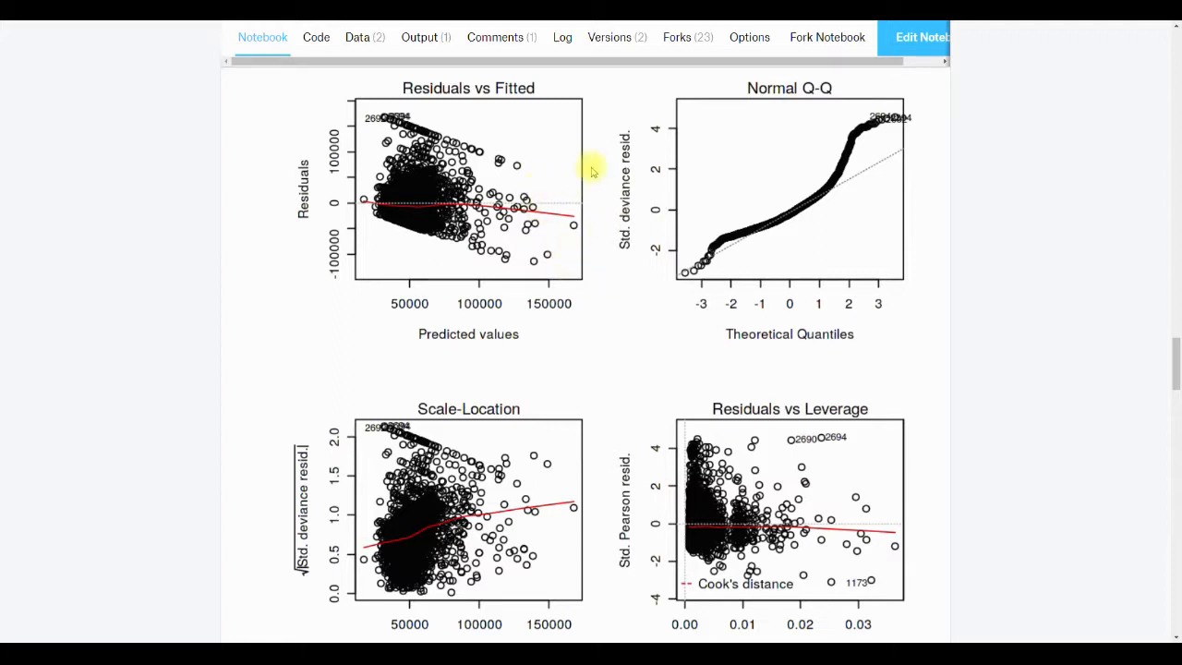
{"action": "mouse_move", "coordinate": [544, 236]}
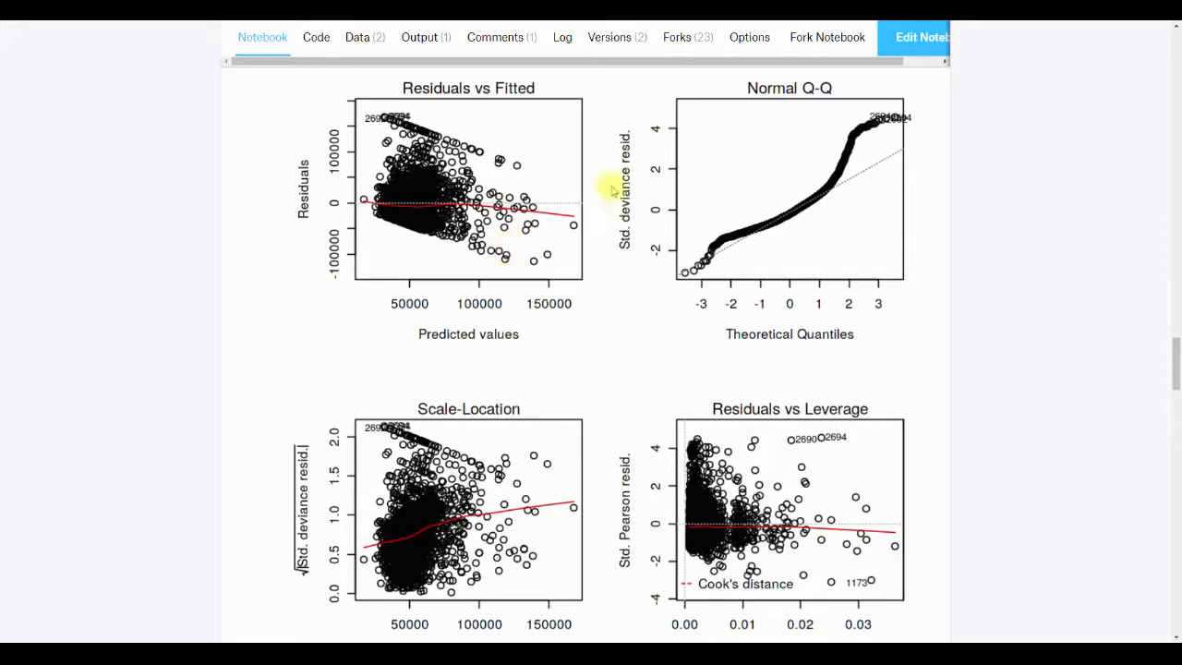
{"action": "mouse_move", "coordinate": [608, 189]}
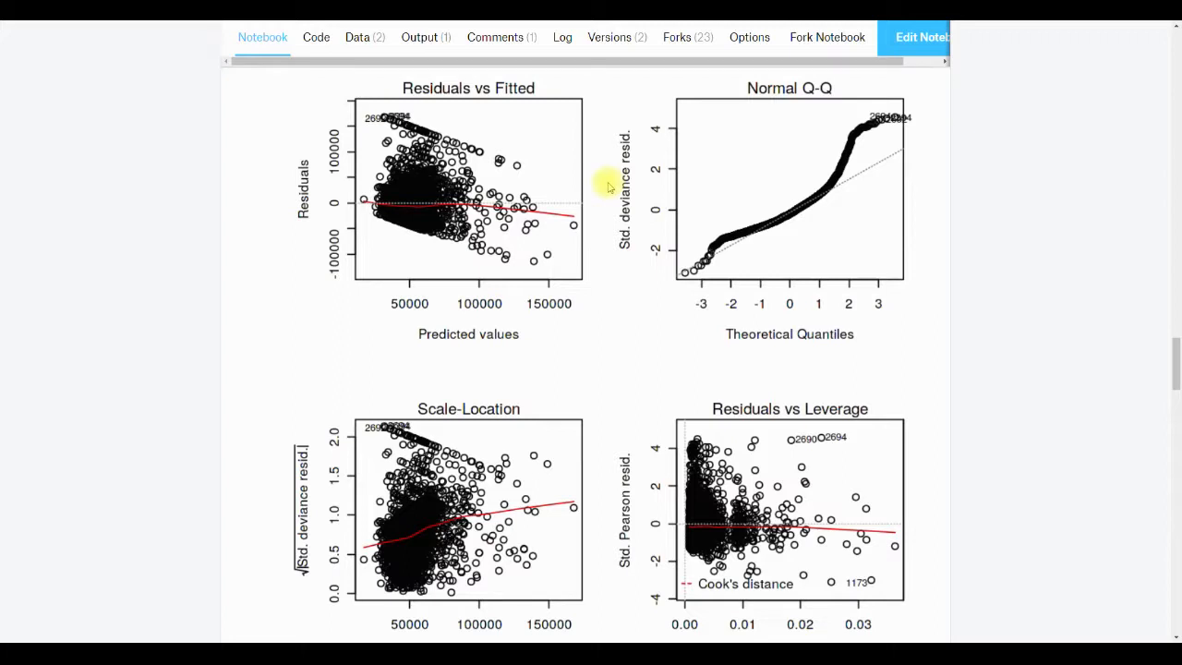
{"action": "mouse_move", "coordinate": [528, 141]}
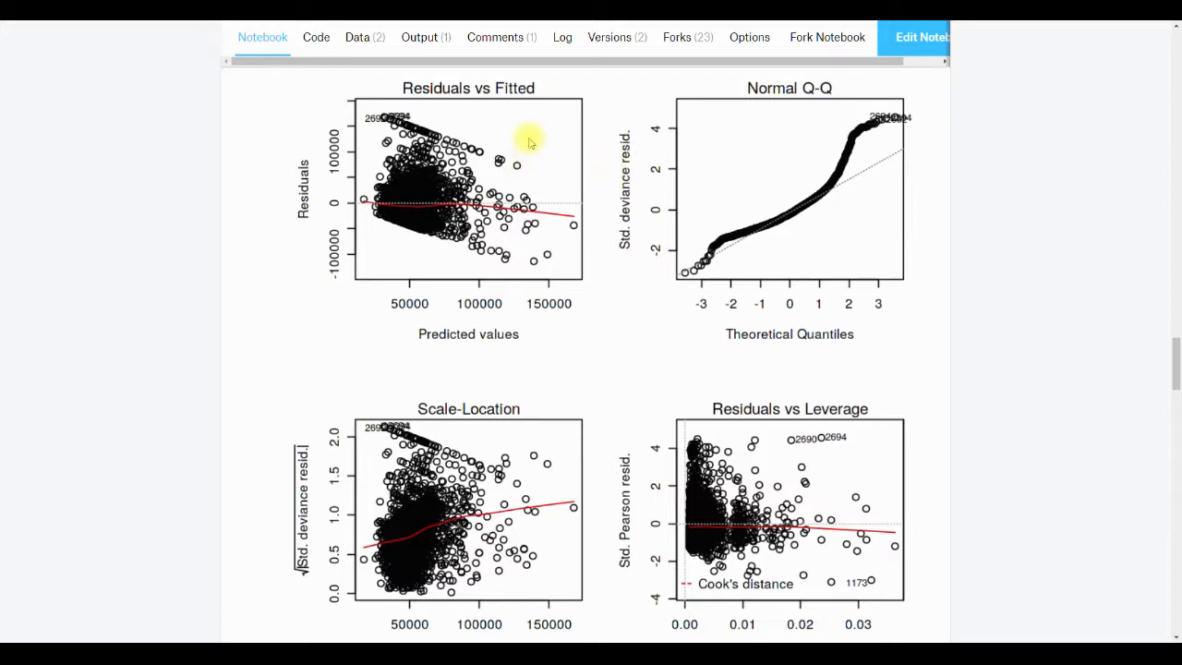
{"action": "mouse_move", "coordinate": [545, 129]}
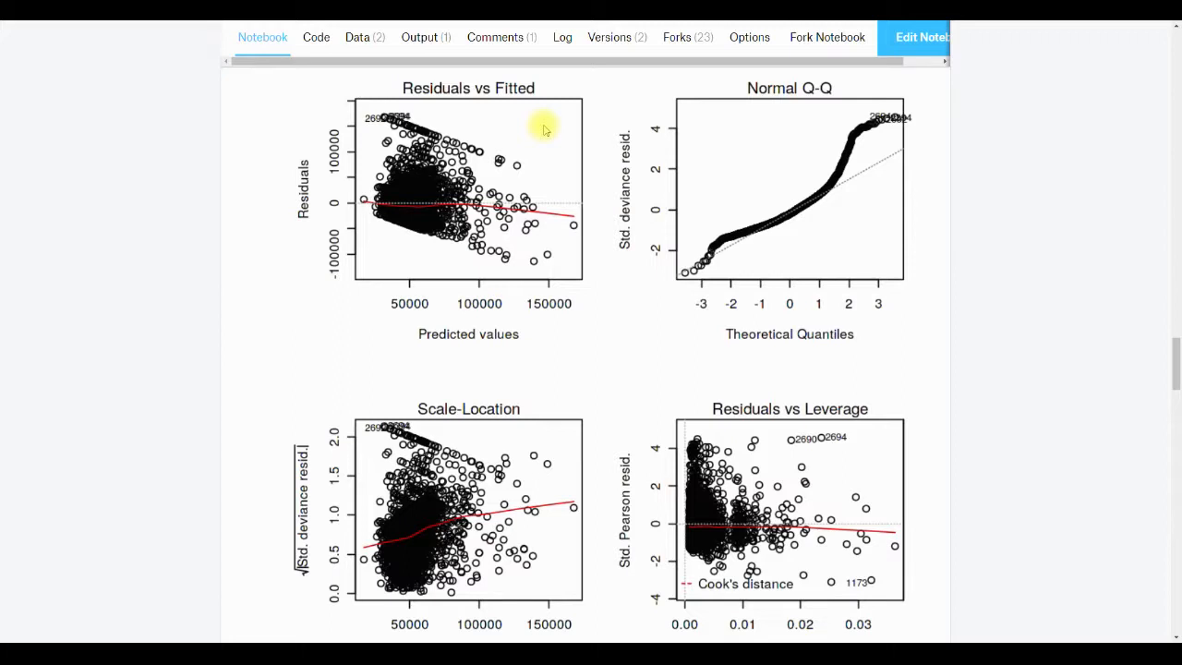
{"action": "mouse_move", "coordinate": [557, 170]}
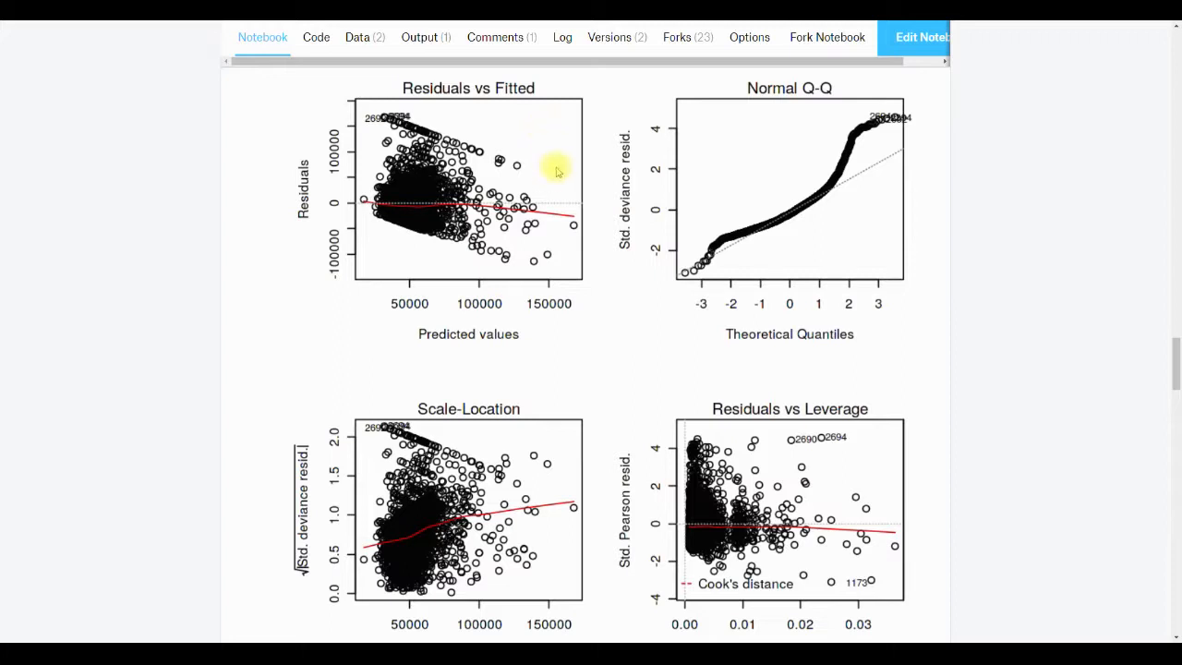
{"action": "mouse_move", "coordinate": [594, 210]}
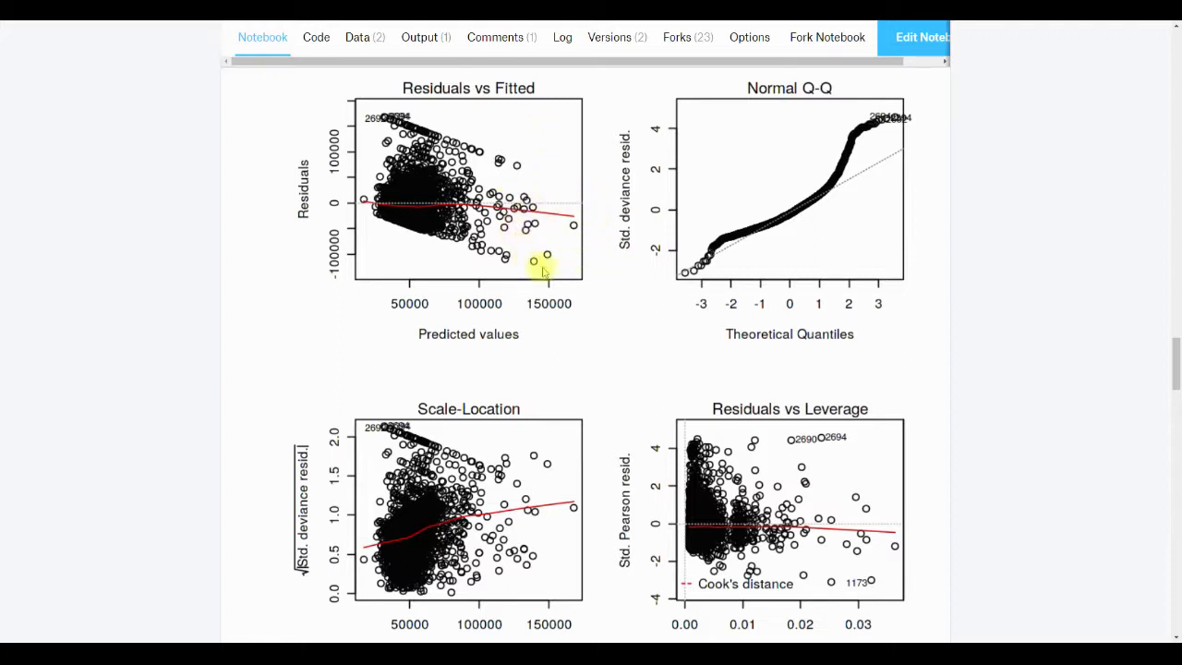
{"action": "mouse_move", "coordinate": [535, 194]}
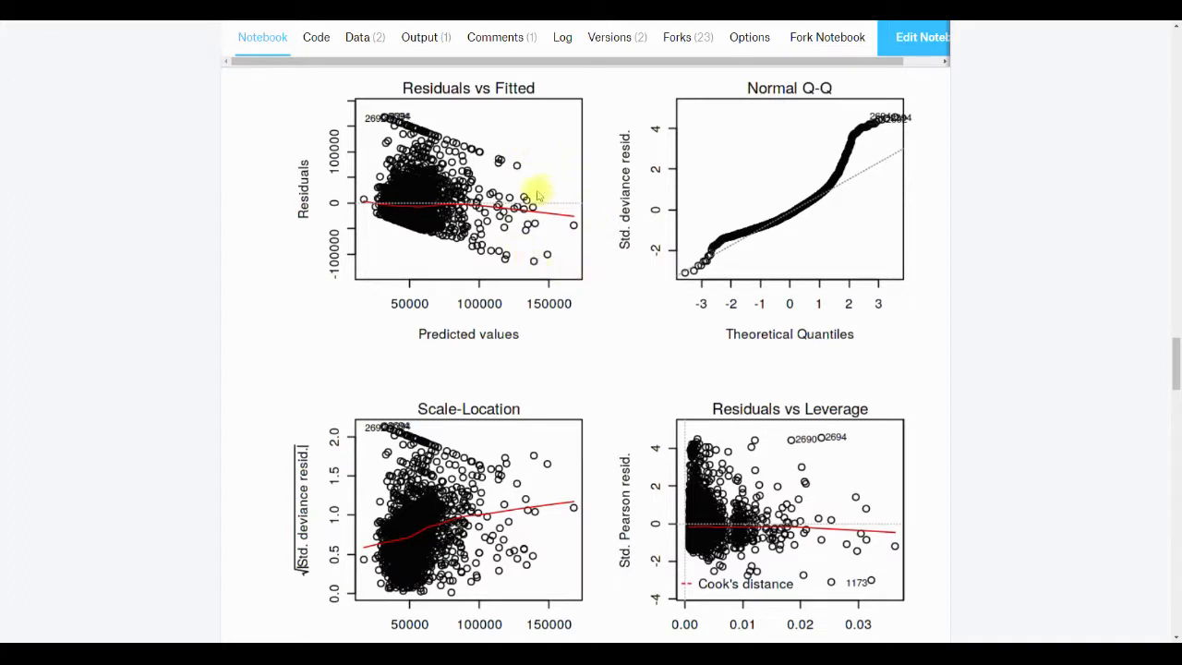
{"action": "mouse_move", "coordinate": [589, 220]}
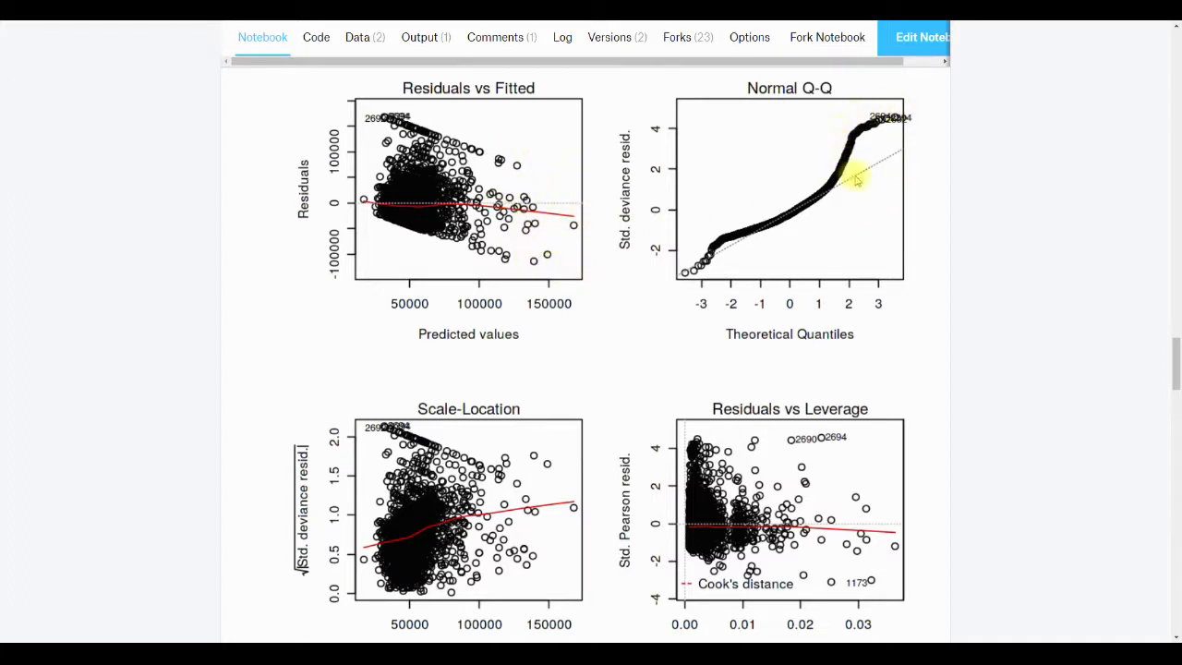
{"action": "mouse_move", "coordinate": [908, 139]}
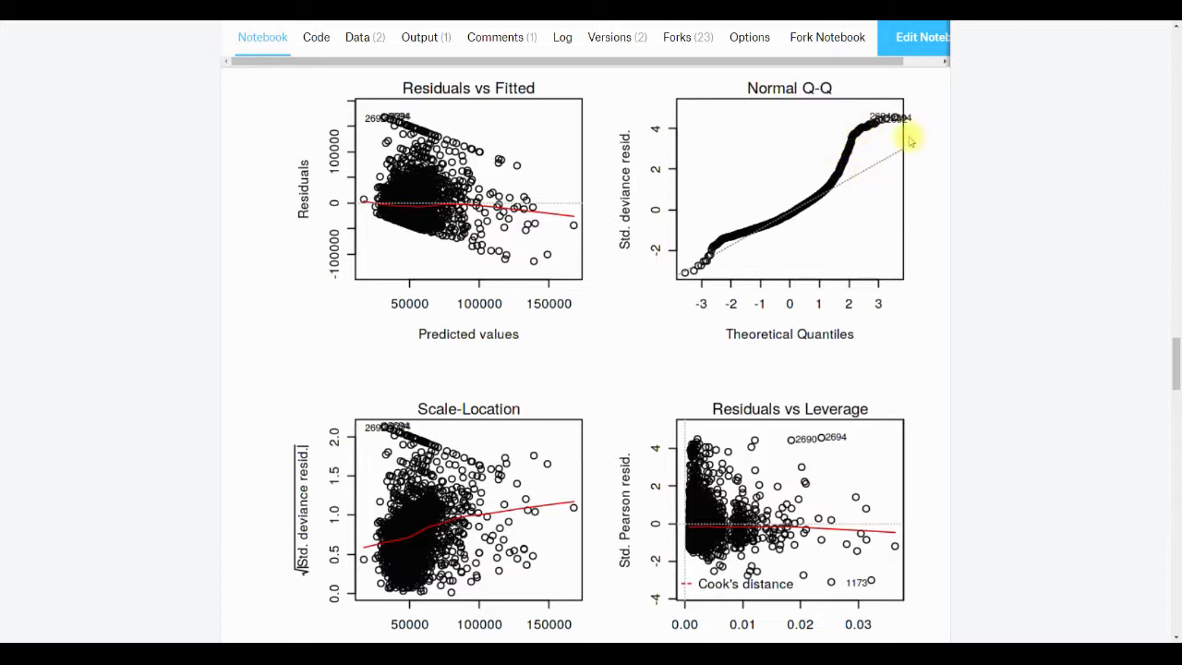
{"action": "mouse_move", "coordinate": [847, 144]}
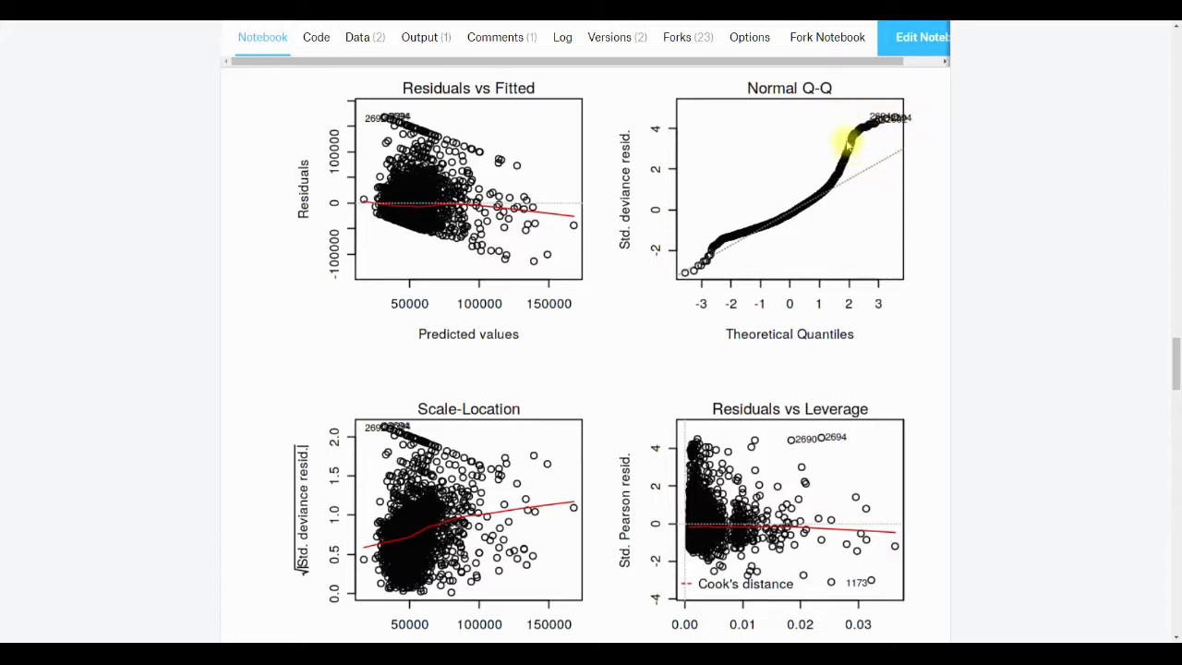
{"action": "mouse_move", "coordinate": [432, 279]}
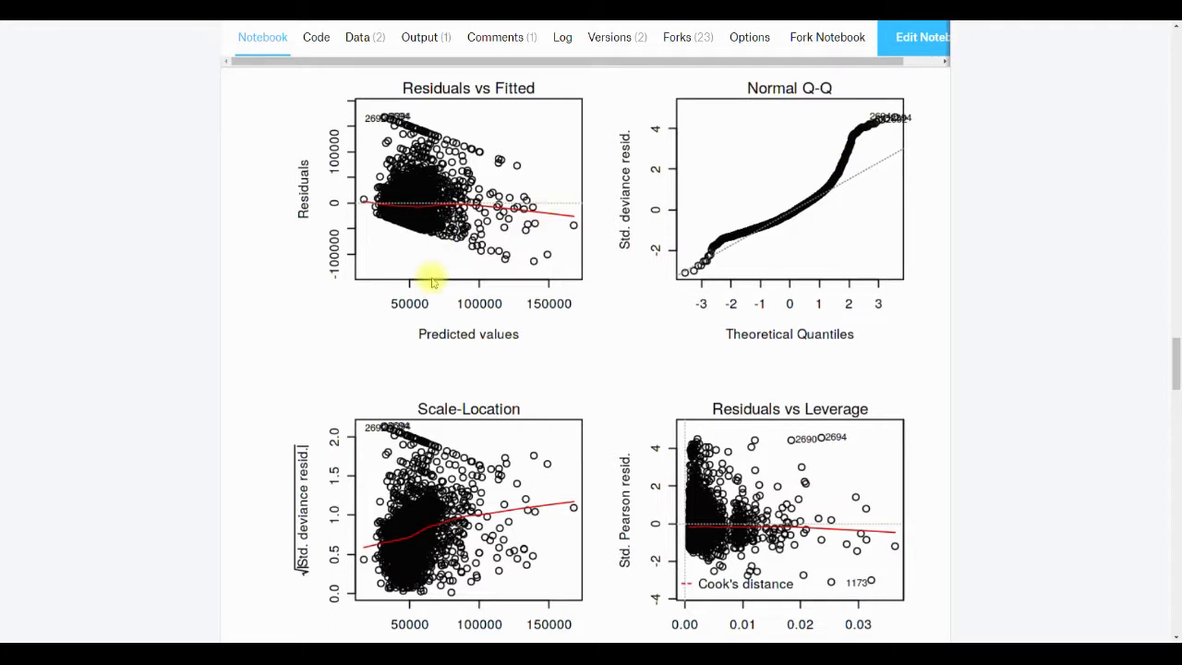
{"action": "scroll", "scroll_direction": "down", "scroll_amount": 3}
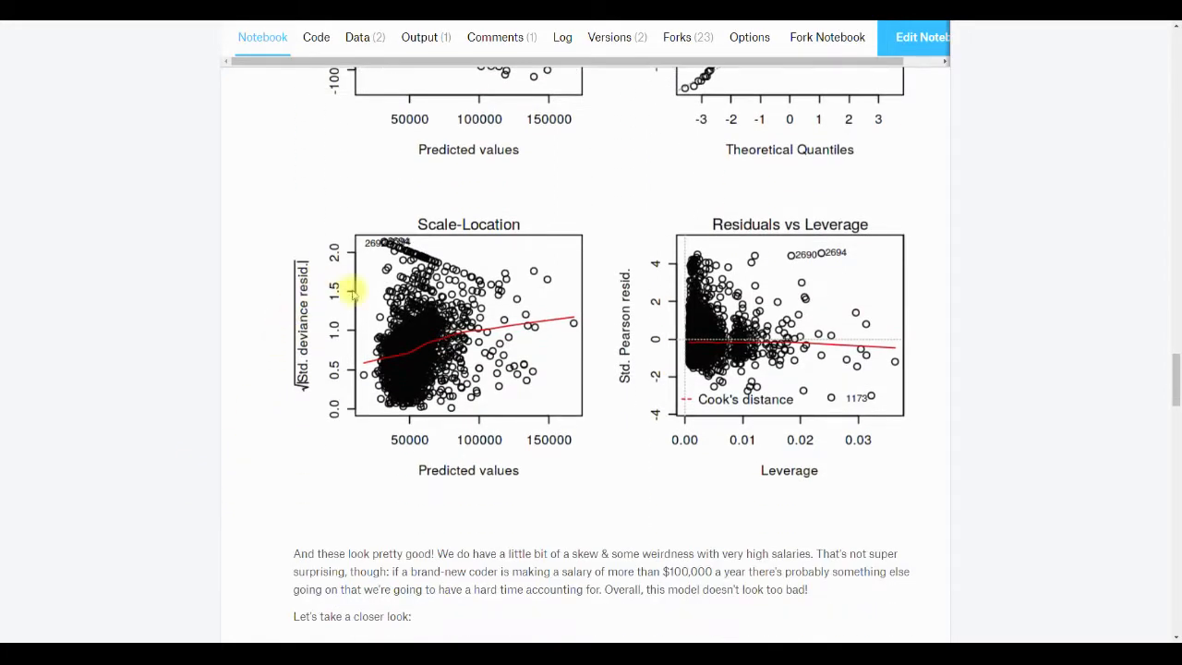
{"action": "mouse_move", "coordinate": [573, 340]}
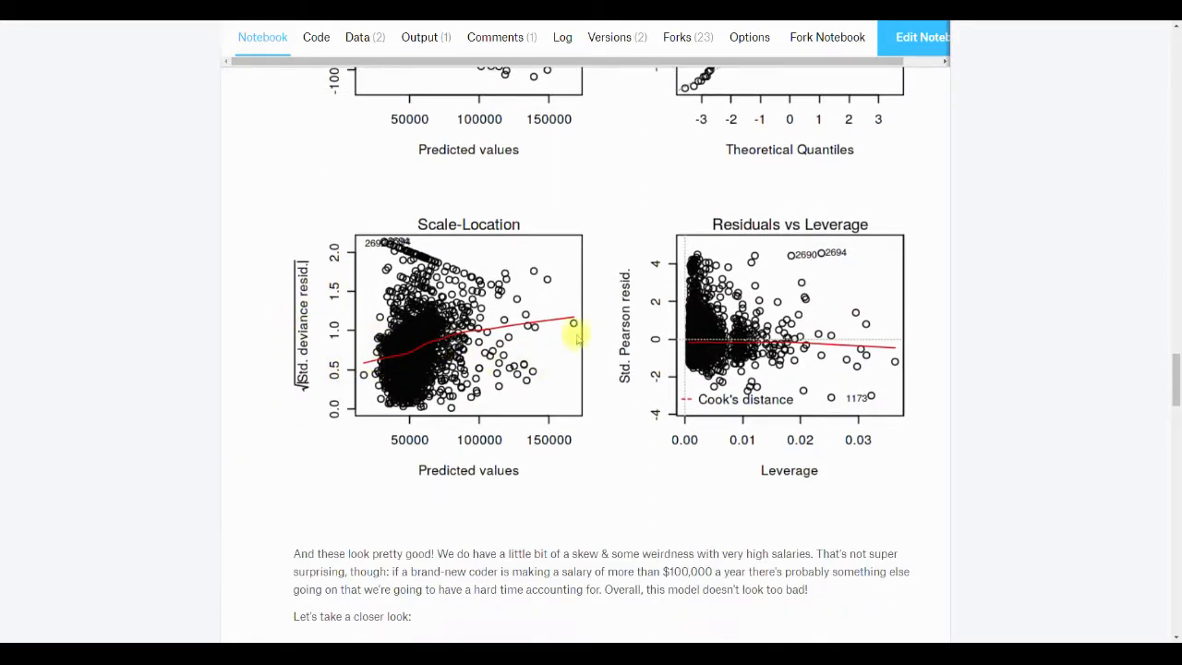
{"action": "mouse_move", "coordinate": [528, 247]}
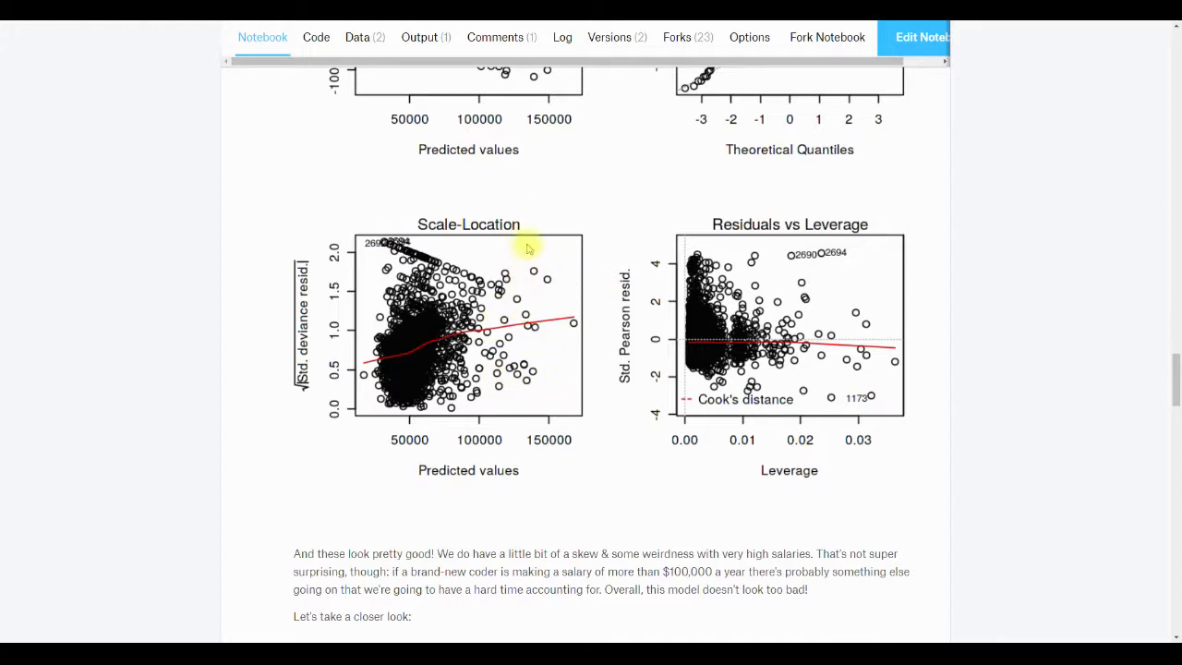
{"action": "mouse_move", "coordinate": [480, 328]}
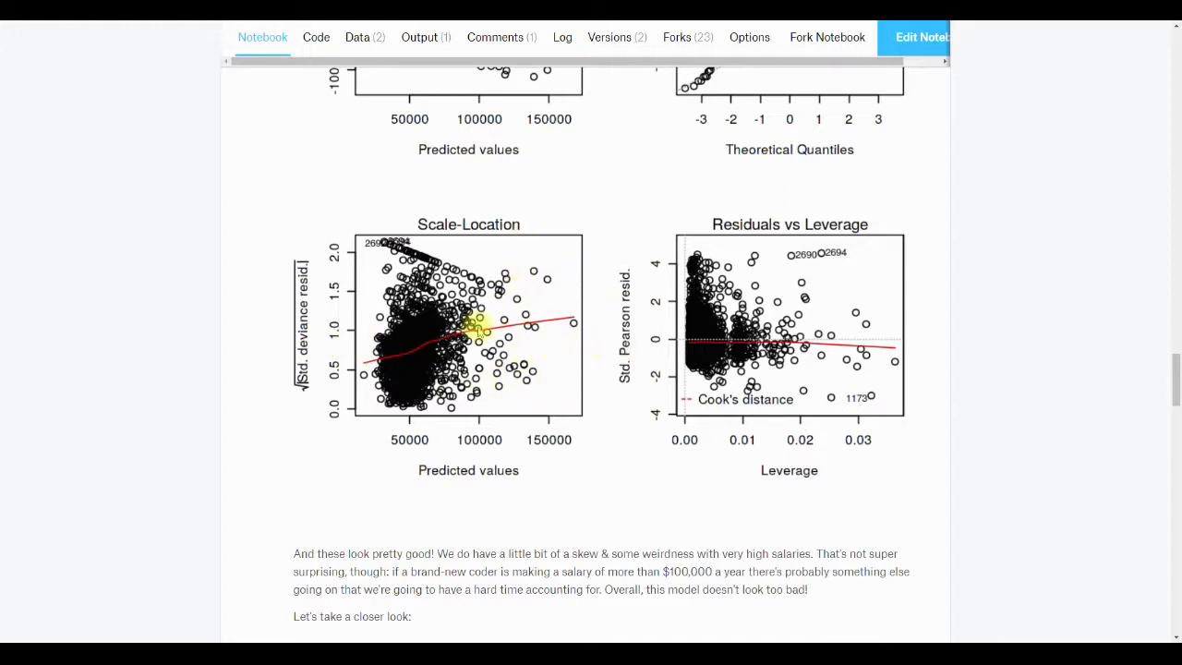
{"action": "mouse_move", "coordinate": [323, 360]}
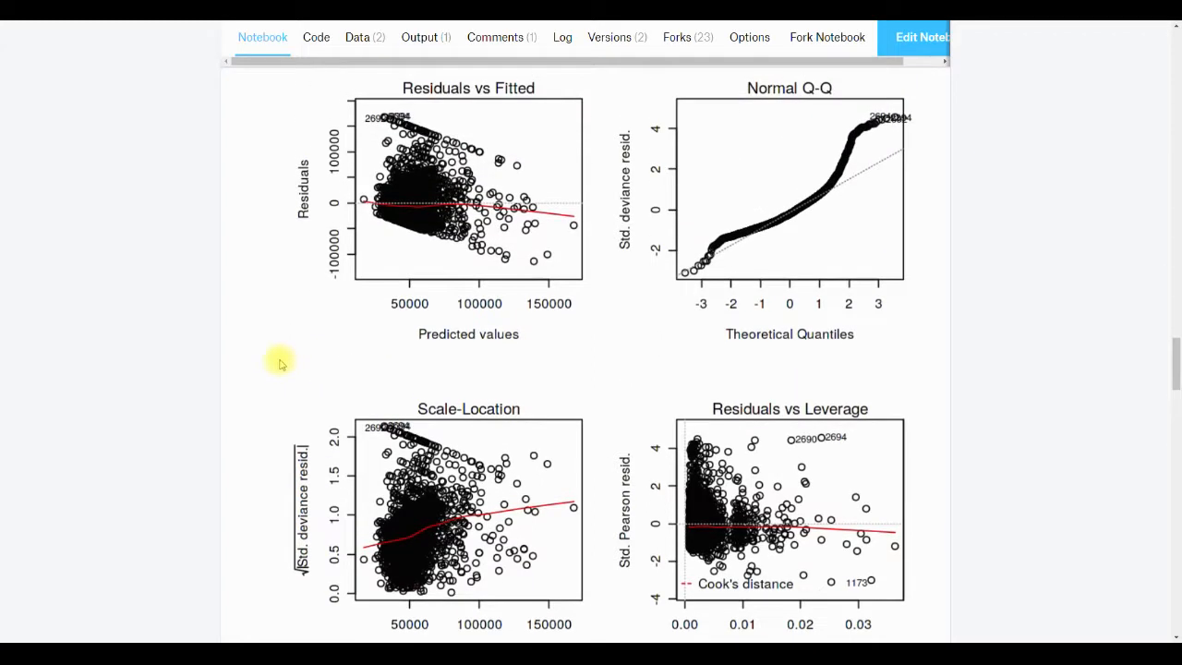
{"action": "scroll", "scroll_direction": "down", "scroll_amount": 3}
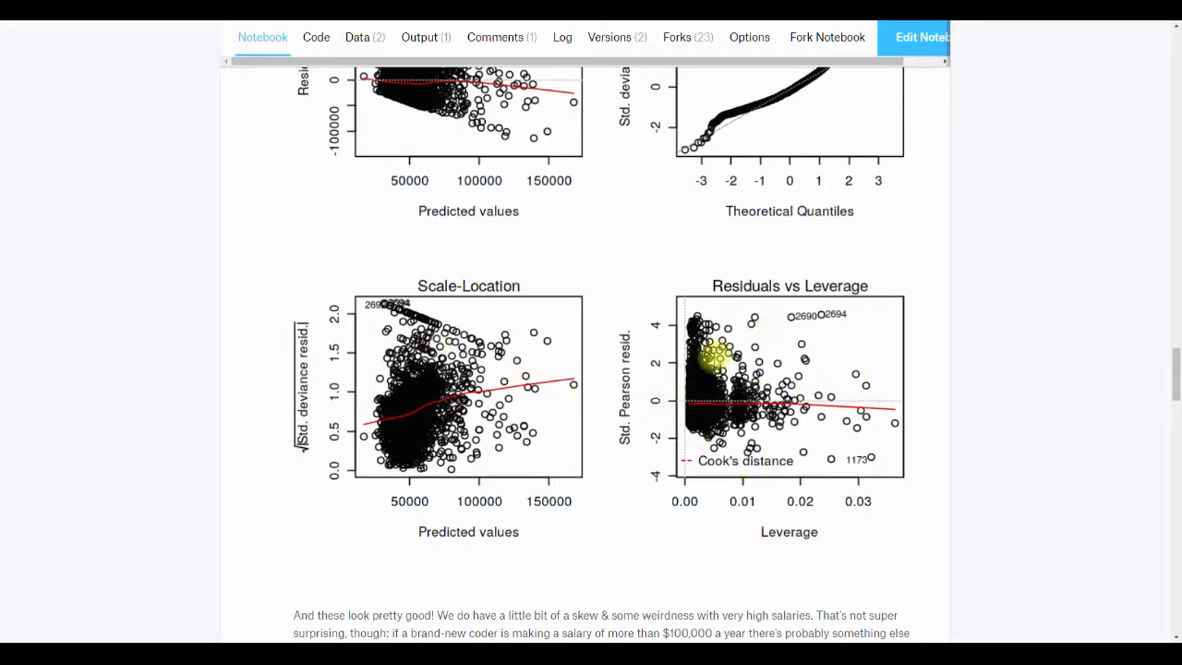
- Reach the summary(model) output and highlight the median deviance residual -7347
{"action": "scroll", "scroll_direction": "down", "scroll_amount": 3}
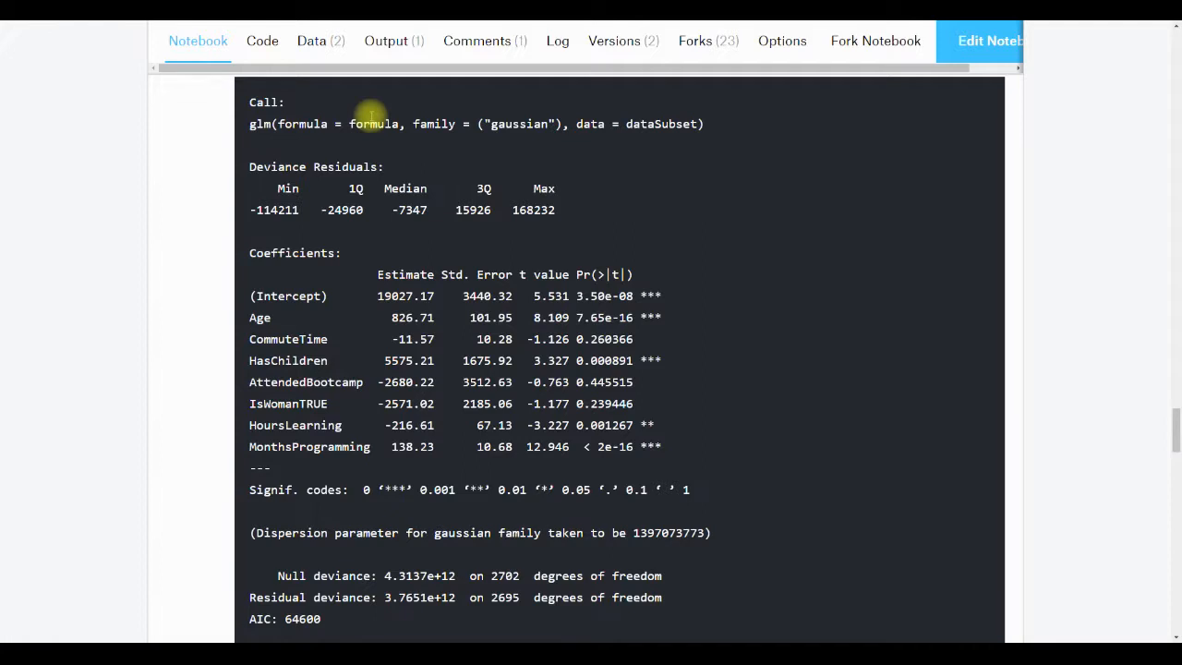
{"action": "mouse_move", "coordinate": [406, 181]}
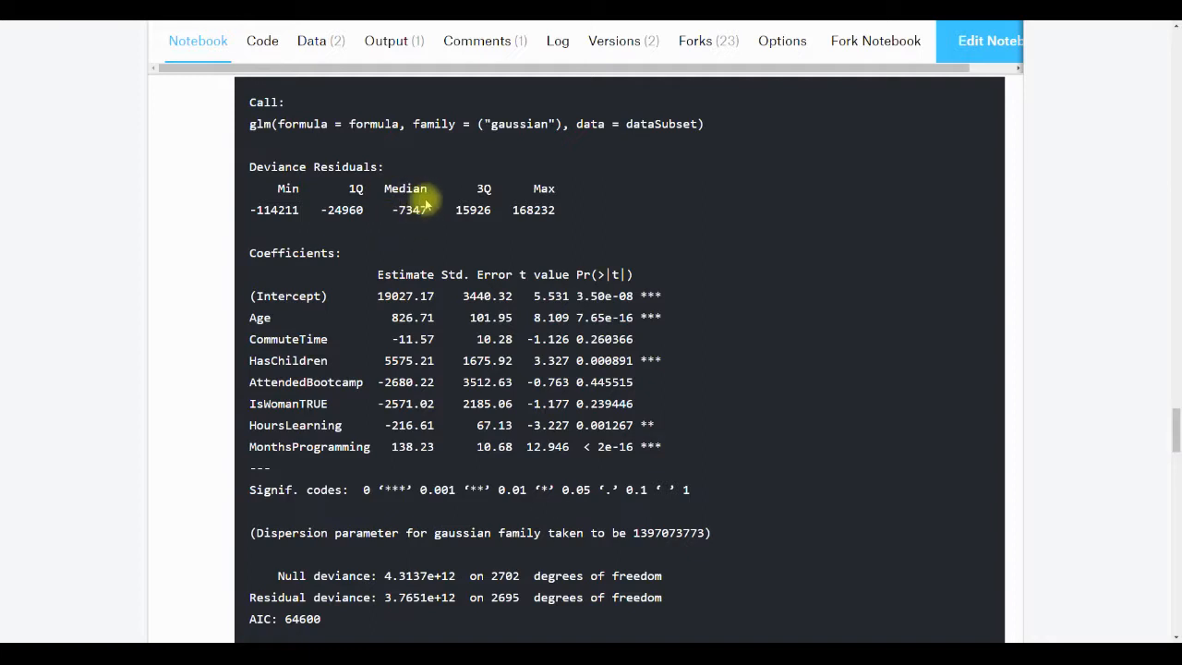
{"action": "mouse_move", "coordinate": [432, 191]}
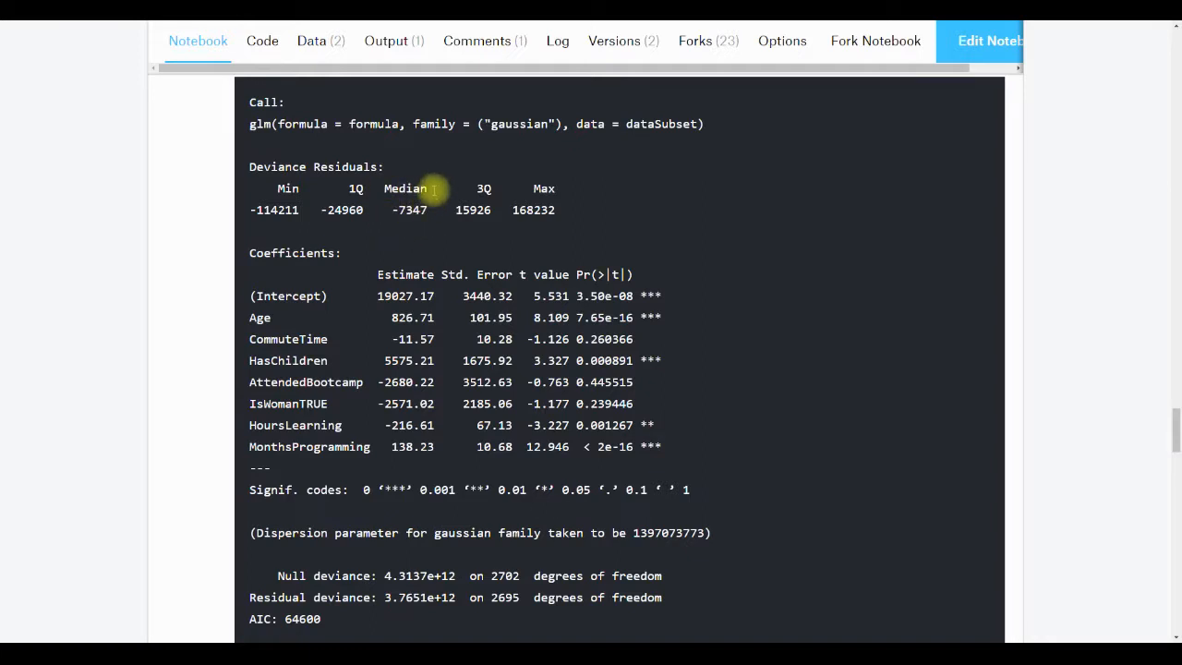
{"action": "double_click", "coordinate": [410, 211]}
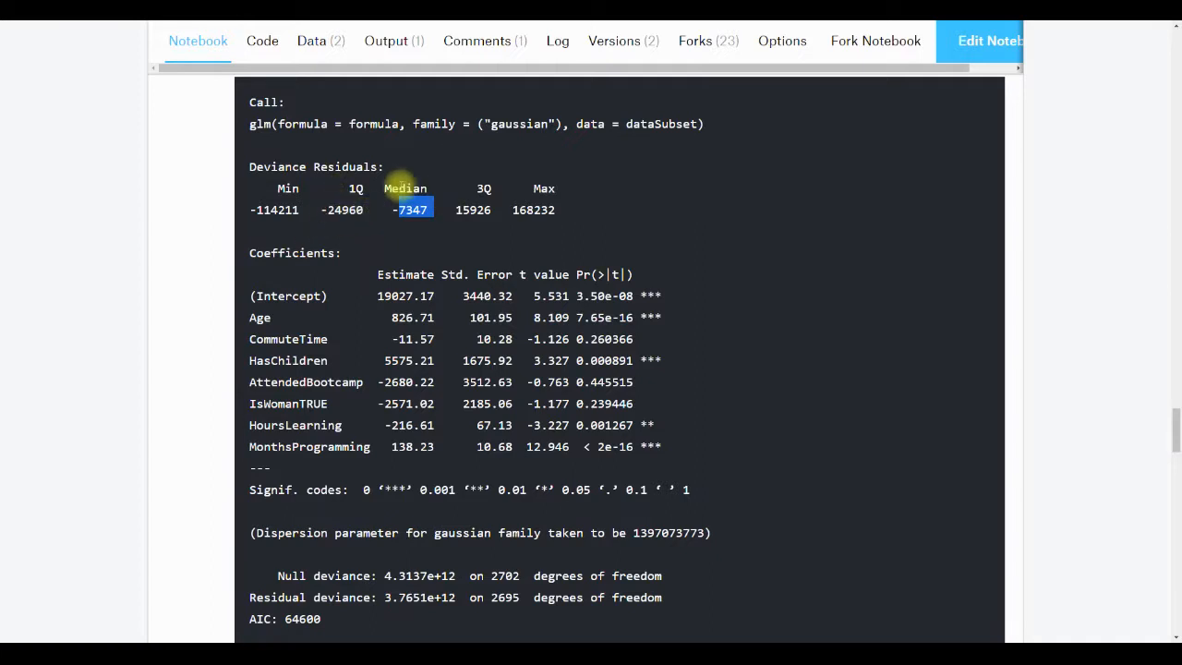
{"action": "scroll", "scroll_direction": "down", "scroll_amount": 3}
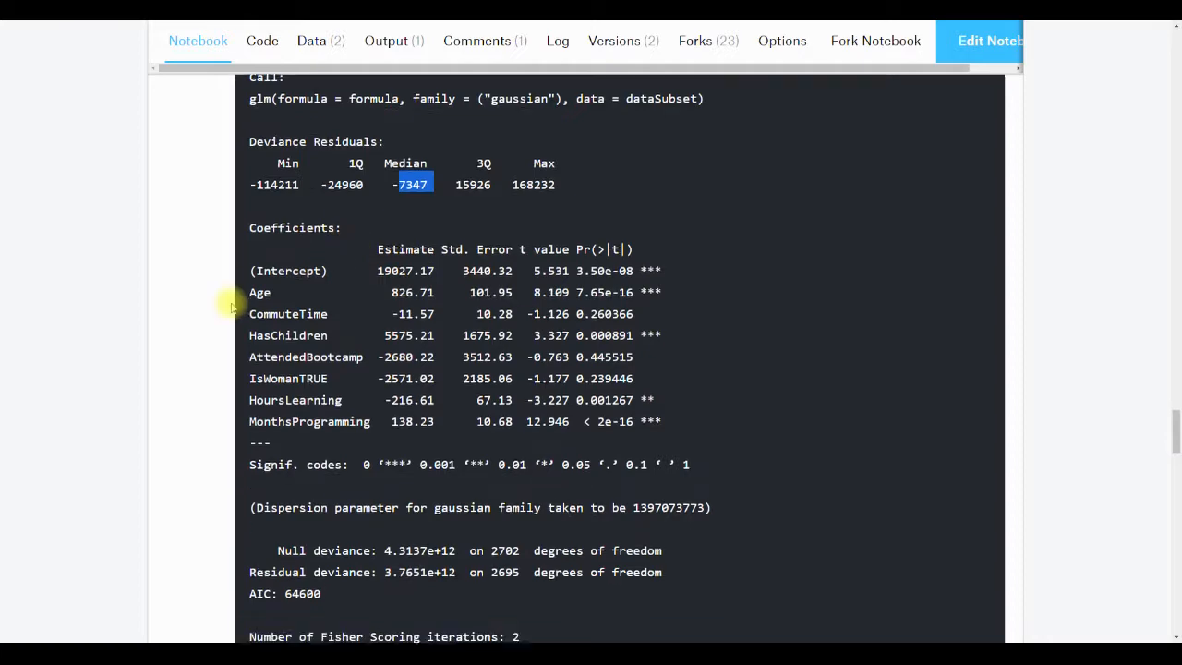
{"action": "scroll", "scroll_direction": "down", "scroll_amount": 3}
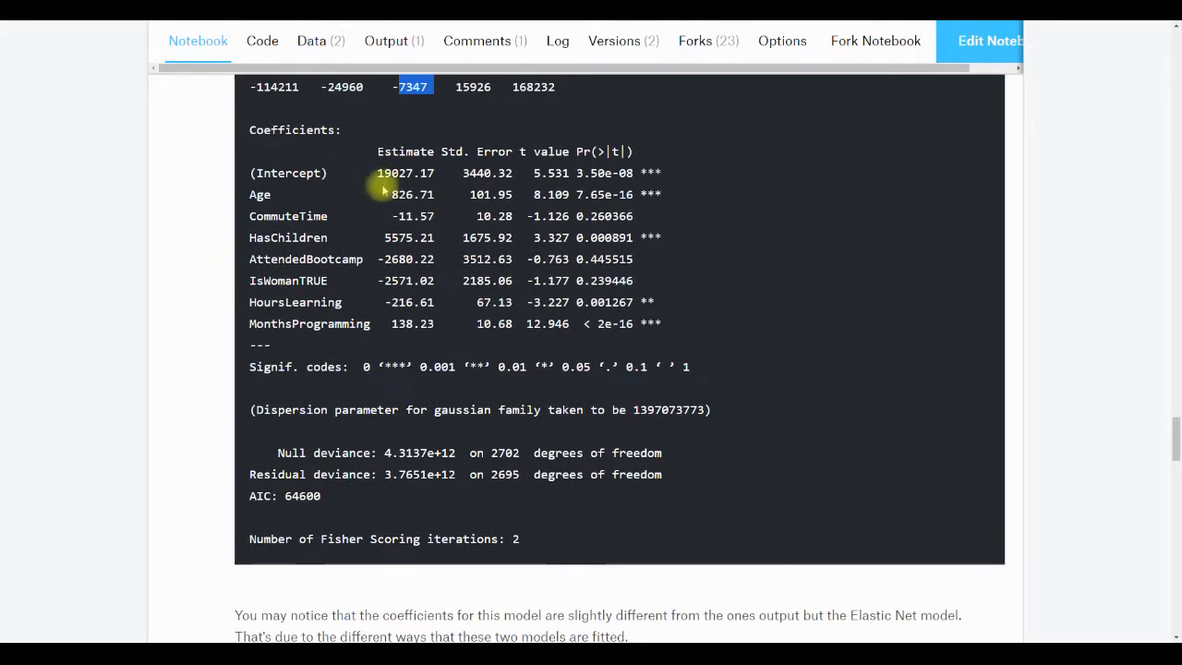
{"action": "mouse_move", "coordinate": [399, 342]}
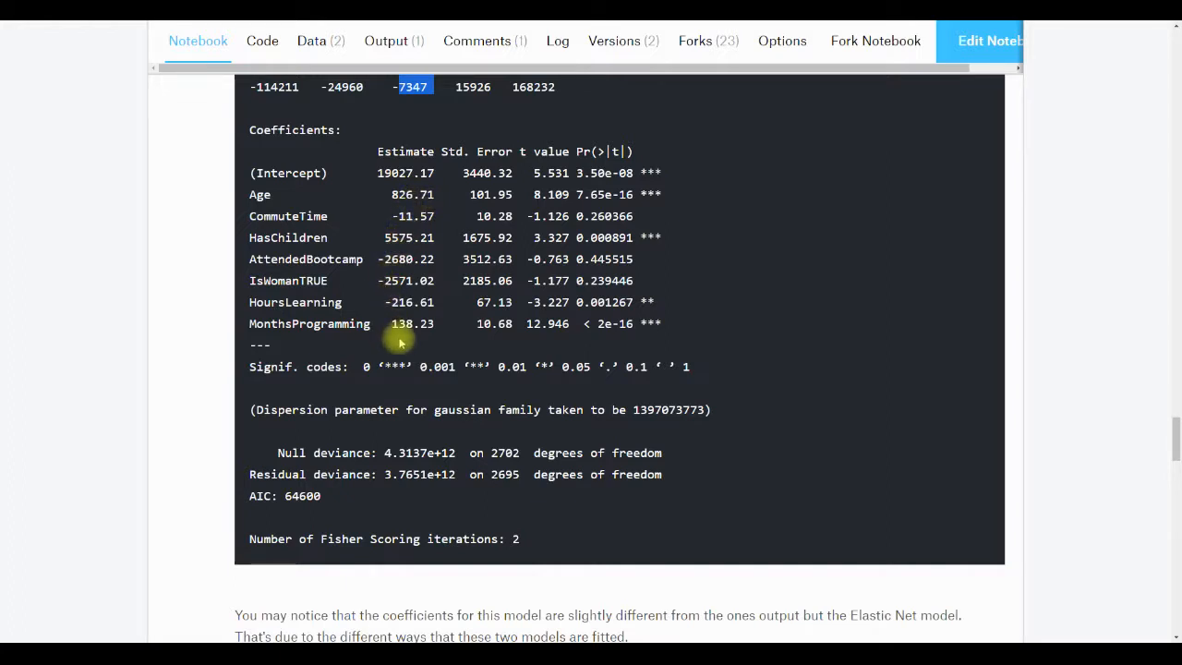
{"action": "mouse_move", "coordinate": [484, 188]}
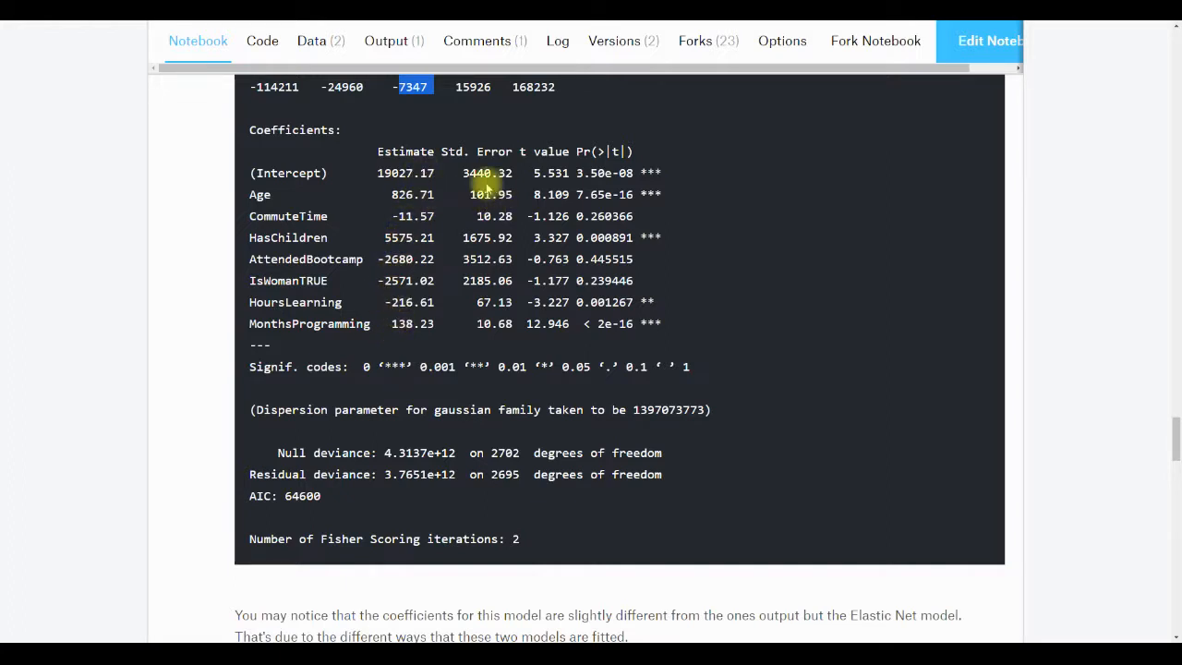
{"action": "mouse_move", "coordinate": [458, 214]}
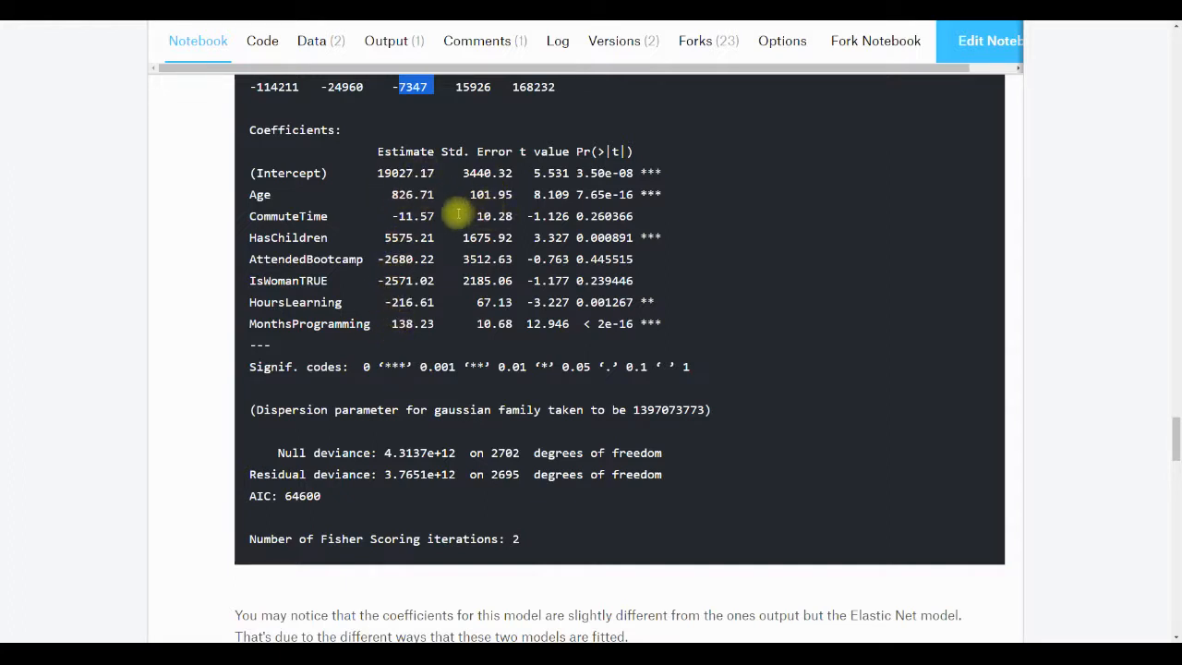
{"action": "mouse_move", "coordinate": [373, 207]}
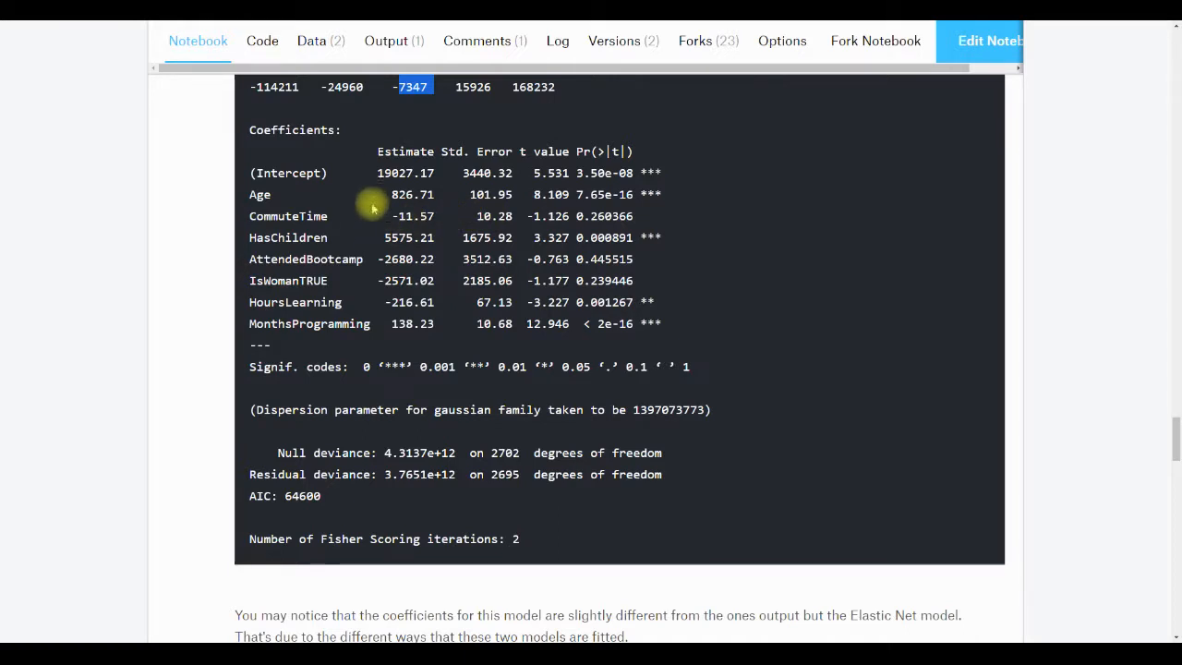
{"action": "mouse_move", "coordinate": [386, 216]}
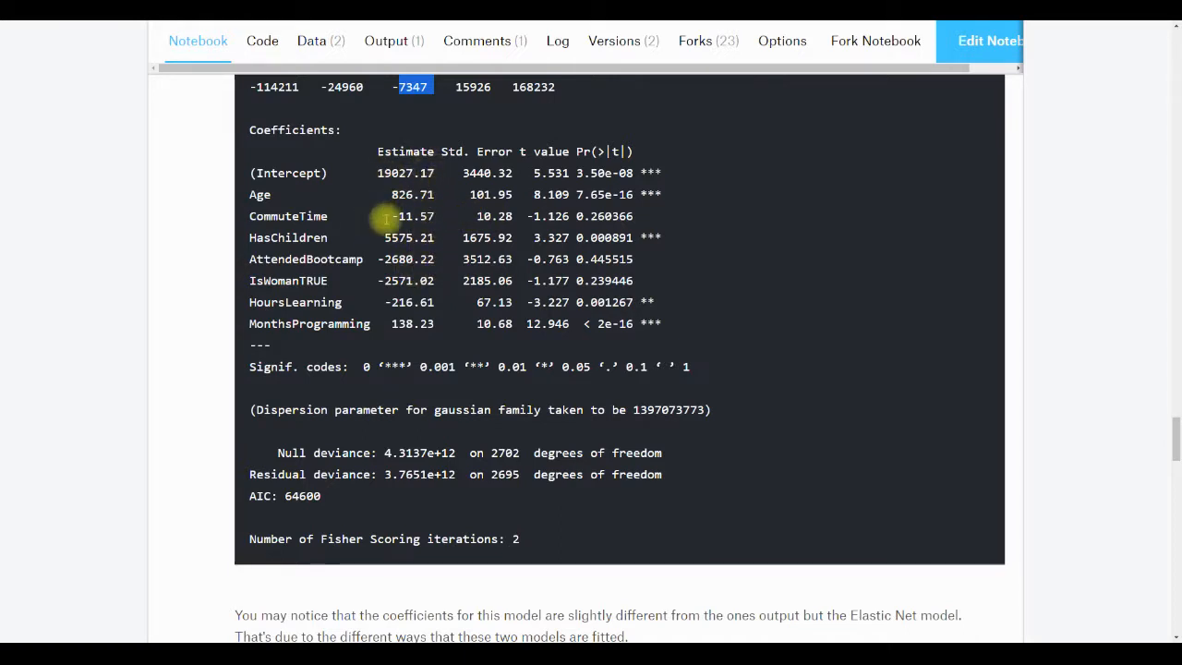
{"action": "mouse_move", "coordinate": [395, 288]}
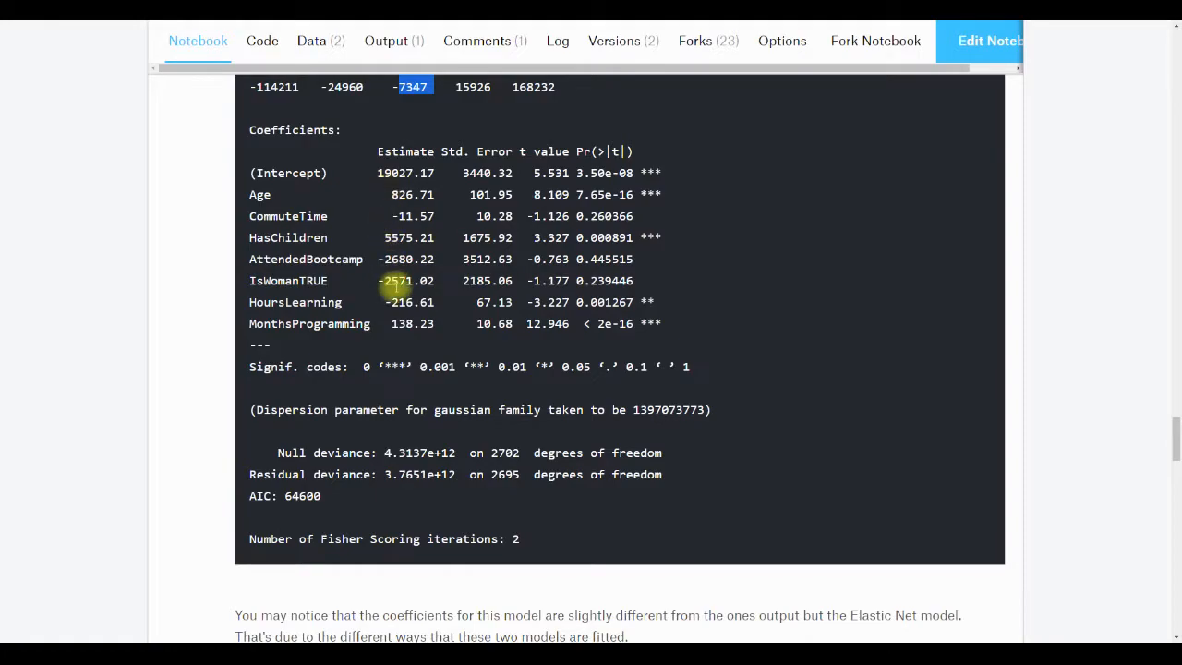
{"action": "scroll", "scroll_direction": "down", "scroll_amount": 3}
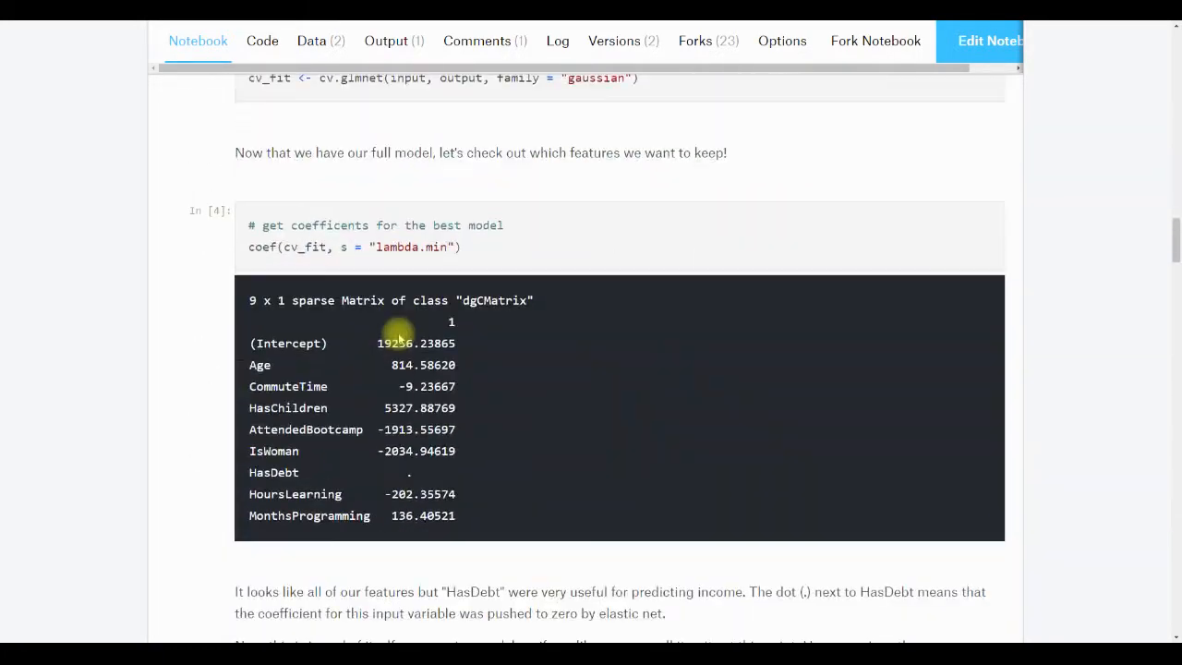
{"action": "mouse_move", "coordinate": [360, 514]}
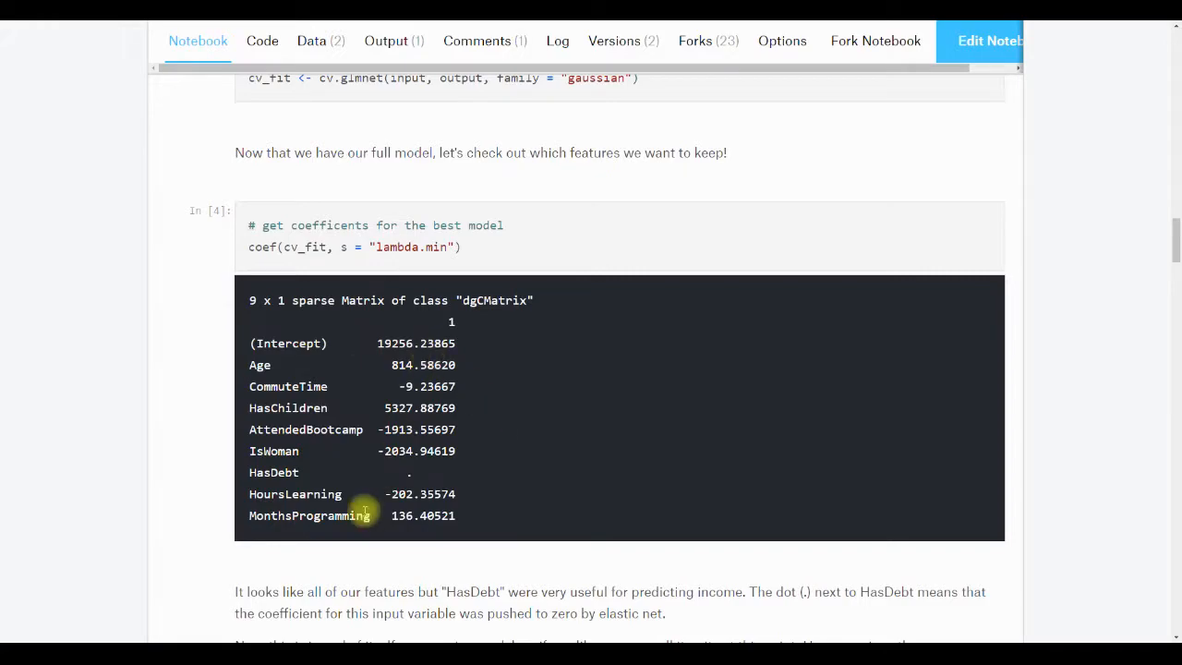
{"action": "mouse_move", "coordinate": [451, 480]}
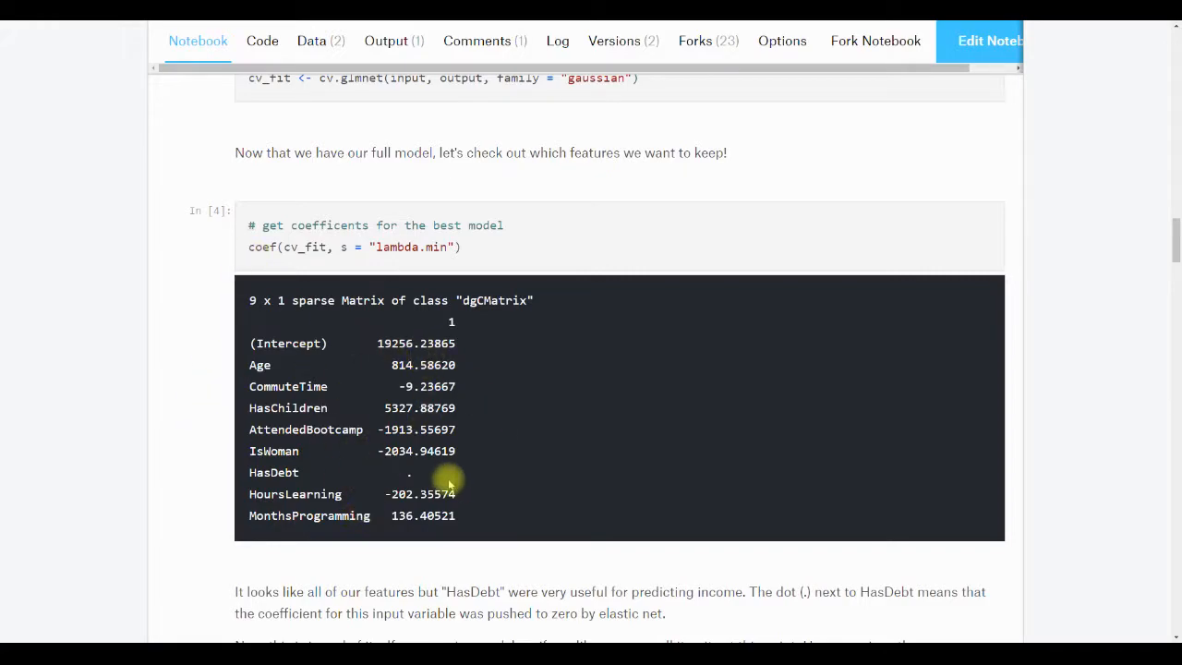
{"action": "scroll", "scroll_direction": "down", "scroll_amount": 3}
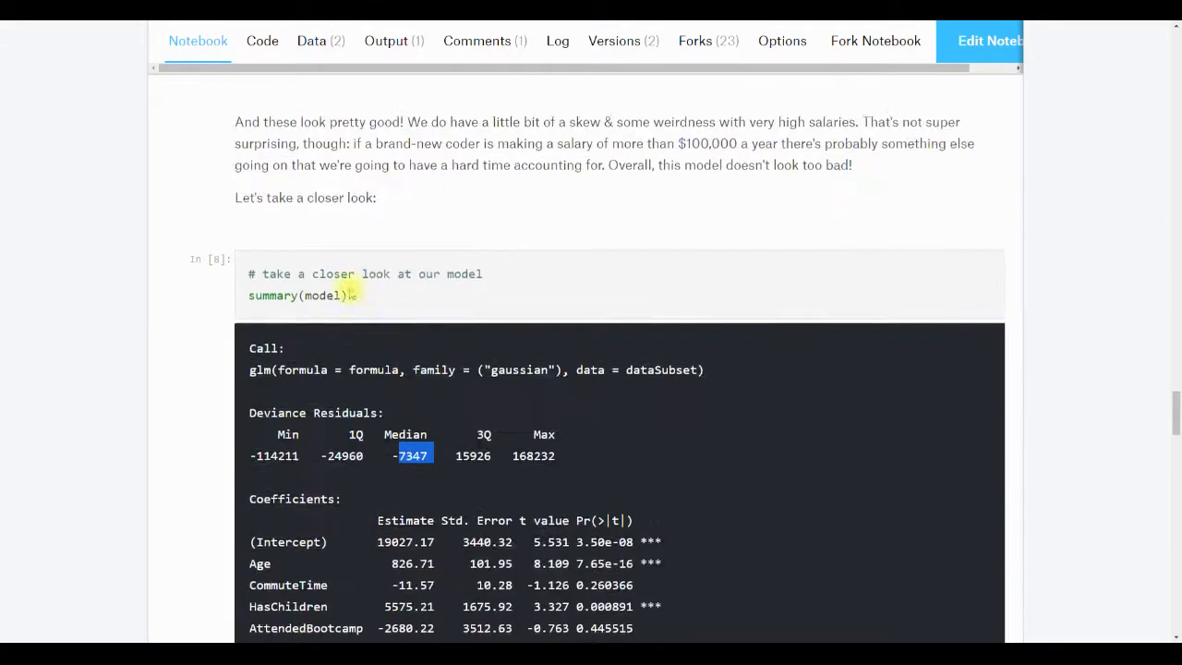
{"action": "scroll", "scroll_direction": "down", "scroll_amount": 3}
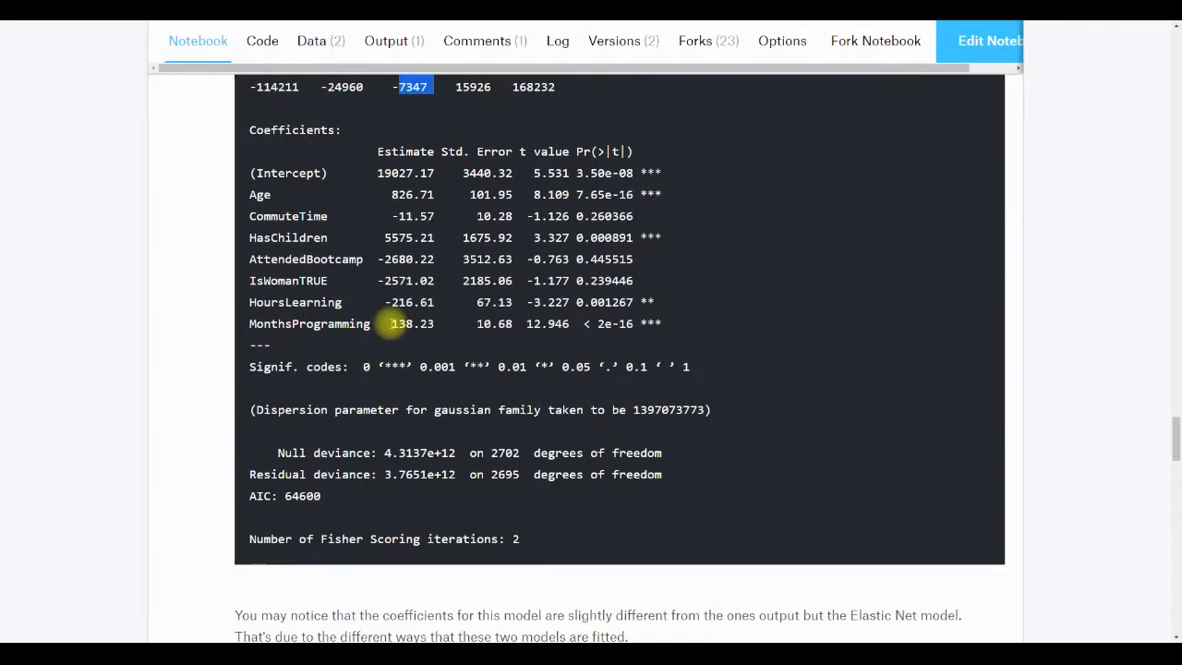
{"action": "mouse_move", "coordinate": [194, 255]}
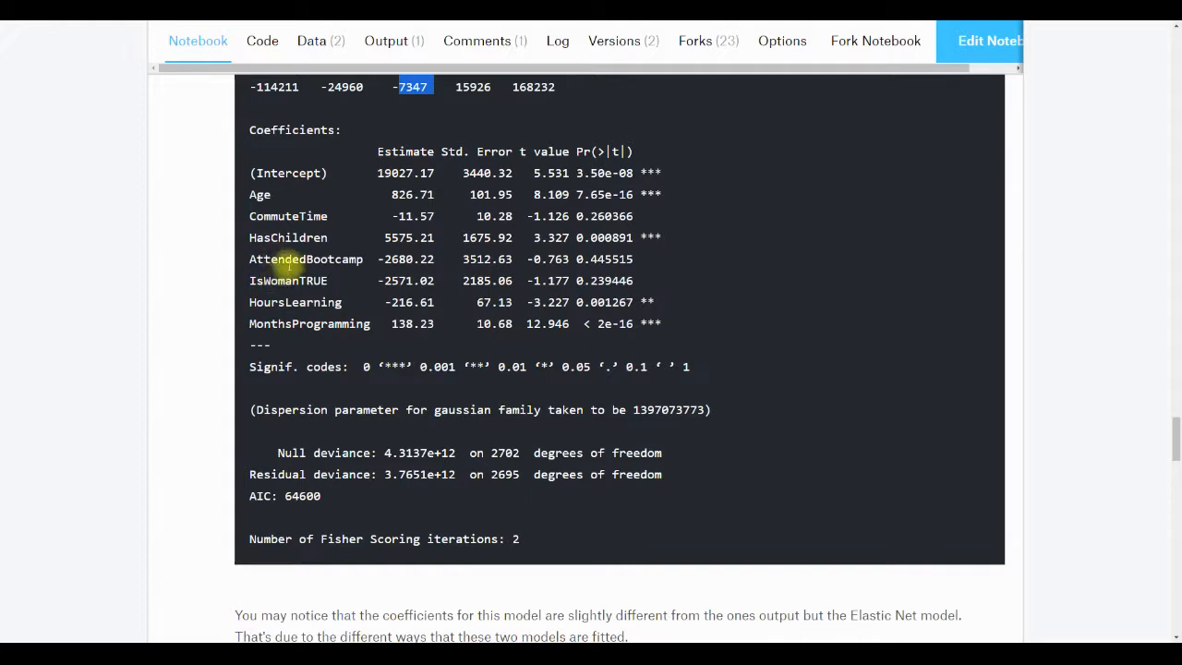
{"action": "mouse_move", "coordinate": [425, 236]}
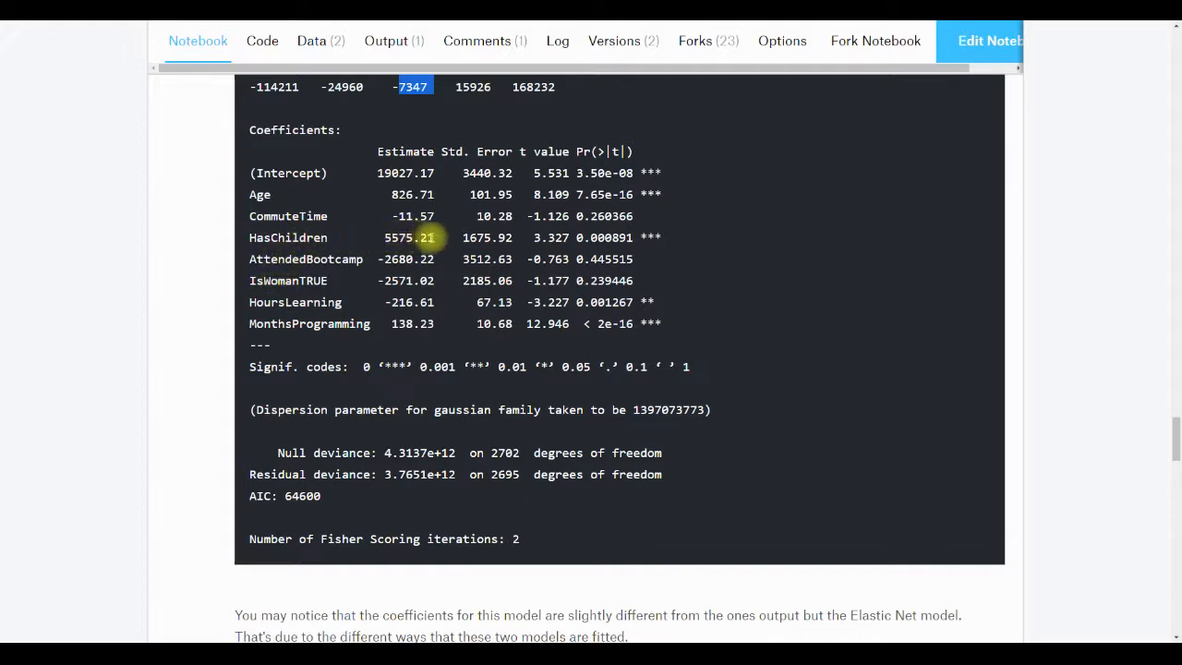
{"action": "mouse_move", "coordinate": [415, 259]}
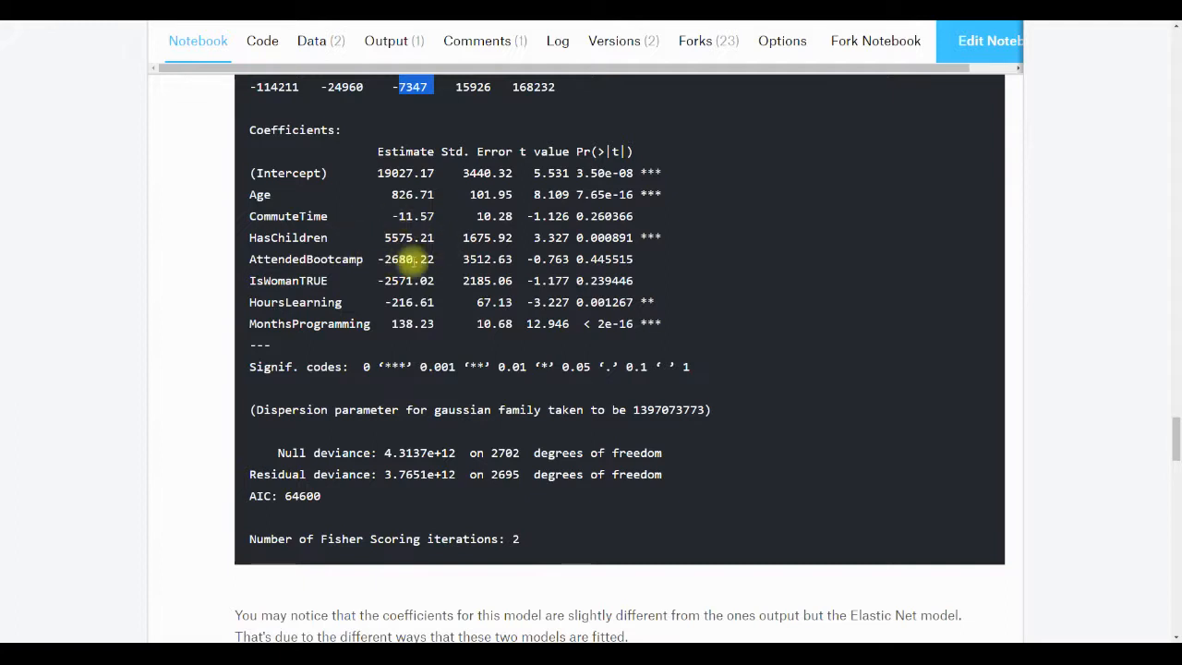
{"action": "mouse_move", "coordinate": [476, 237]}
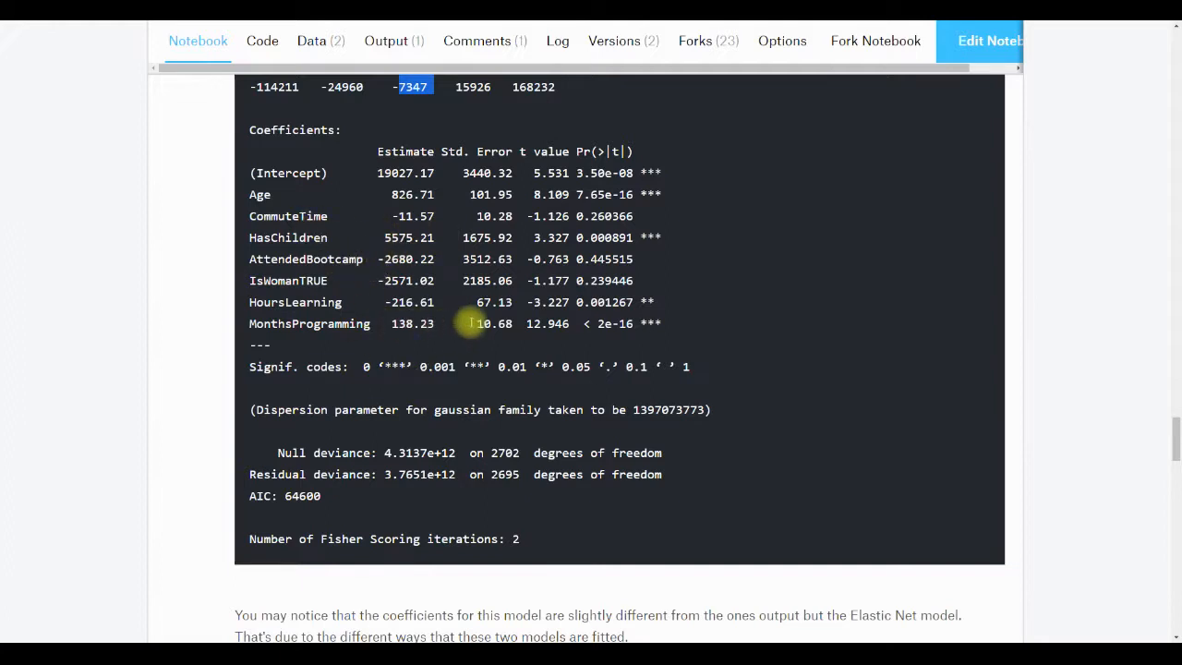
{"action": "mouse_move", "coordinate": [410, 340]}
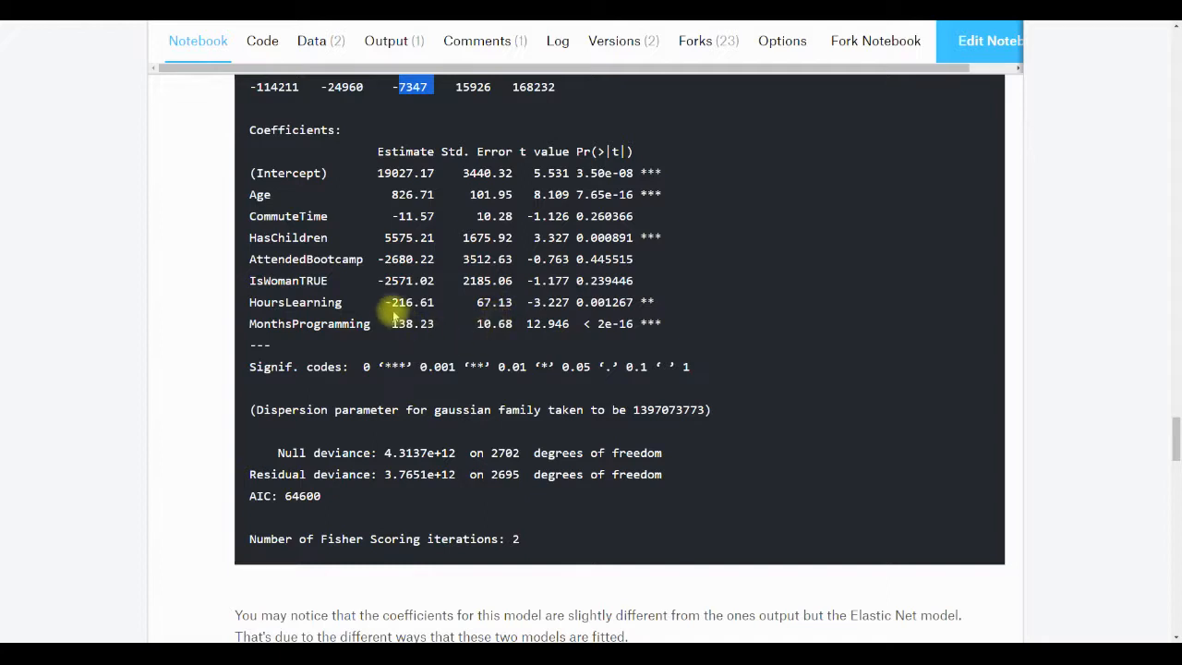
{"action": "mouse_move", "coordinate": [410, 317]}
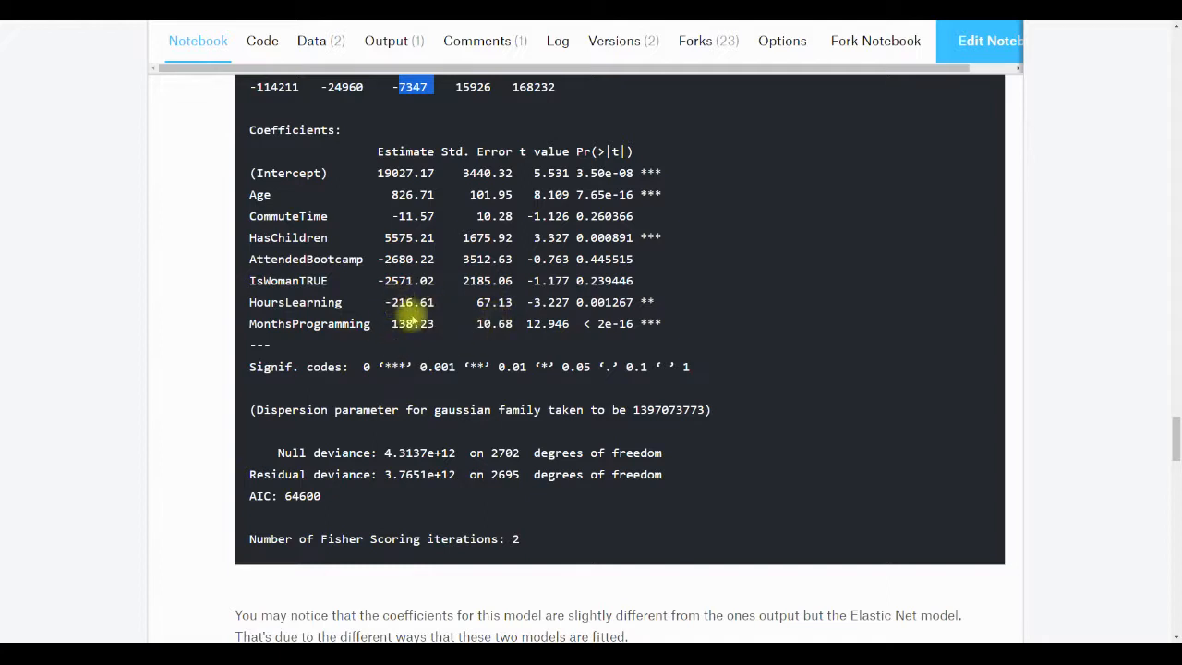
{"action": "mouse_move", "coordinate": [414, 317]}
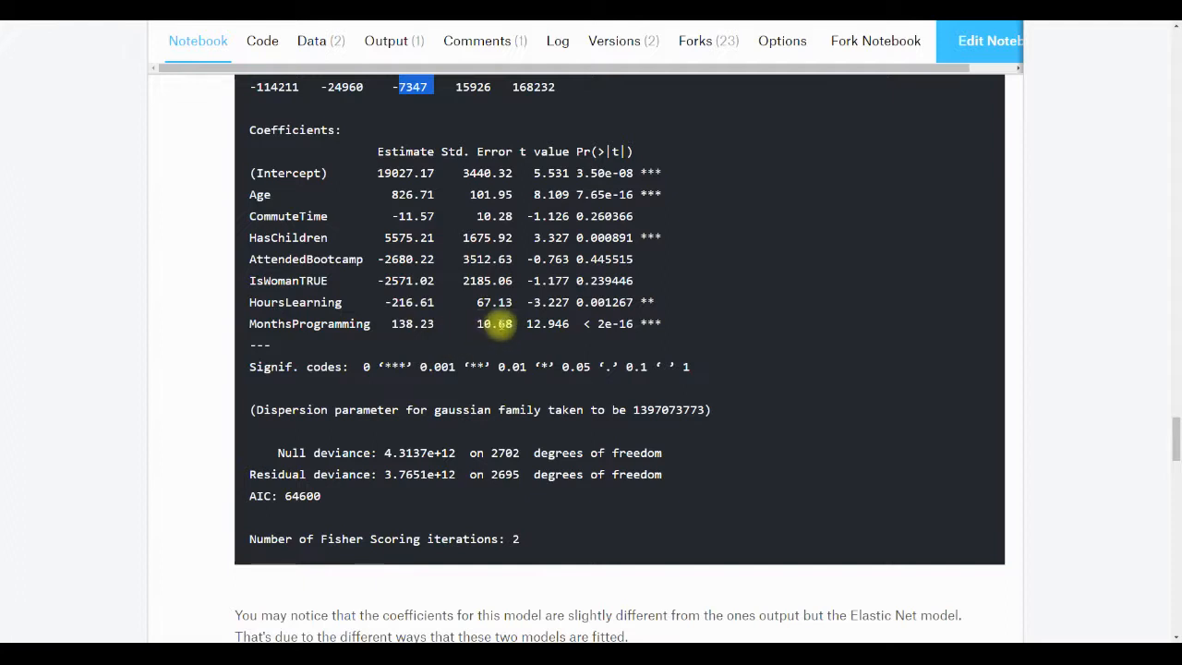
{"action": "mouse_move", "coordinate": [402, 325]}
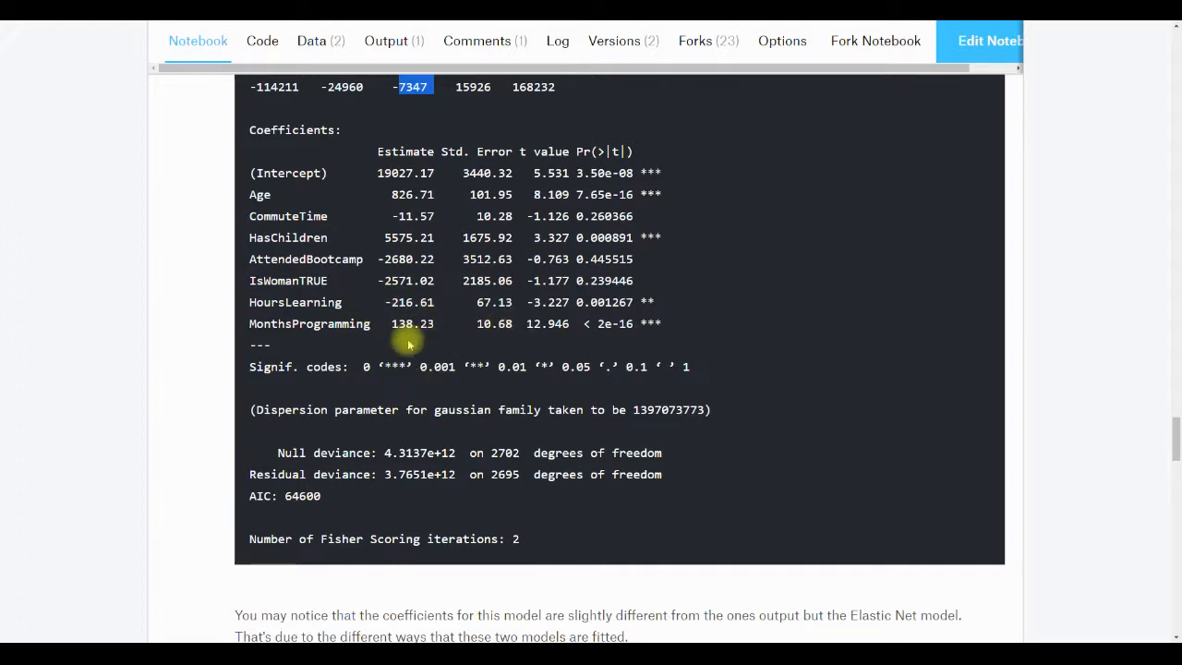
{"action": "mouse_move", "coordinate": [491, 203]}
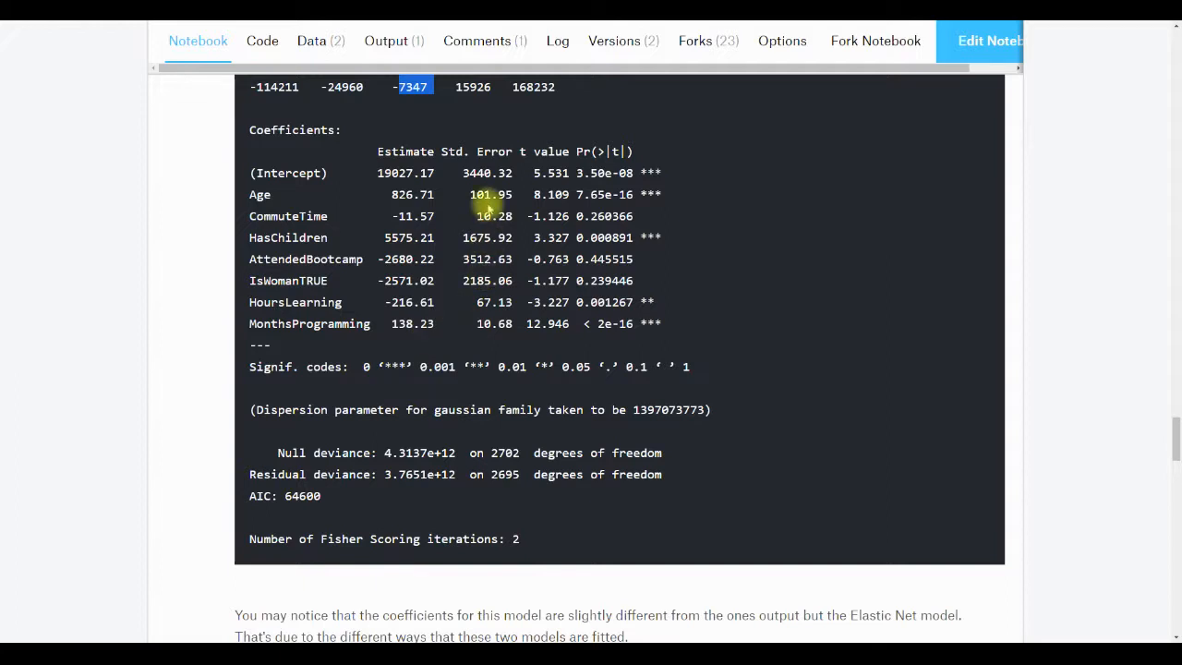
{"action": "mouse_move", "coordinate": [447, 194]}
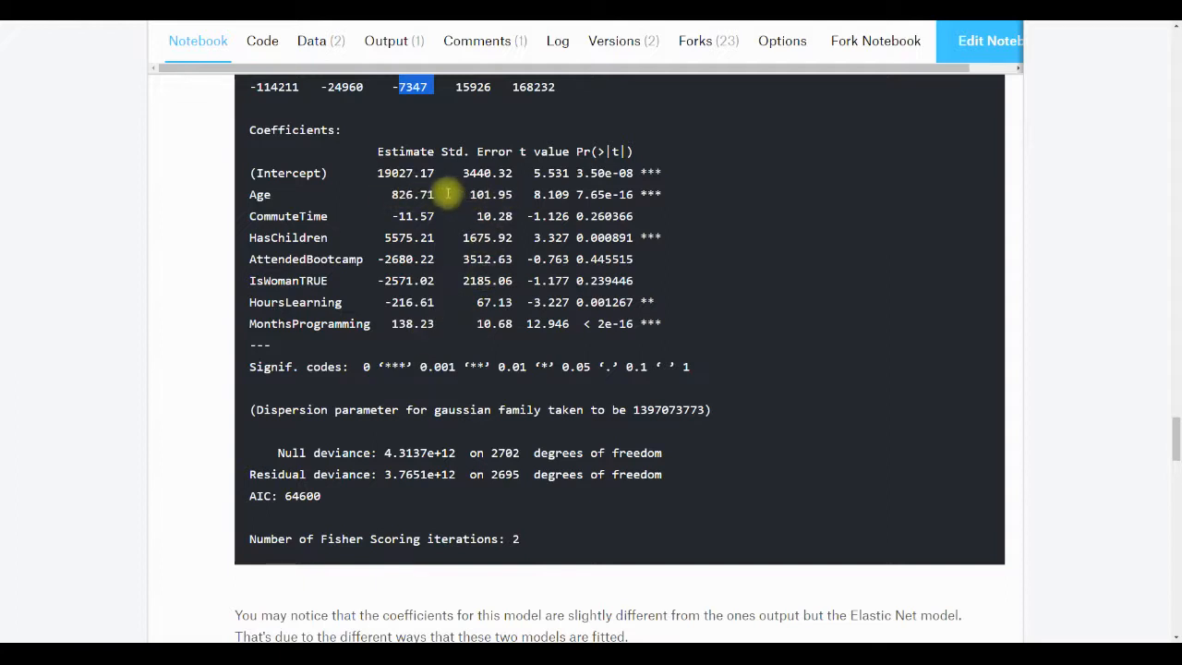
{"action": "mouse_move", "coordinate": [513, 193]}
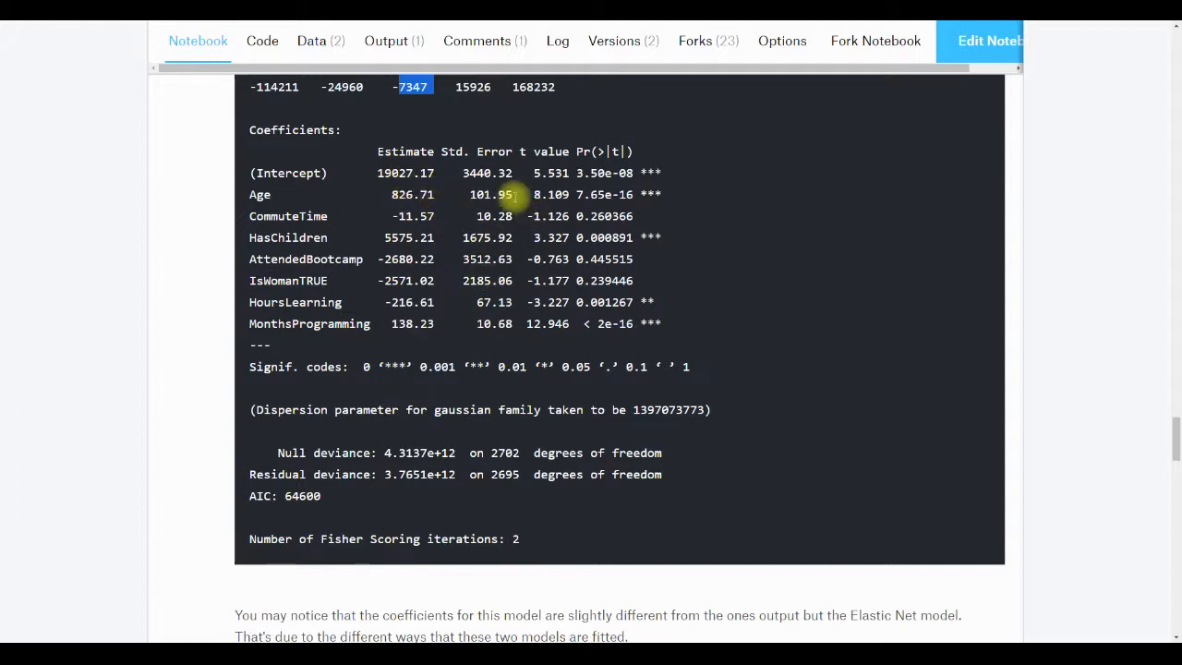
{"action": "mouse_move", "coordinate": [386, 211]}
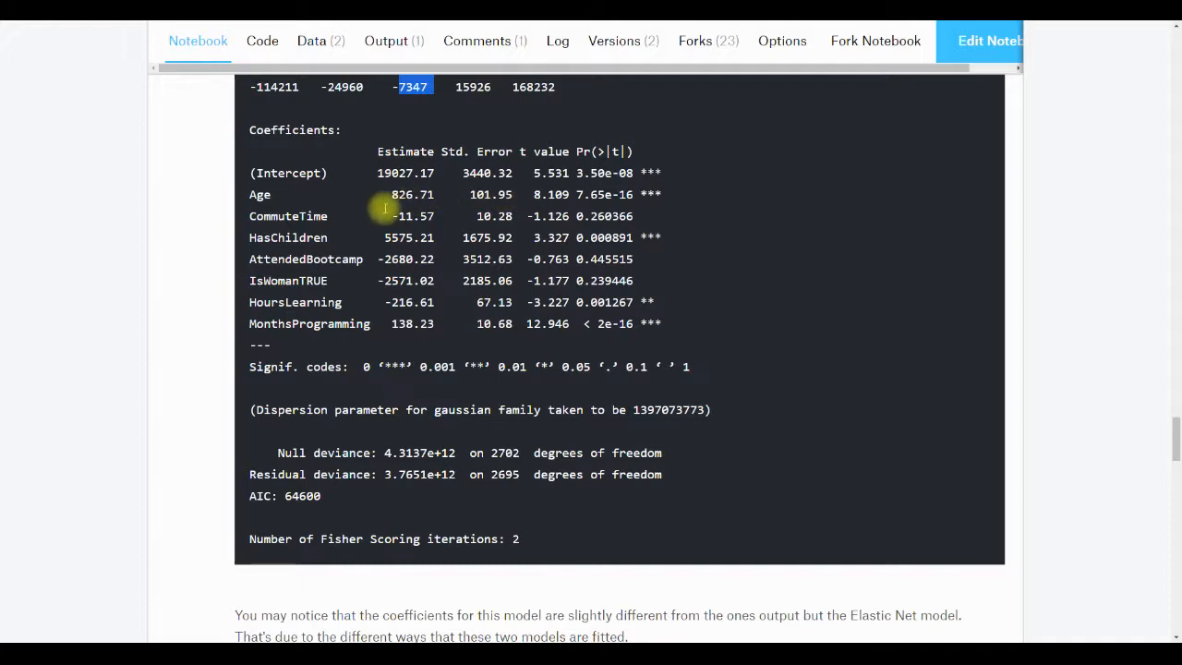
{"action": "mouse_move", "coordinate": [163, 207]}
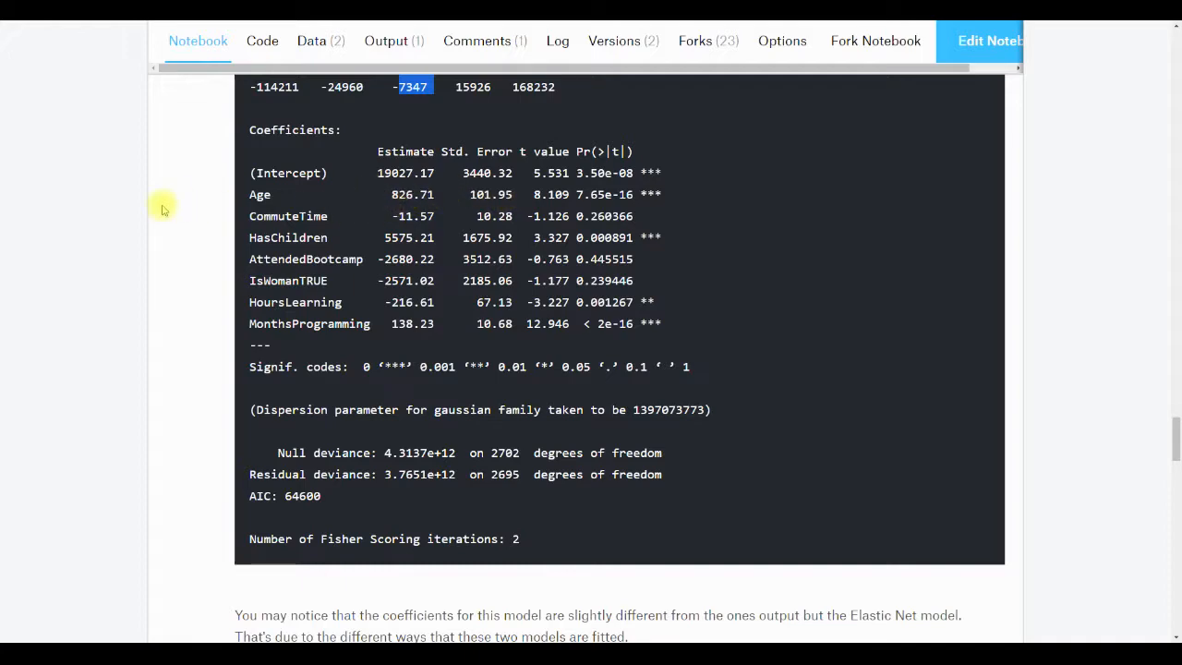
- Scroll through the avPlots output of Income against each predictor, Age through MonthsProgramming
{"action": "scroll", "scroll_direction": "down", "scroll_amount": 3}
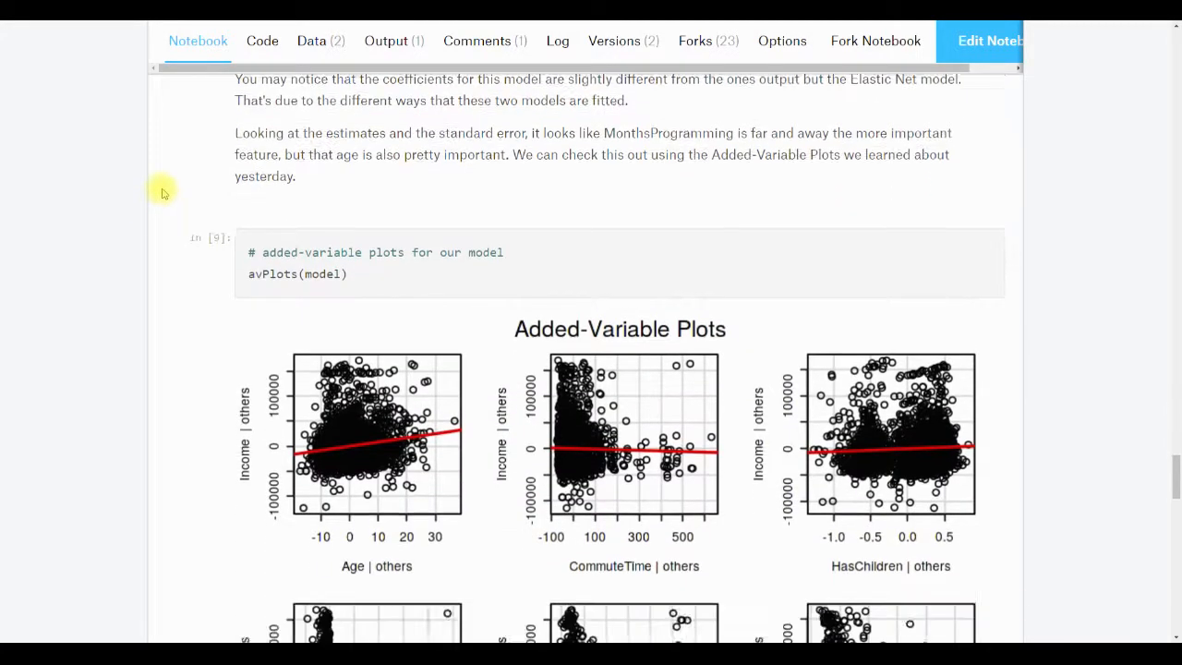
{"action": "scroll", "scroll_direction": "down", "scroll_amount": 3}
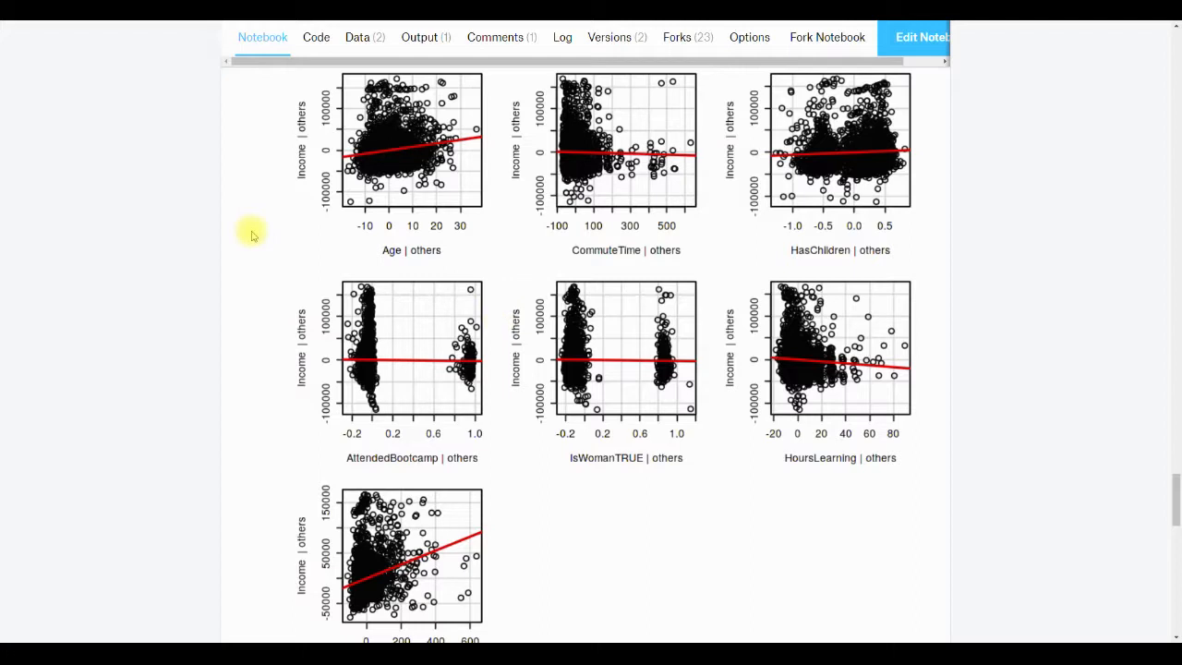
{"action": "mouse_move", "coordinate": [489, 129]}
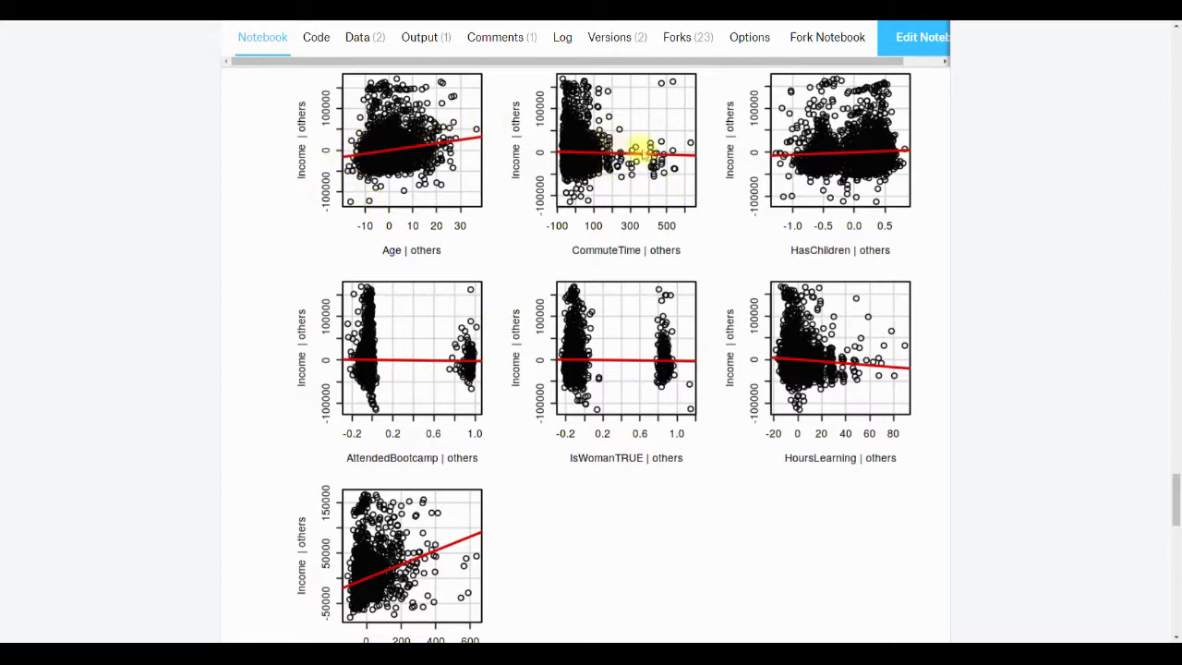
{"action": "mouse_move", "coordinate": [687, 162]}
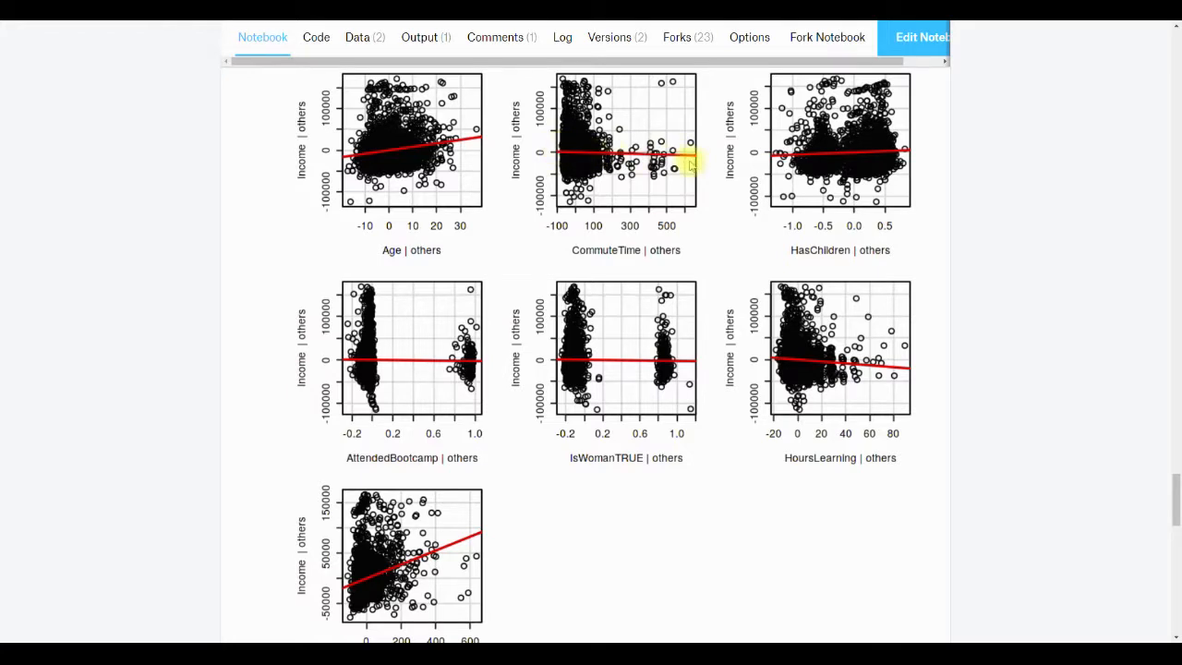
{"action": "mouse_move", "coordinate": [672, 137]}
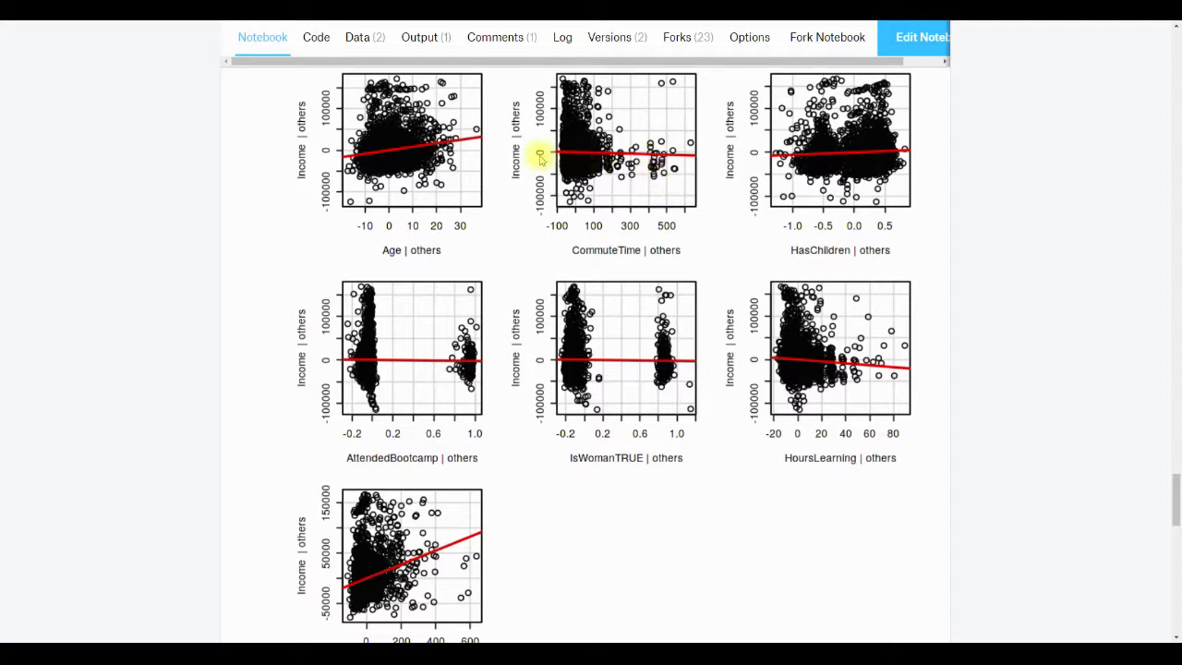
{"action": "mouse_move", "coordinate": [687, 194]}
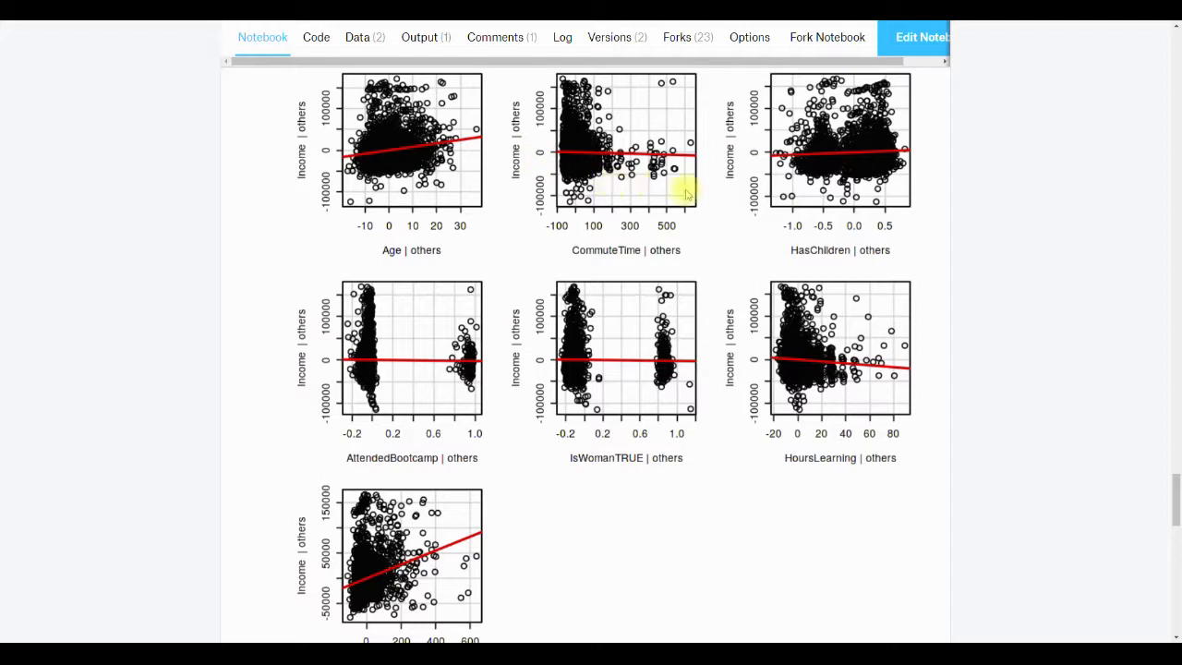
{"action": "mouse_move", "coordinate": [544, 152]}
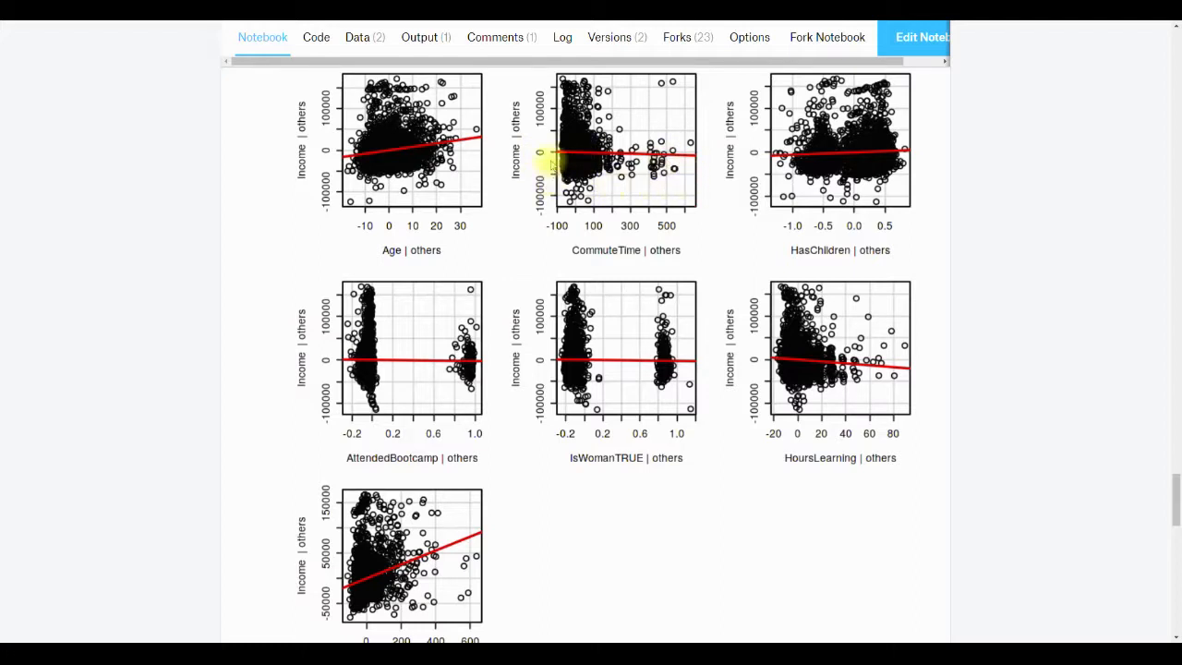
{"action": "mouse_move", "coordinate": [883, 113]}
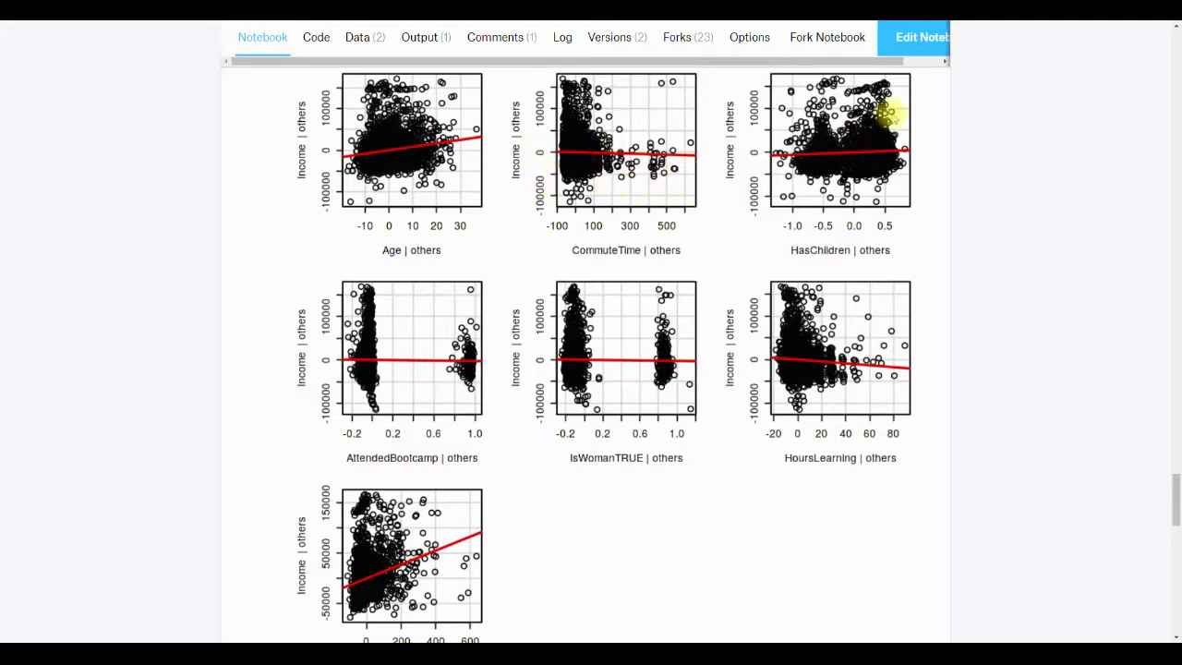
{"action": "mouse_move", "coordinate": [820, 149]}
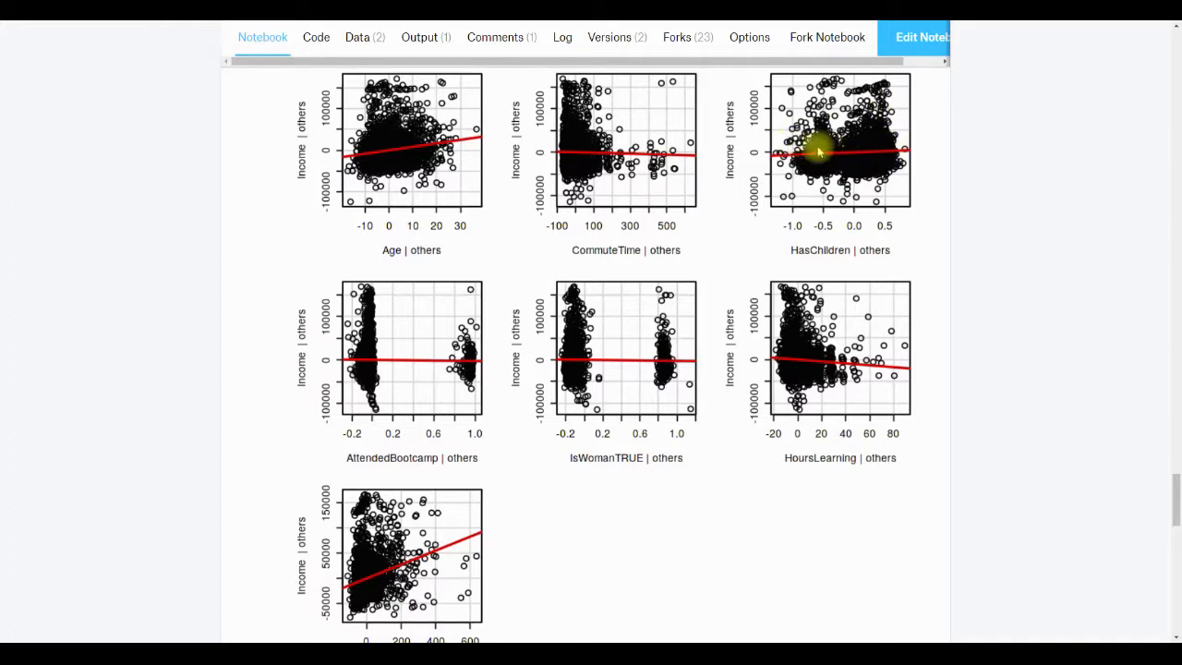
{"action": "mouse_move", "coordinate": [901, 148]}
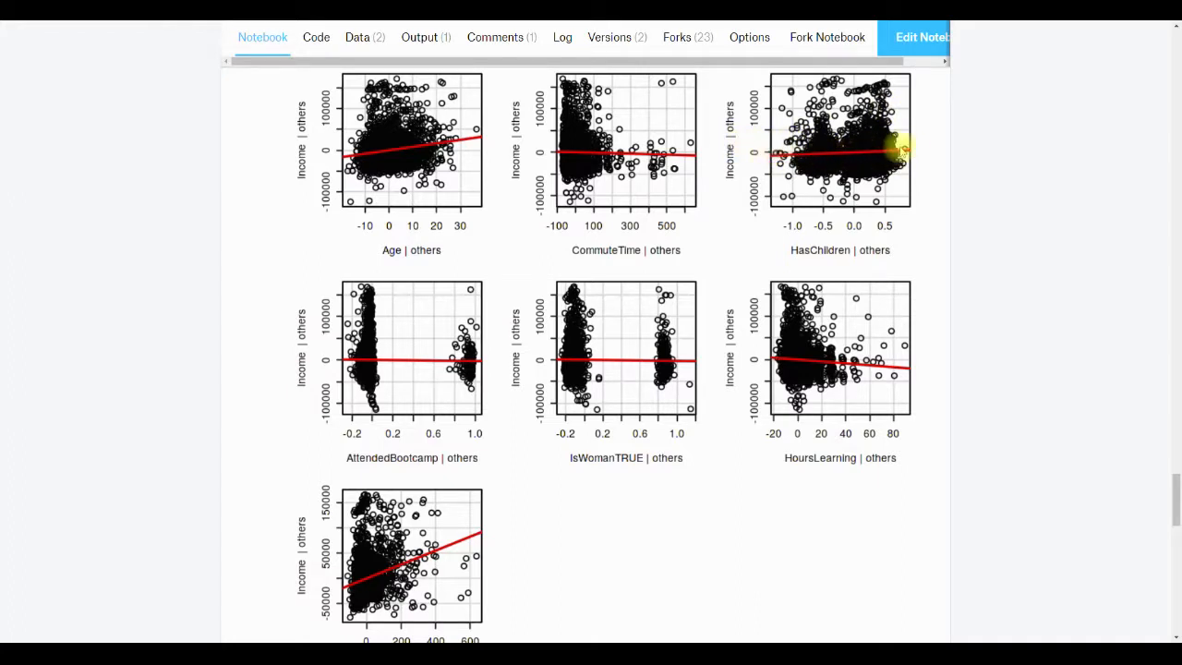
{"action": "mouse_move", "coordinate": [746, 214]}
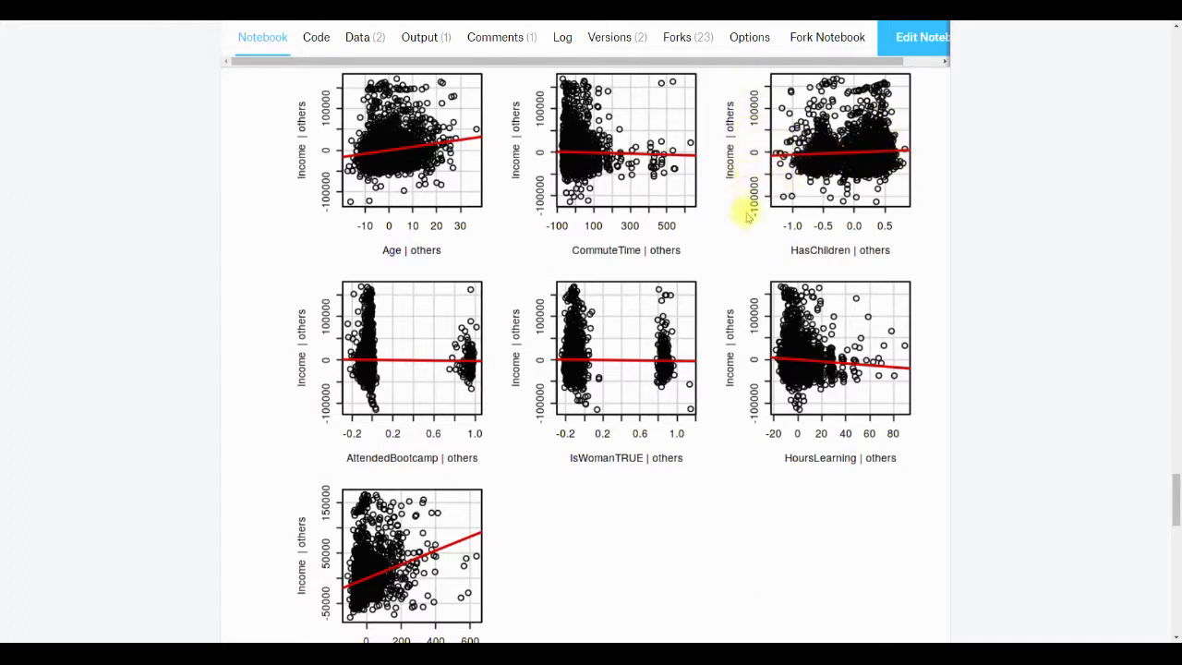
{"action": "mouse_move", "coordinate": [656, 194]}
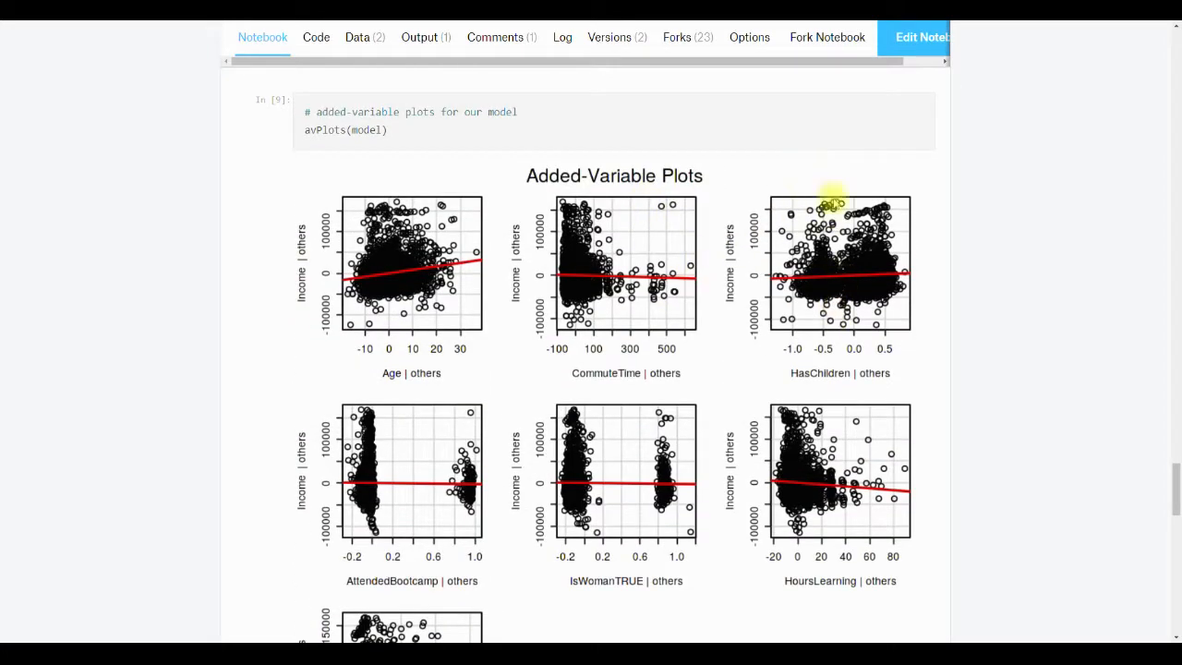
{"action": "scroll", "scroll_direction": "down", "scroll_amount": 3}
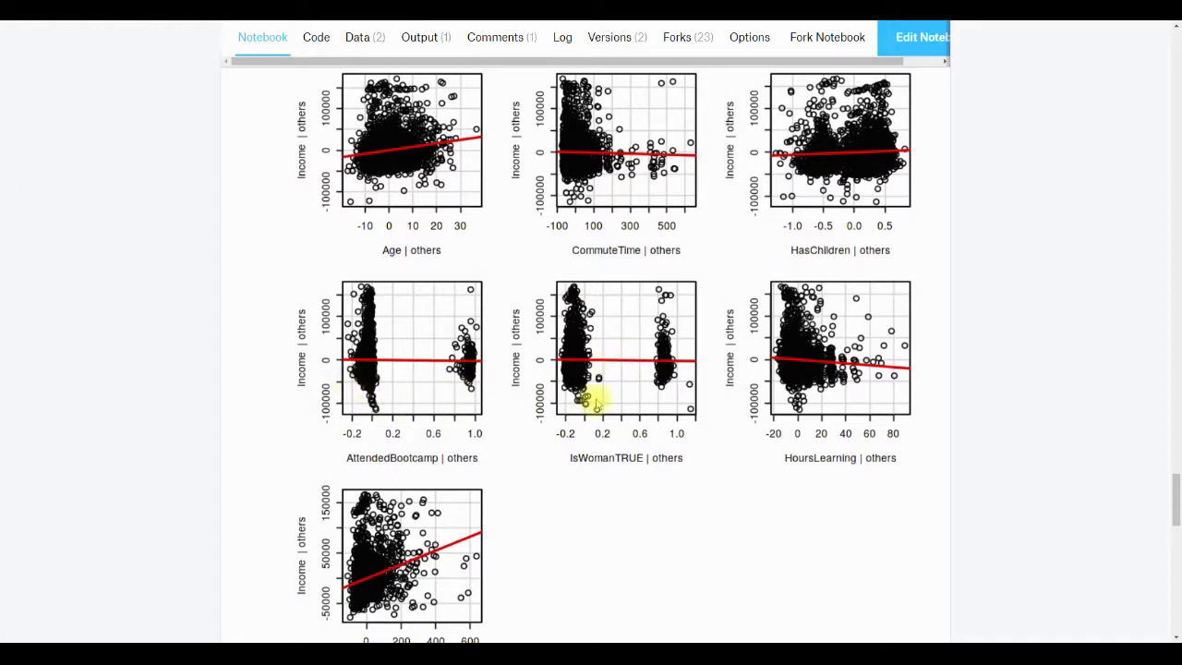
{"action": "mouse_move", "coordinate": [465, 342]}
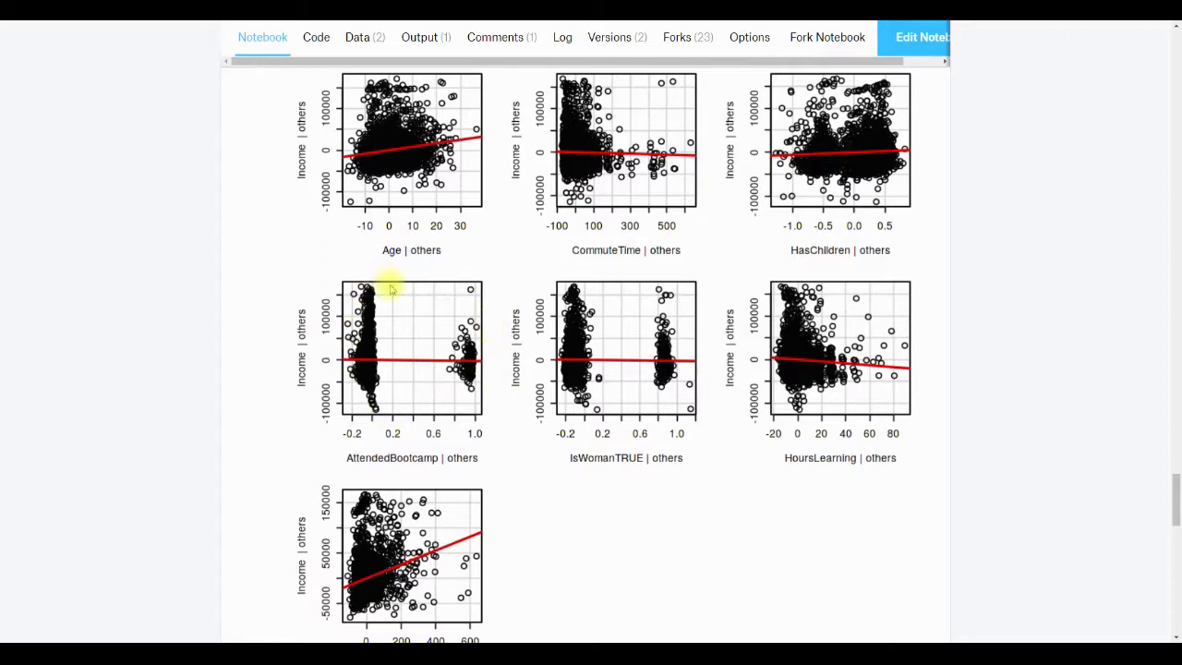
{"action": "mouse_move", "coordinate": [624, 386]}
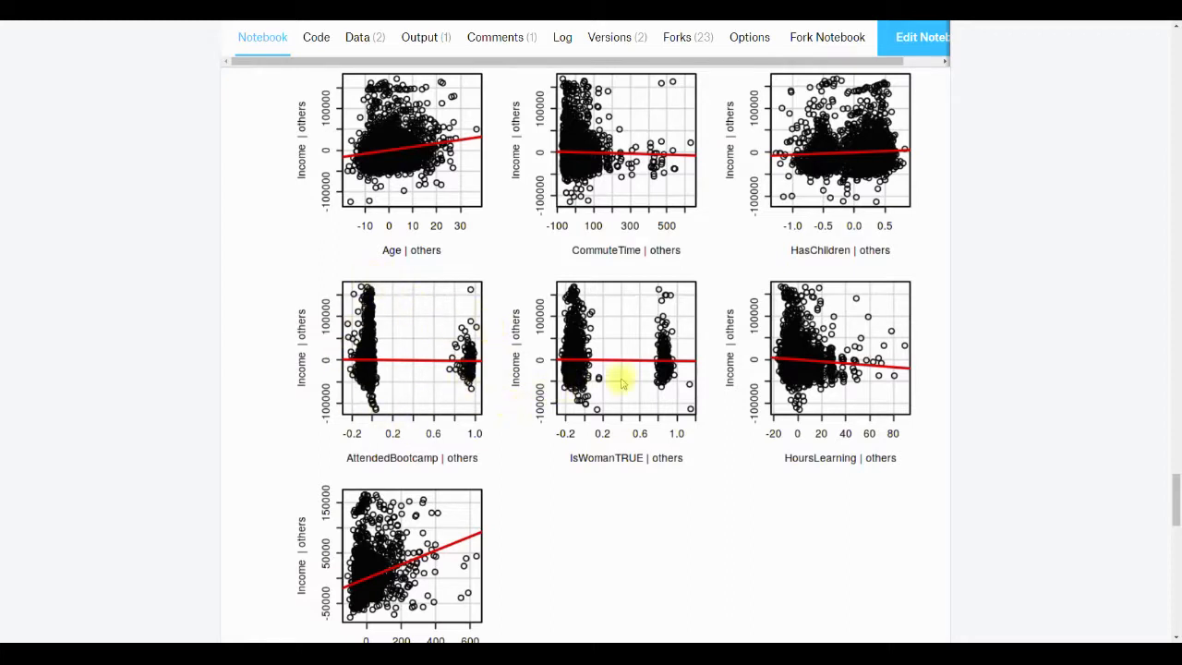
{"action": "mouse_move", "coordinate": [665, 305]}
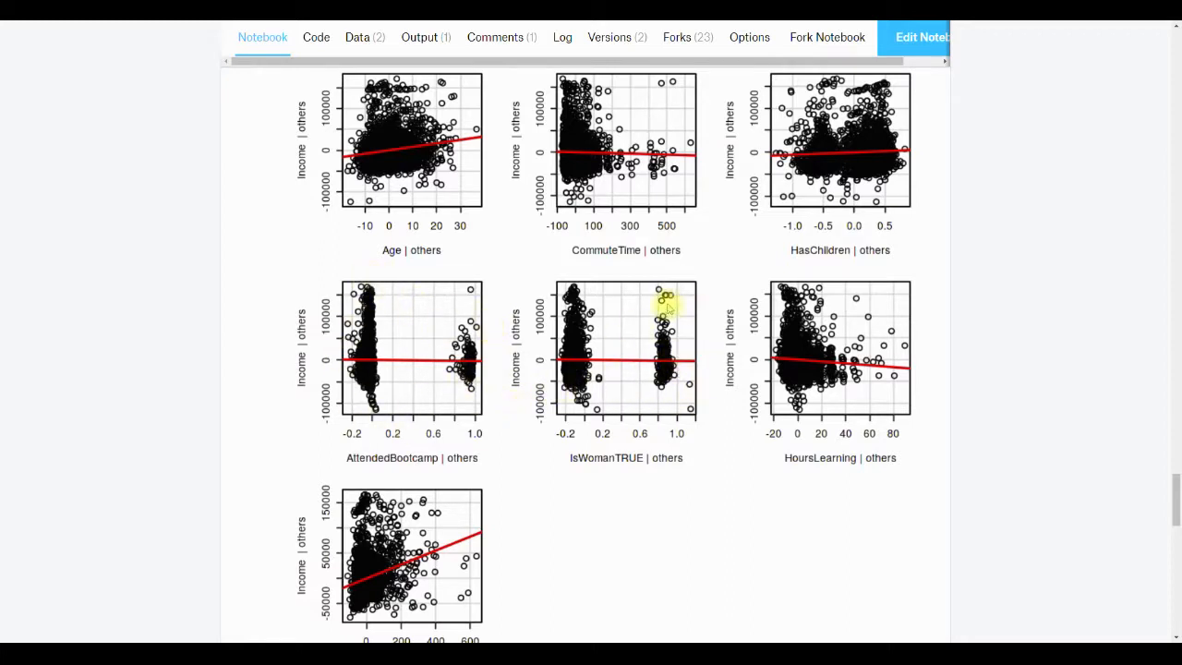
{"action": "mouse_move", "coordinate": [572, 355]}
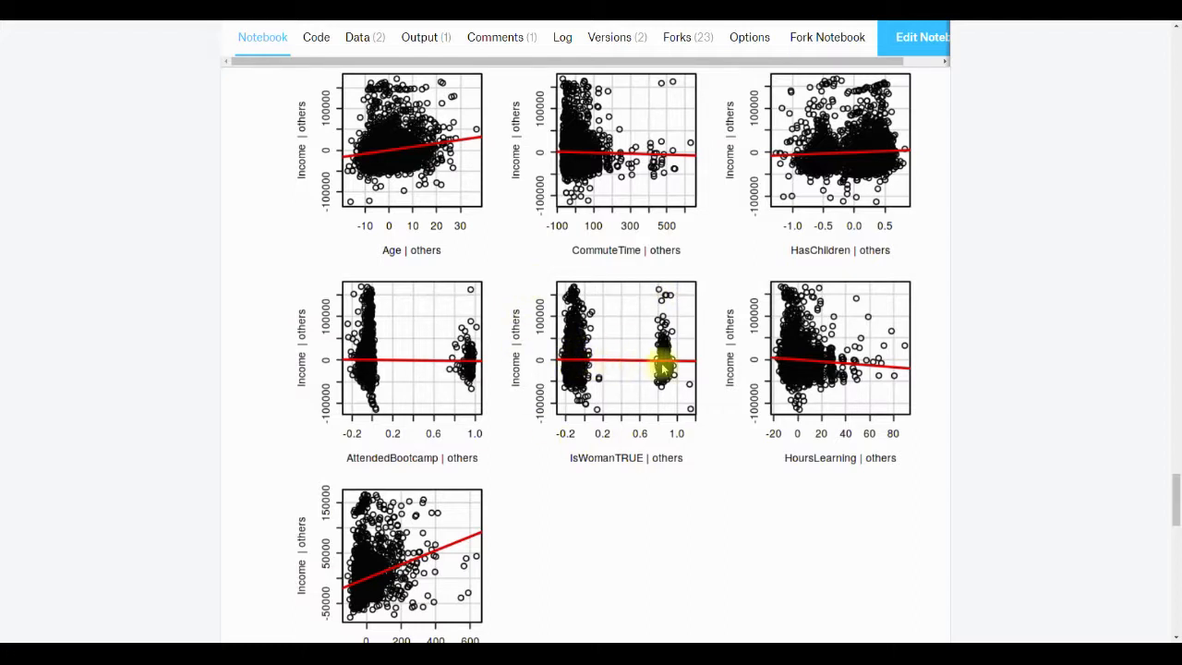
{"action": "mouse_move", "coordinate": [687, 347]}
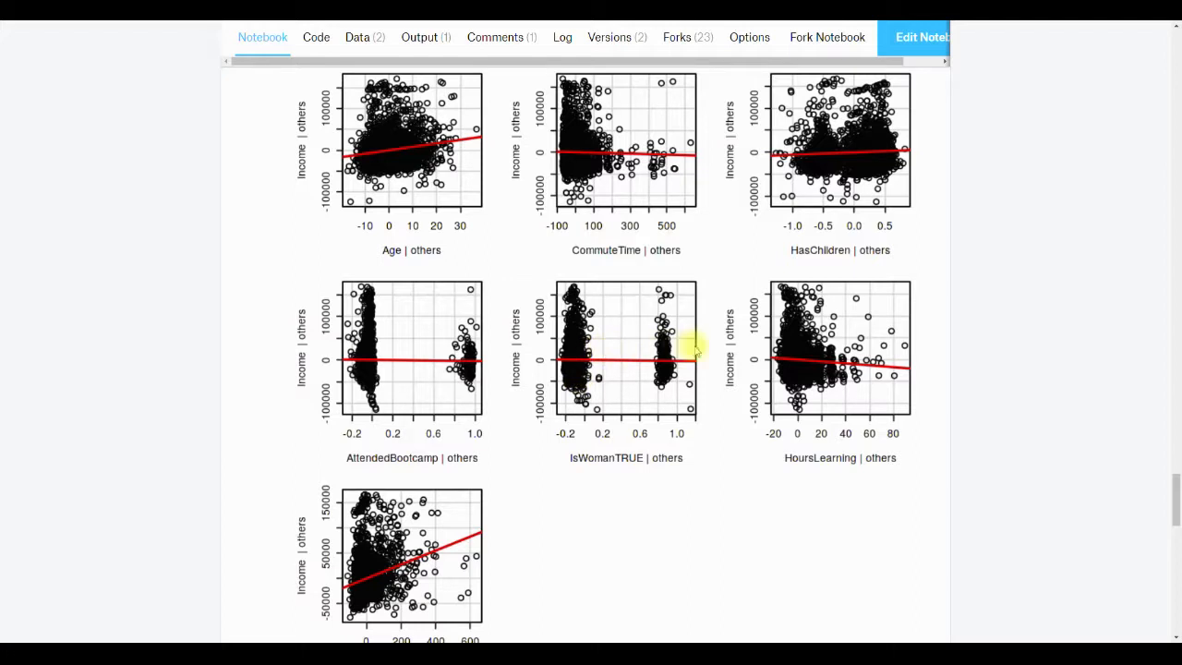
{"action": "mouse_move", "coordinate": [378, 359]}
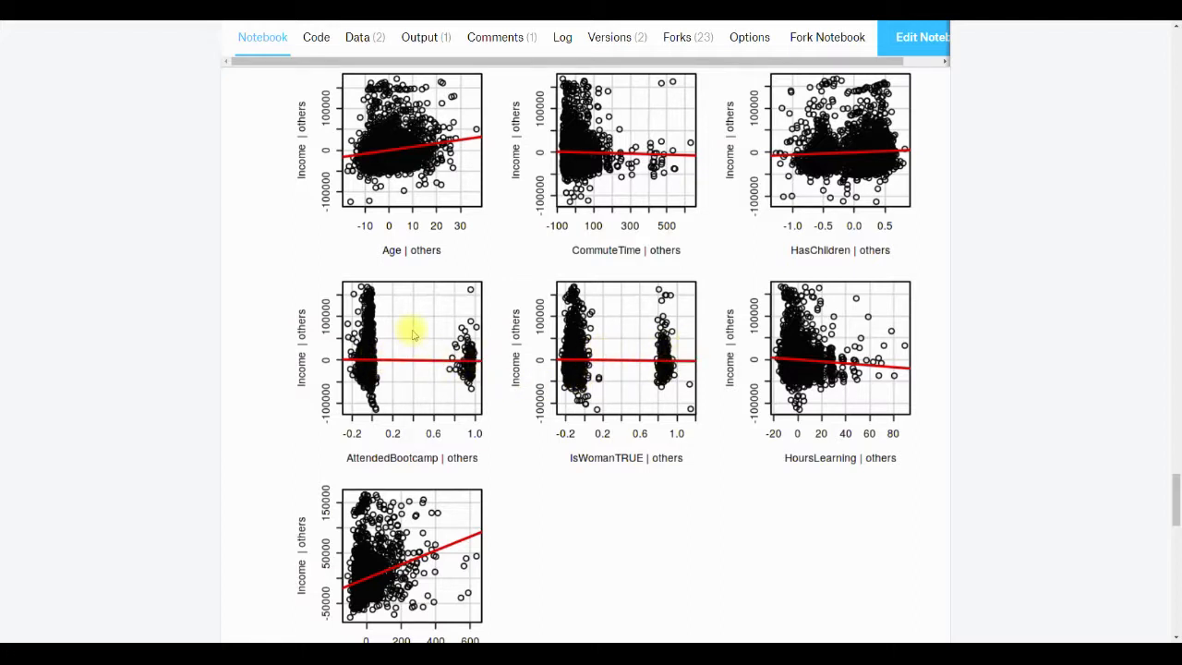
{"action": "mouse_move", "coordinate": [410, 358]}
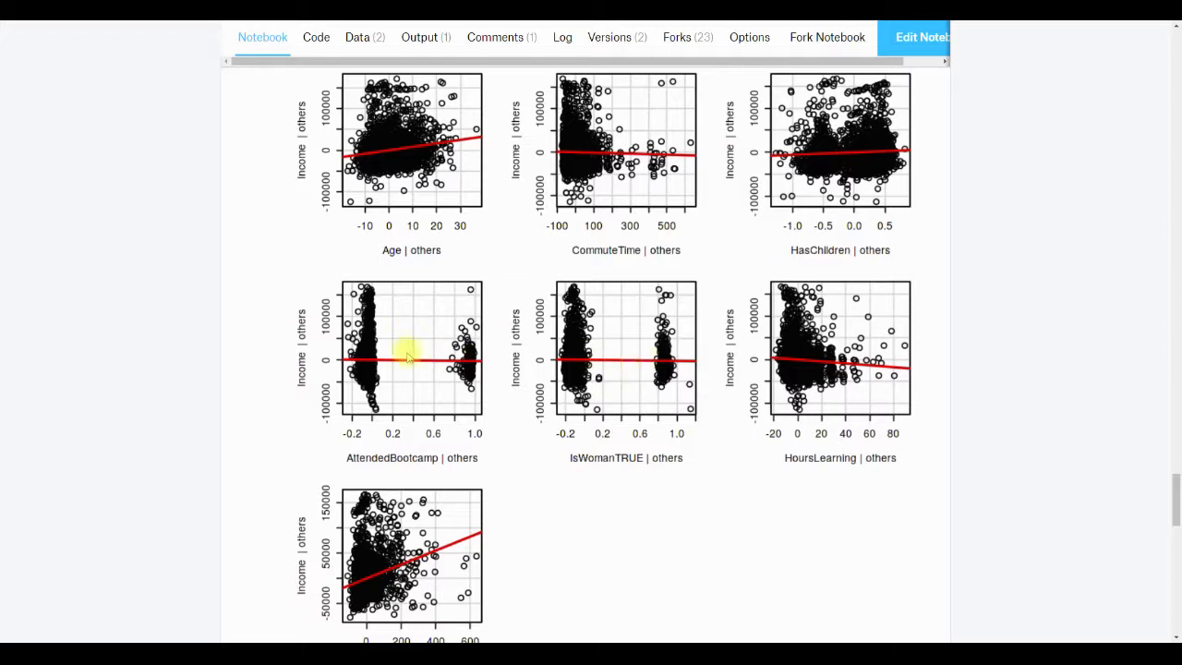
{"action": "scroll", "scroll_direction": "down", "scroll_amount": 3}
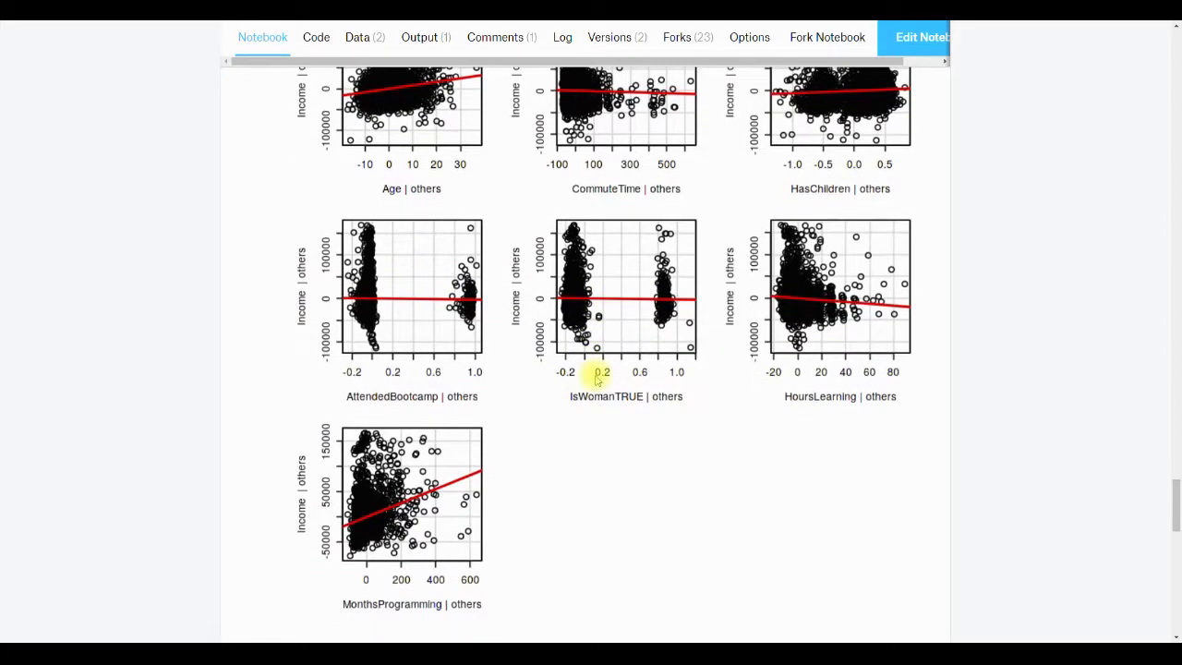
{"action": "mouse_move", "coordinate": [434, 489]}
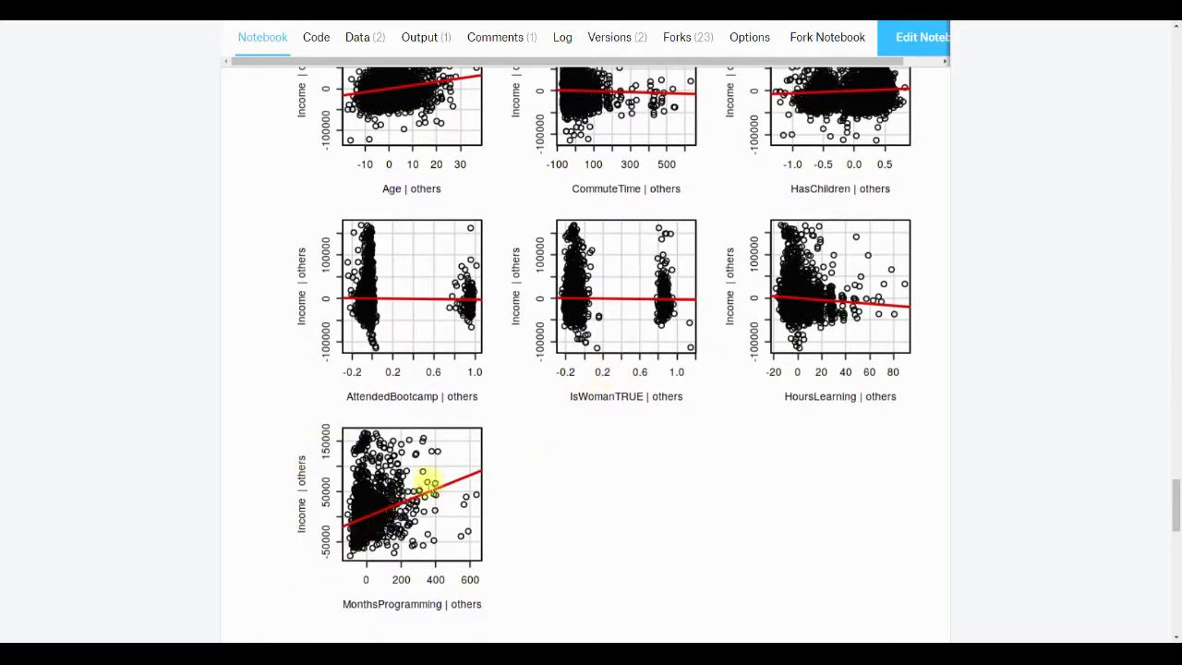
{"action": "mouse_move", "coordinate": [583, 462]}
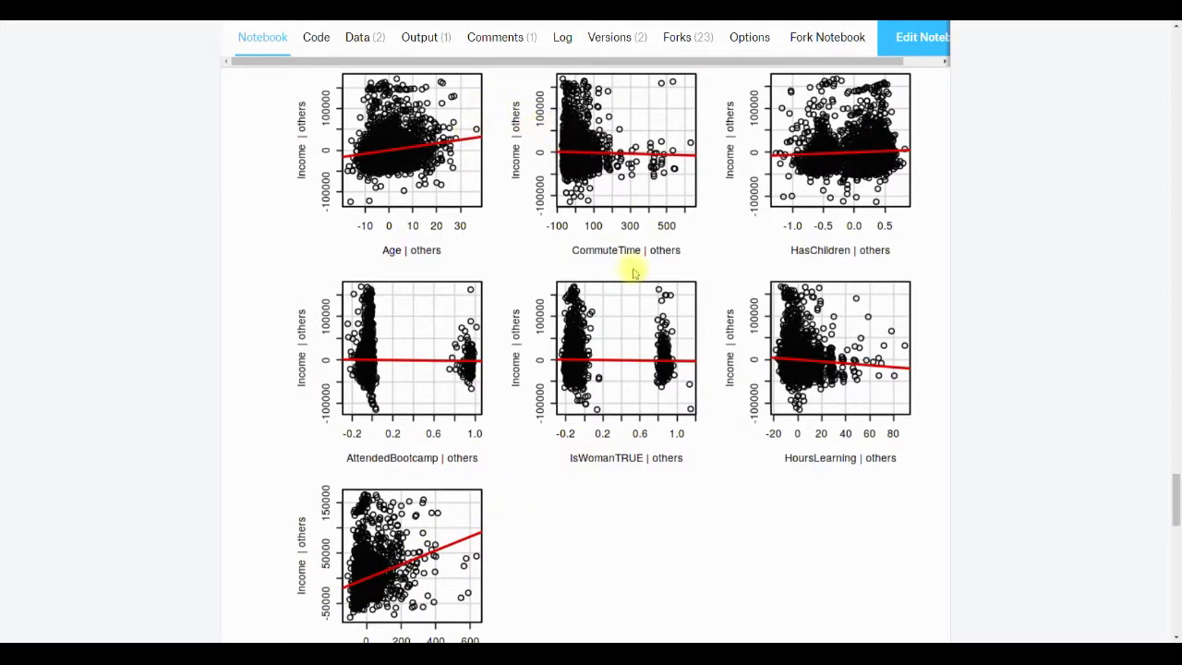
{"action": "mouse_move", "coordinate": [564, 491]}
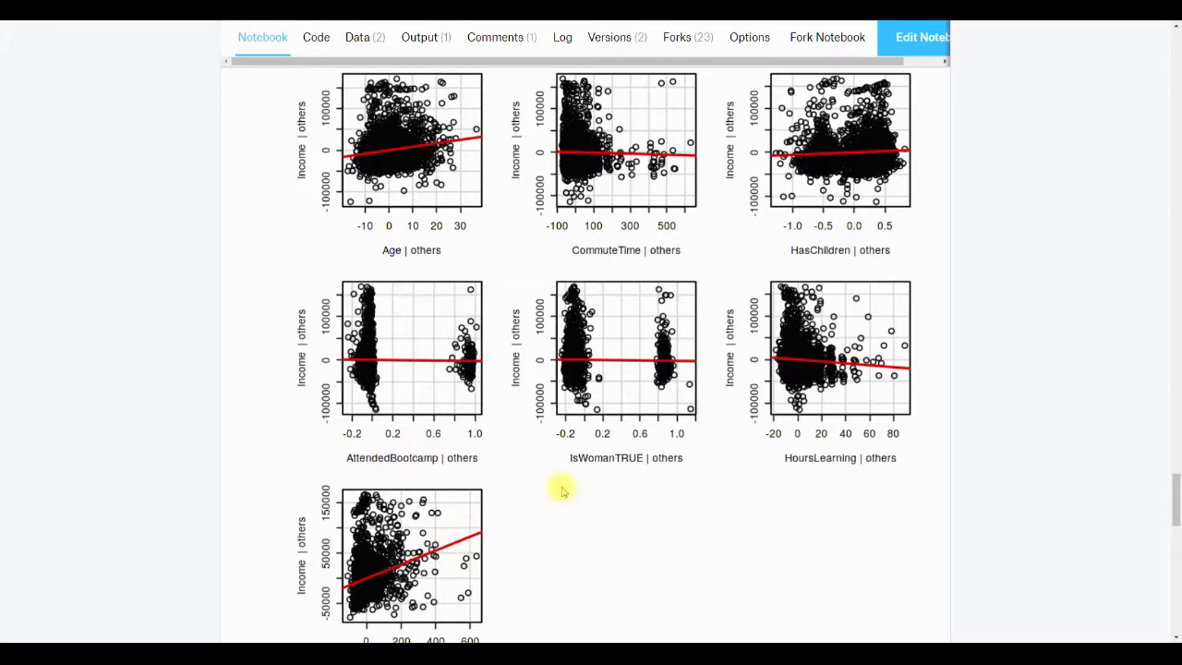
{"action": "scroll", "scroll_direction": "down", "scroll_amount": 3}
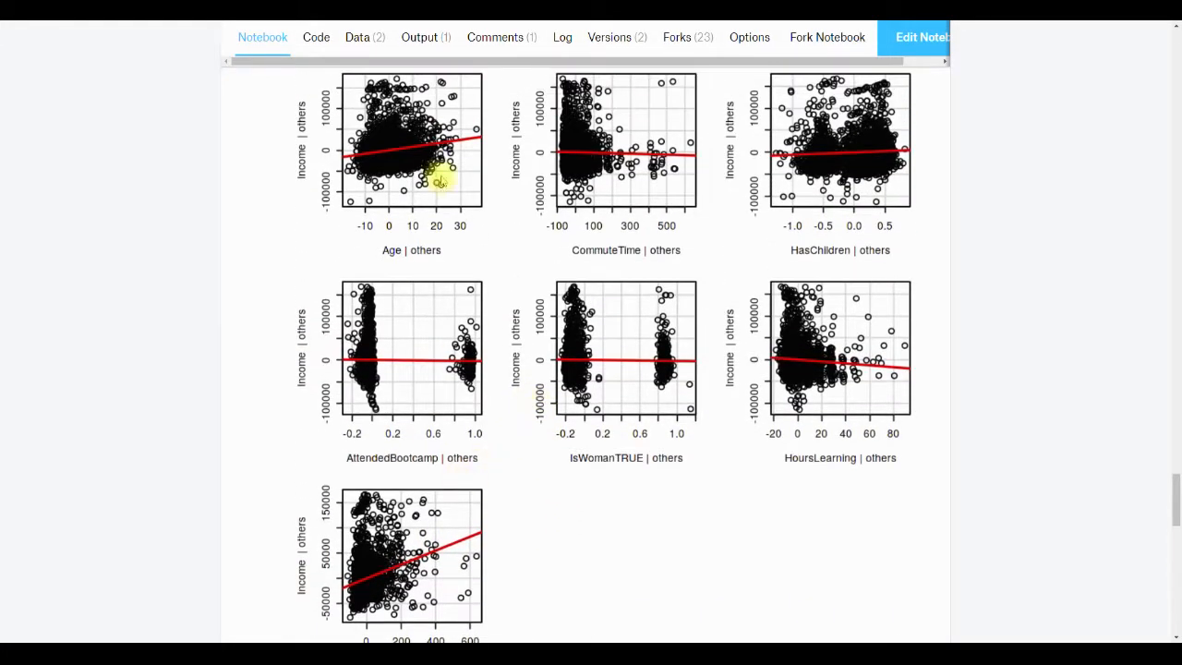
{"action": "mouse_move", "coordinate": [665, 482]}
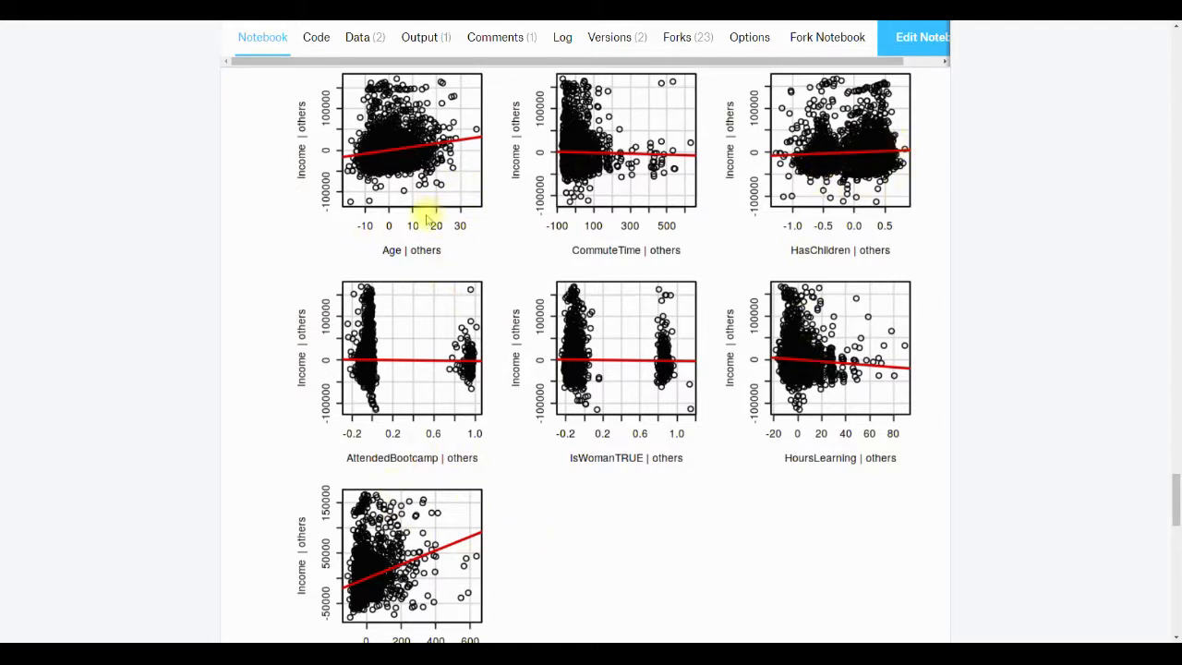
{"action": "mouse_move", "coordinate": [864, 137]}
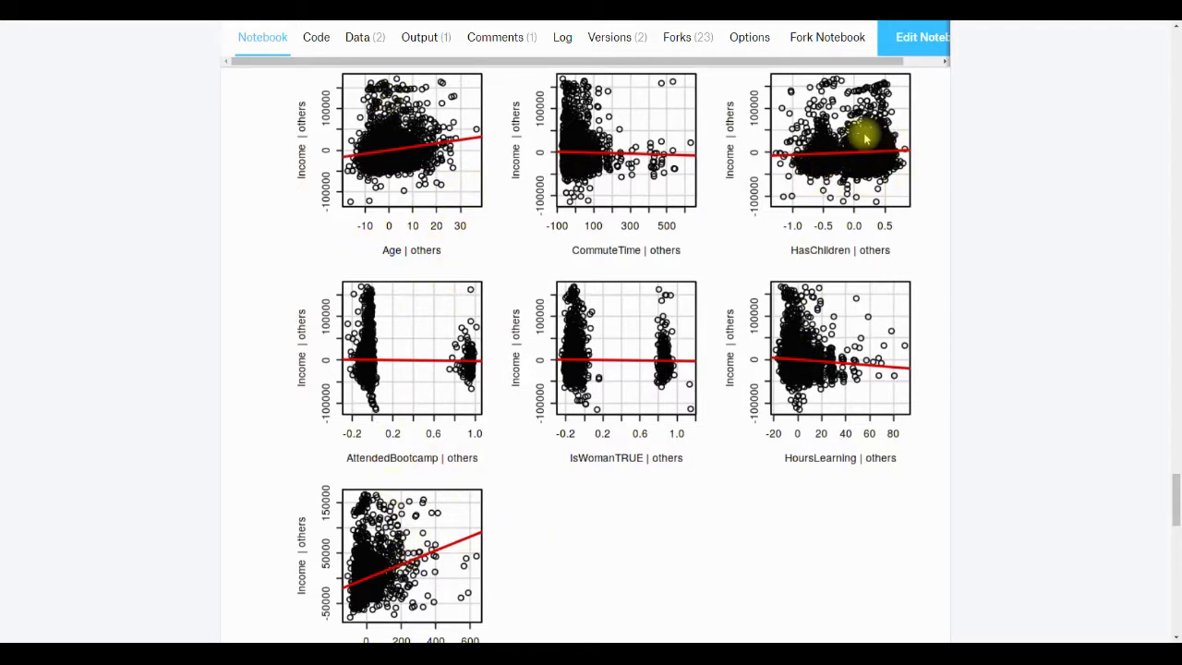
{"action": "mouse_move", "coordinate": [499, 295]}
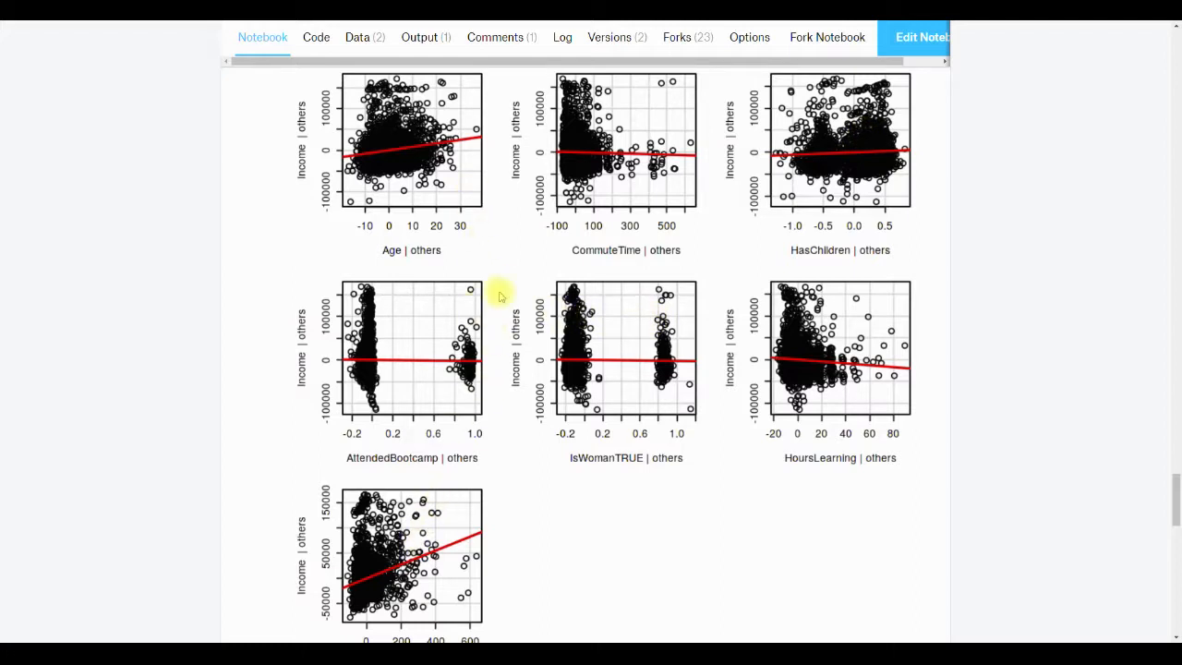
{"action": "mouse_move", "coordinate": [458, 170]}
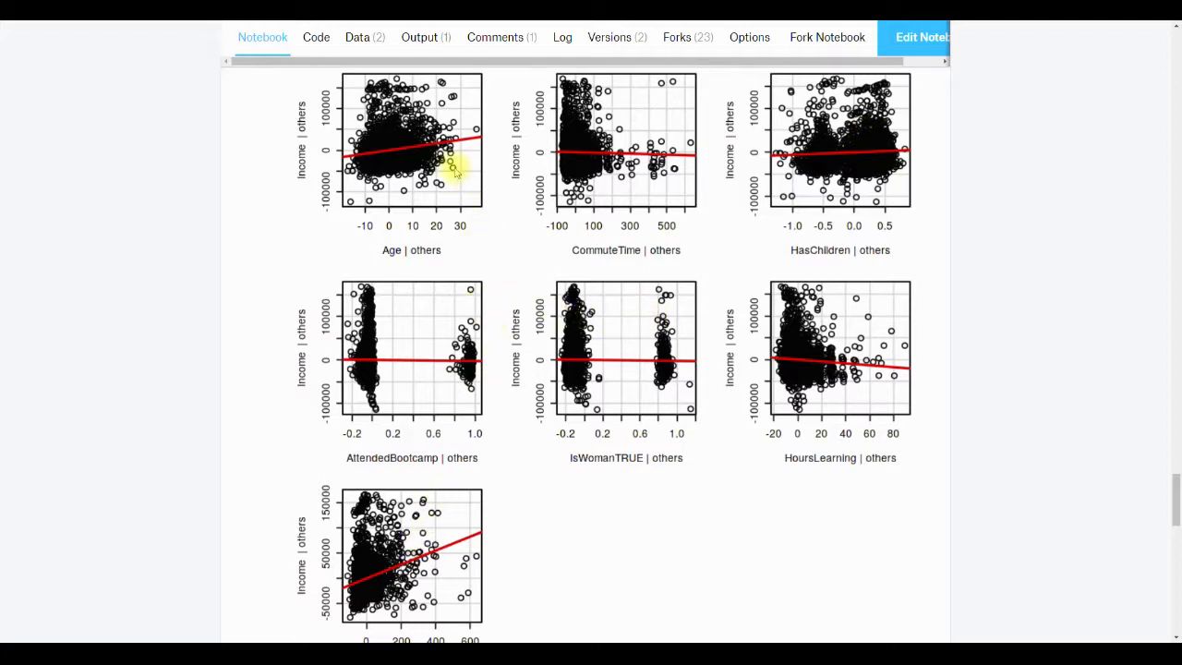
{"action": "mouse_move", "coordinate": [494, 526]}
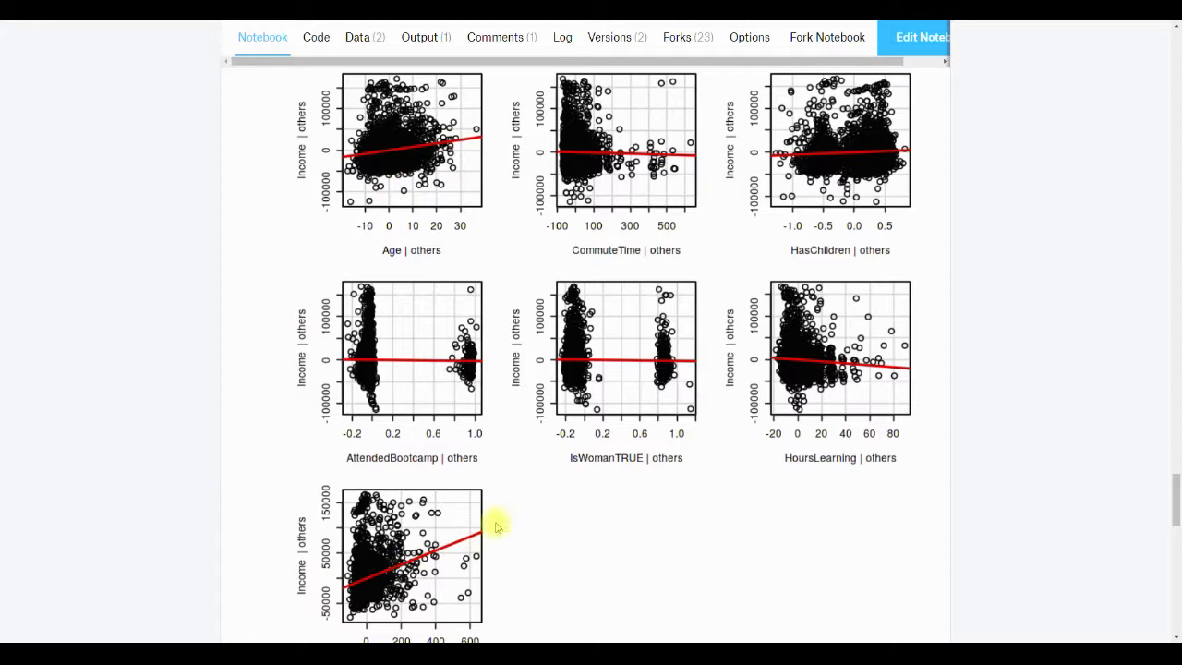
{"action": "mouse_move", "coordinate": [480, 593]}
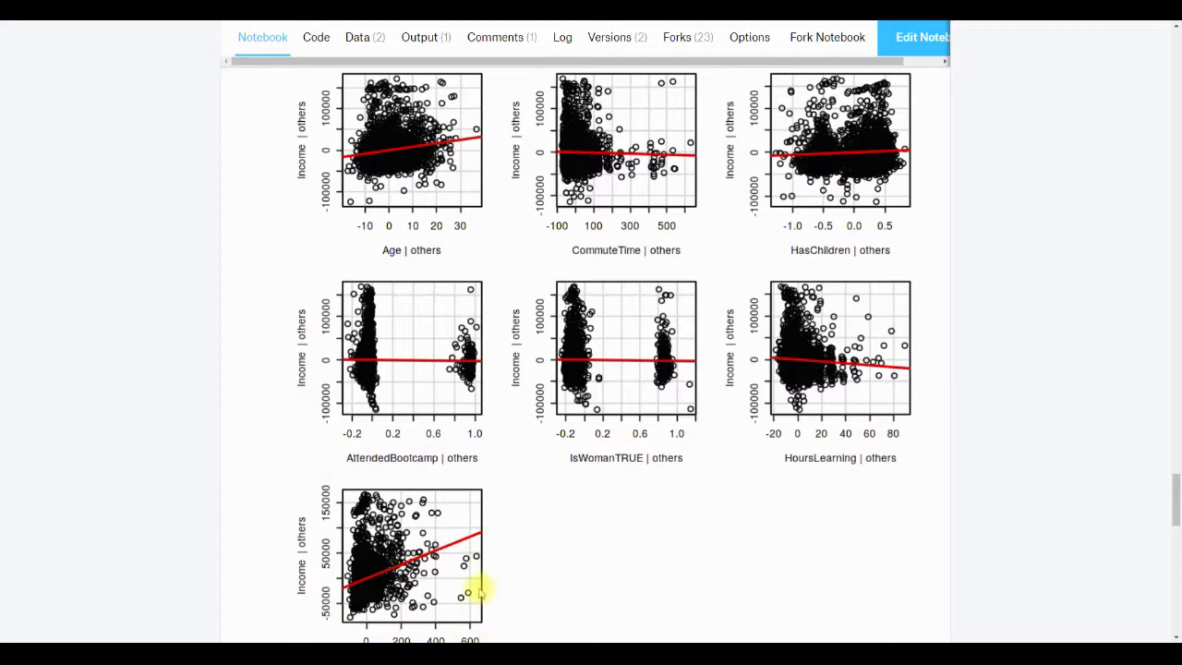
{"action": "mouse_move", "coordinate": [513, 514]}
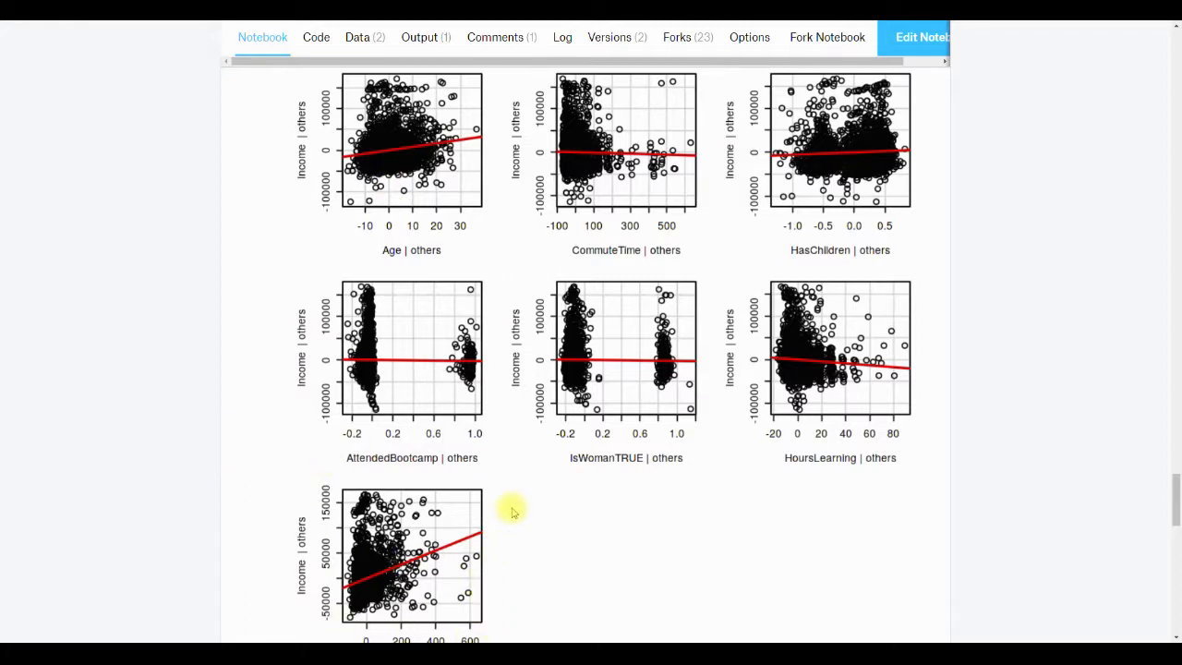
{"action": "mouse_move", "coordinate": [610, 286]}
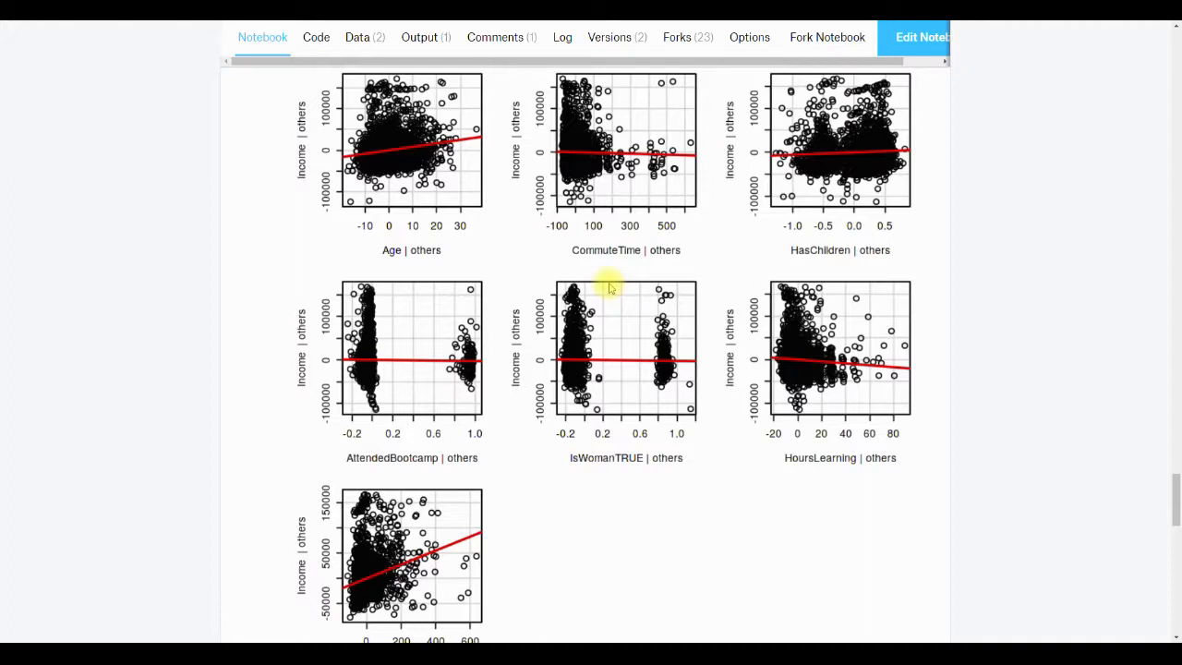
{"action": "mouse_move", "coordinate": [919, 136]}
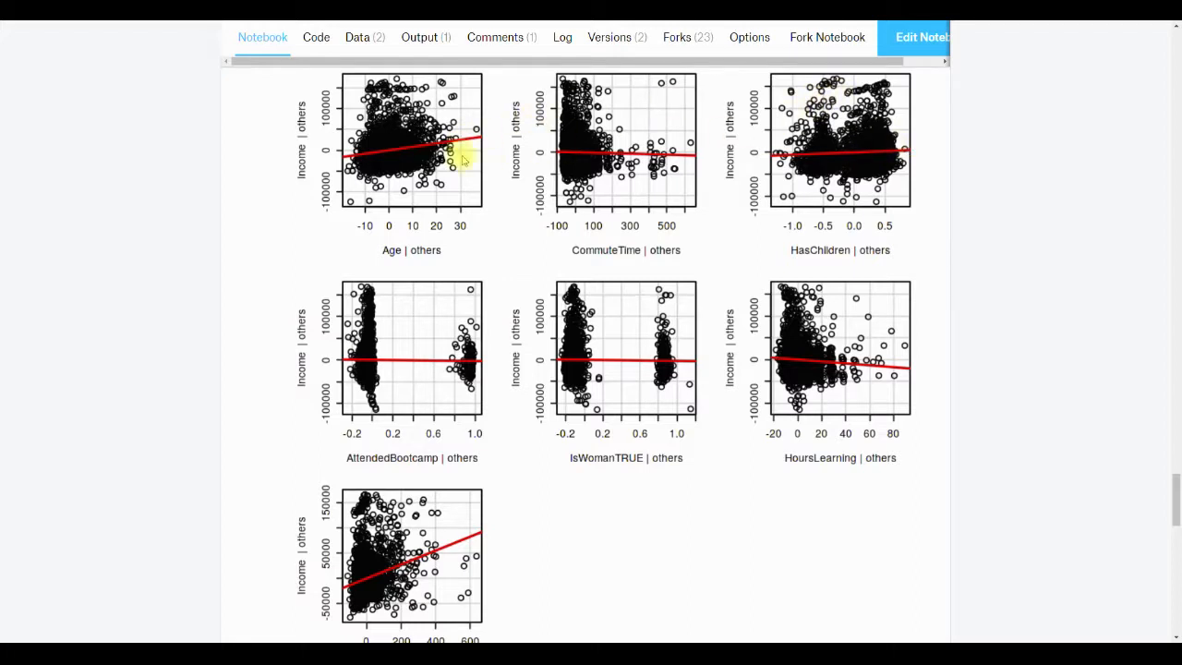
{"action": "mouse_move", "coordinate": [299, 151]}
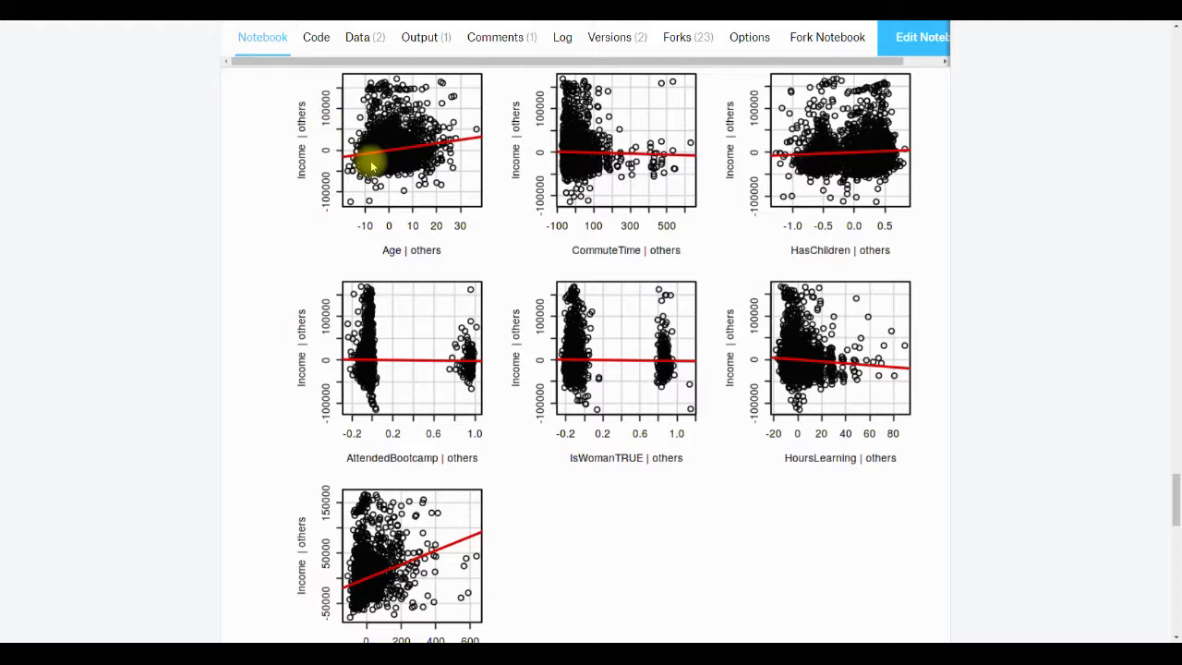
{"action": "mouse_move", "coordinate": [406, 111]}
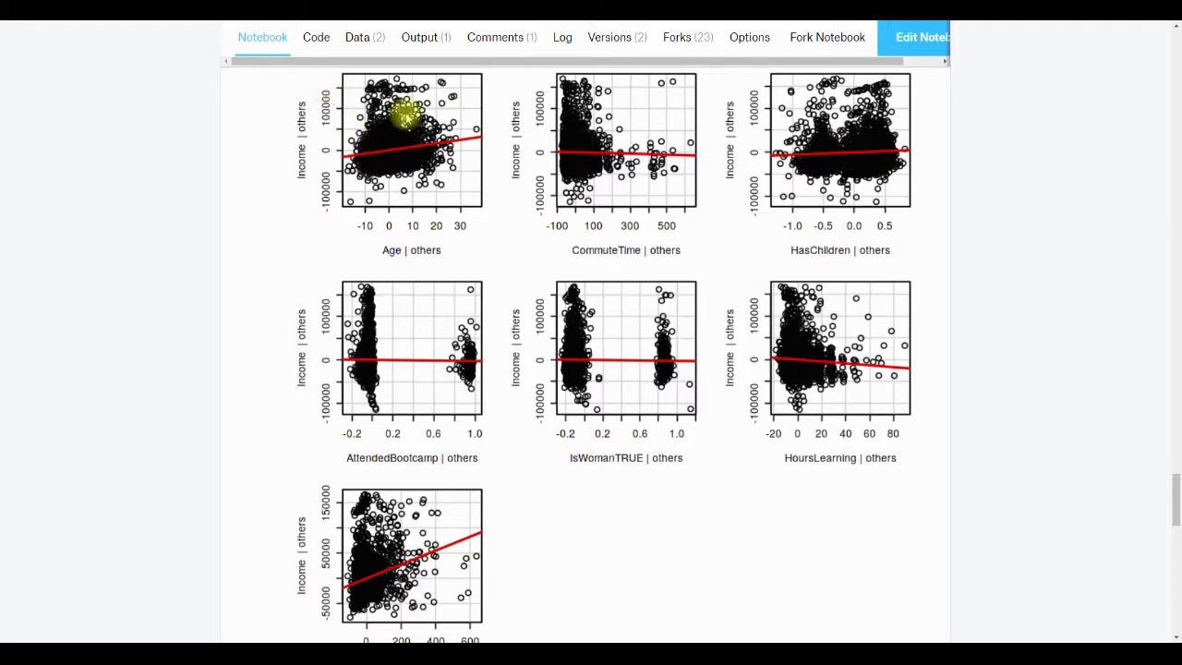
{"action": "mouse_move", "coordinate": [458, 181]}
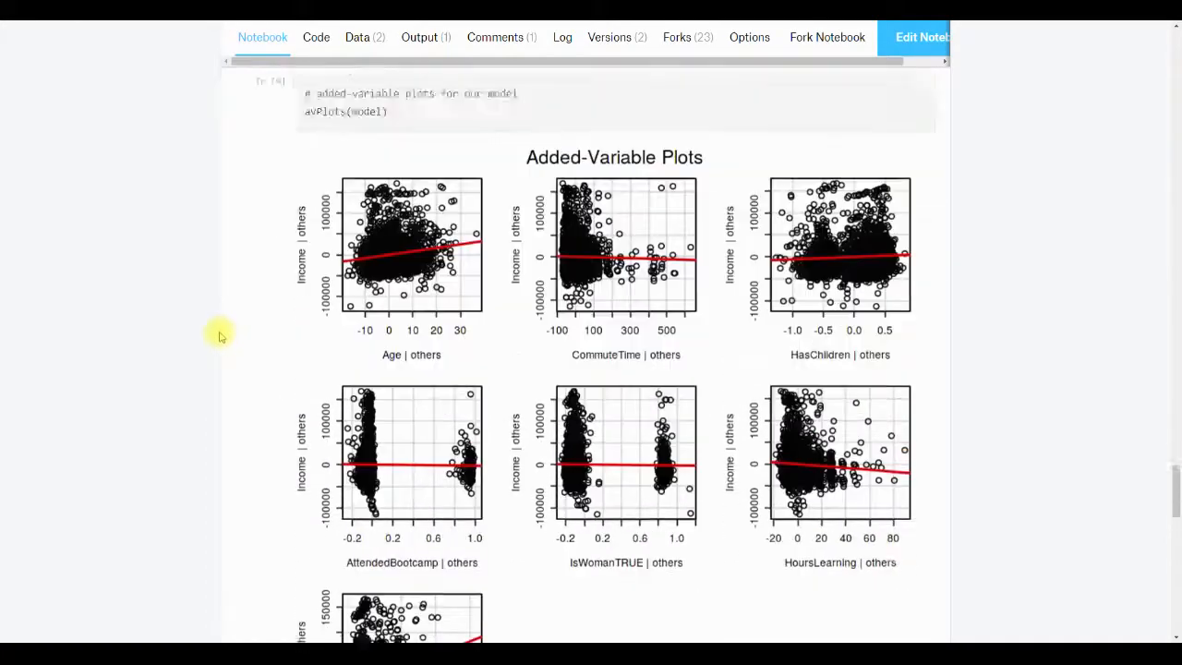
- Settle on the closing 'Your turn!' instructions with the empty 'your code goes here' cell
{"action": "scroll", "scroll_direction": "down", "scroll_amount": 3}
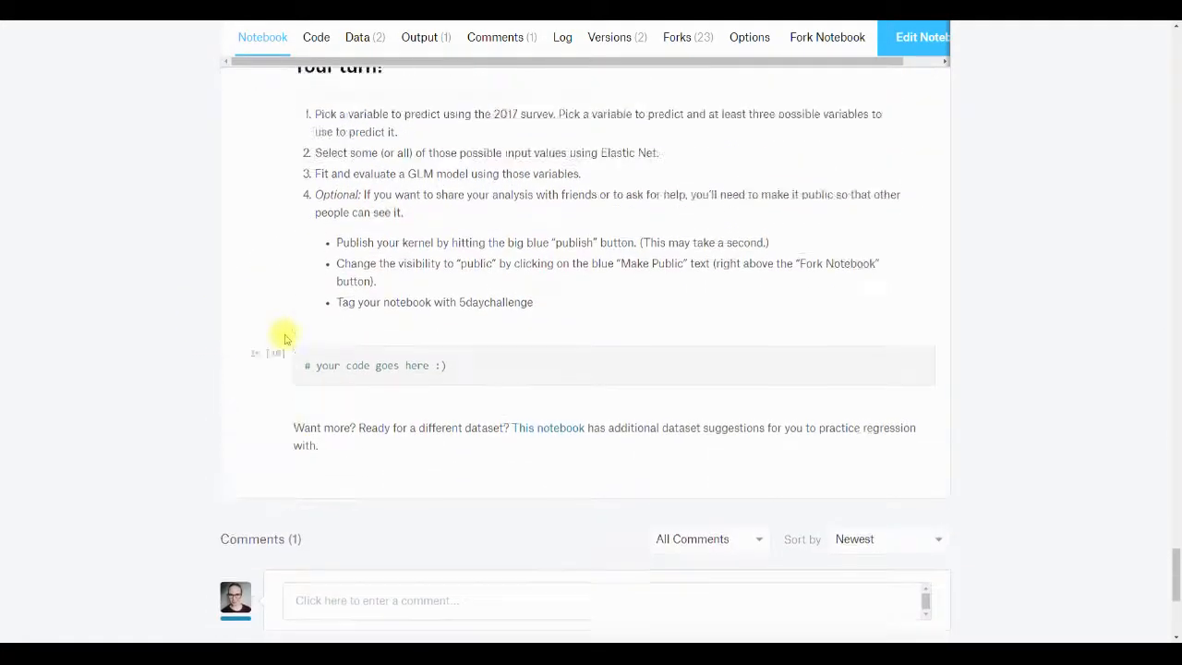
{"action": "scroll", "scroll_direction": "up", "scroll_amount": 3}
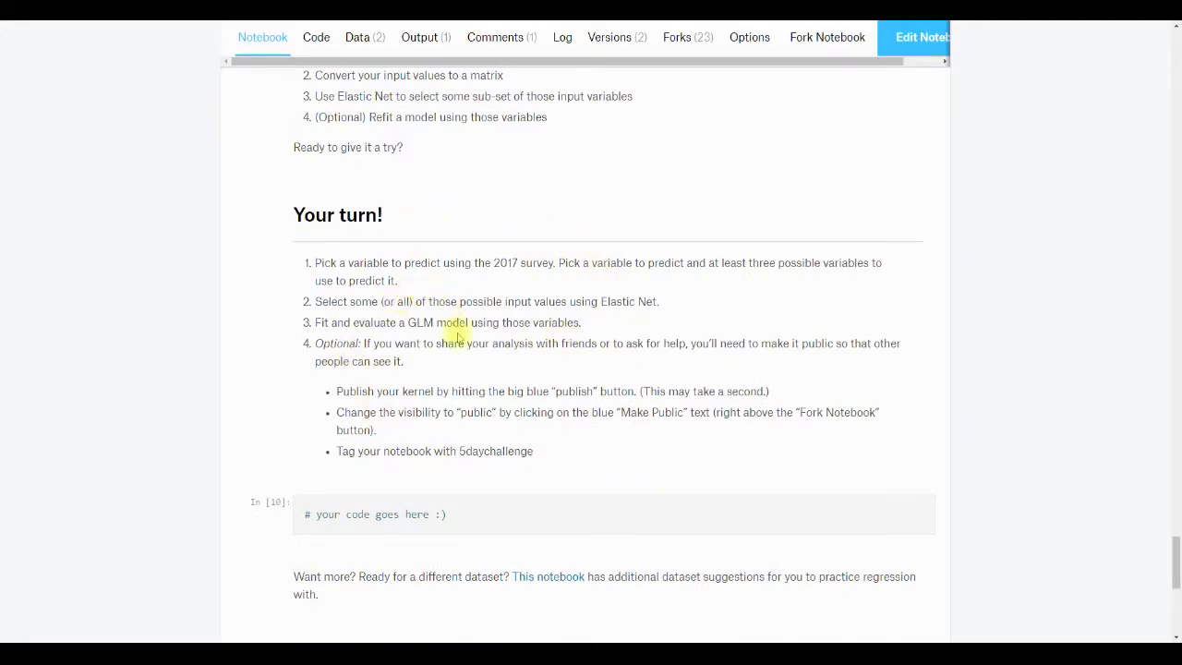
{"action": "mouse_move", "coordinate": [248, 284]}
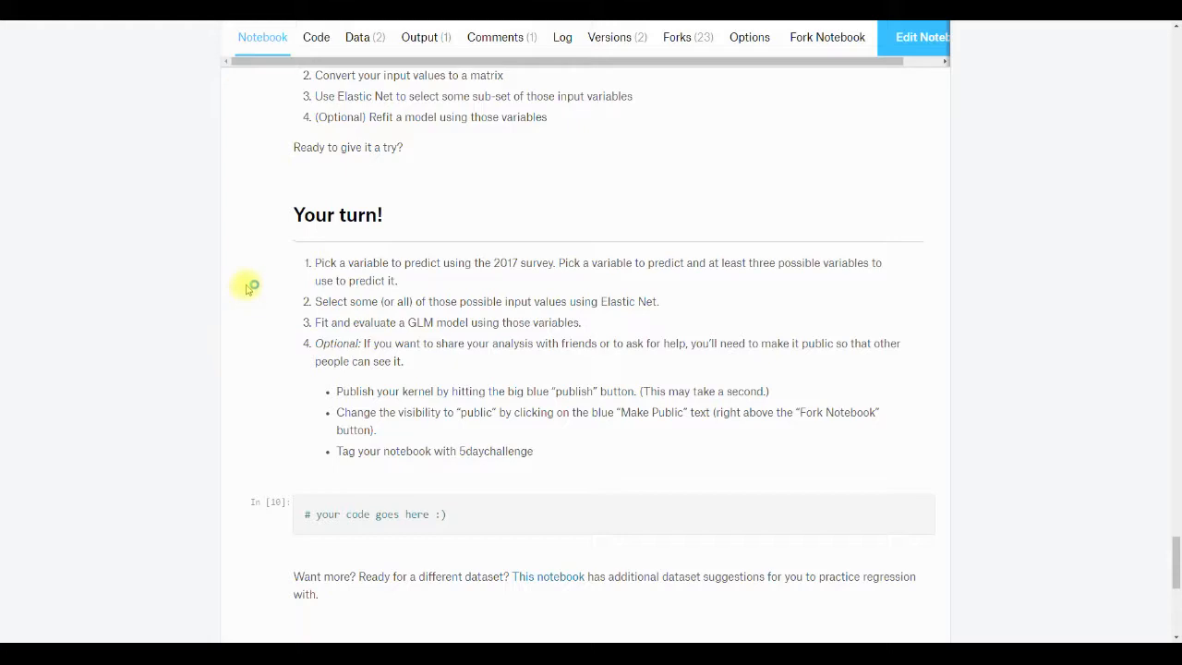
{"action": "mouse_move", "coordinate": [244, 207]}
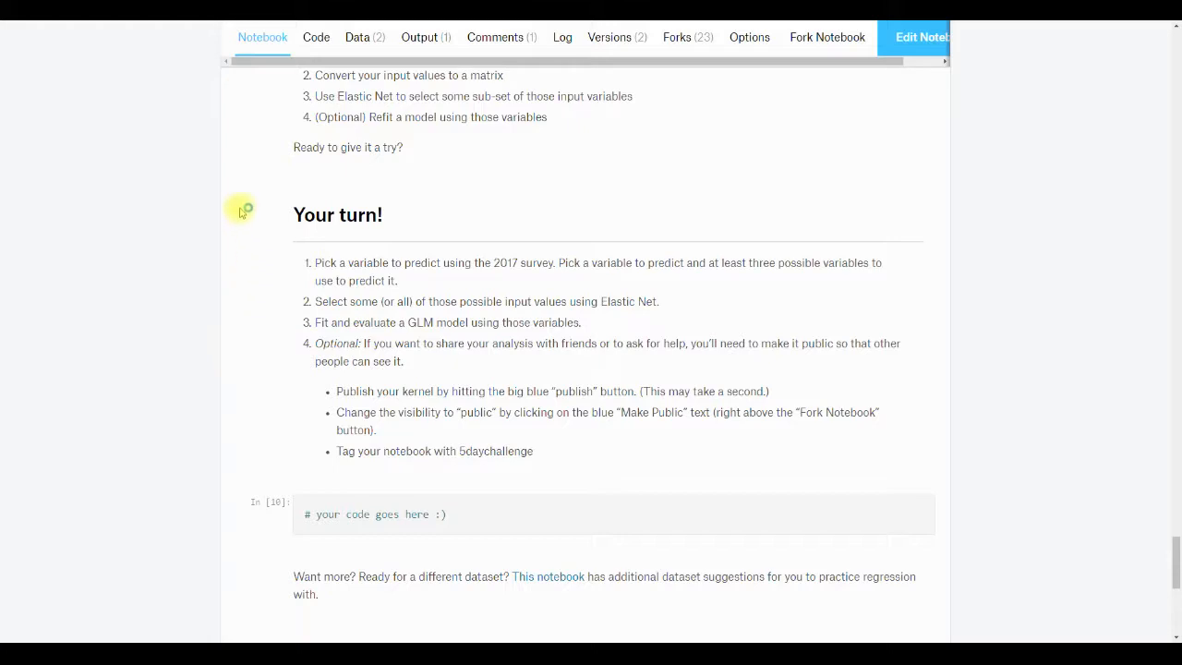
{"action": "mouse_move", "coordinate": [92, 242]}
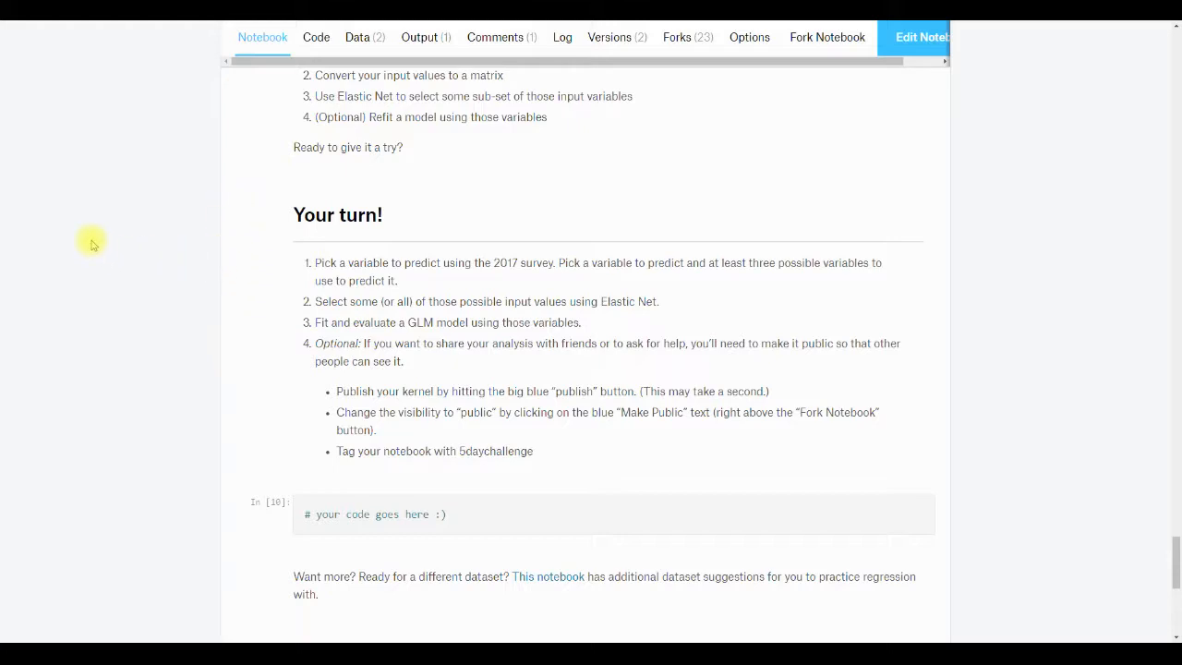